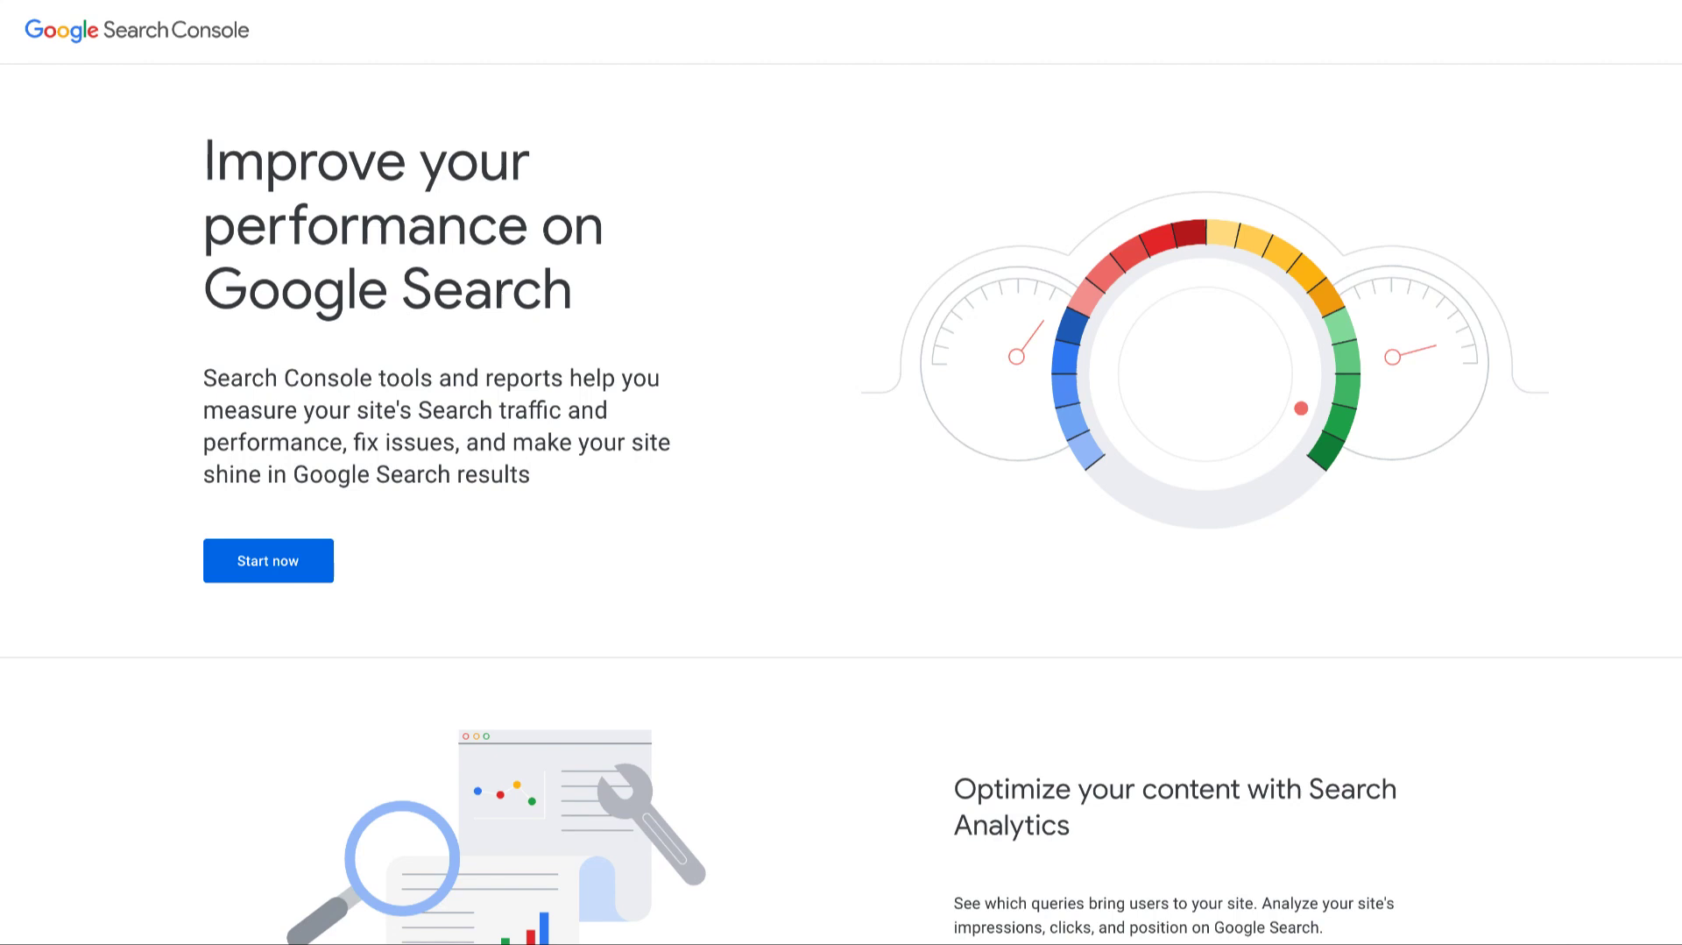
left_click(269, 559)
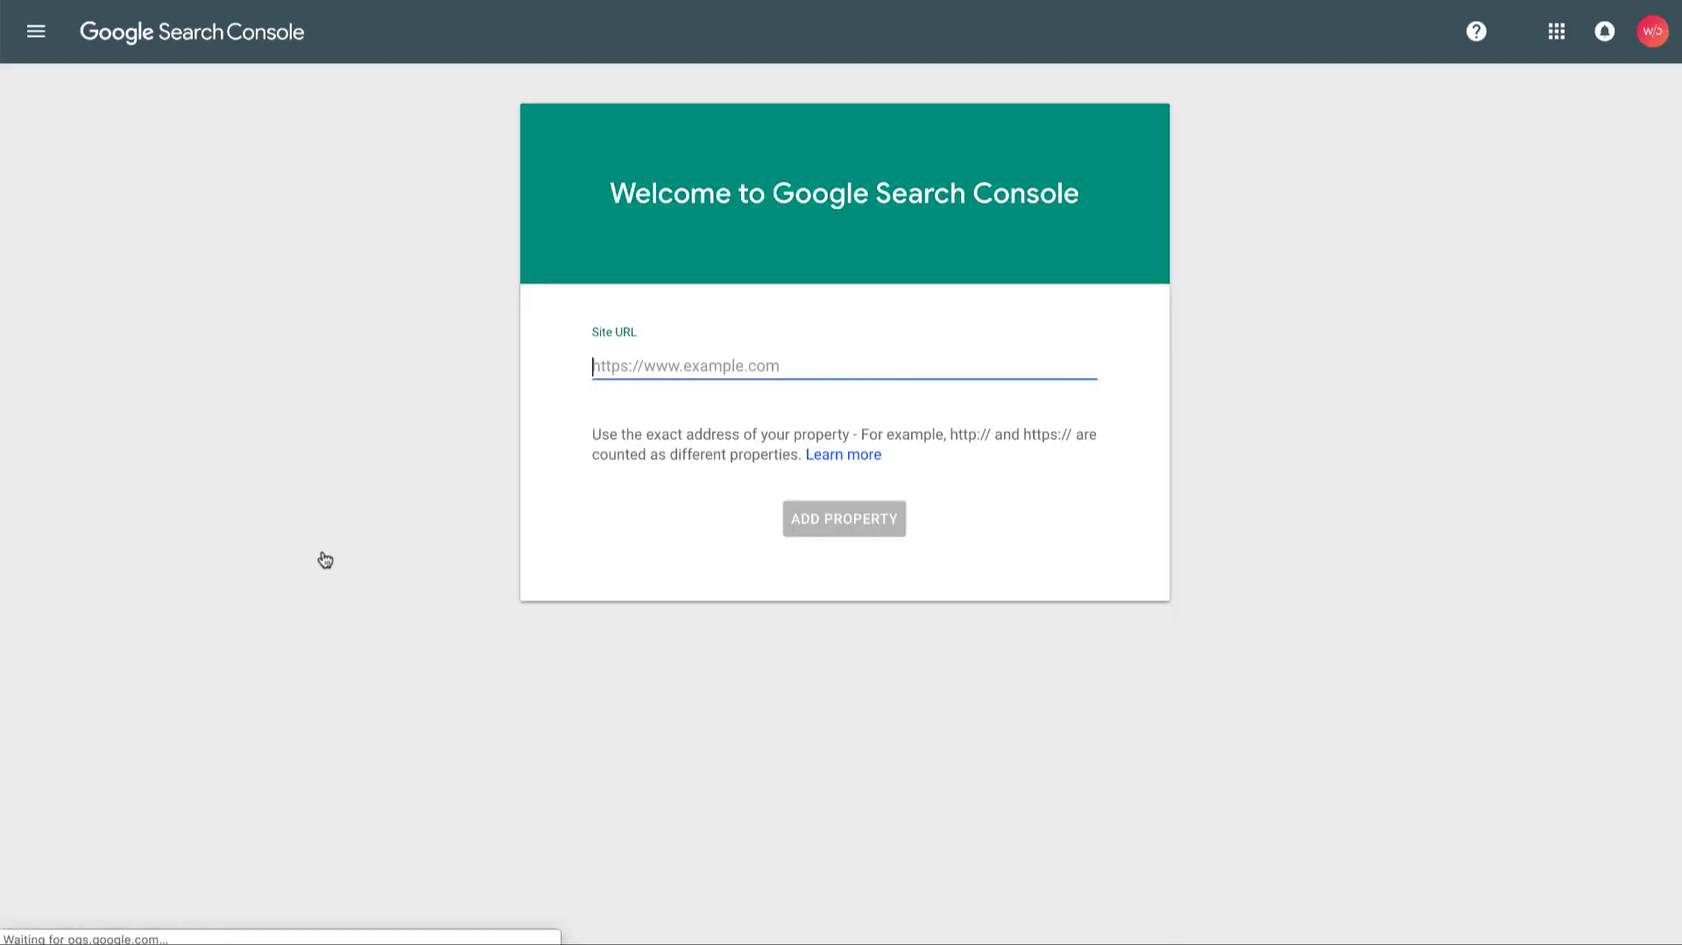
mouse_move(748, 360)
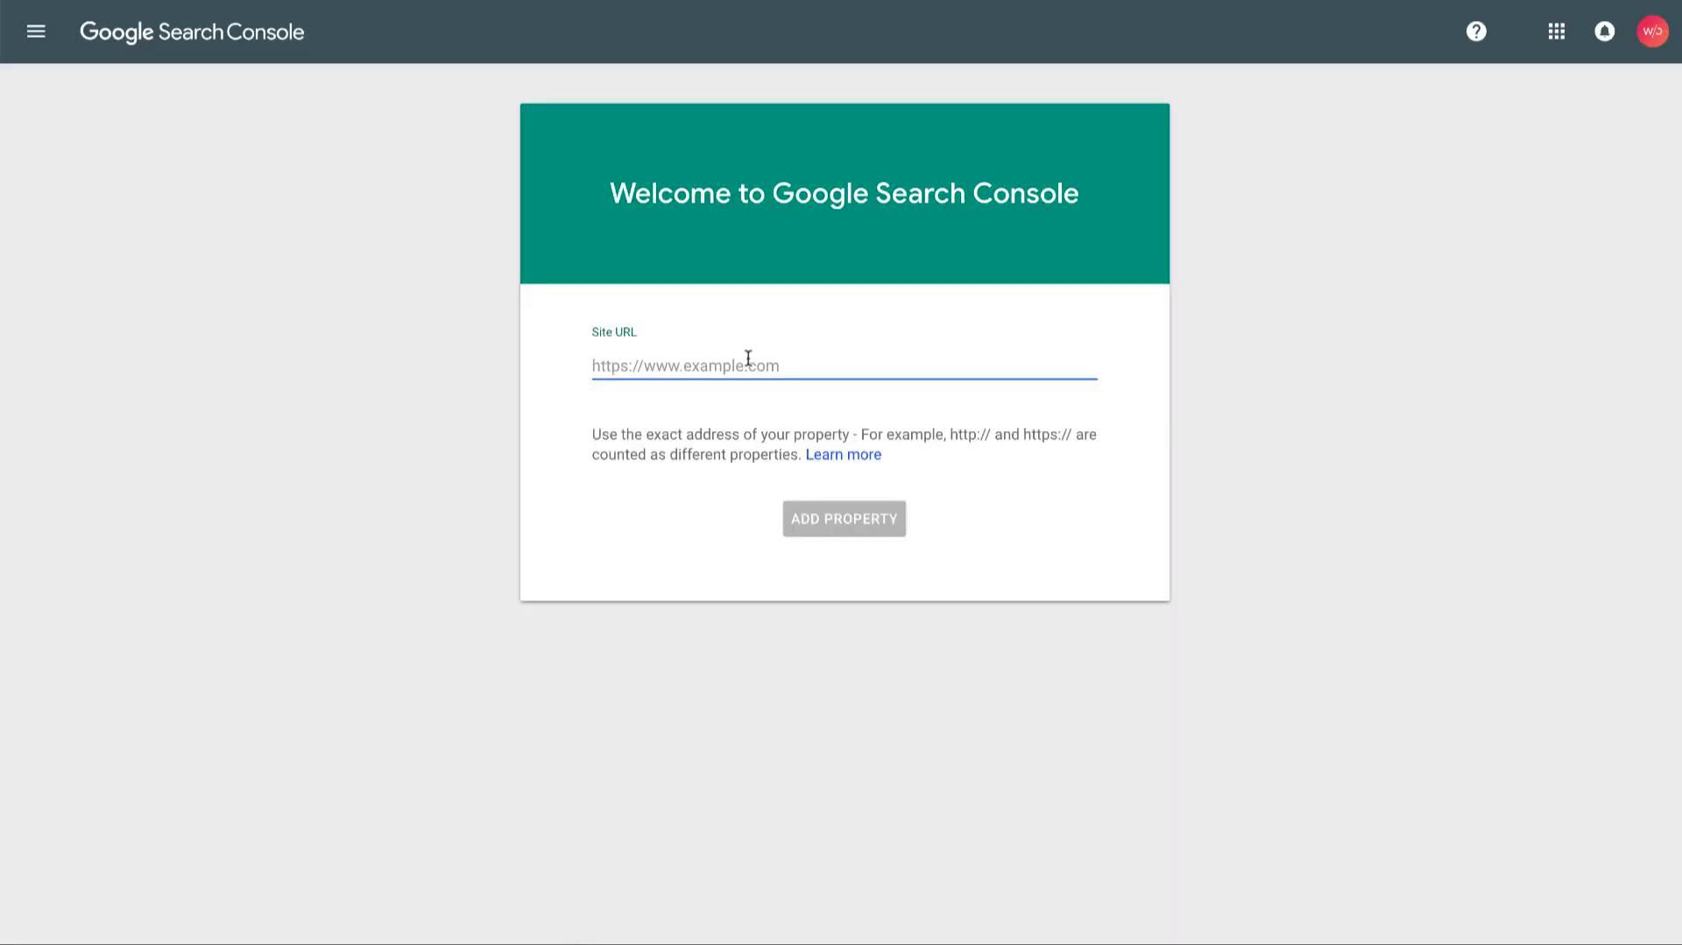
type("http")
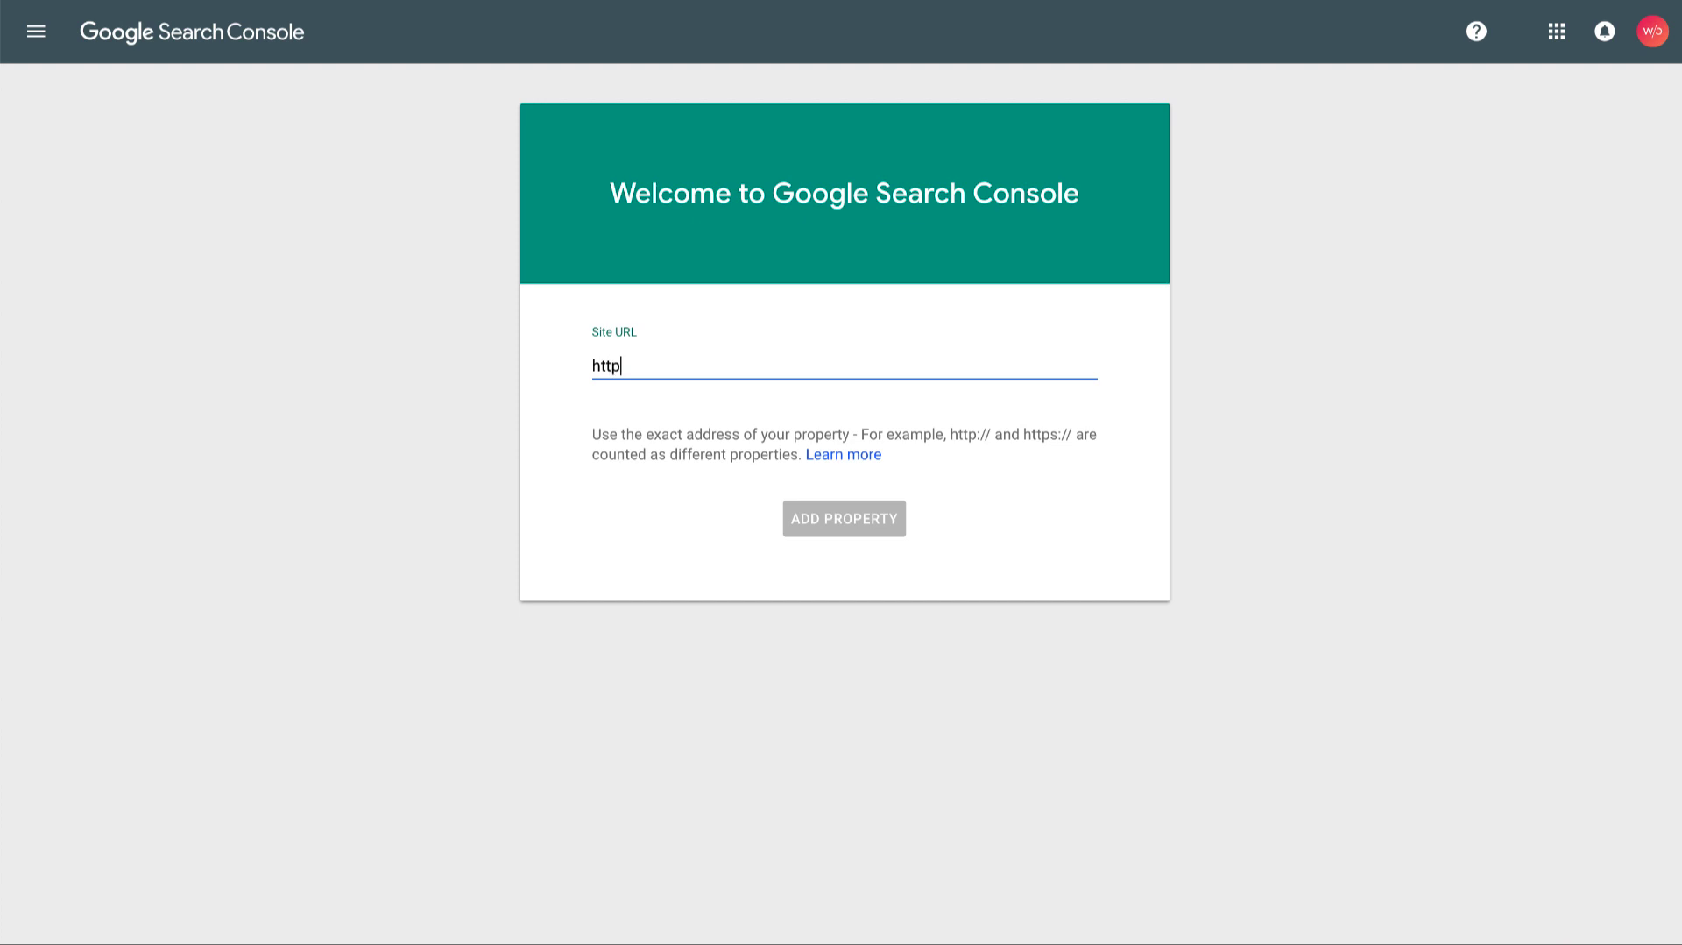
type("s://w")
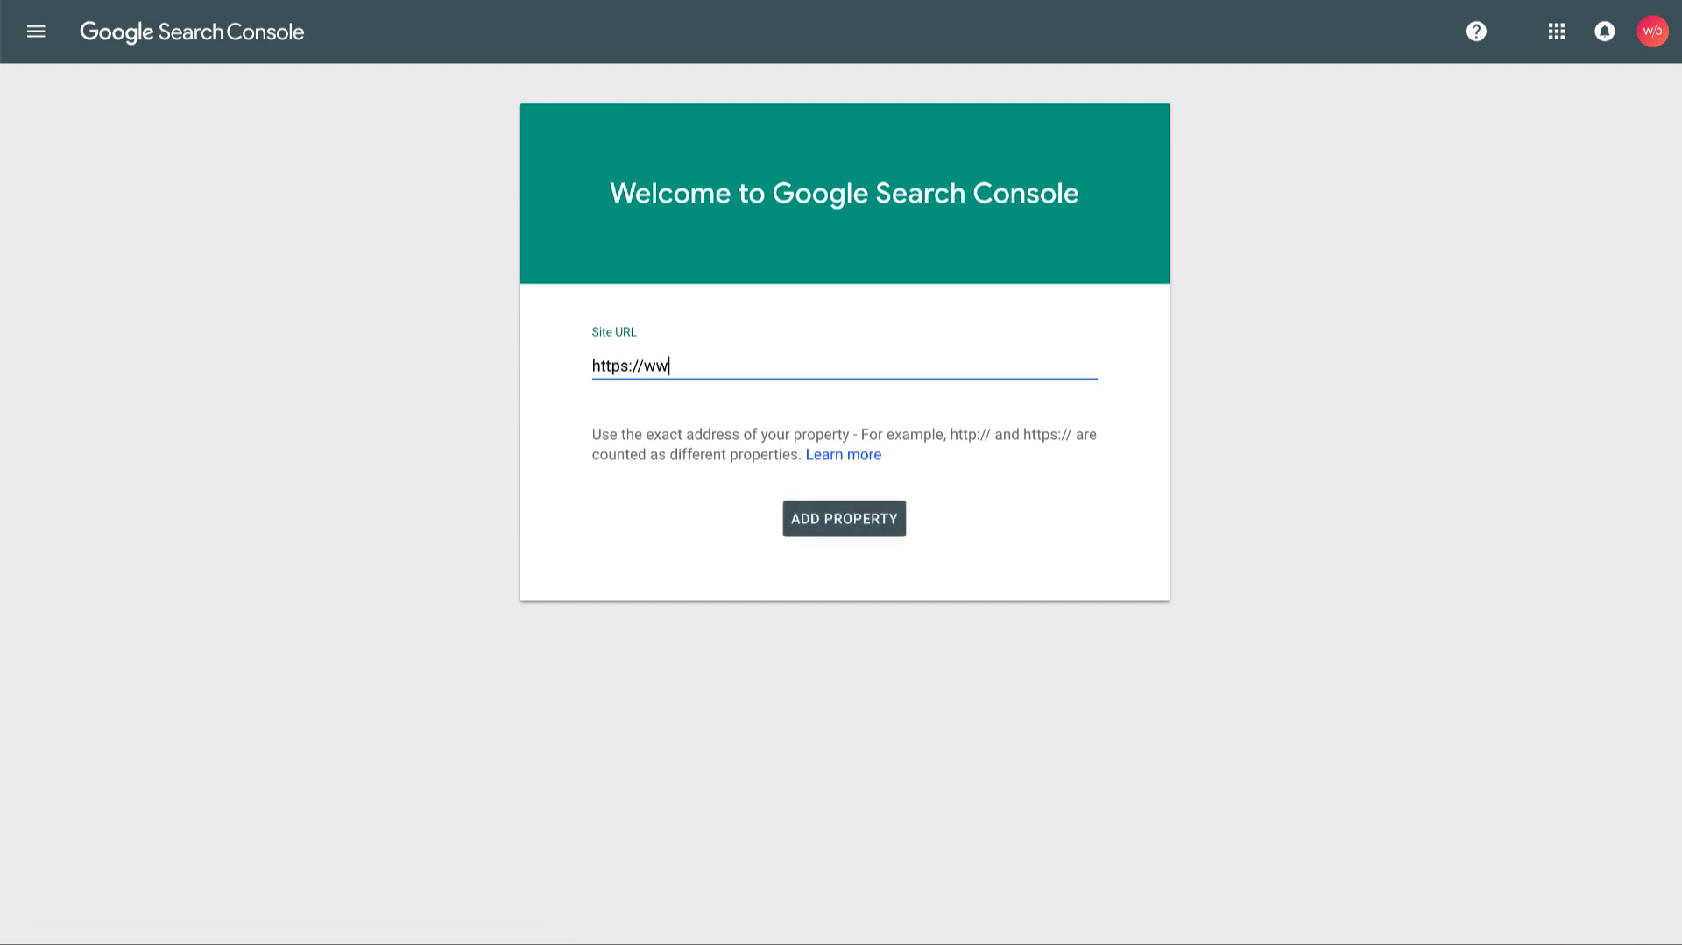
type("w.graphics.nl")
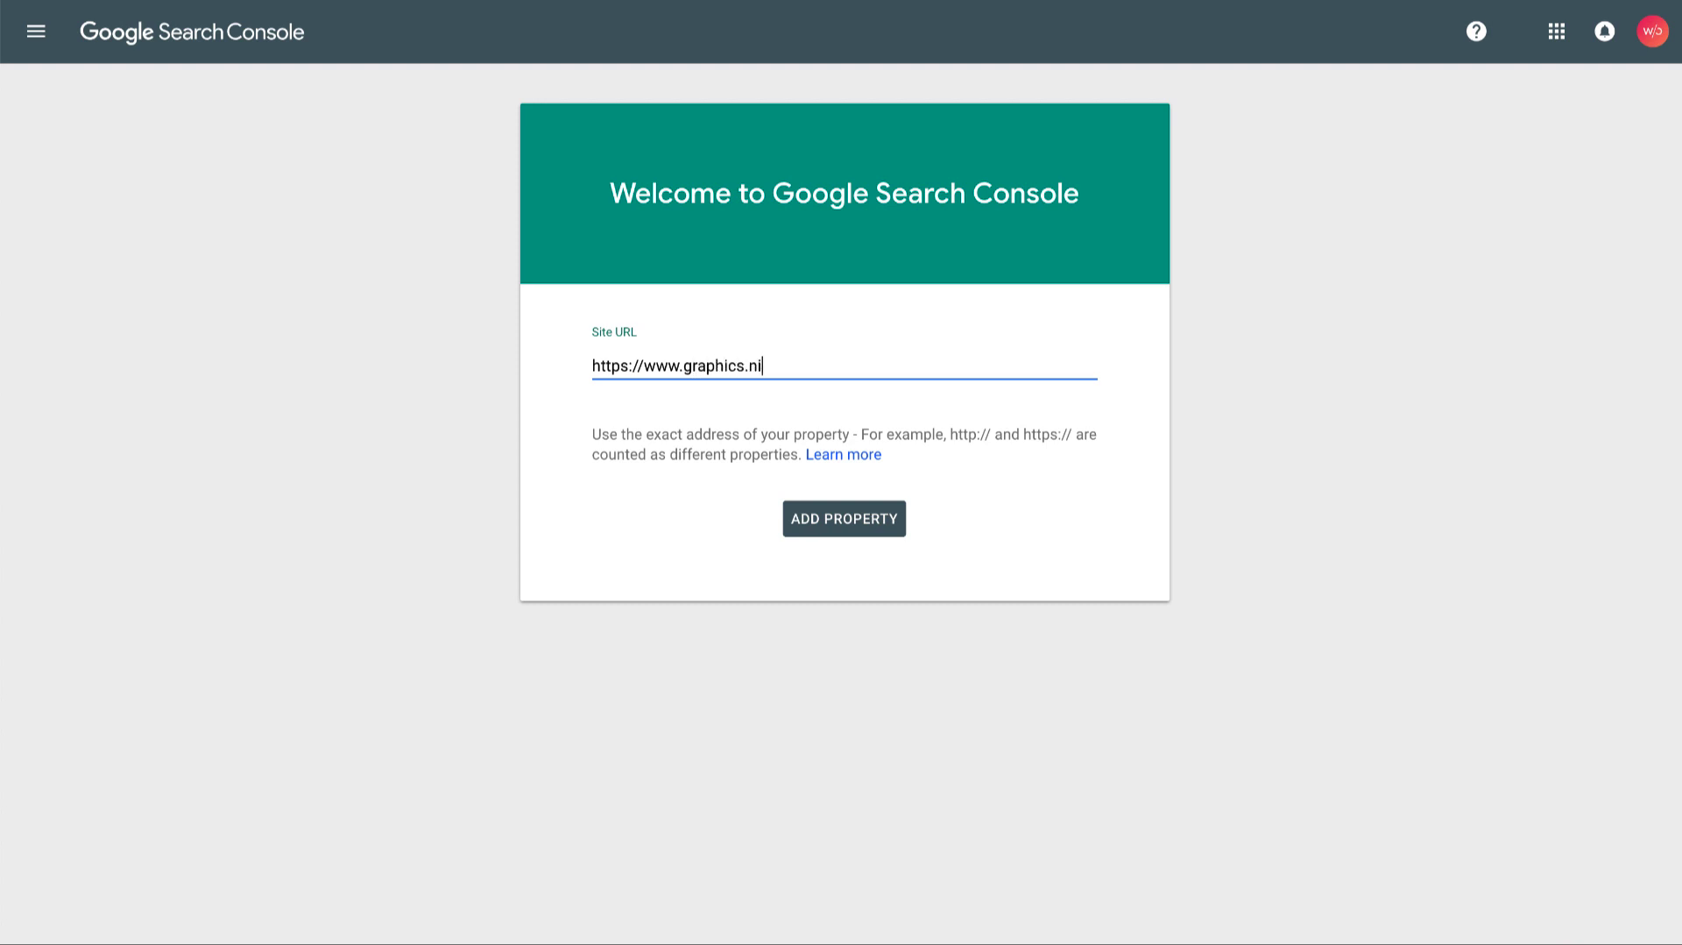
type("nja")
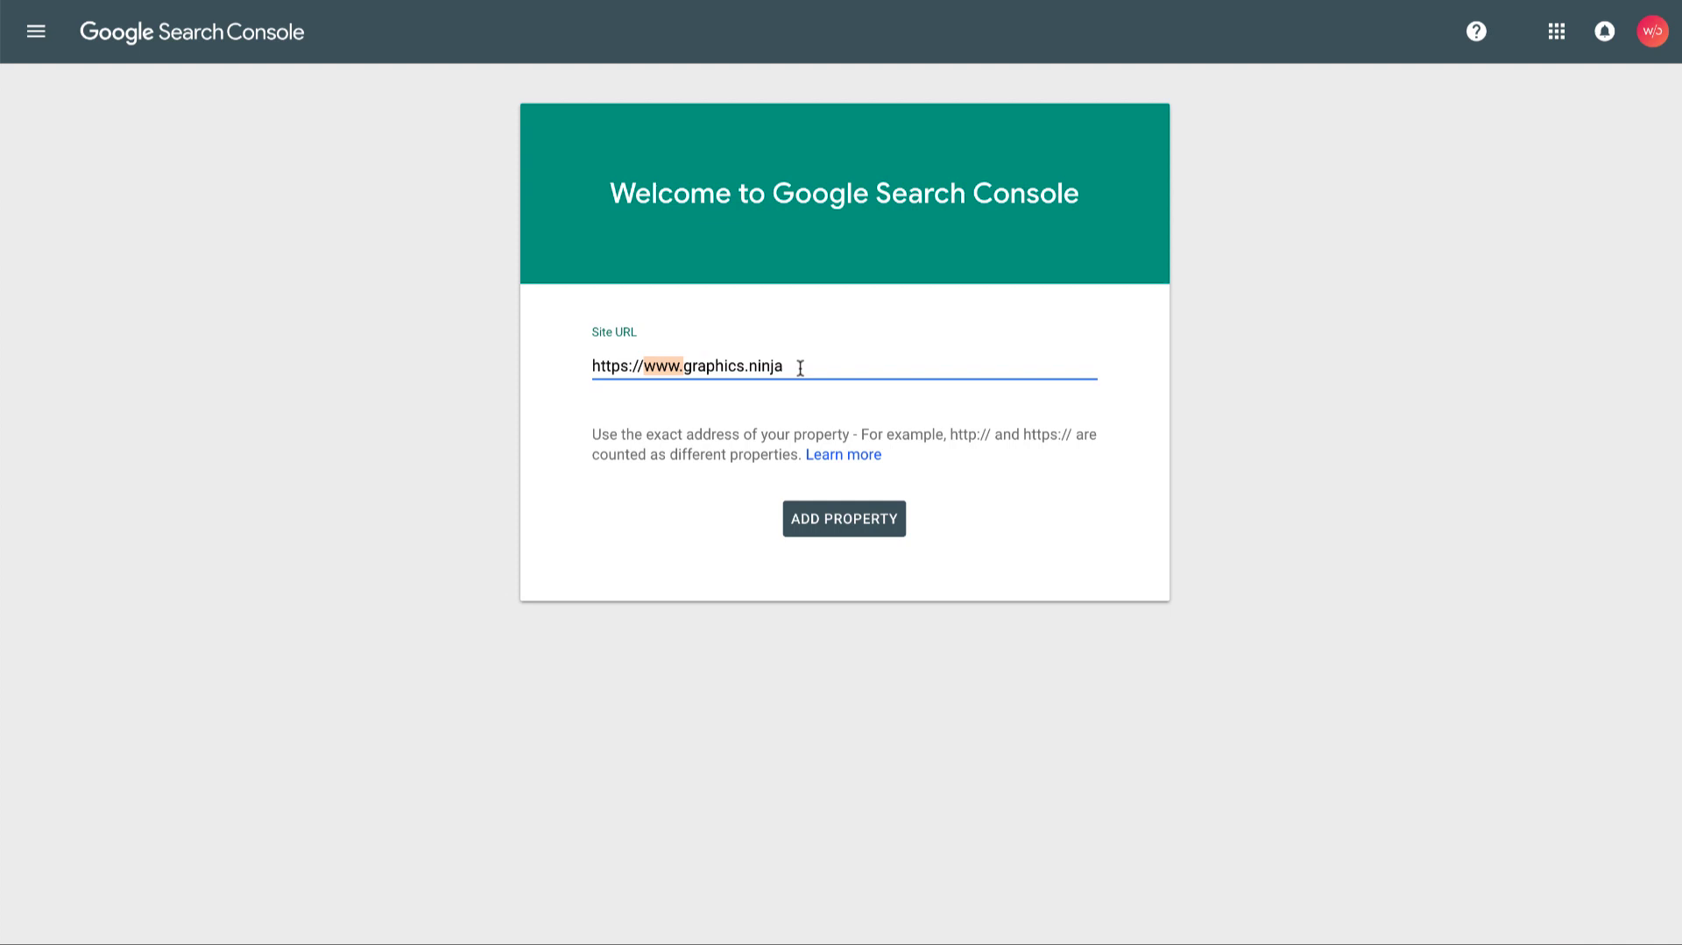
Add graphics.ninja as a property and reveal the HTML tag verification meta tag
left_click(843, 519)
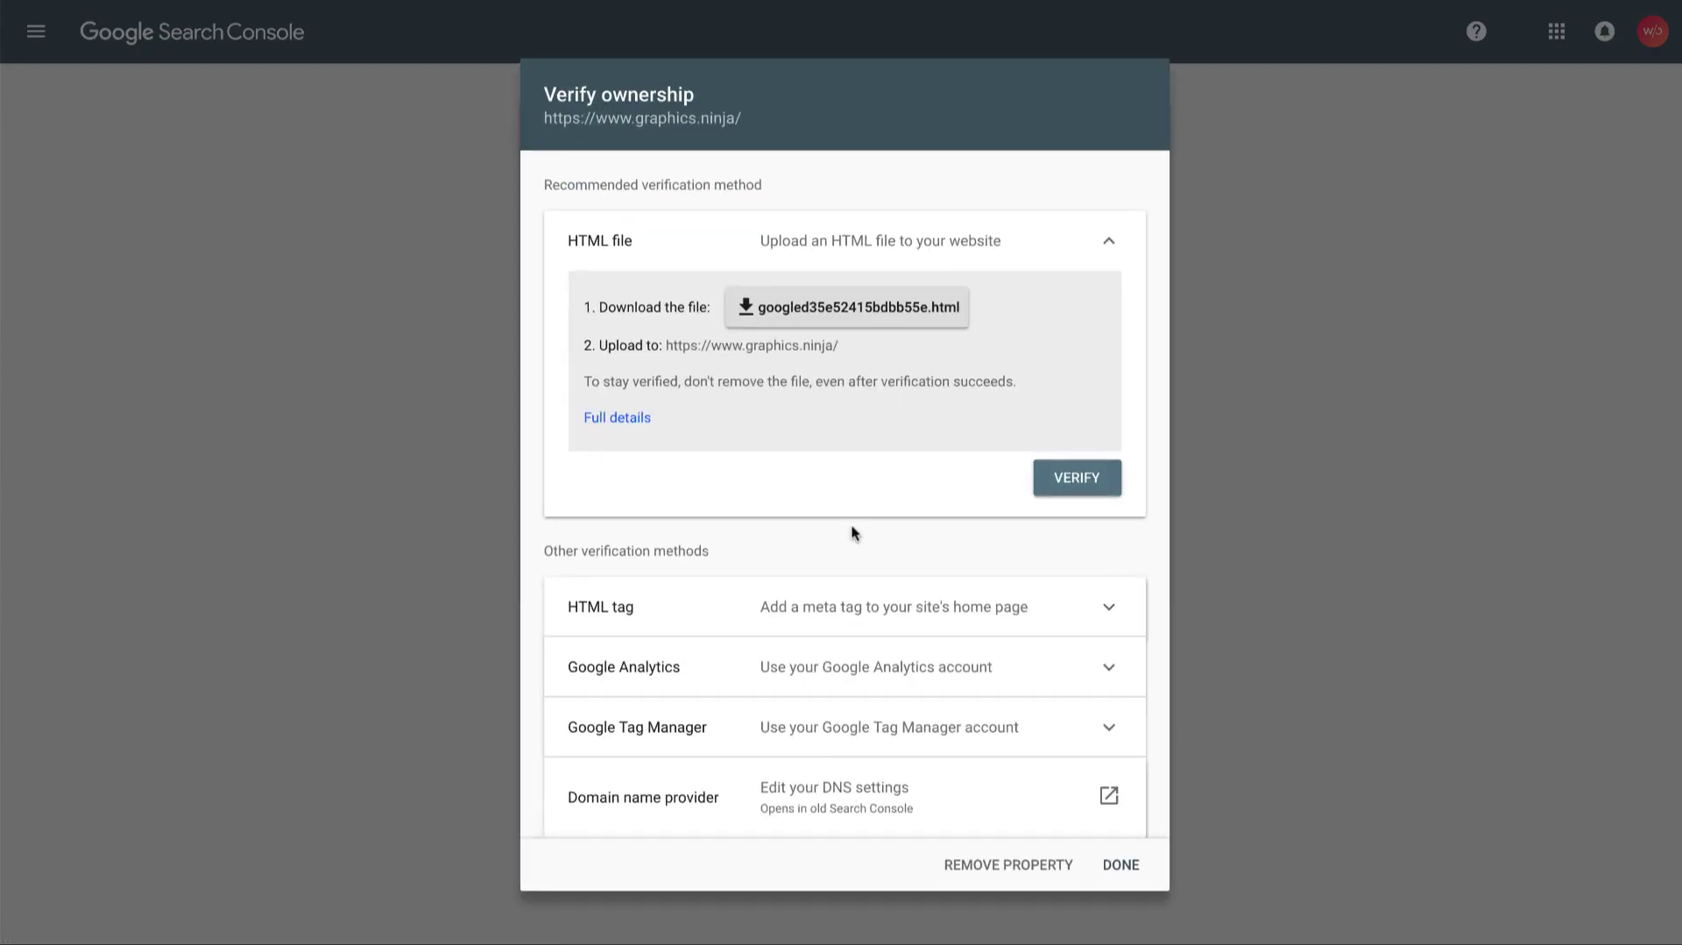
mouse_move(318, 161)
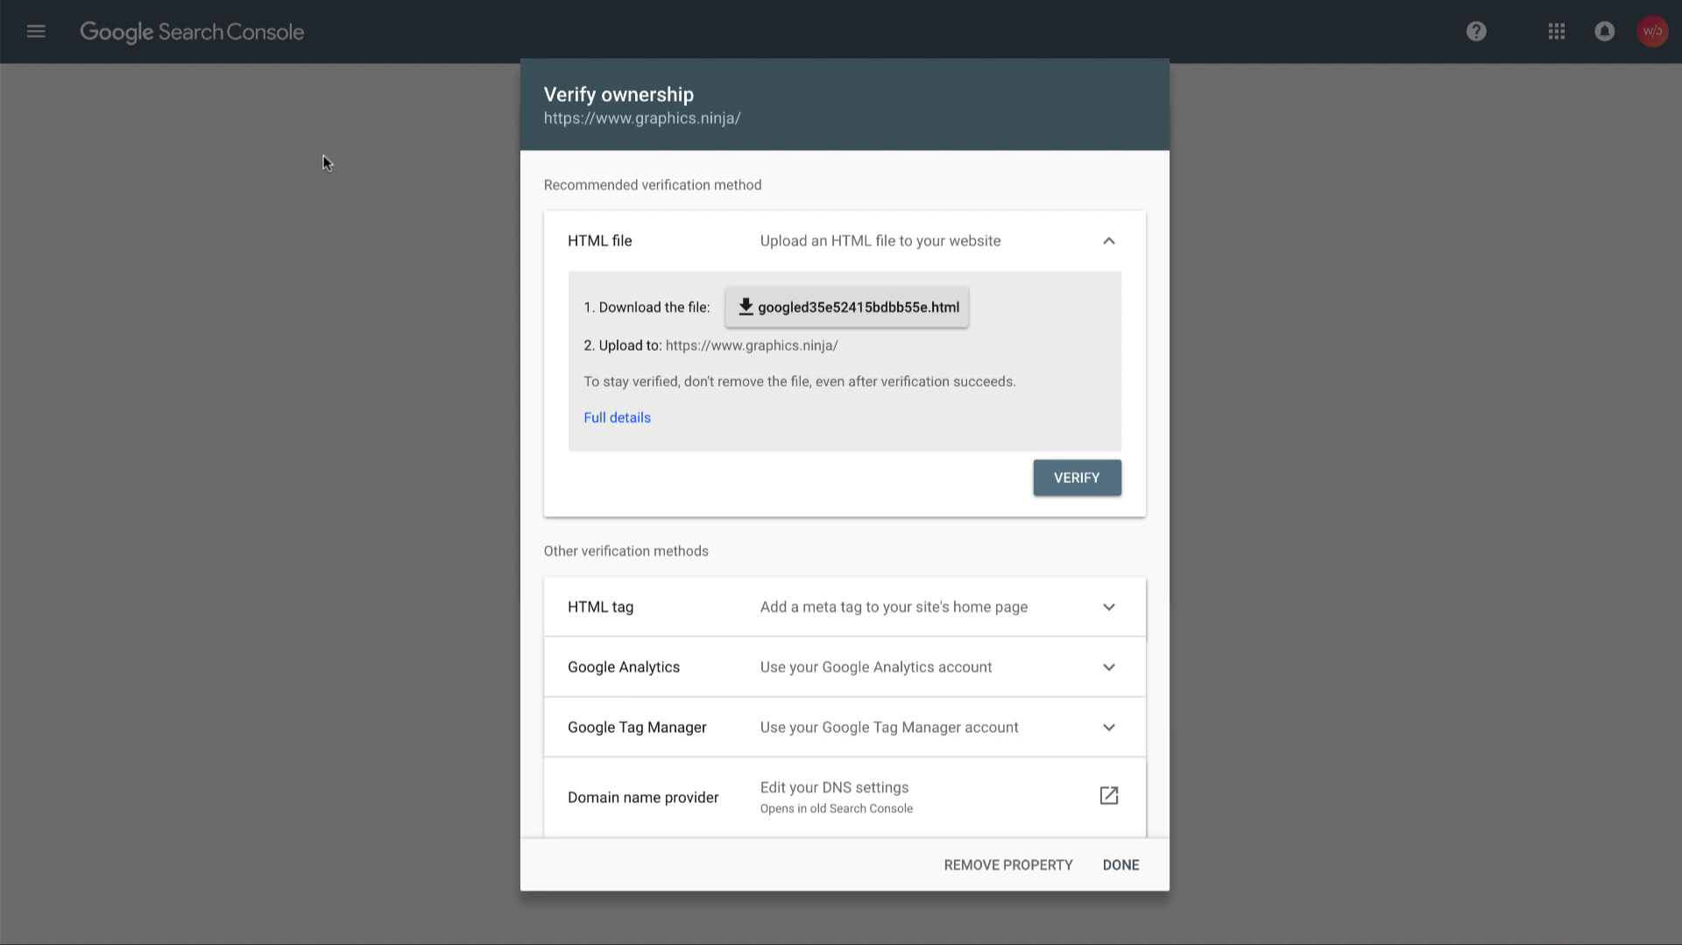
mouse_move(812, 265)
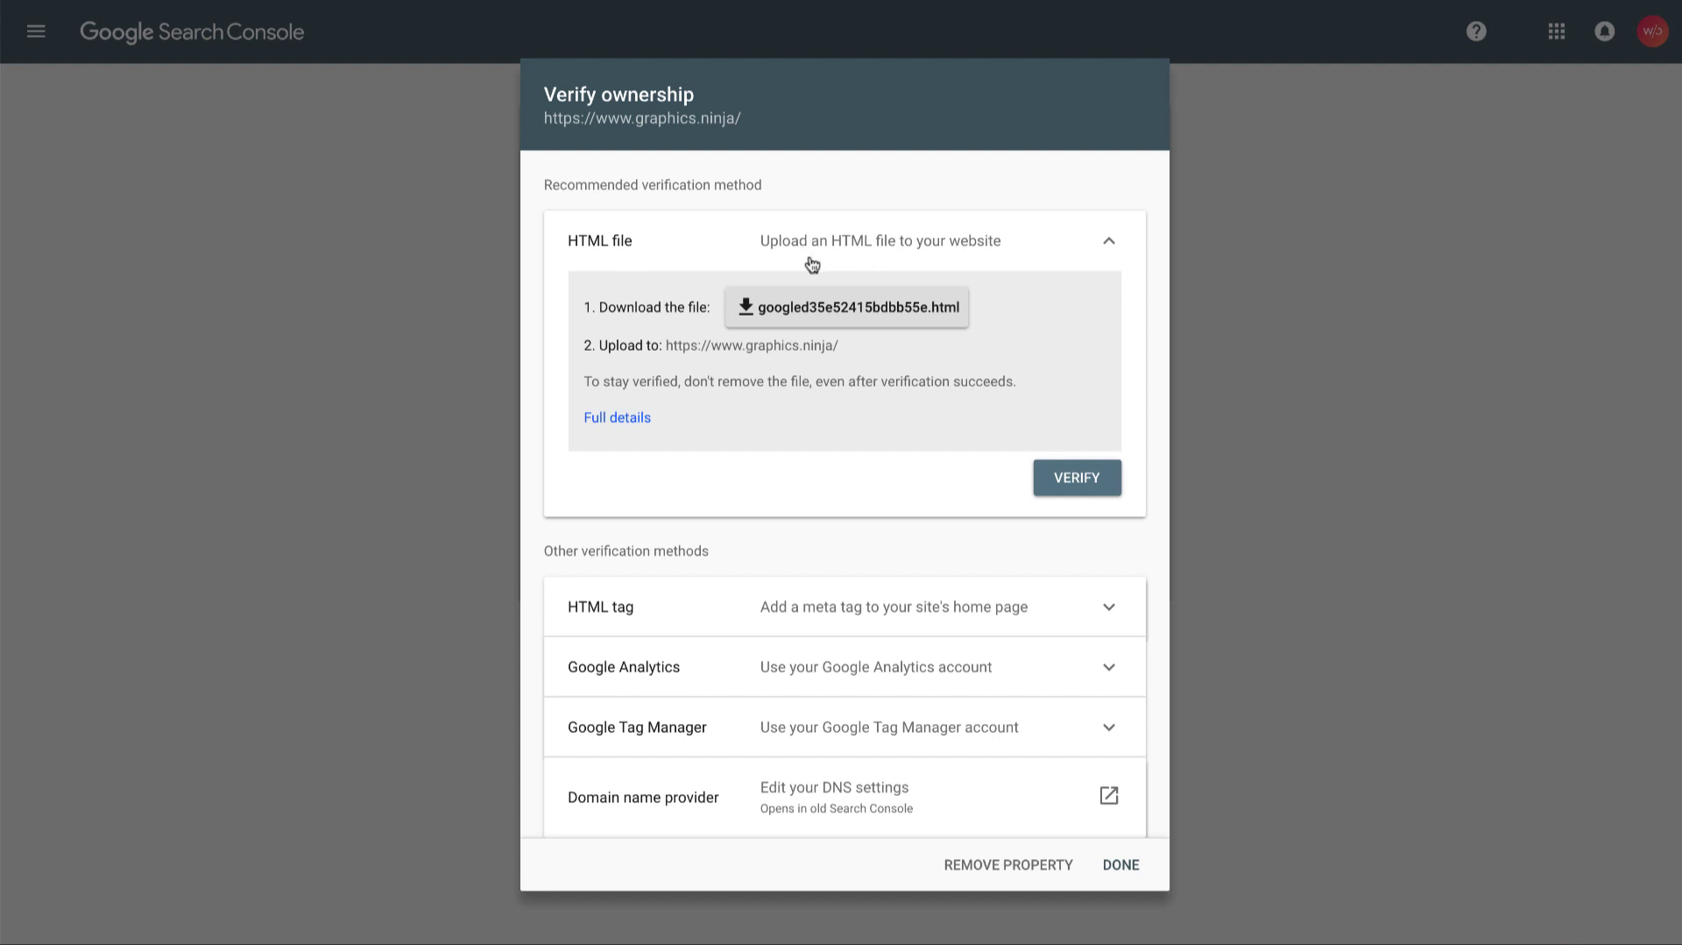
mouse_move(799, 361)
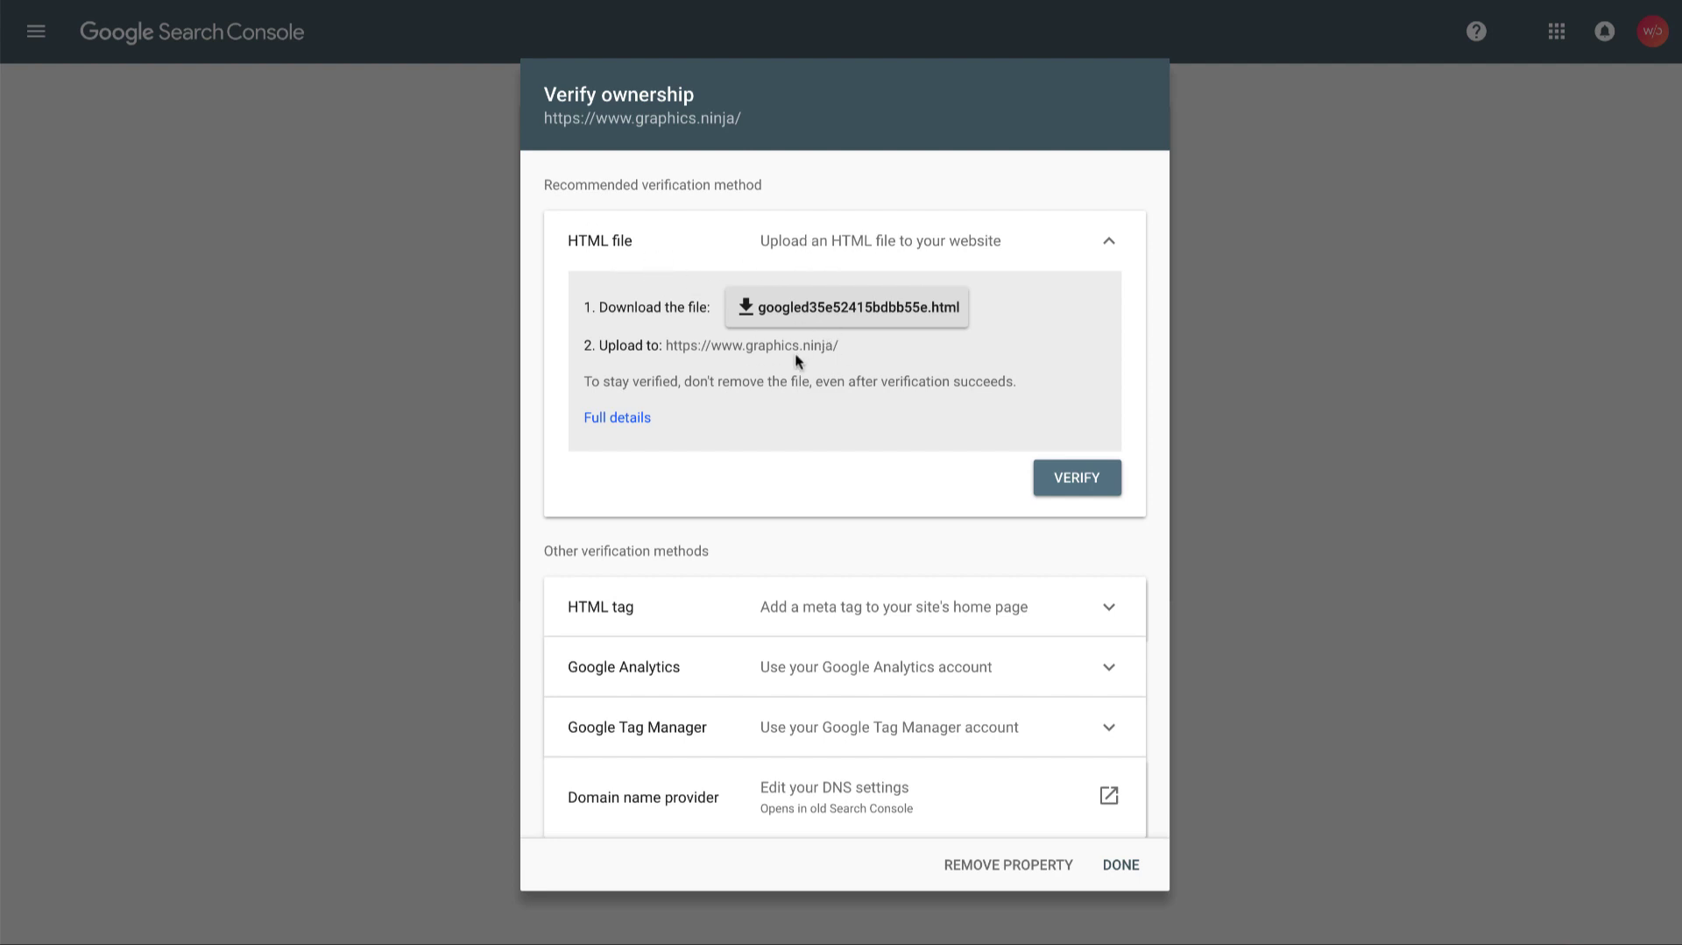
mouse_move(803, 345)
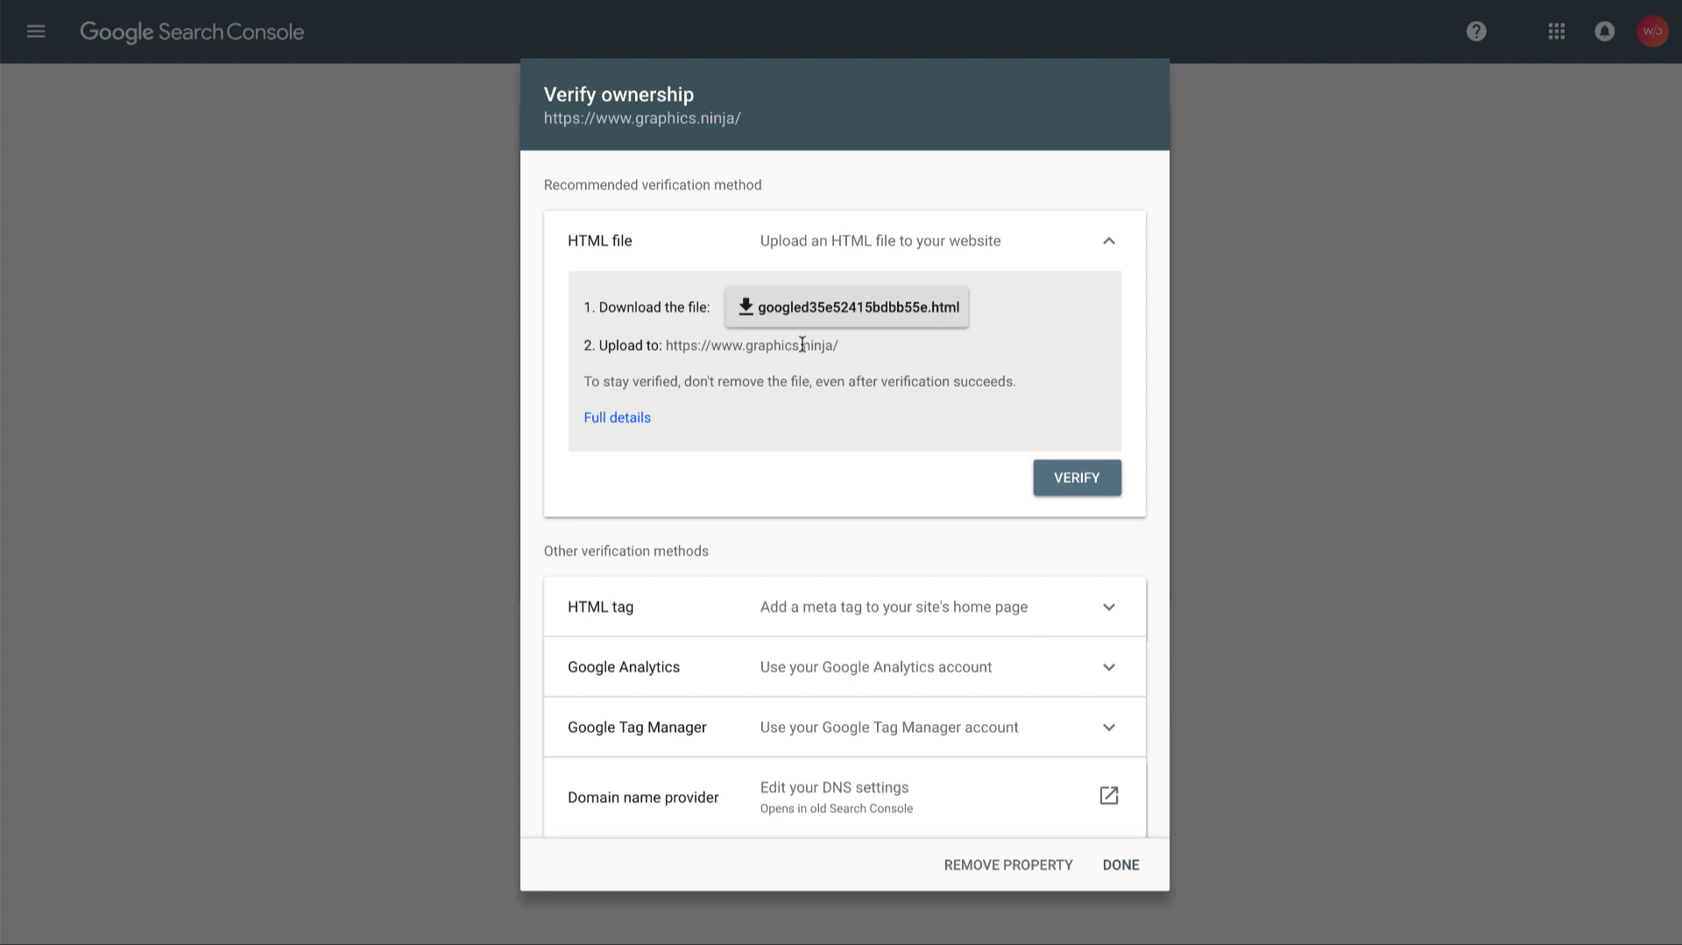
mouse_move(832, 631)
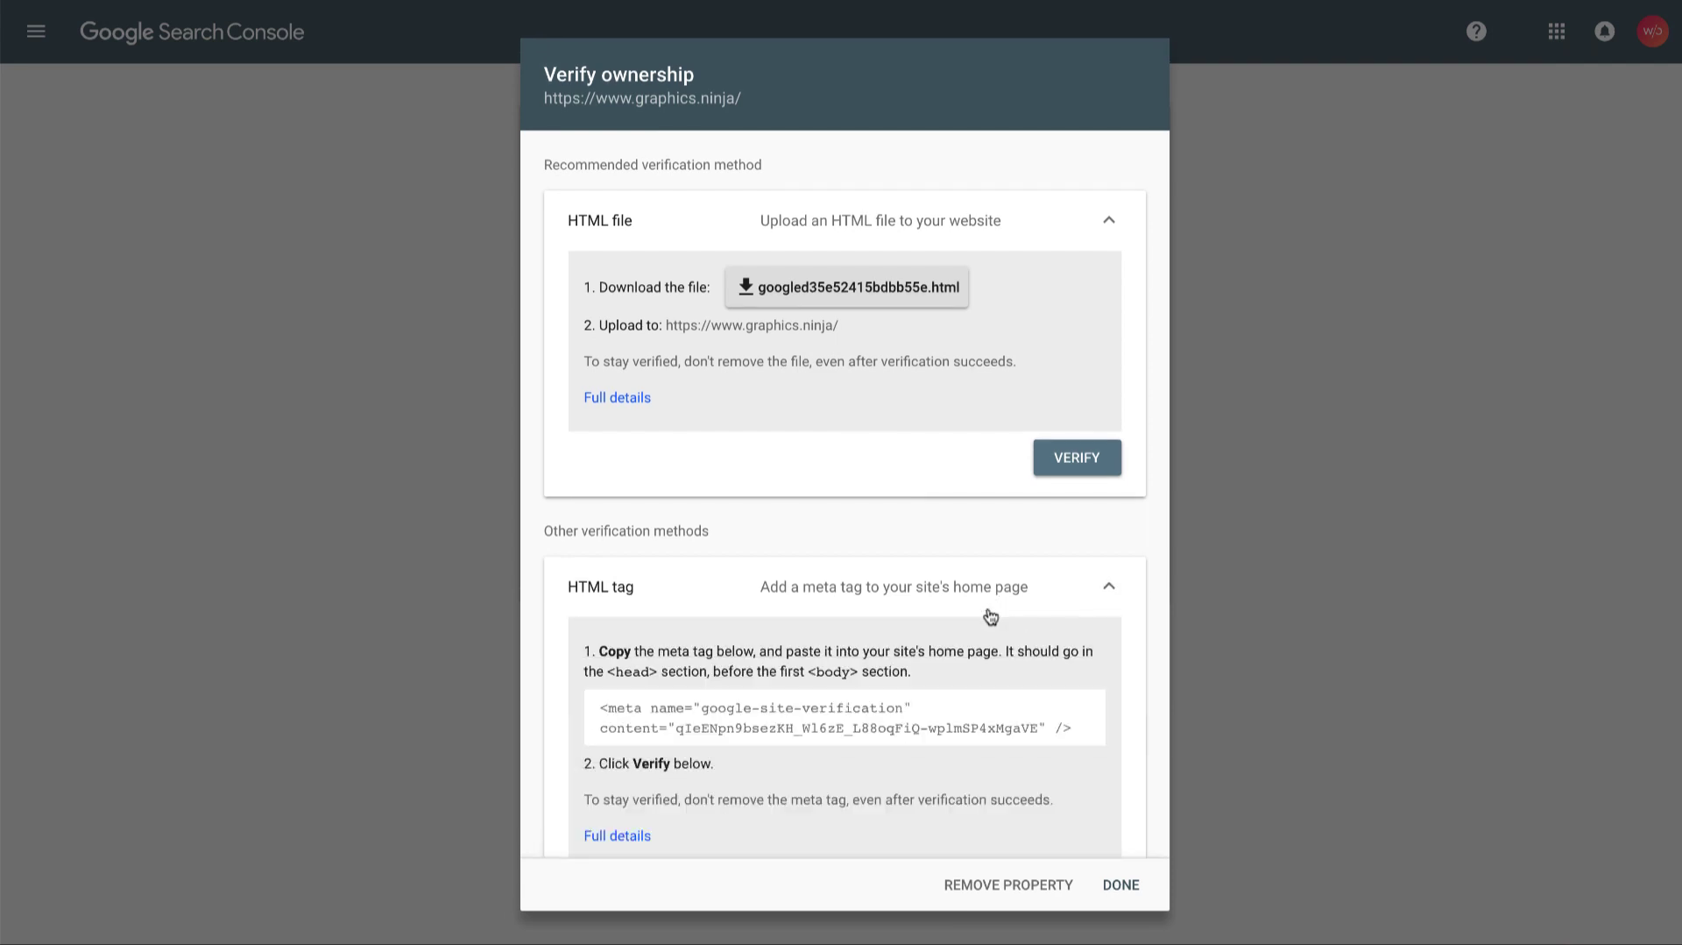
scroll("down", 3)
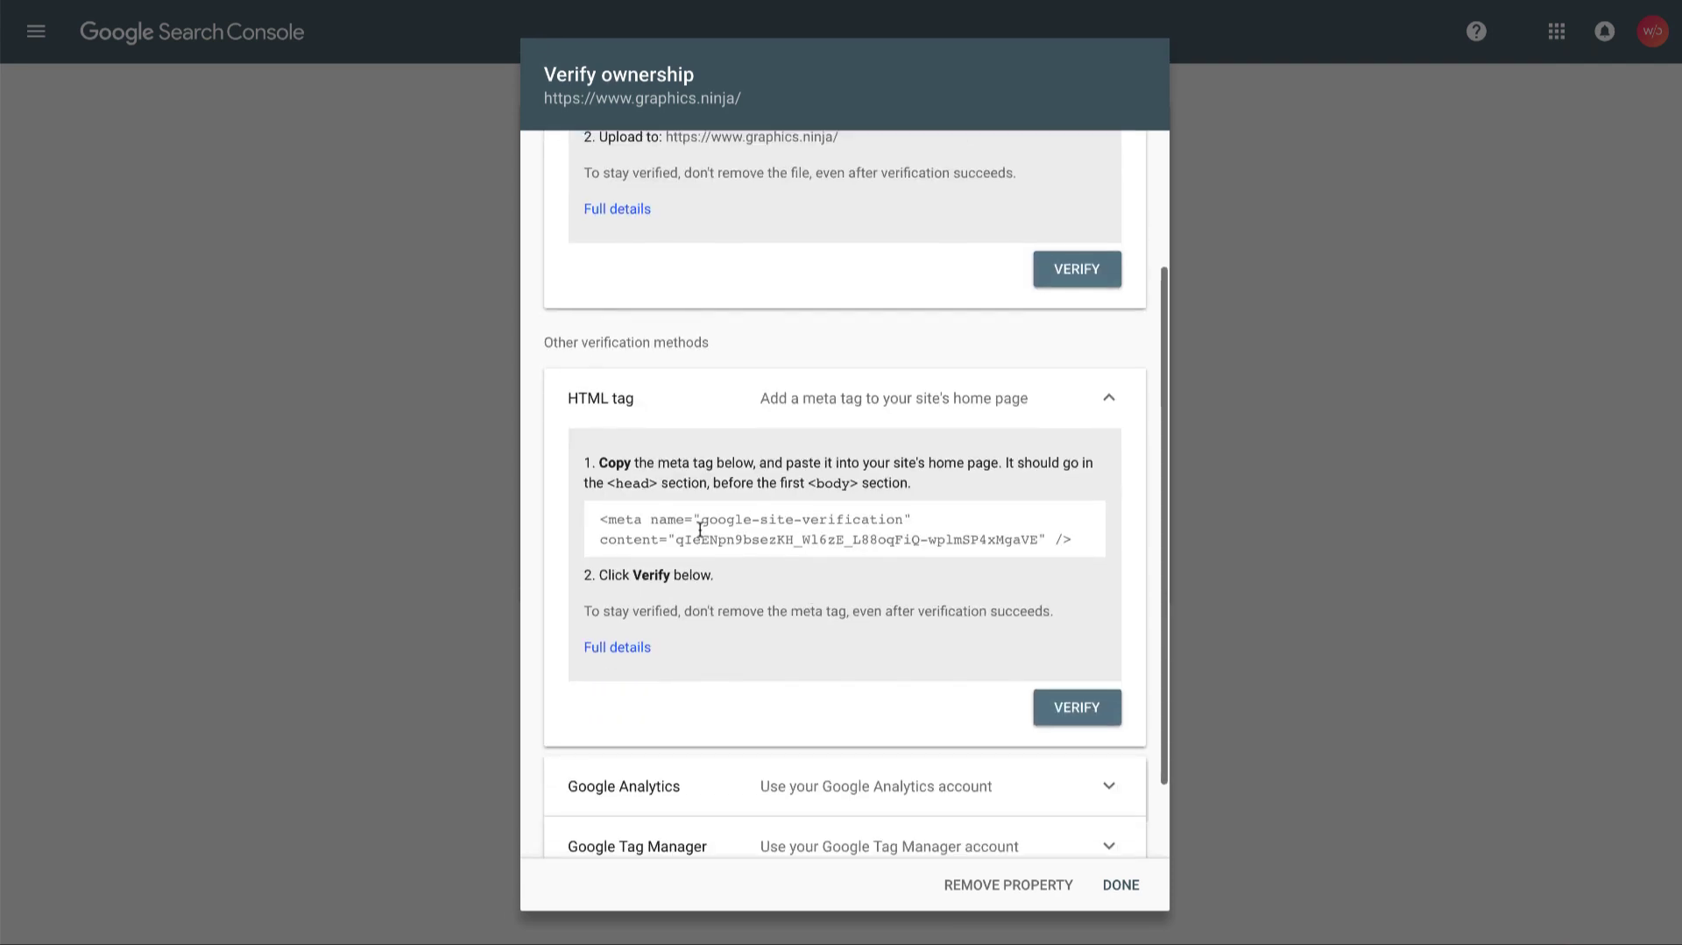
mouse_move(833, 519)
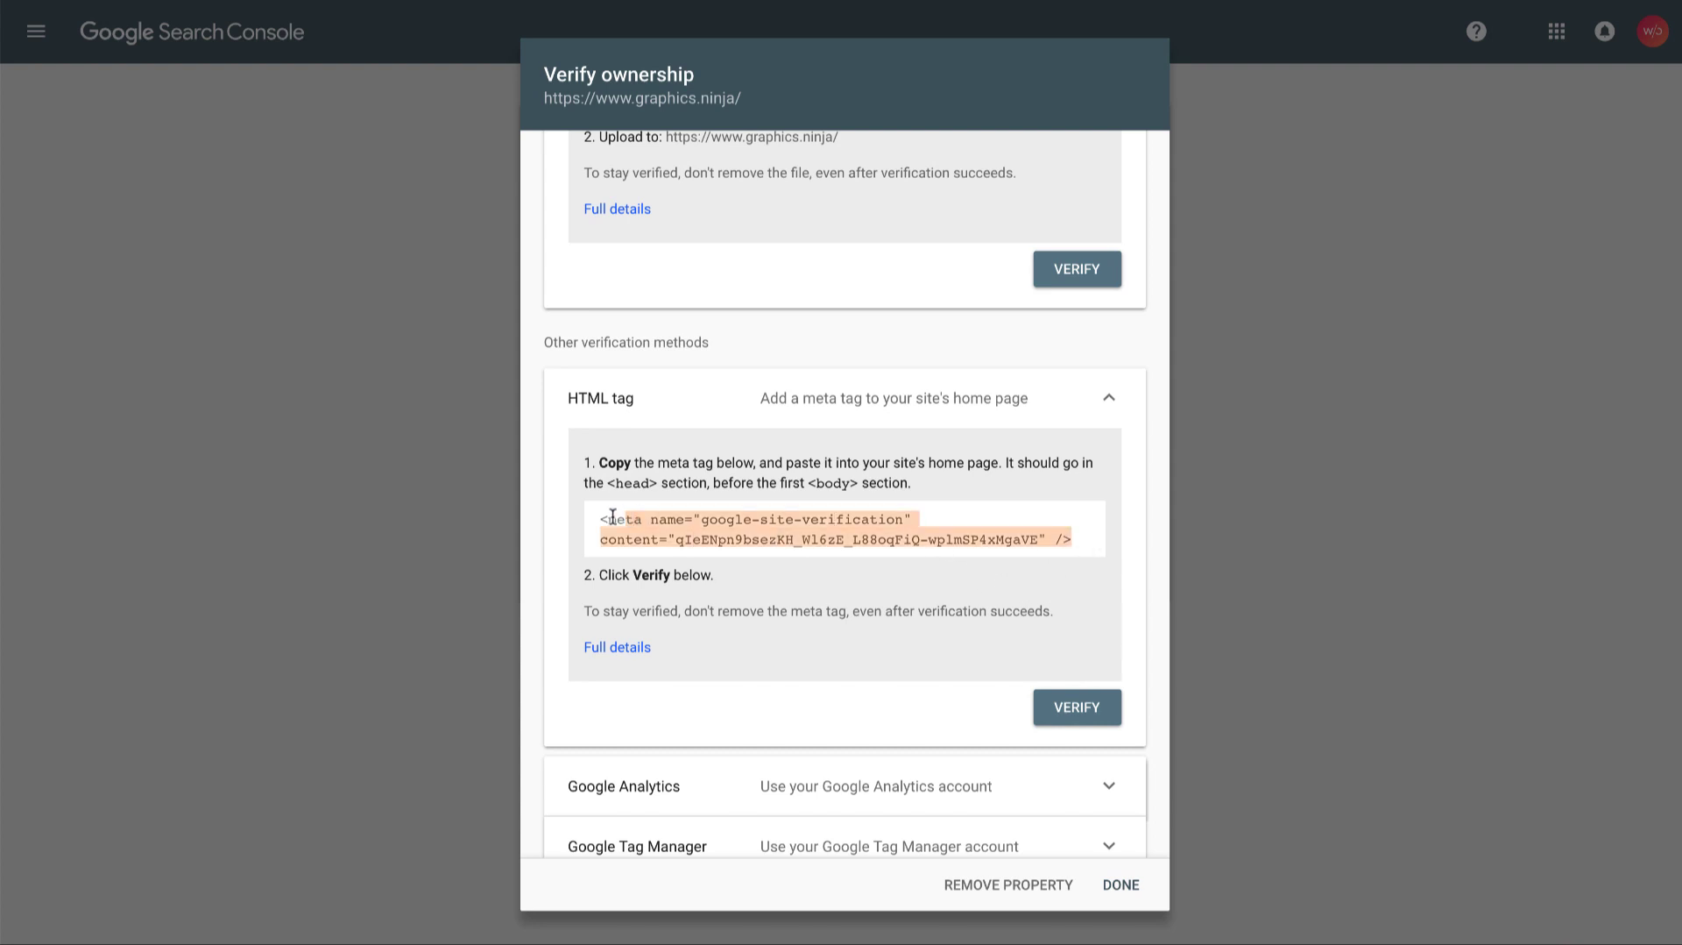
mouse_move(601, 518)
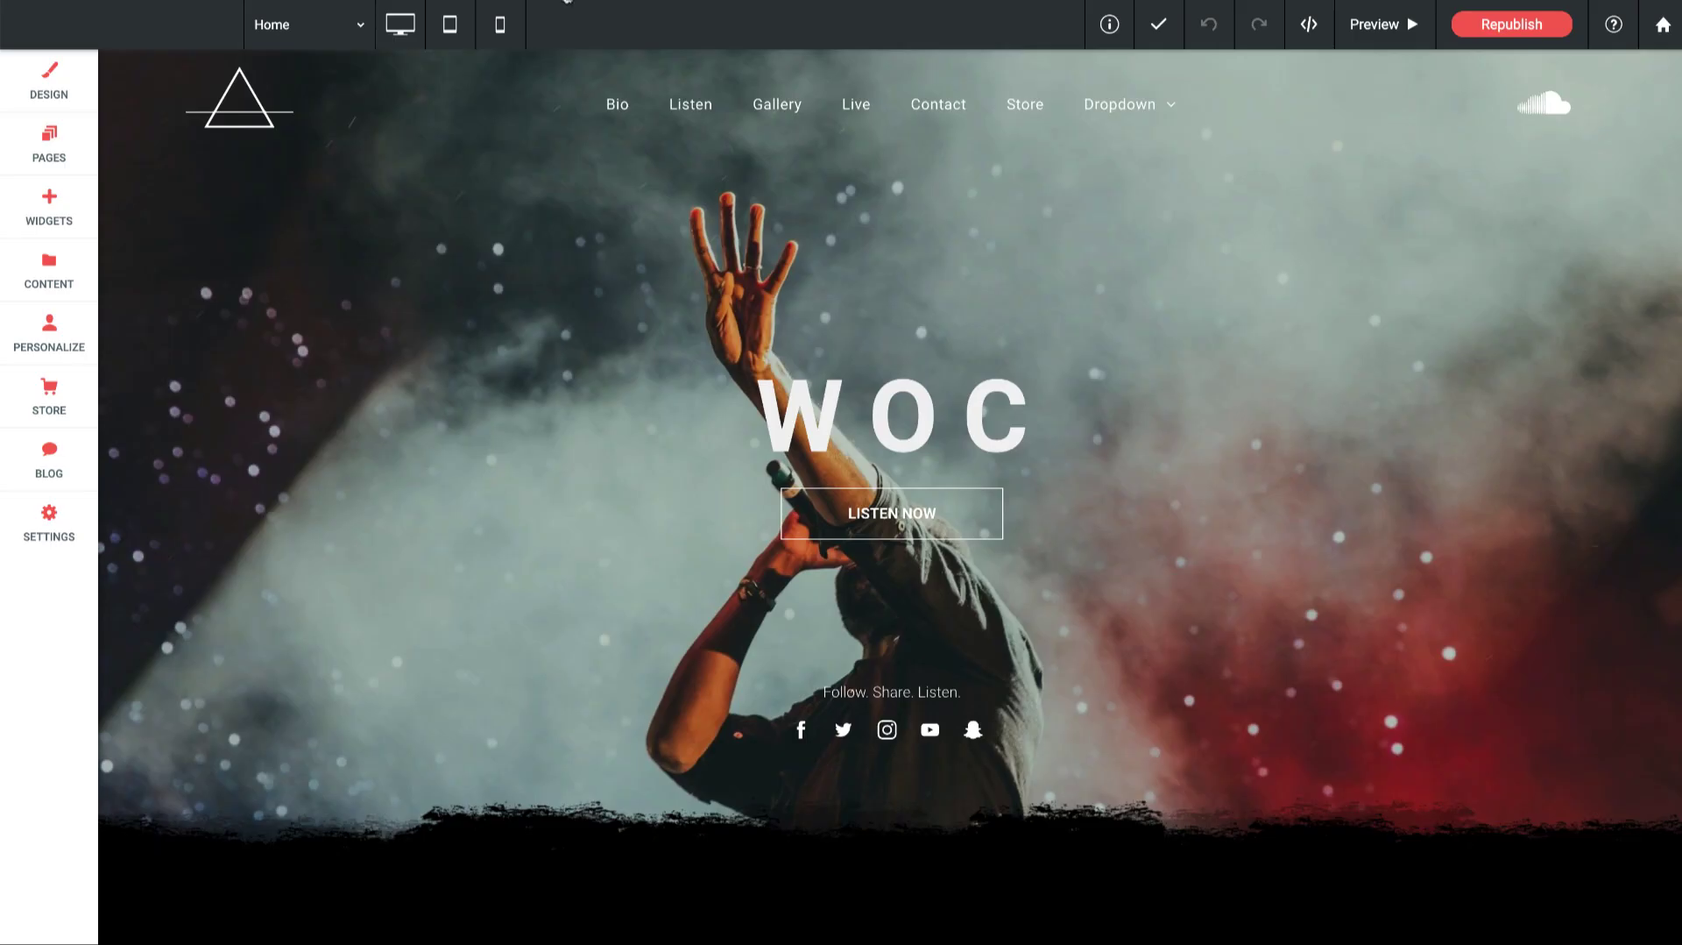
Paste the google-site-verification meta tag on a new line in the Header HTML and save it
left_click(49, 524)
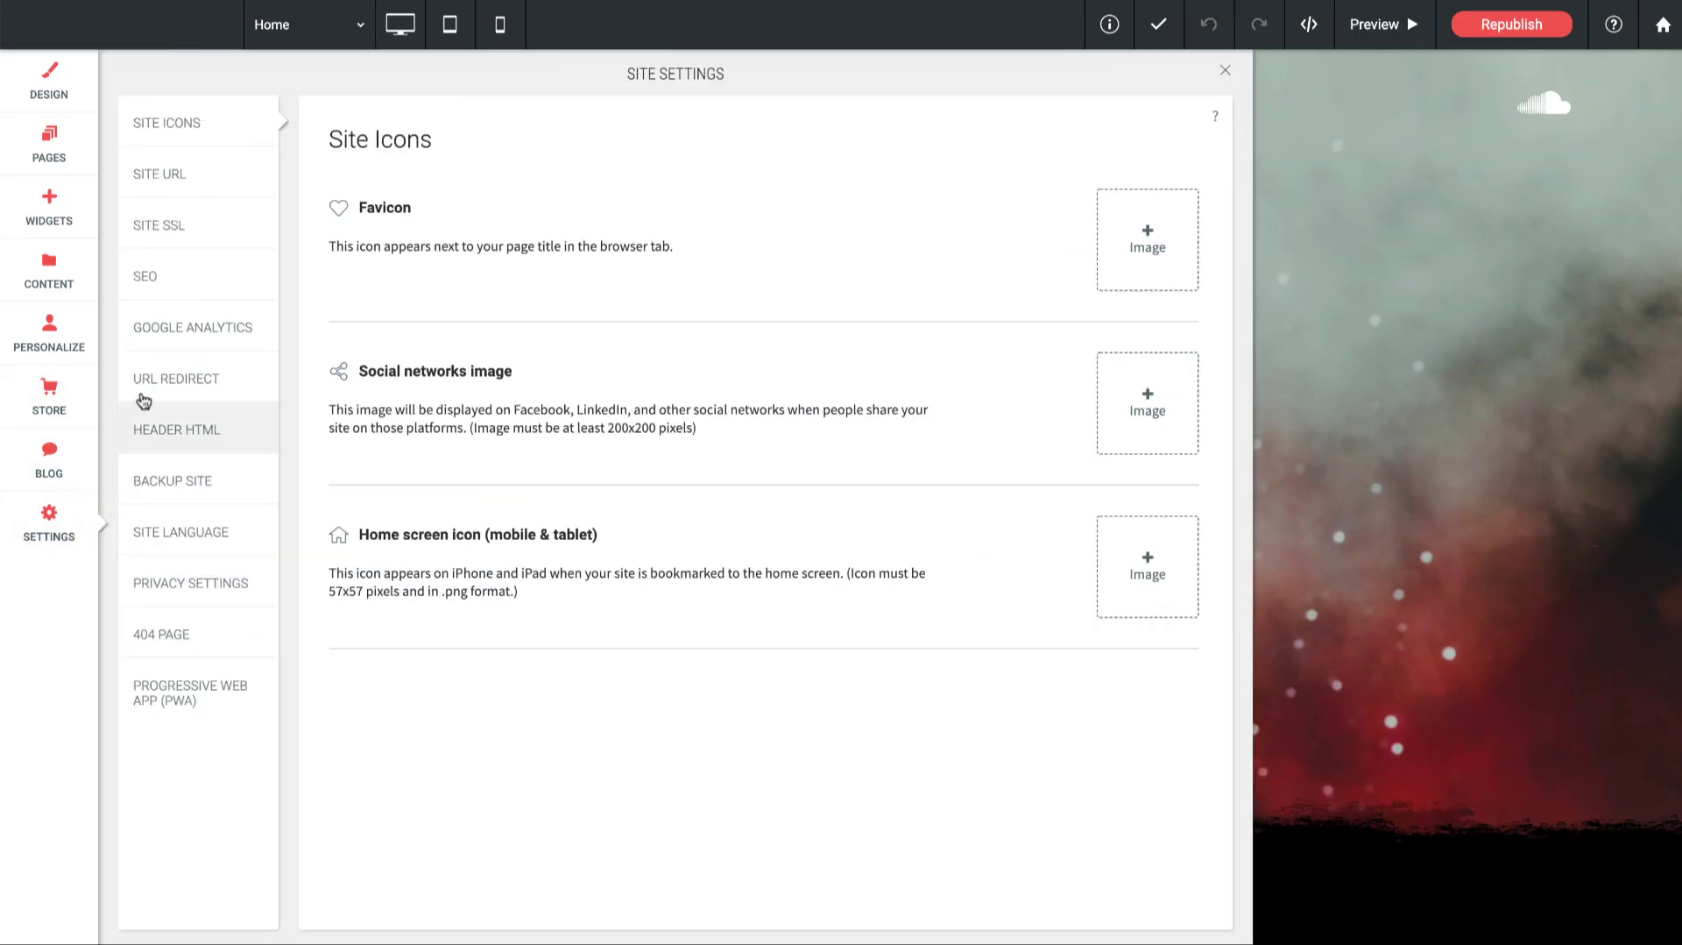
left_click(177, 429)
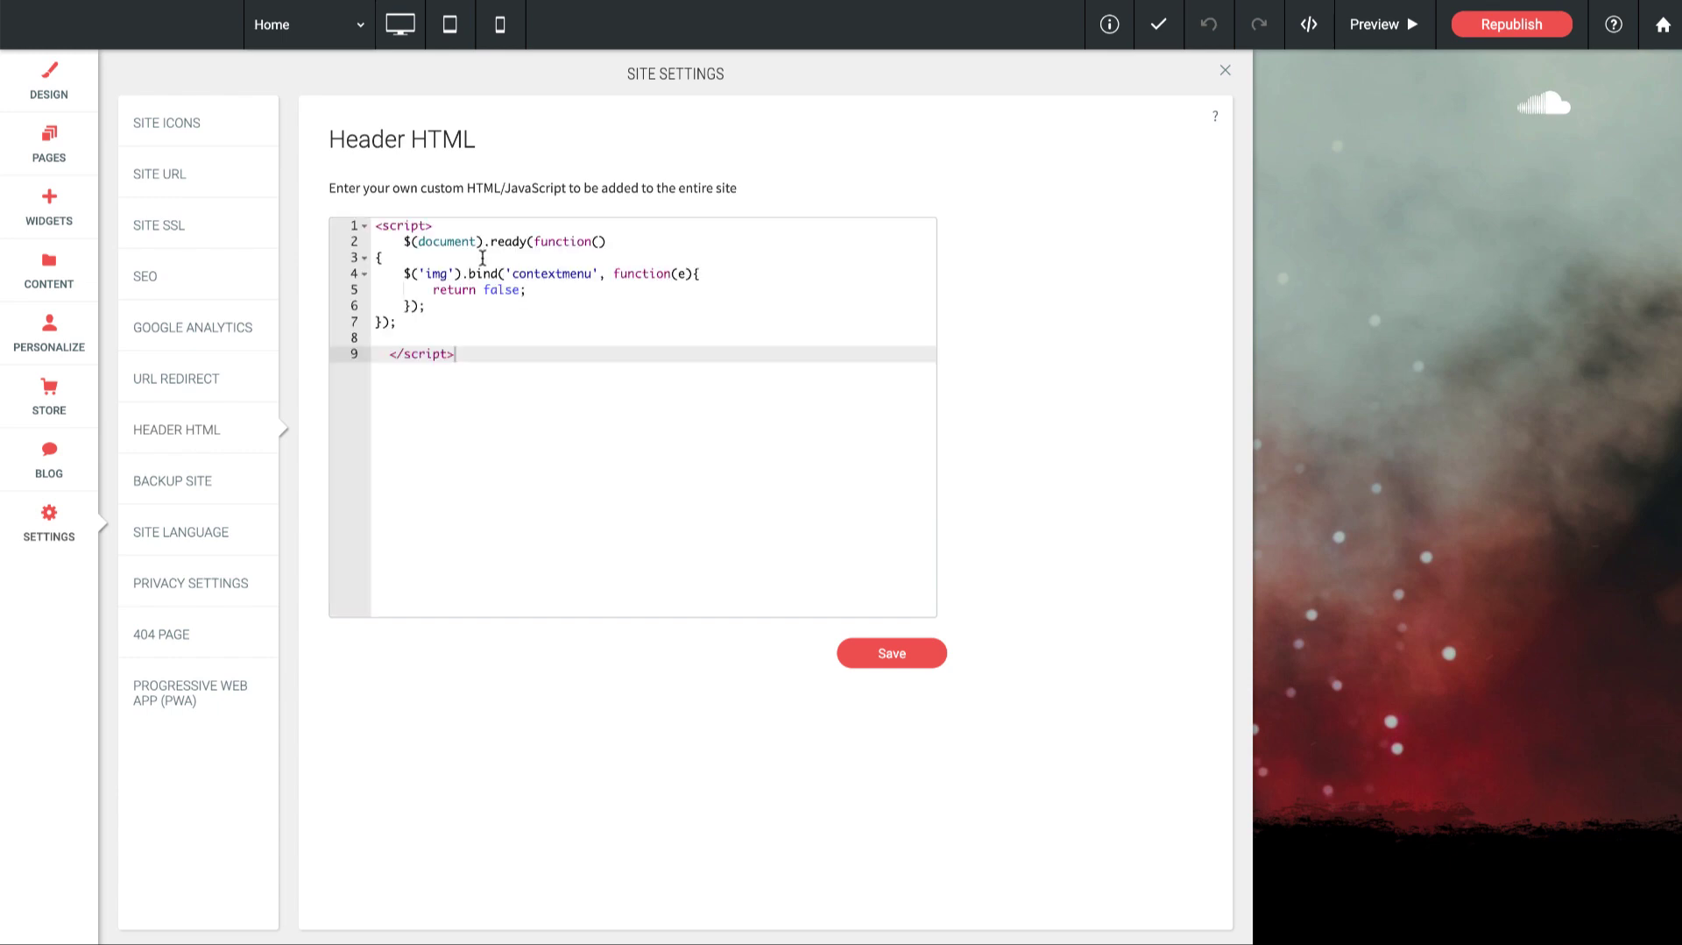
key("Enter")
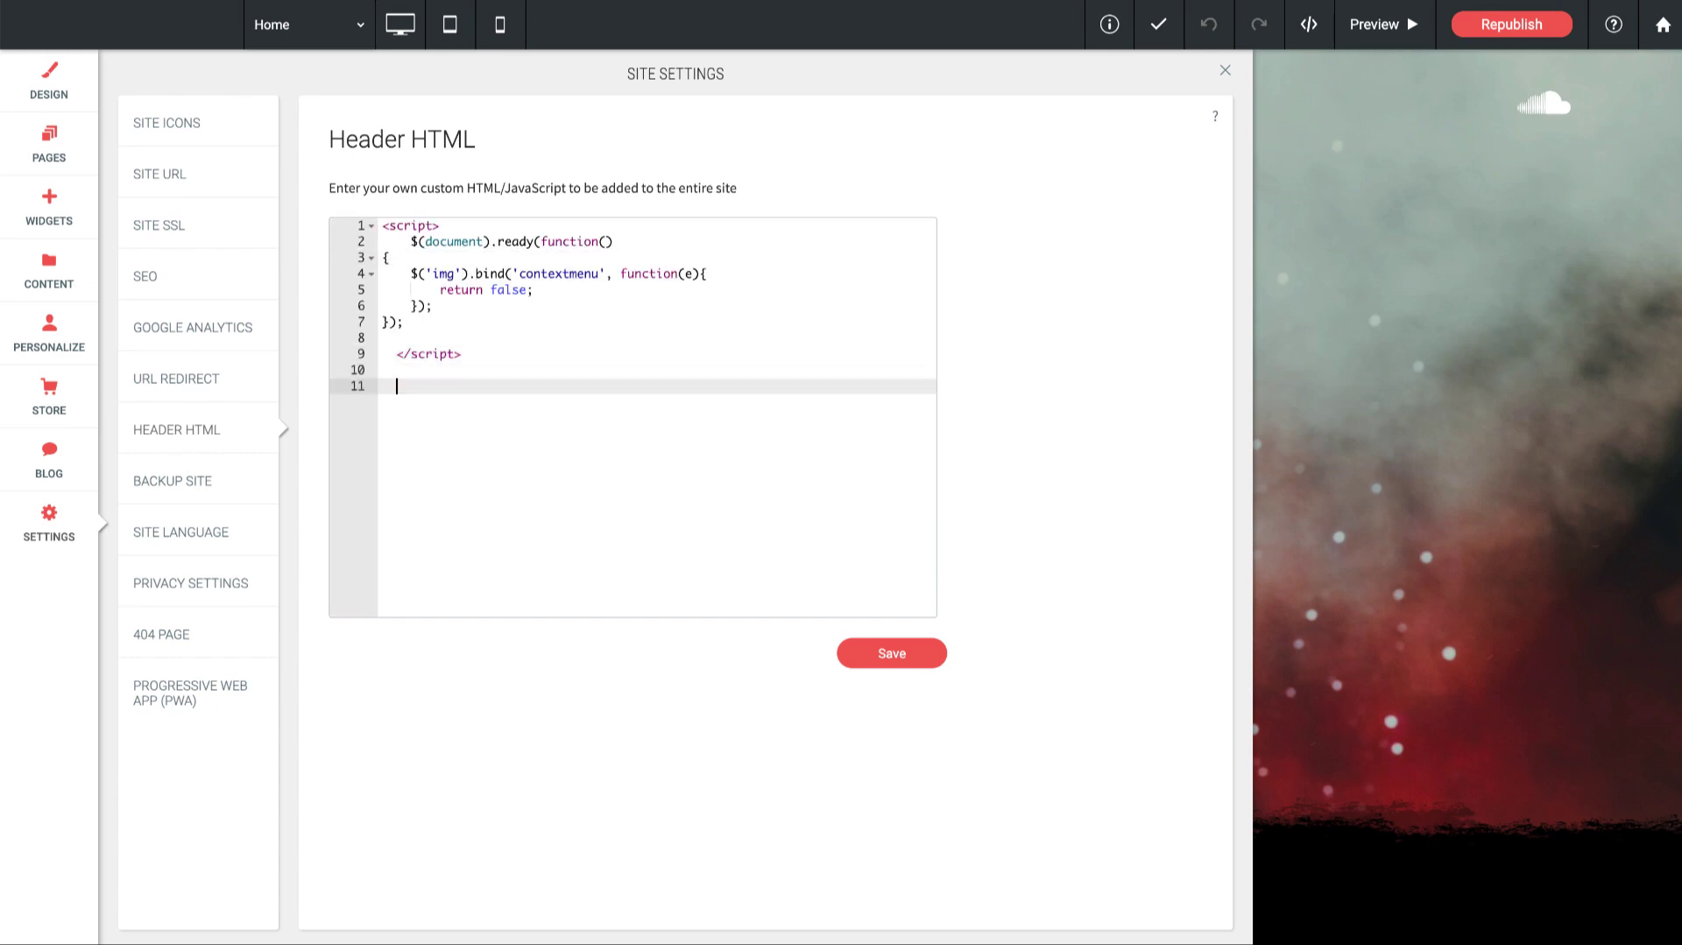
type("<meta name=\"google-site-verification\" content=\"qIeENpn9bsezKH_Wl6zE_L88oqFi")
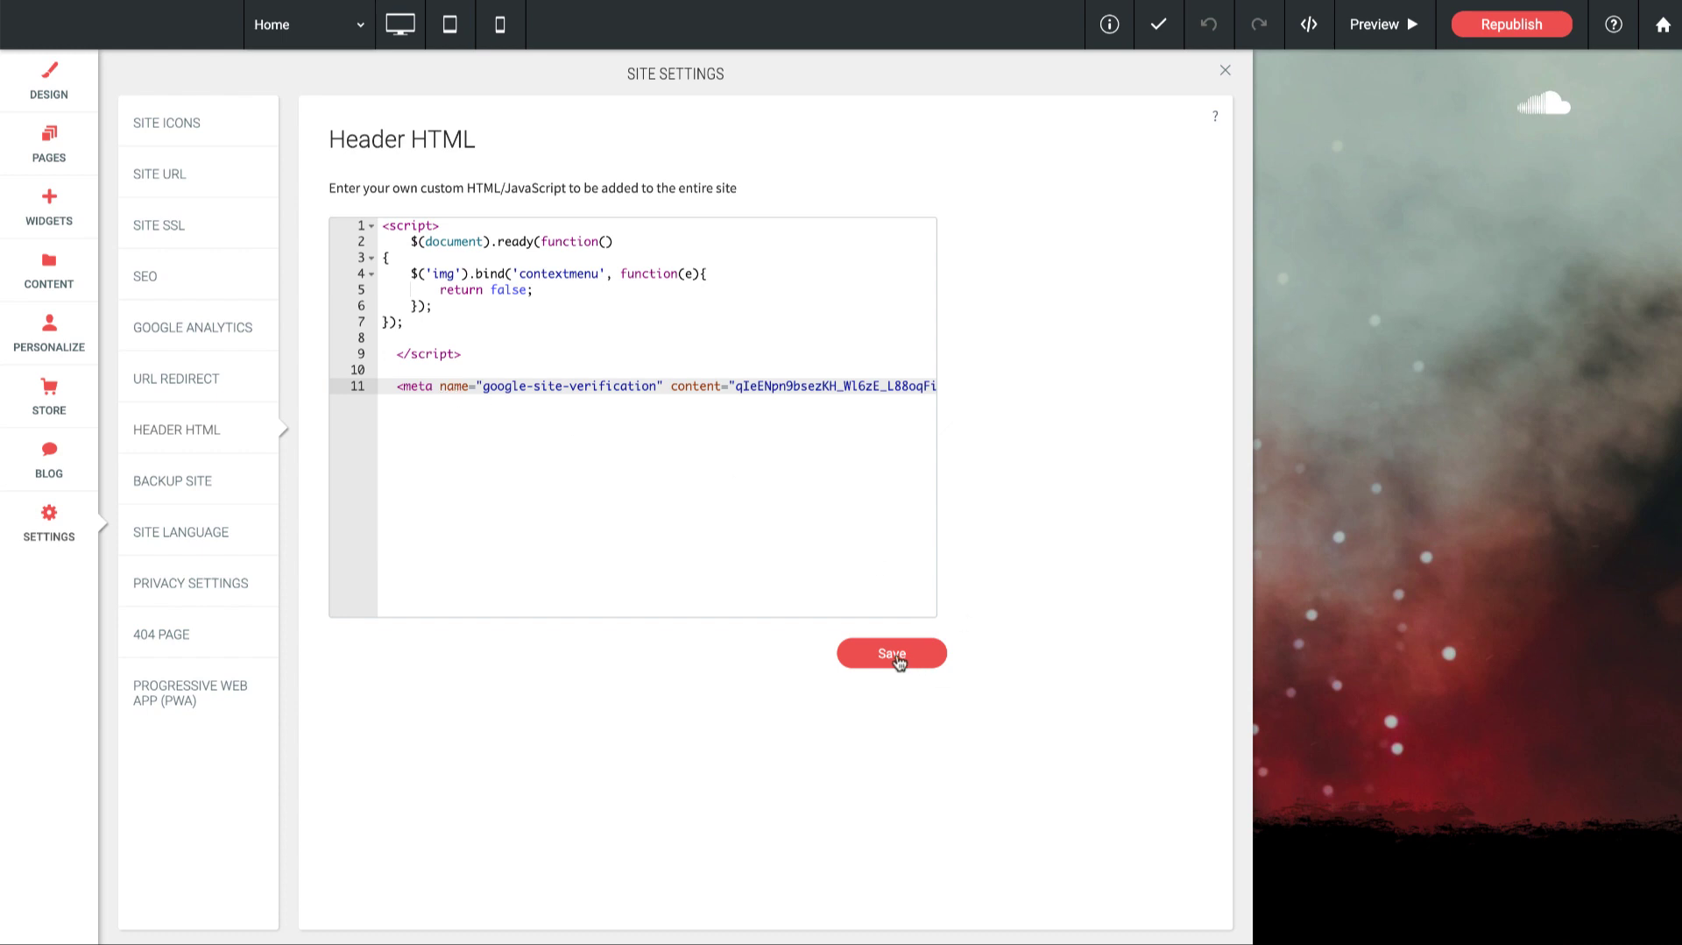
left_click(892, 652)
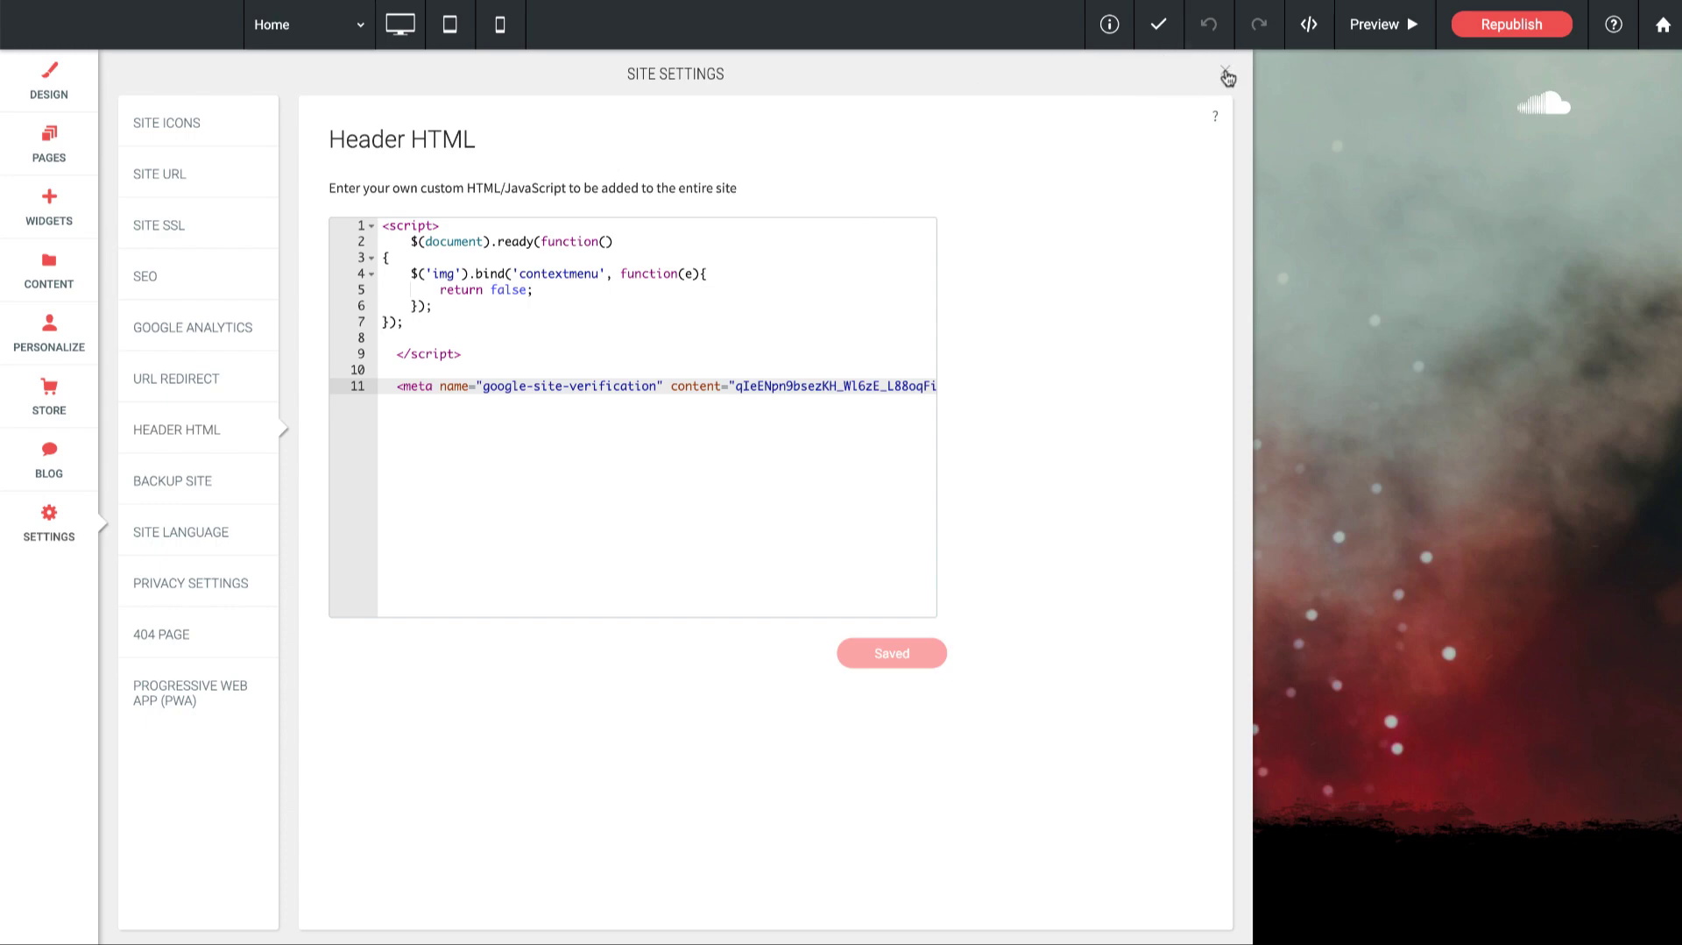
left_click(1512, 23)
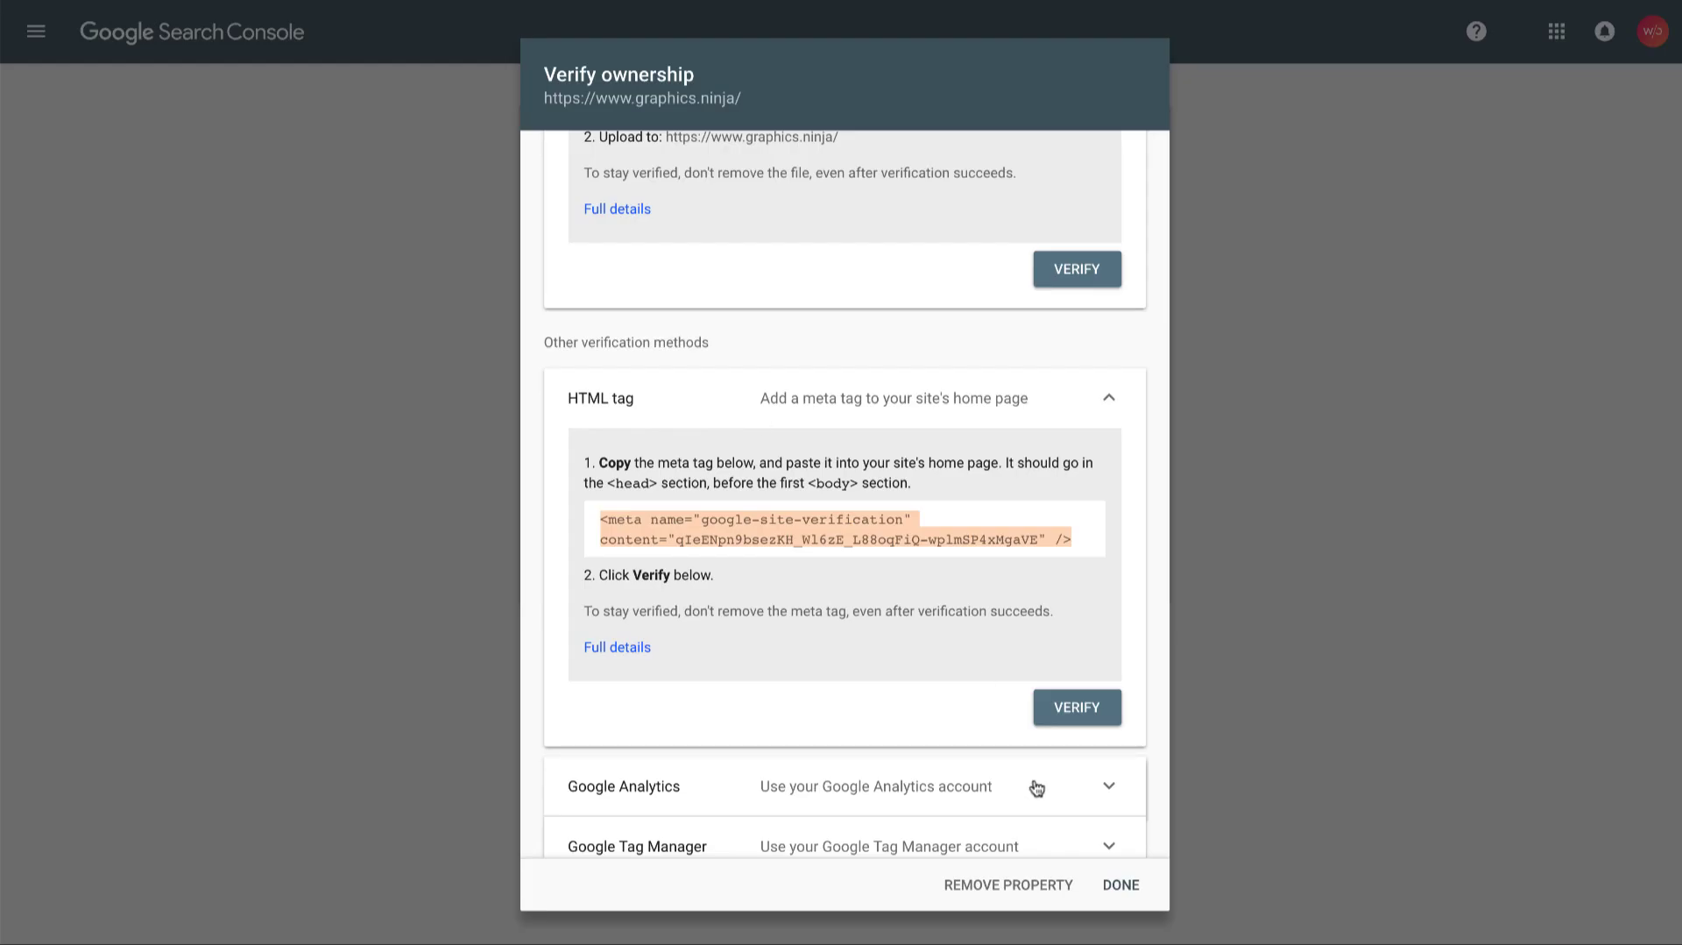
Verify ownership via the HTML tag and continue to the verified graphics.ninja property
left_click(1076, 706)
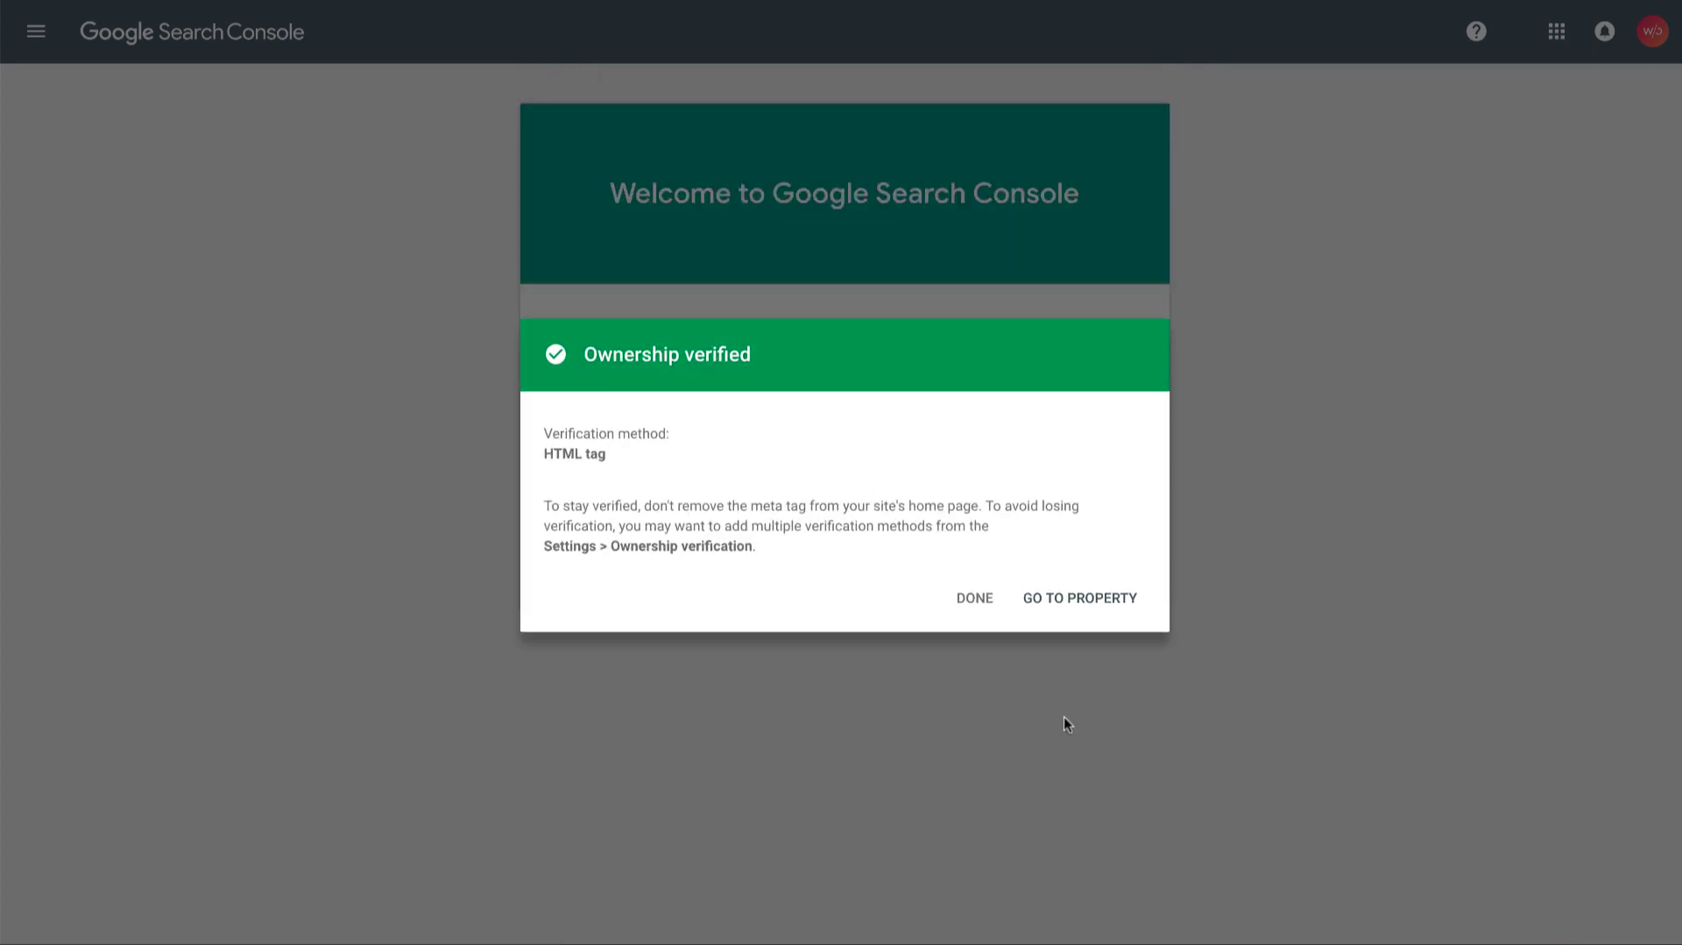
mouse_move(974, 561)
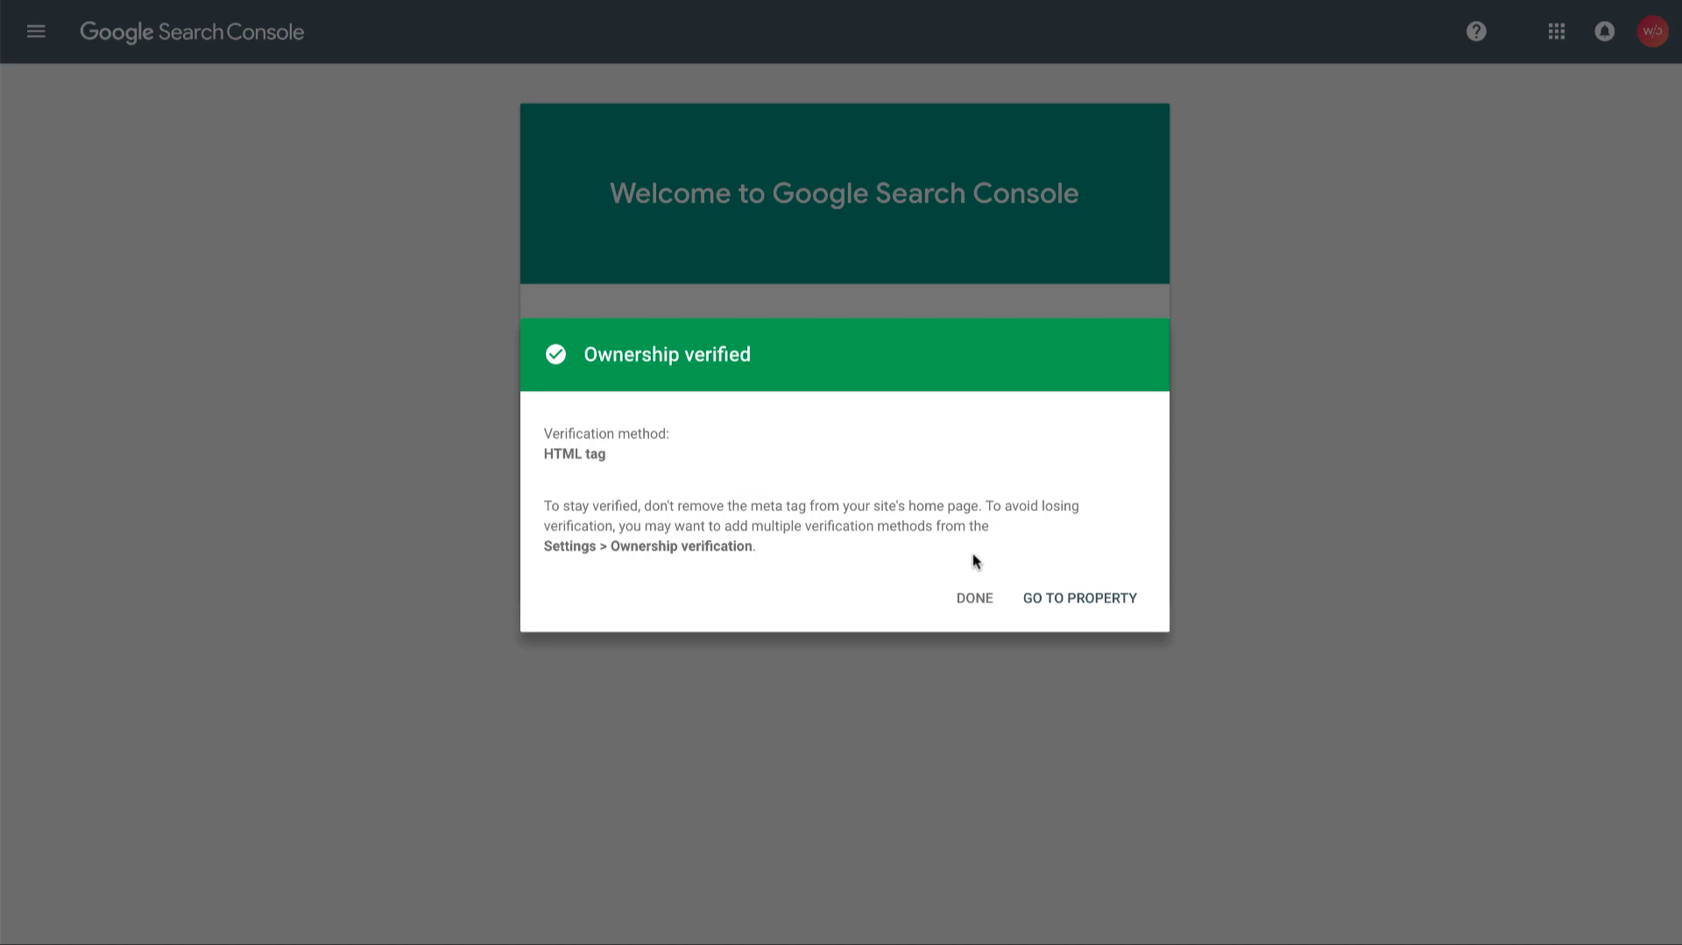
mouse_move(1079, 598)
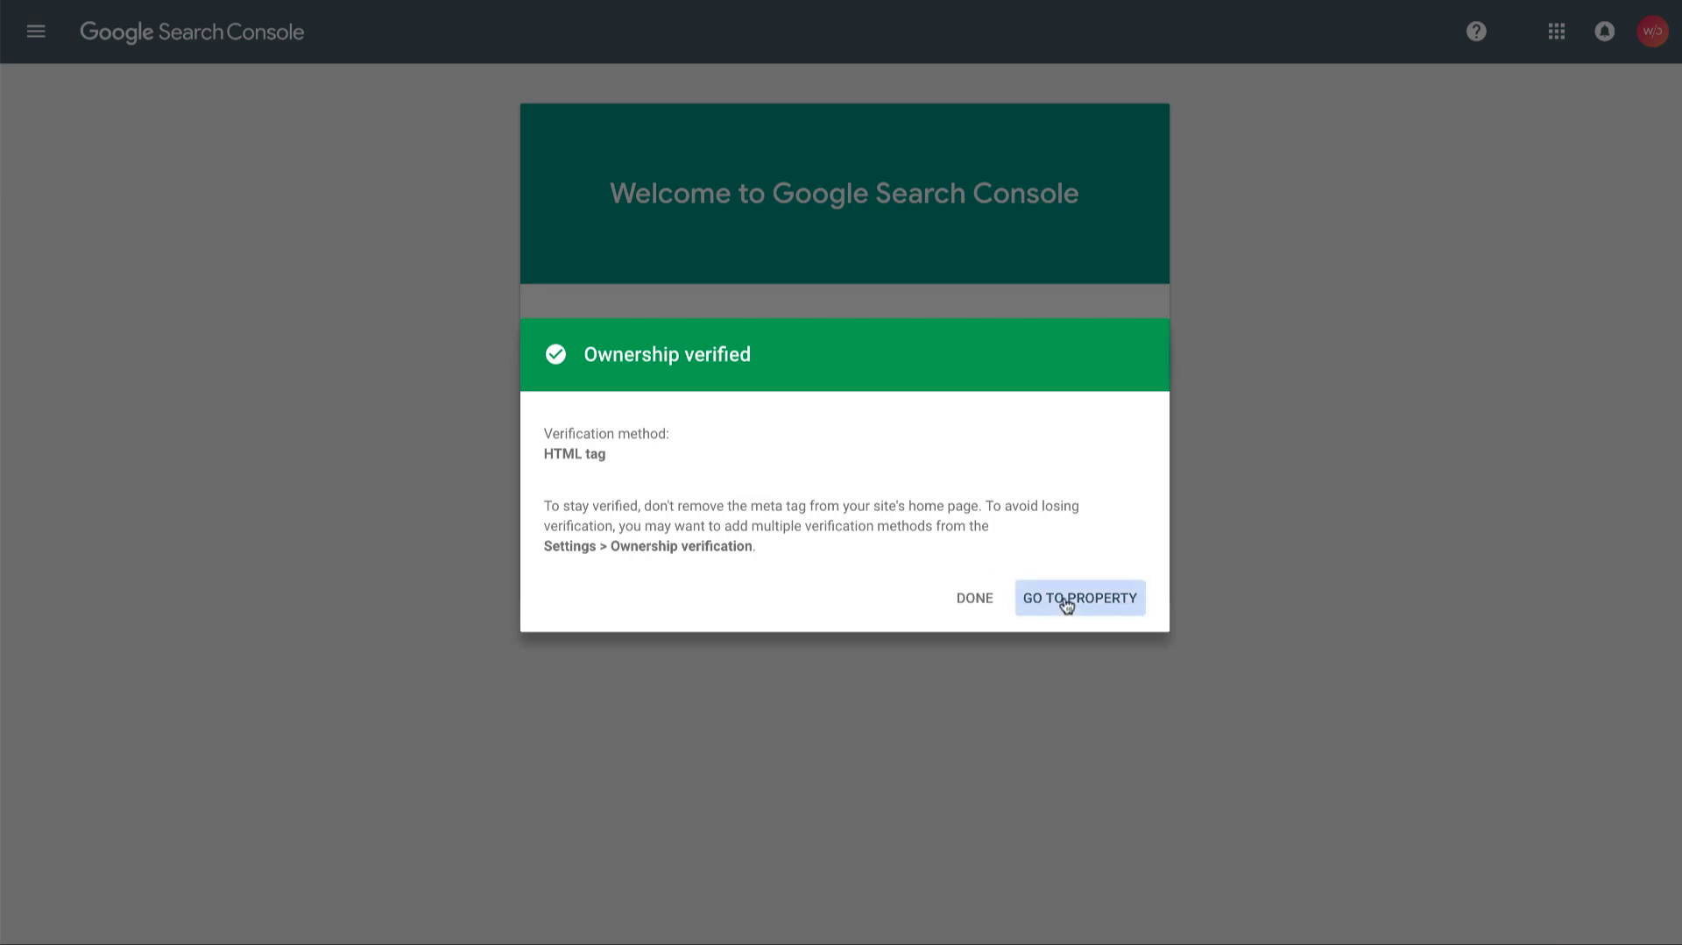
left_click(1078, 598)
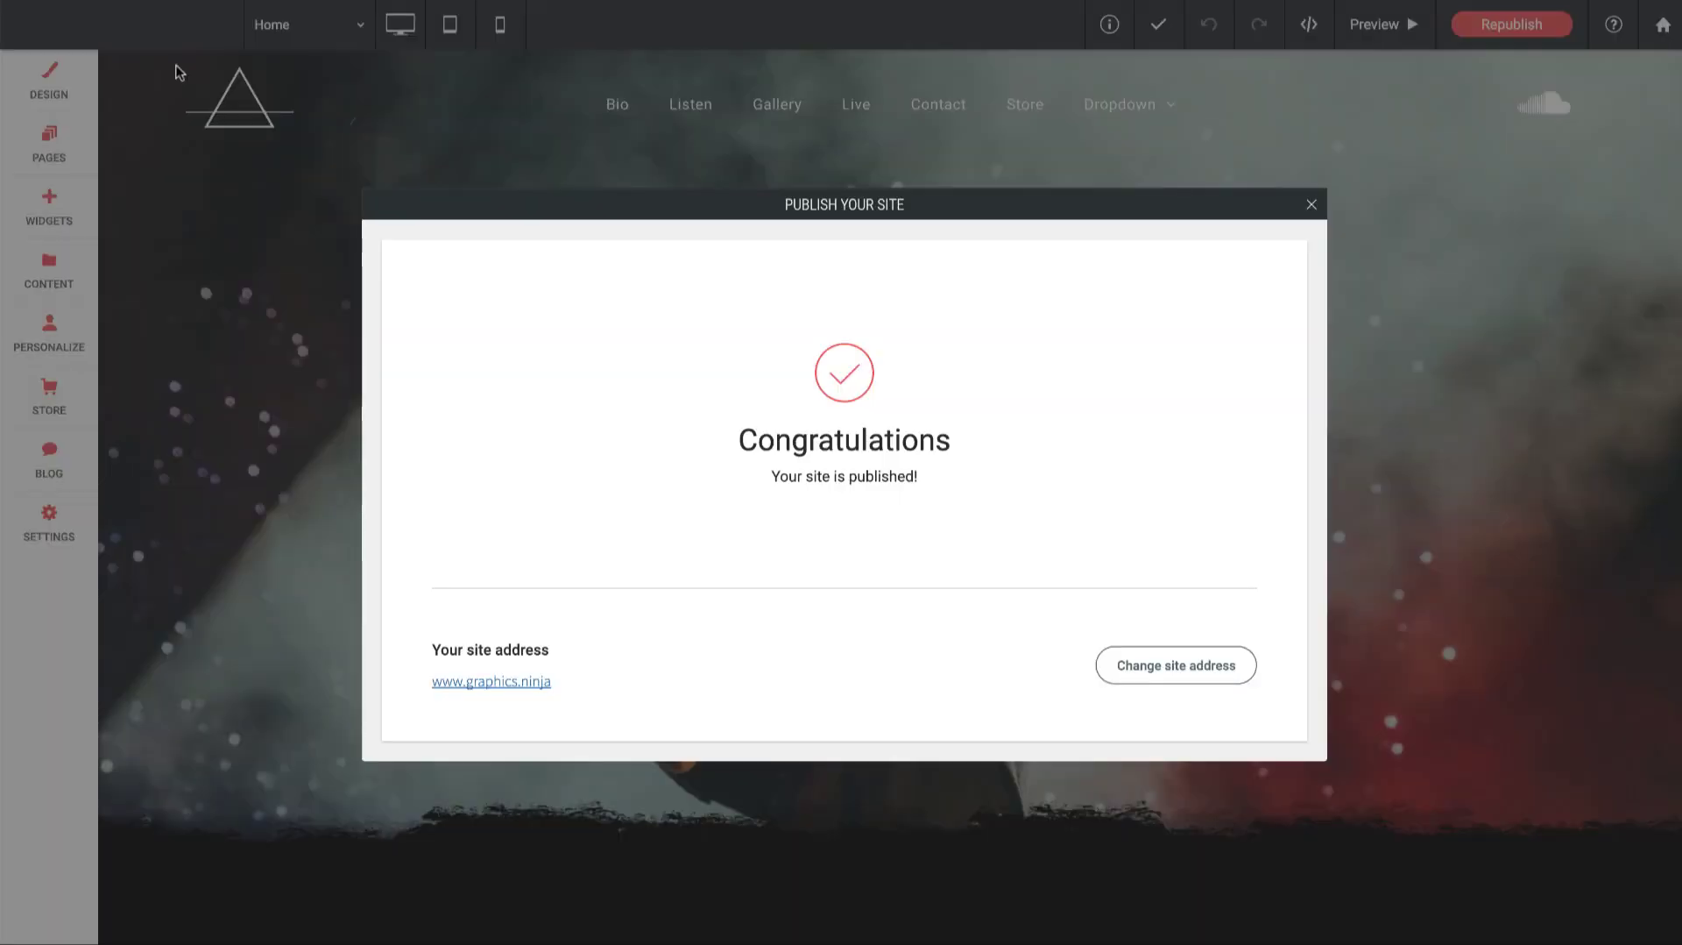
Dismiss the publish confirmation and head to the site-wide settings for Google Analytics
left_click(1309, 205)
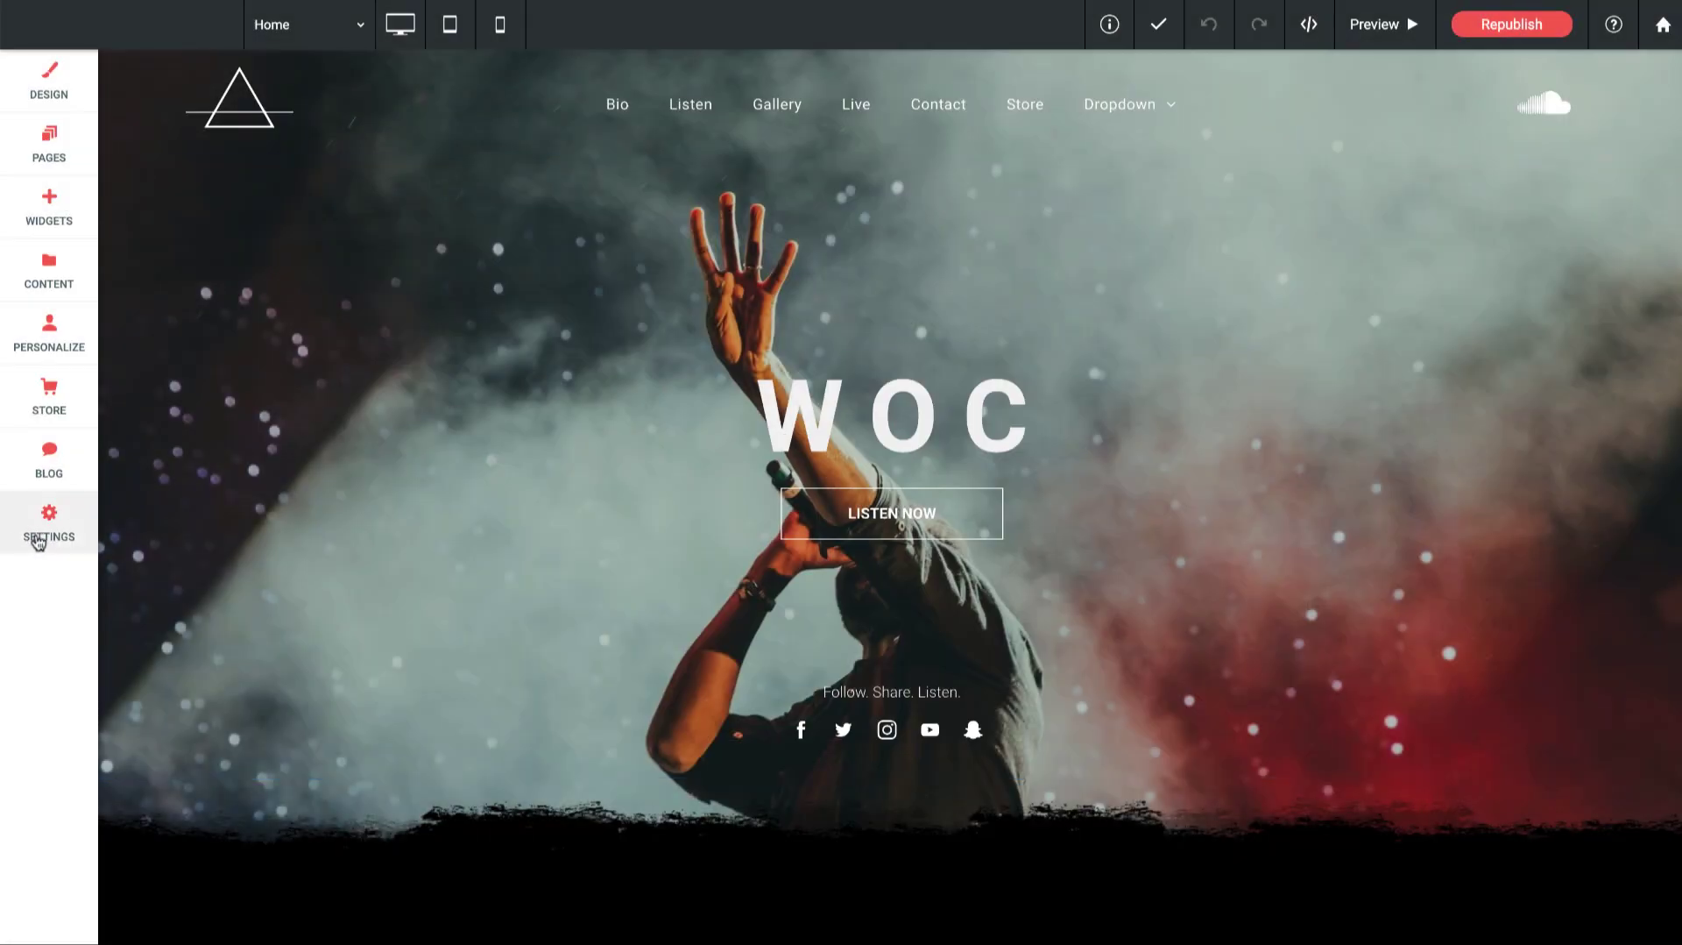
left_click(49, 526)
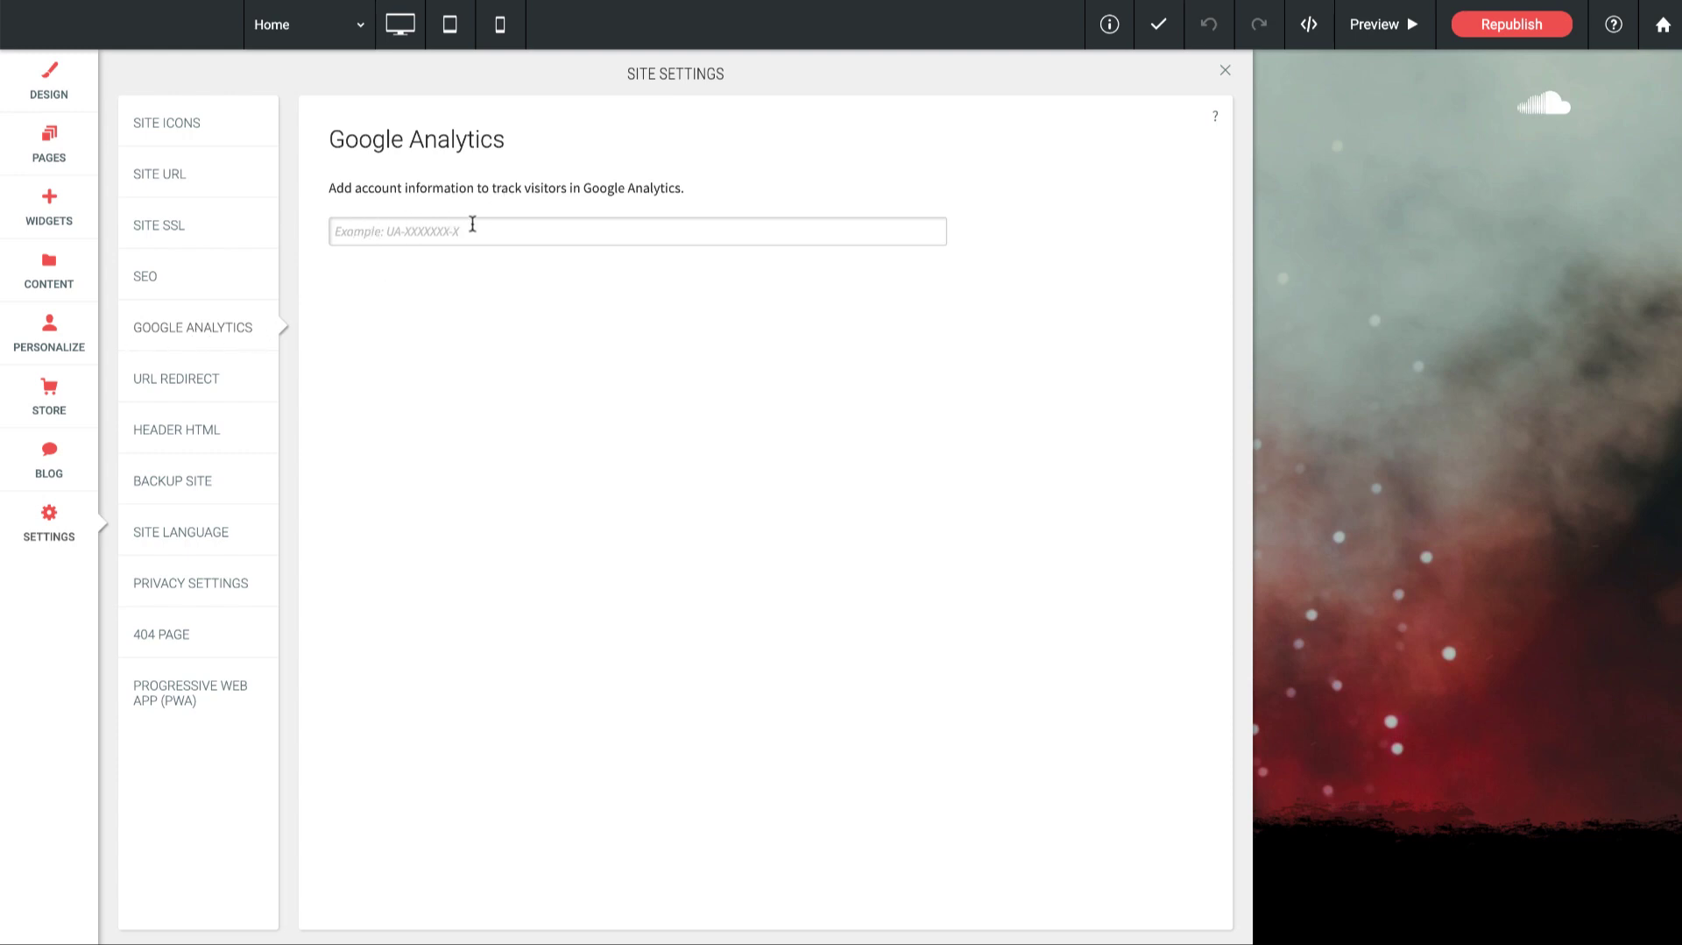
mouse_move(515, 187)
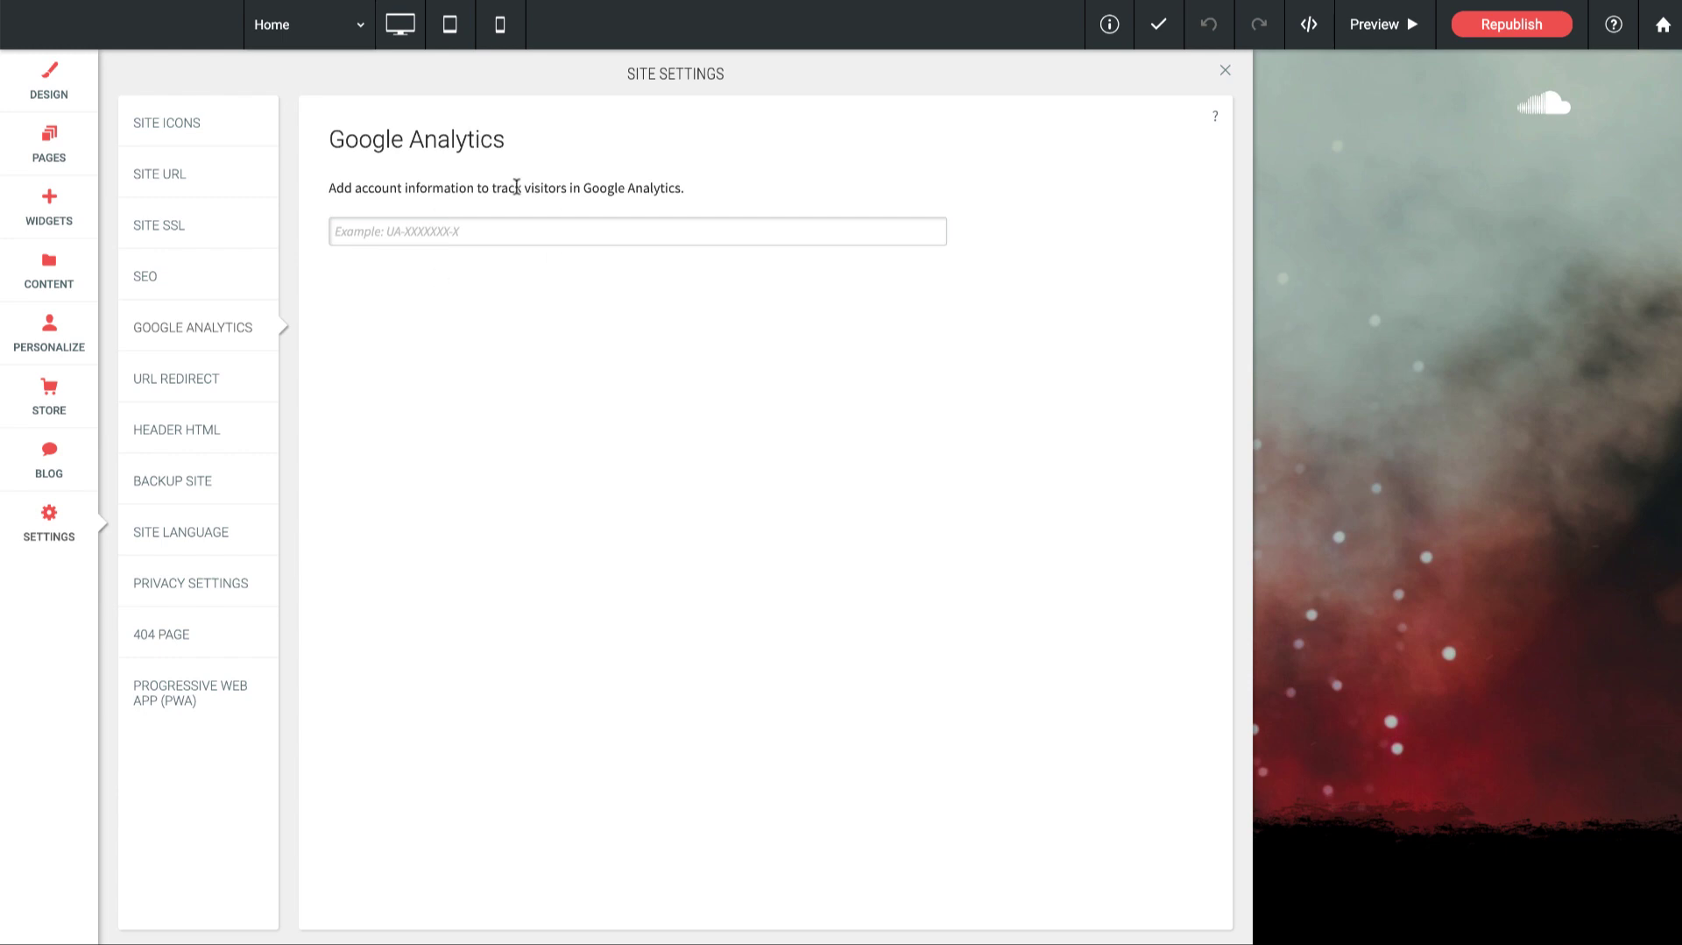
left_click(1225, 70)
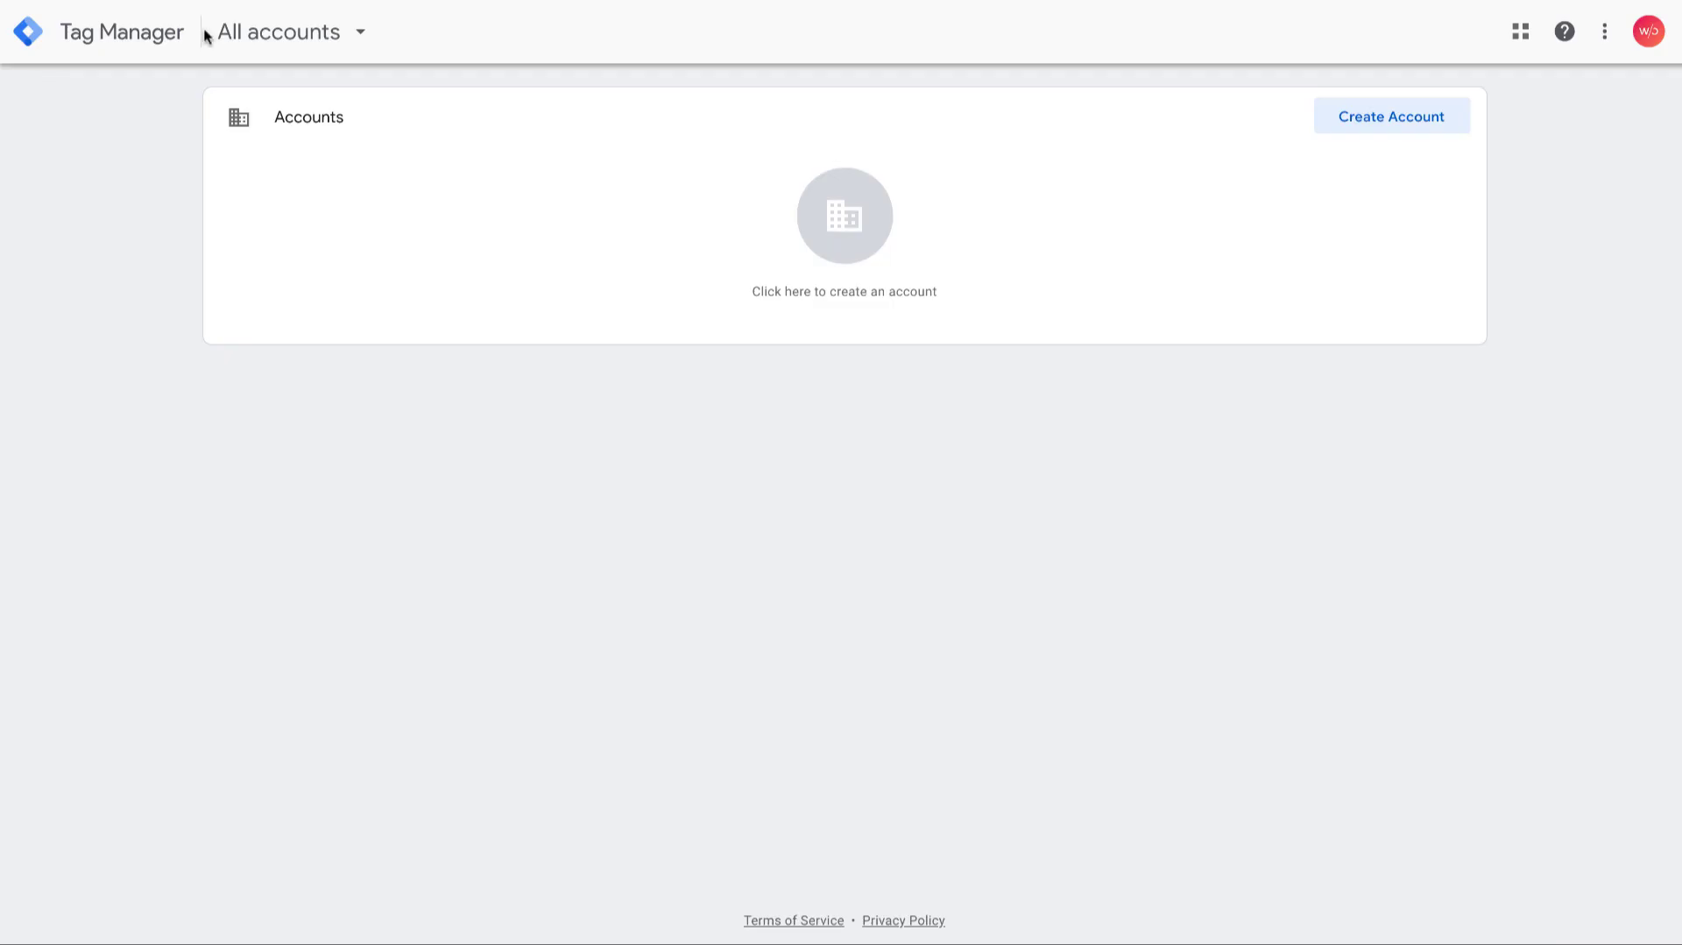
mouse_move(1050, 331)
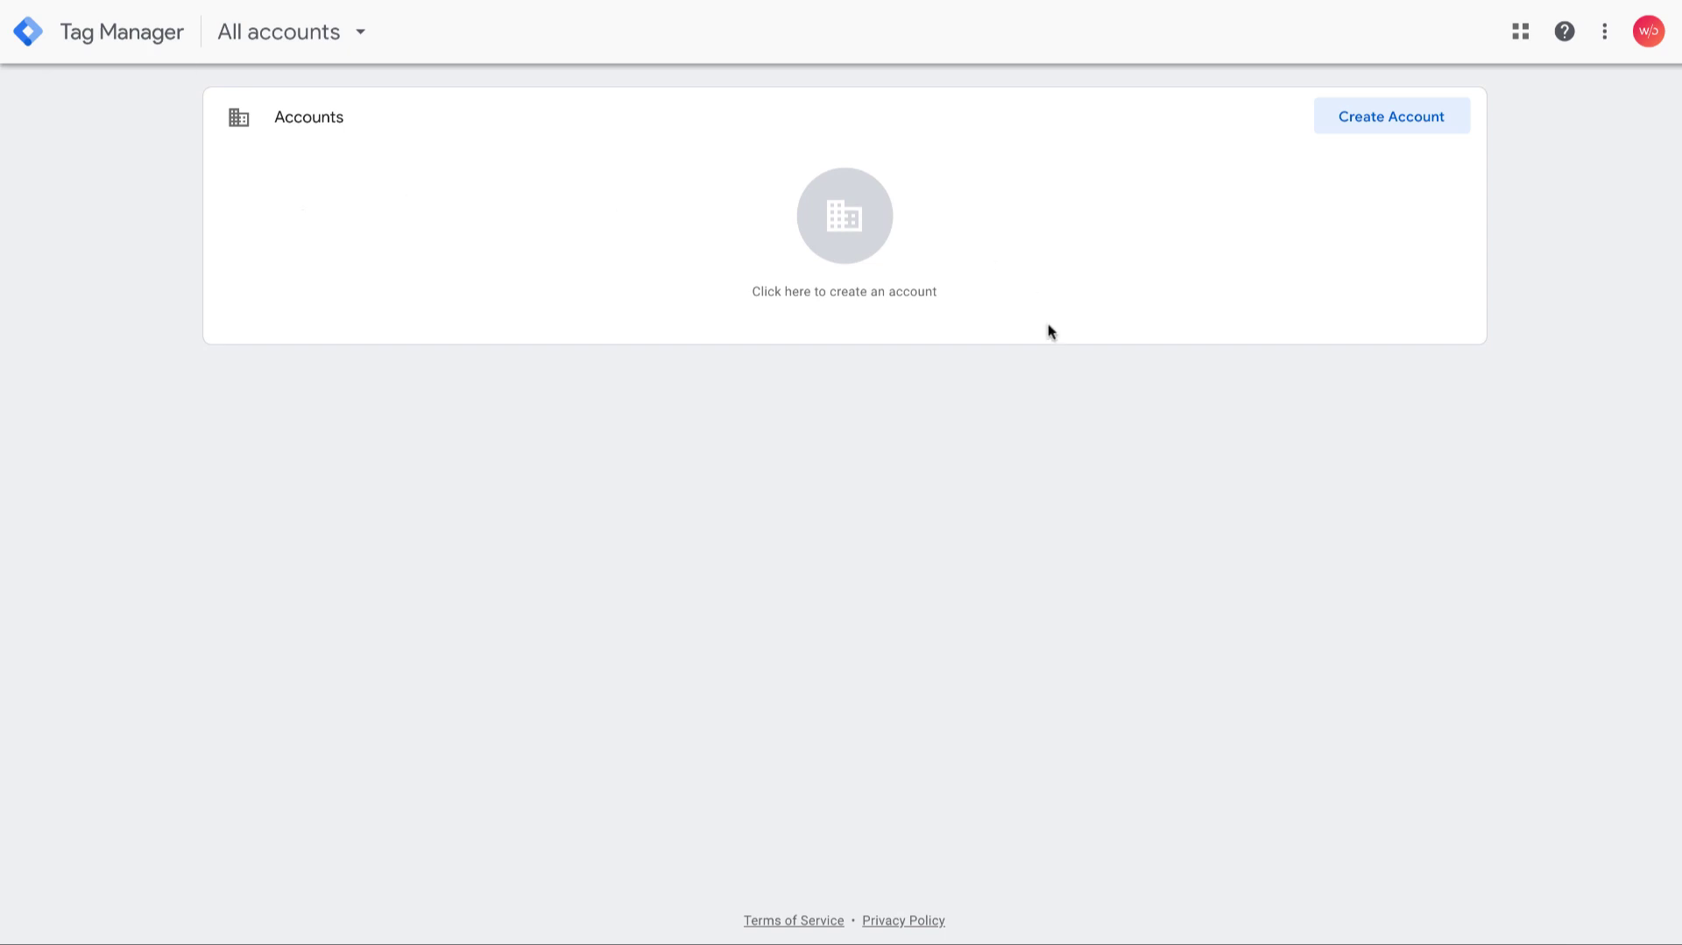
mouse_move(924, 262)
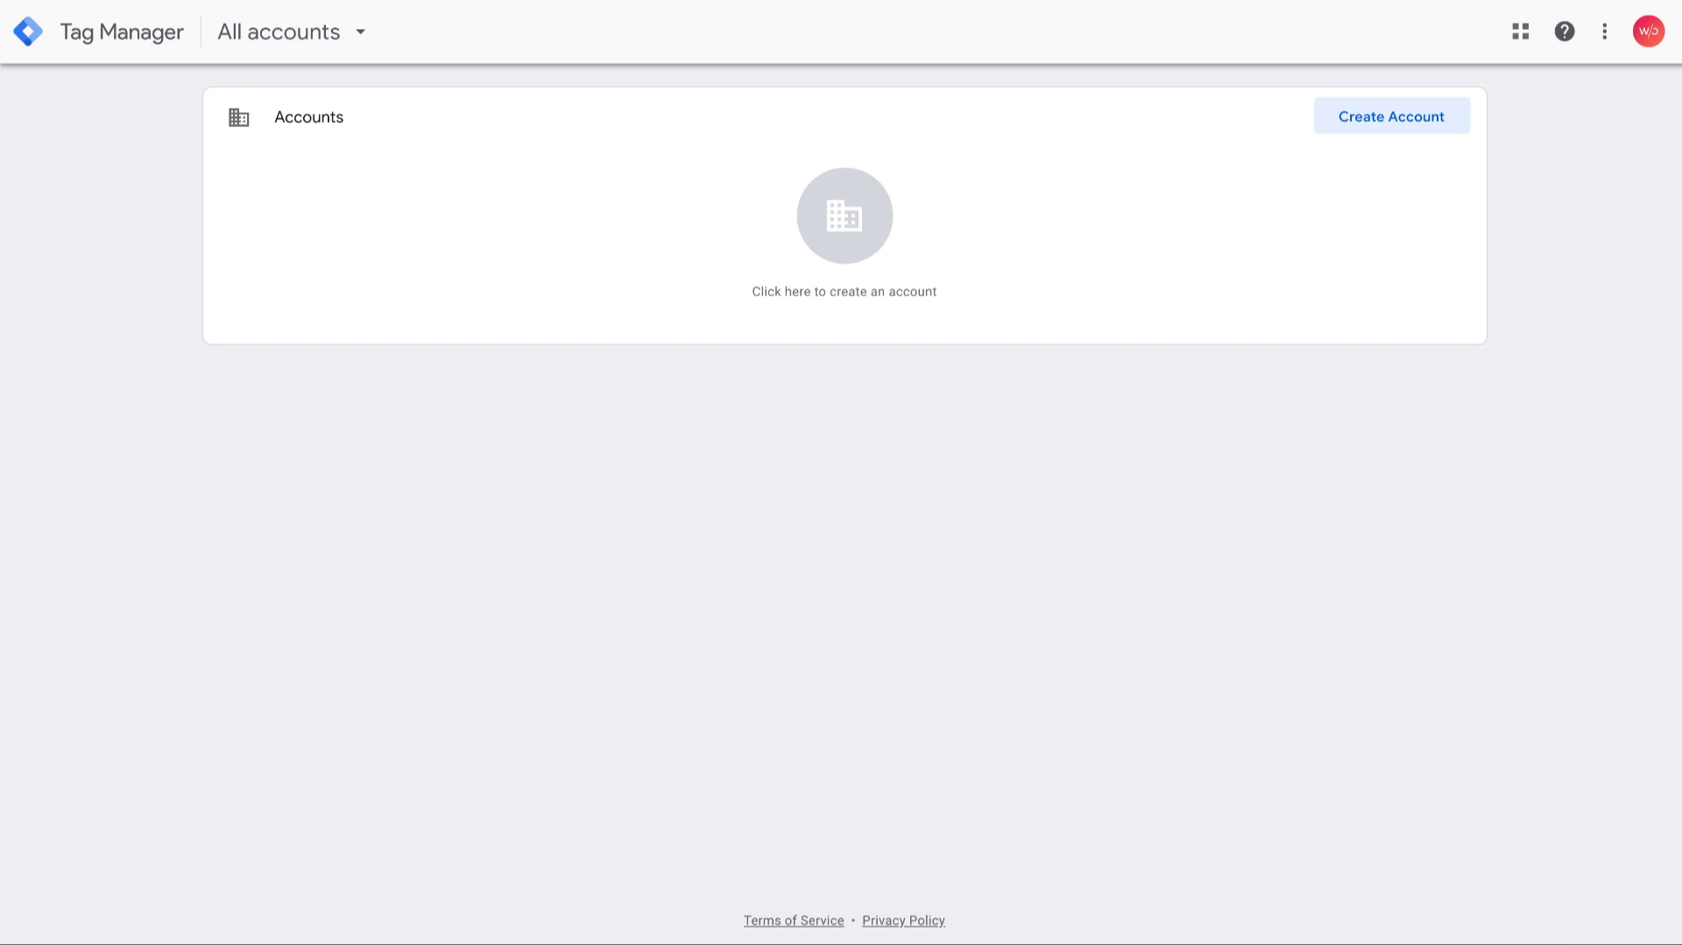
mouse_move(1253, 32)
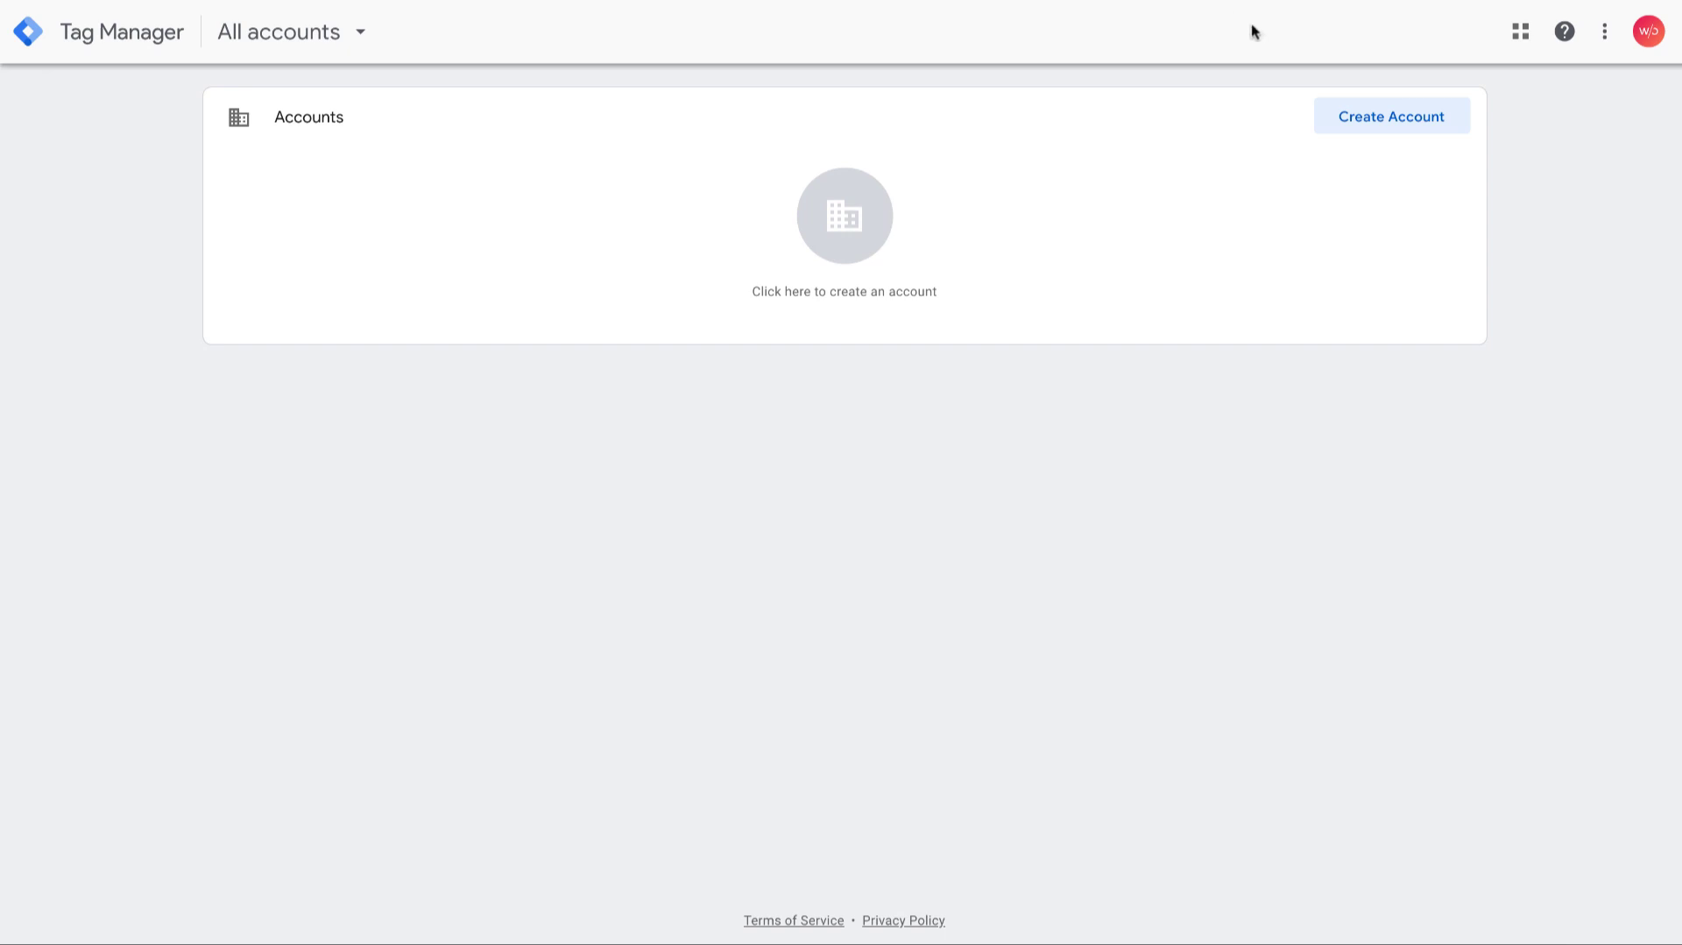
Create account graphics.ninja with Canada as the country and continue to container setup
left_click(1390, 115)
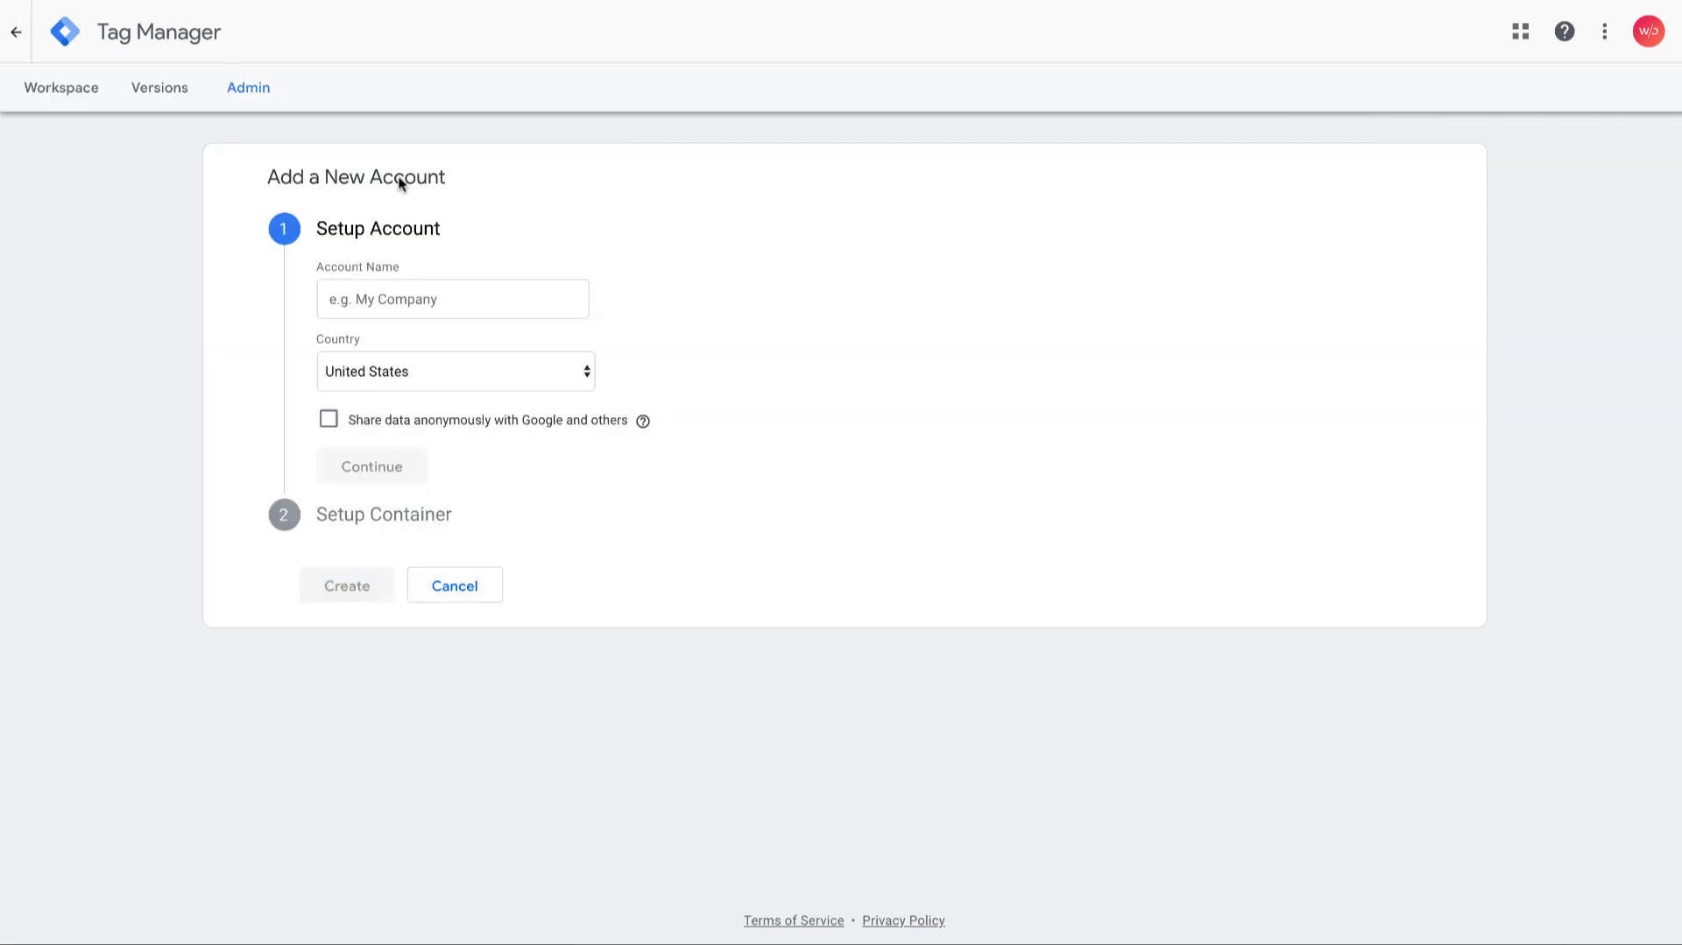
type("g")
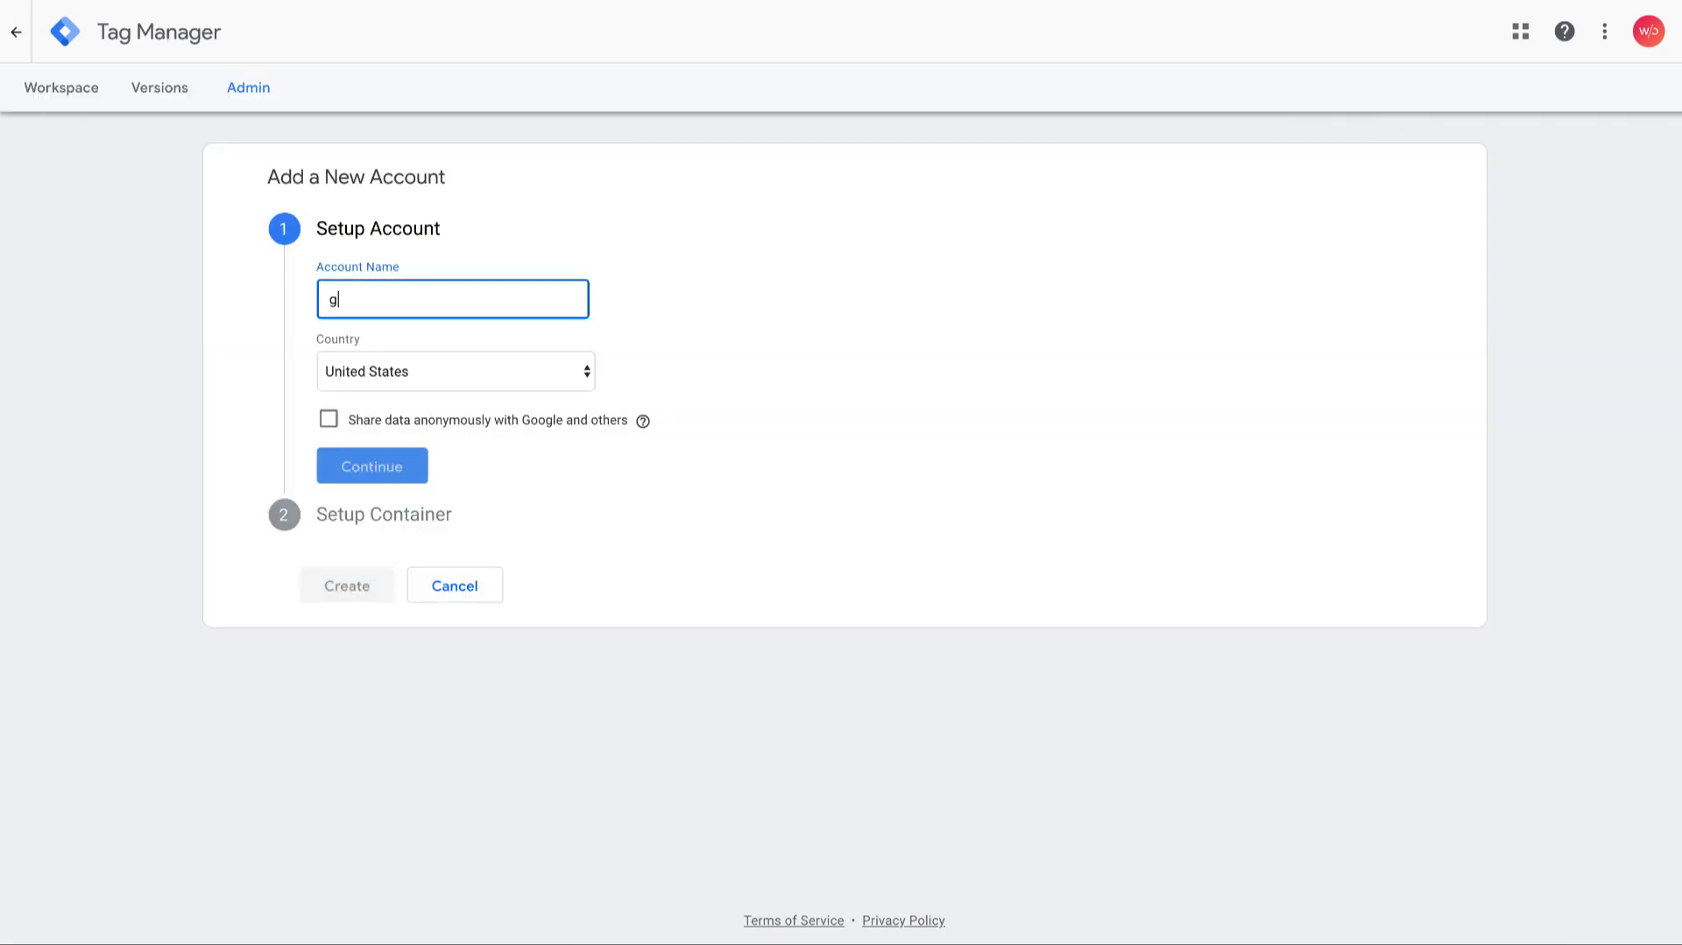
type("raphics.ninja")
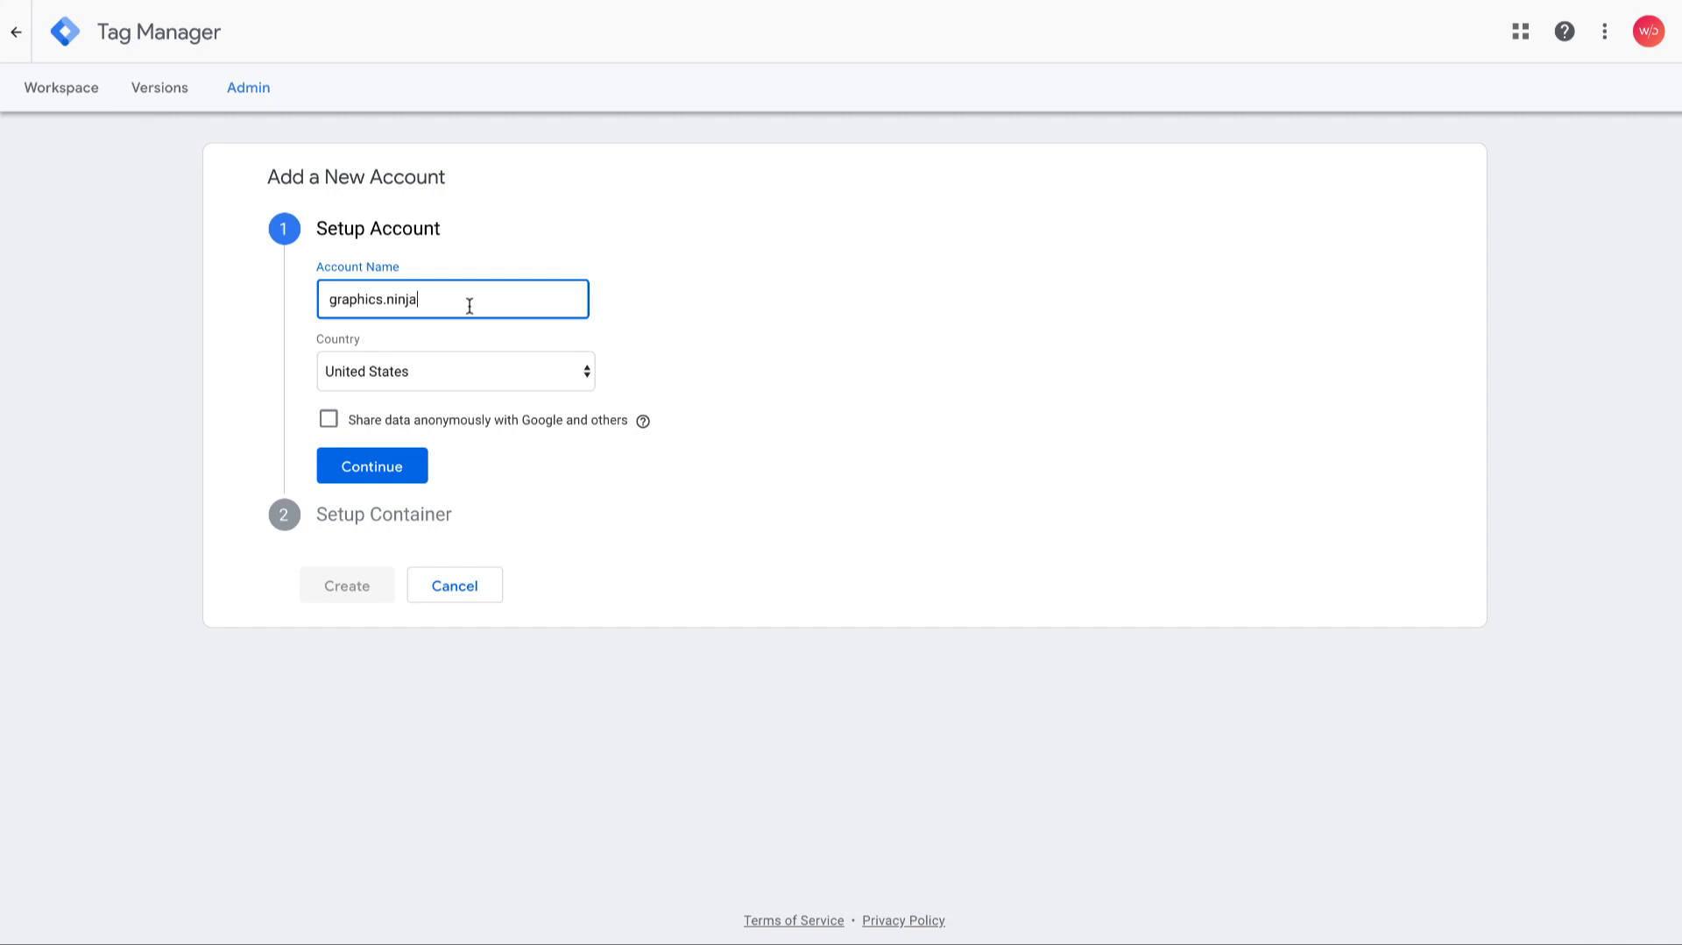
left_click(455, 370)
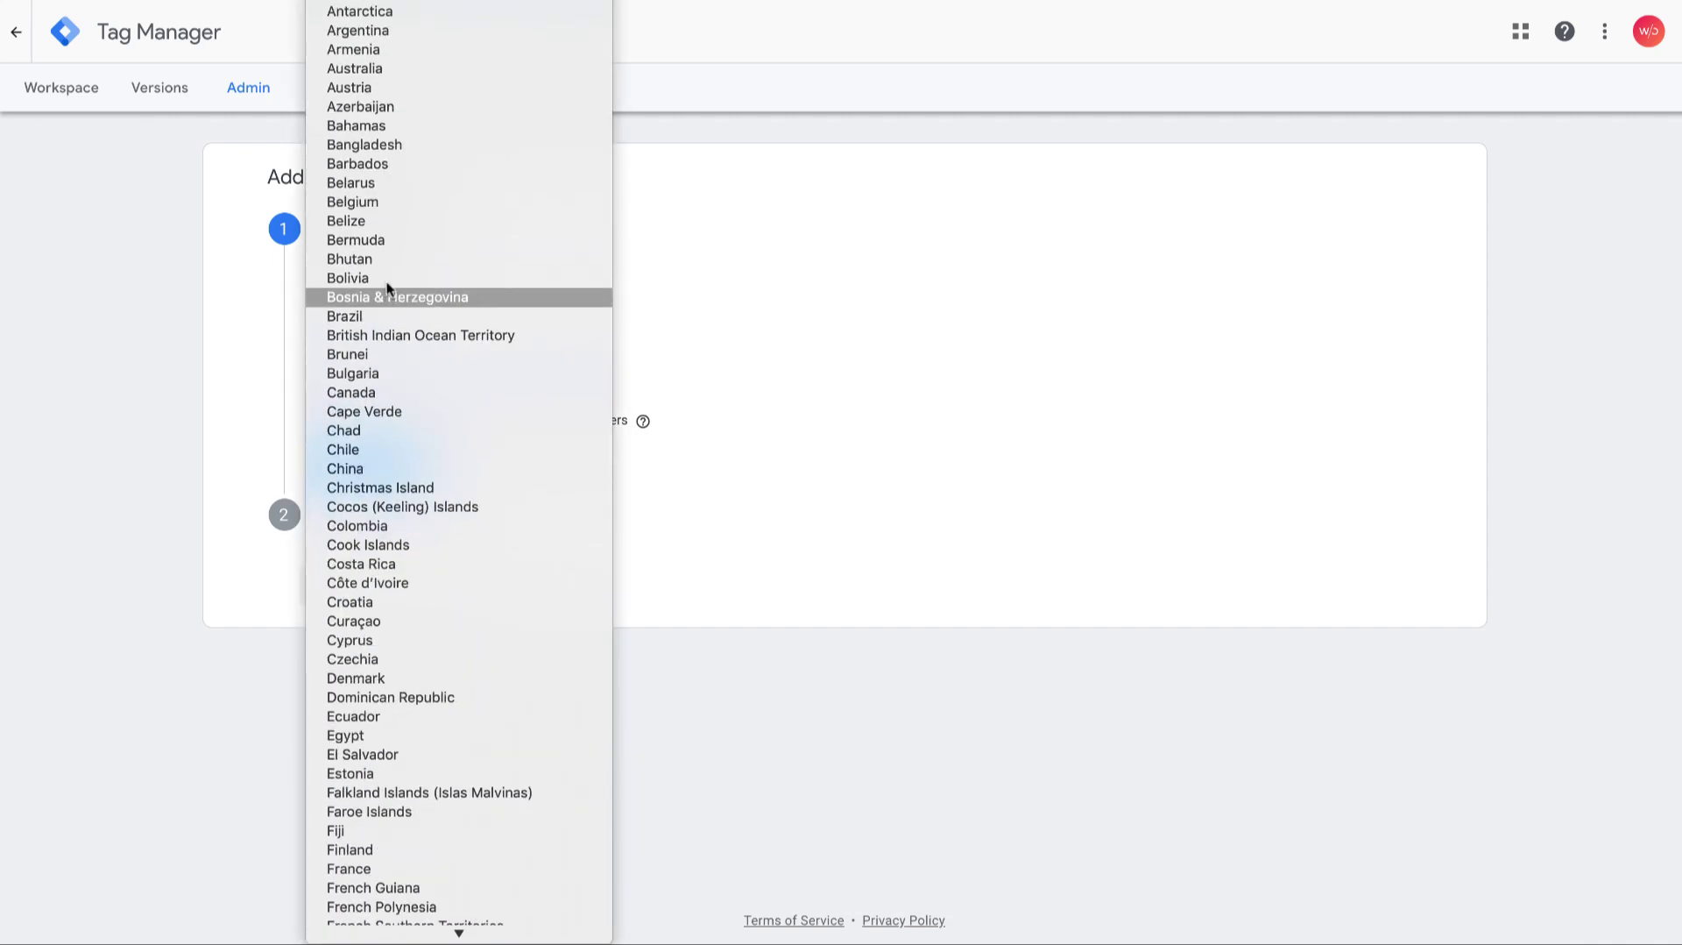
left_click(350, 392)
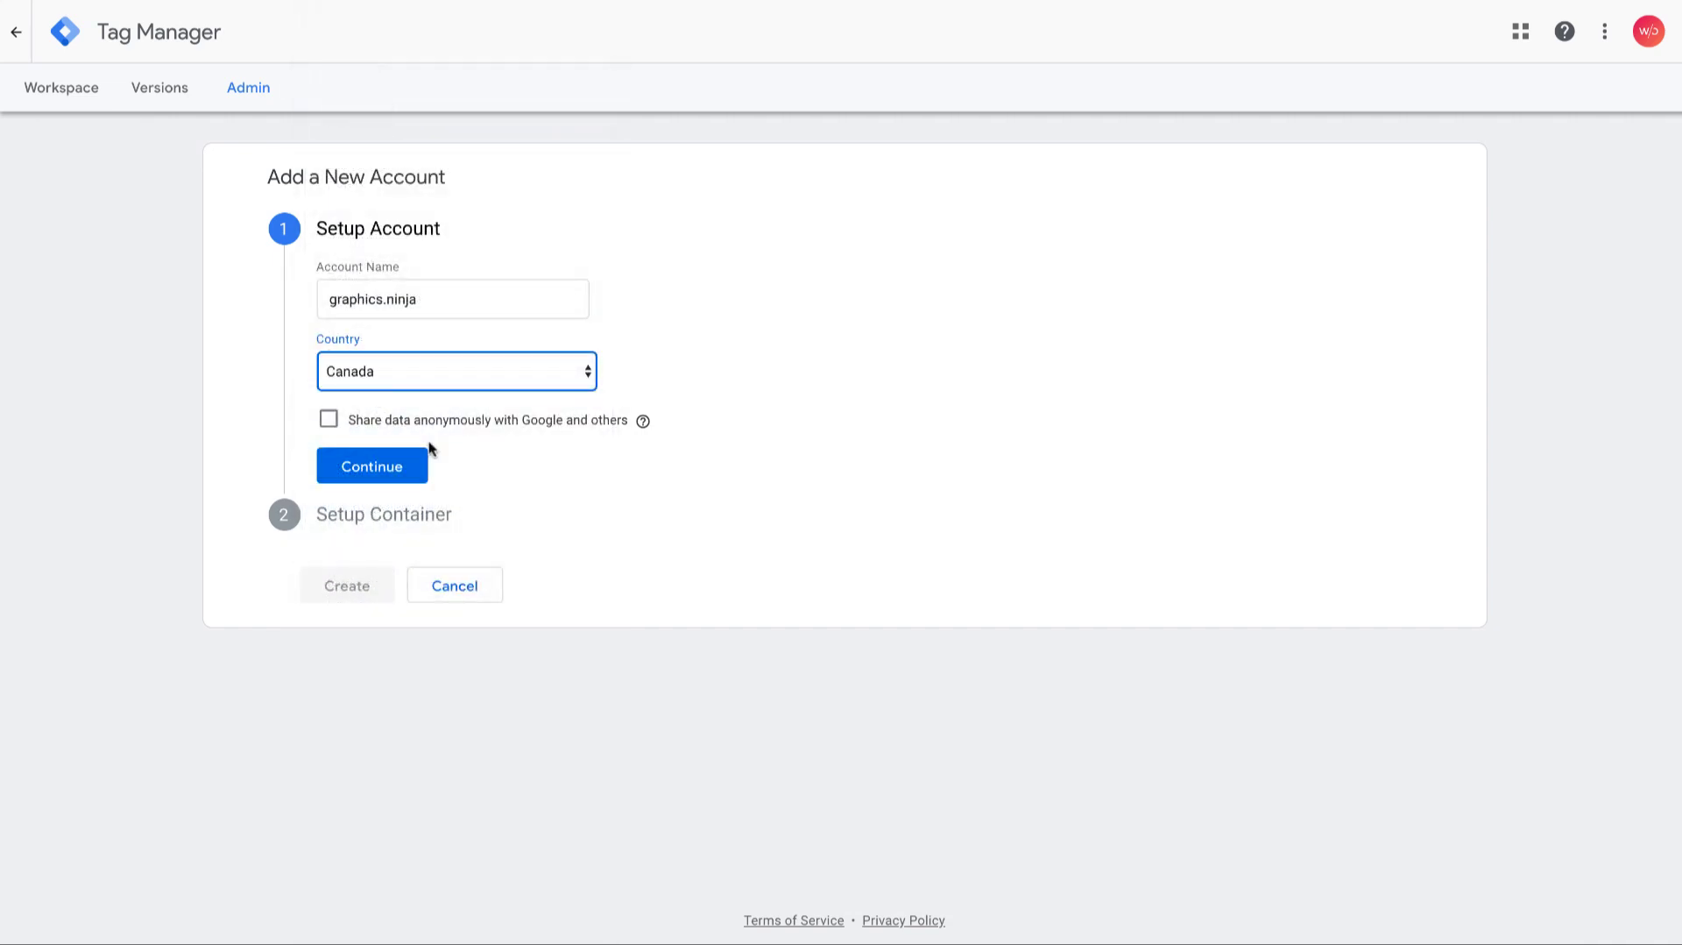
left_click(372, 465)
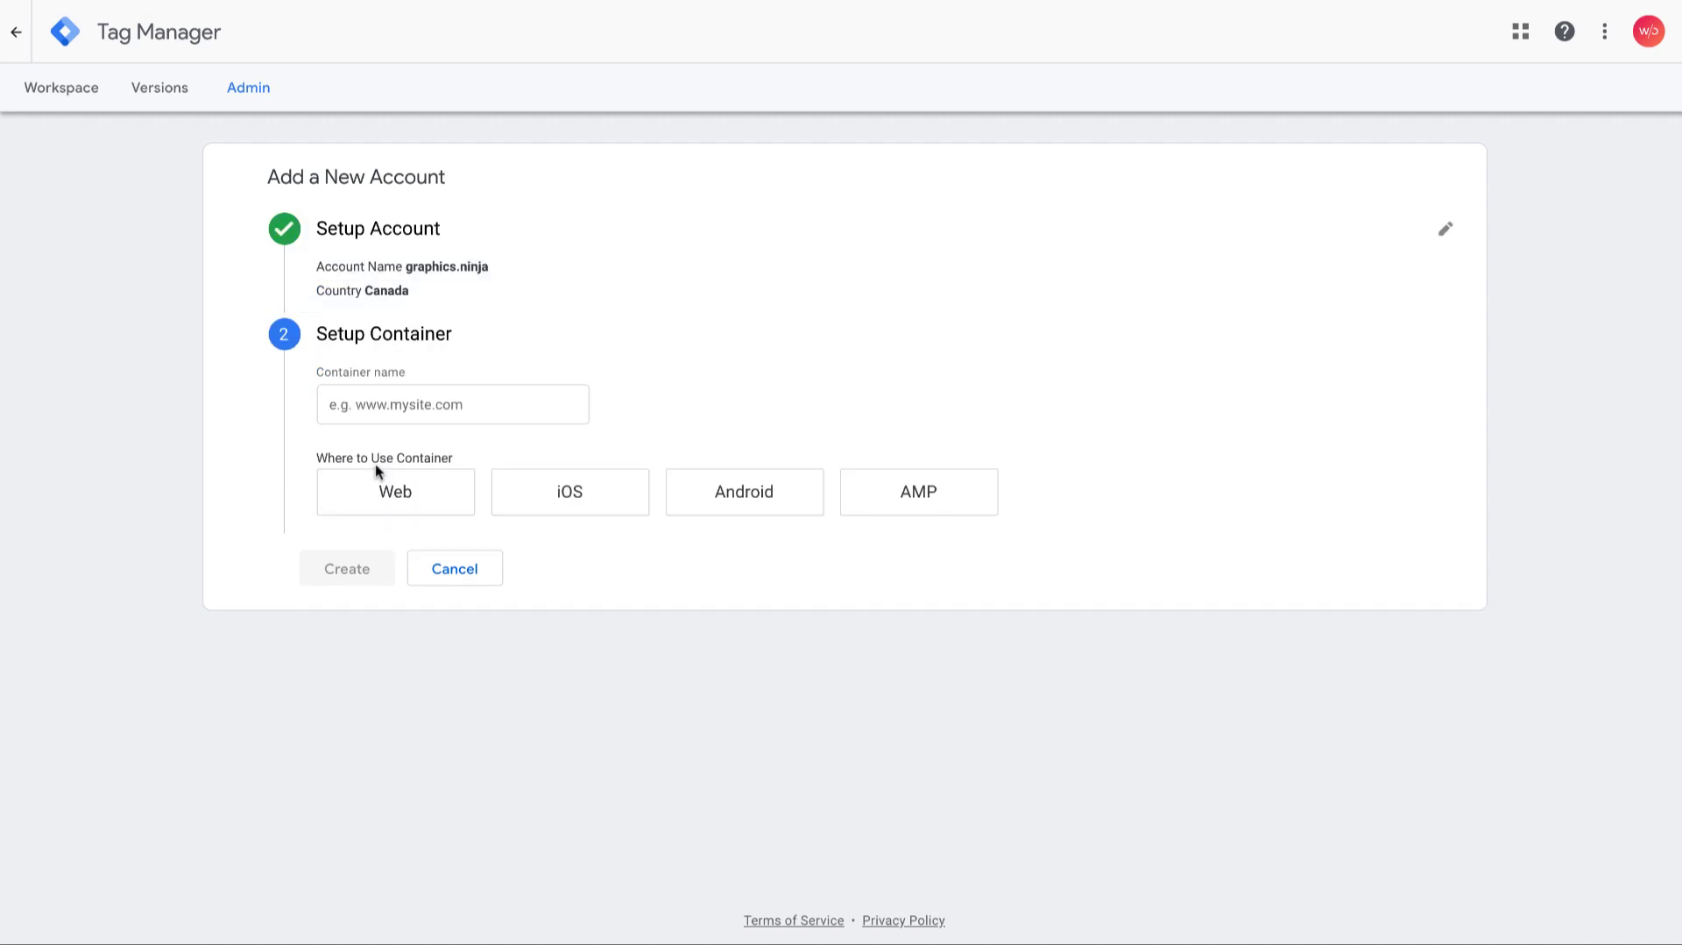
mouse_move(382, 459)
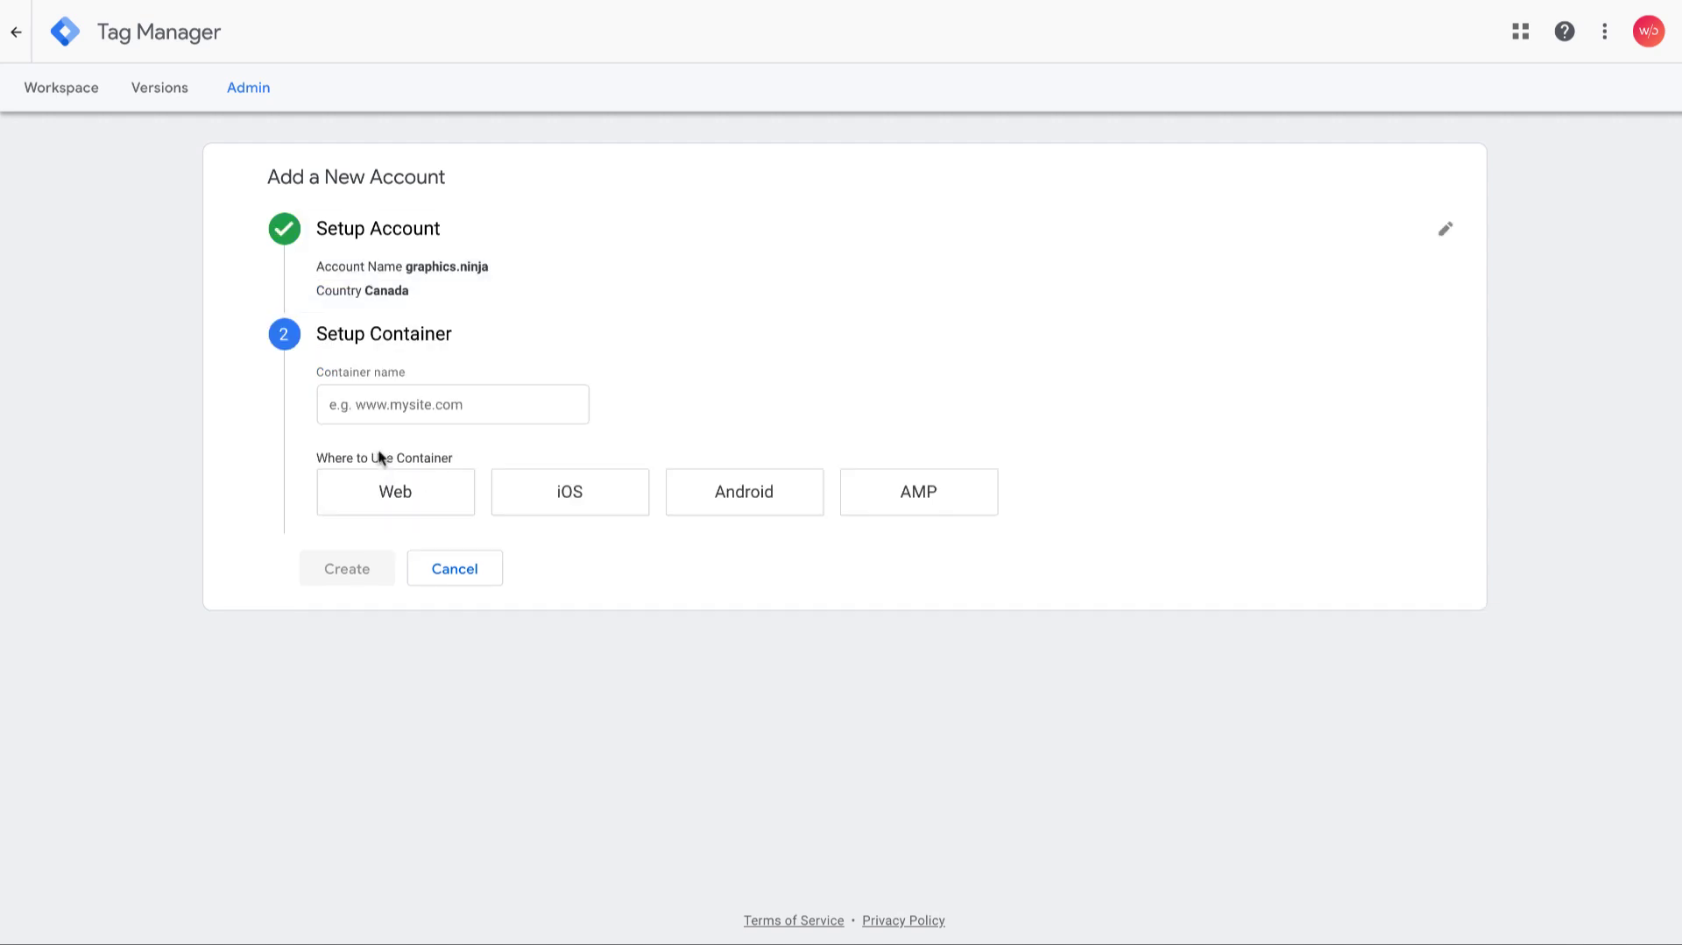
left_click(453, 403)
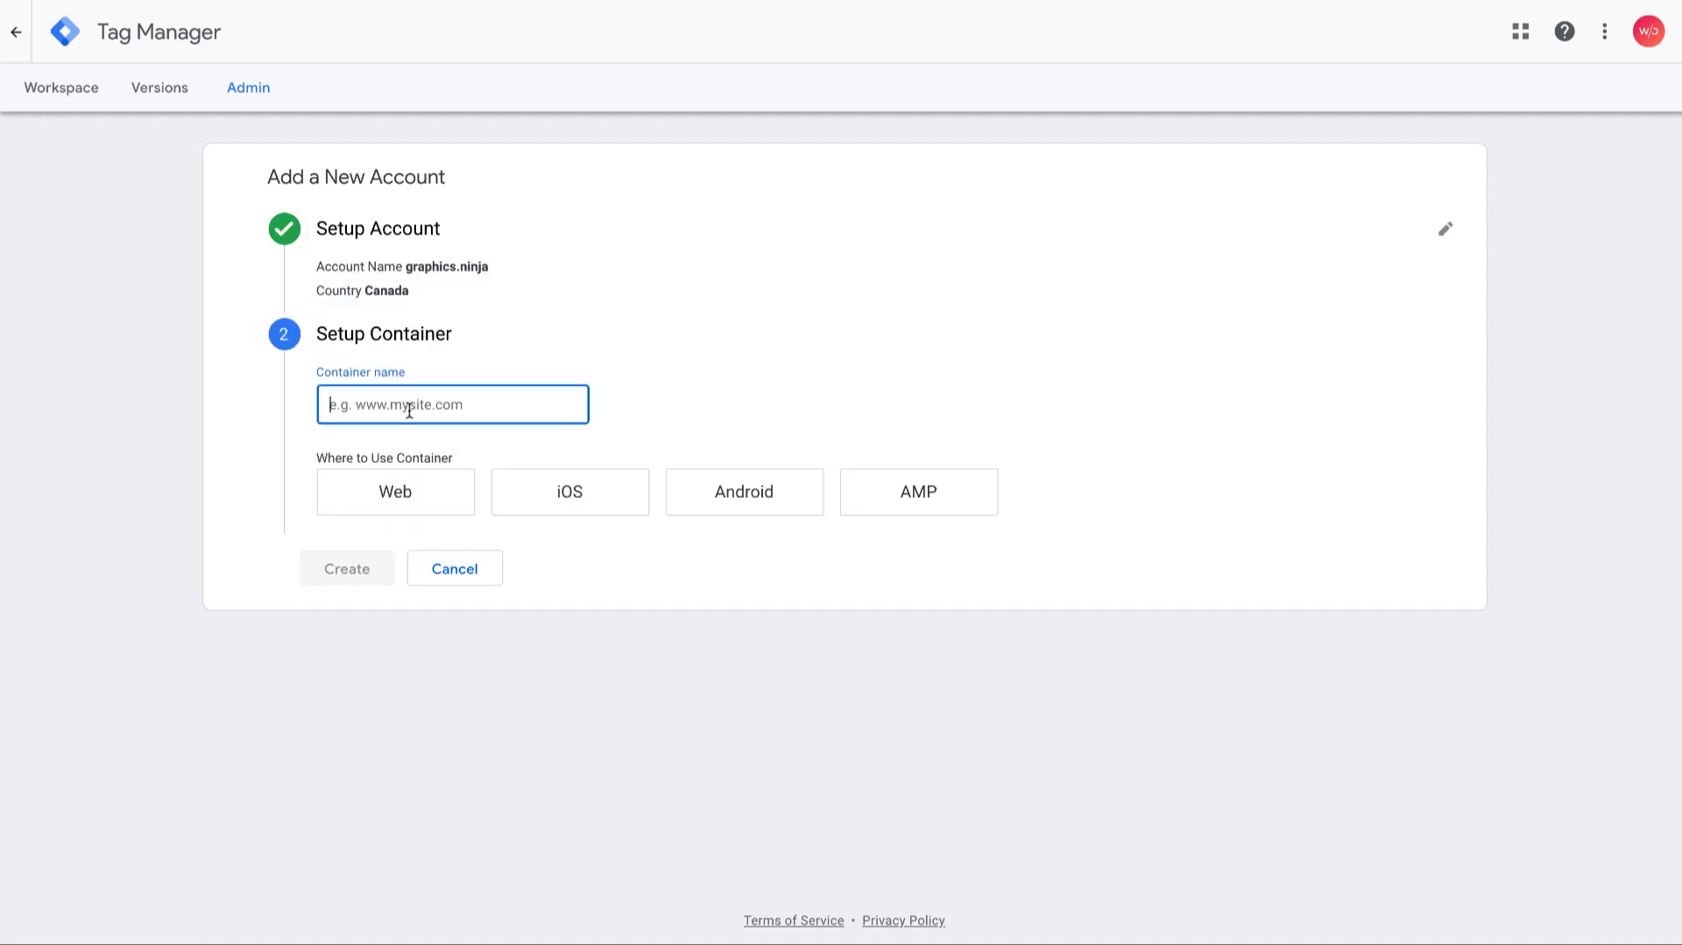
type("www.grap")
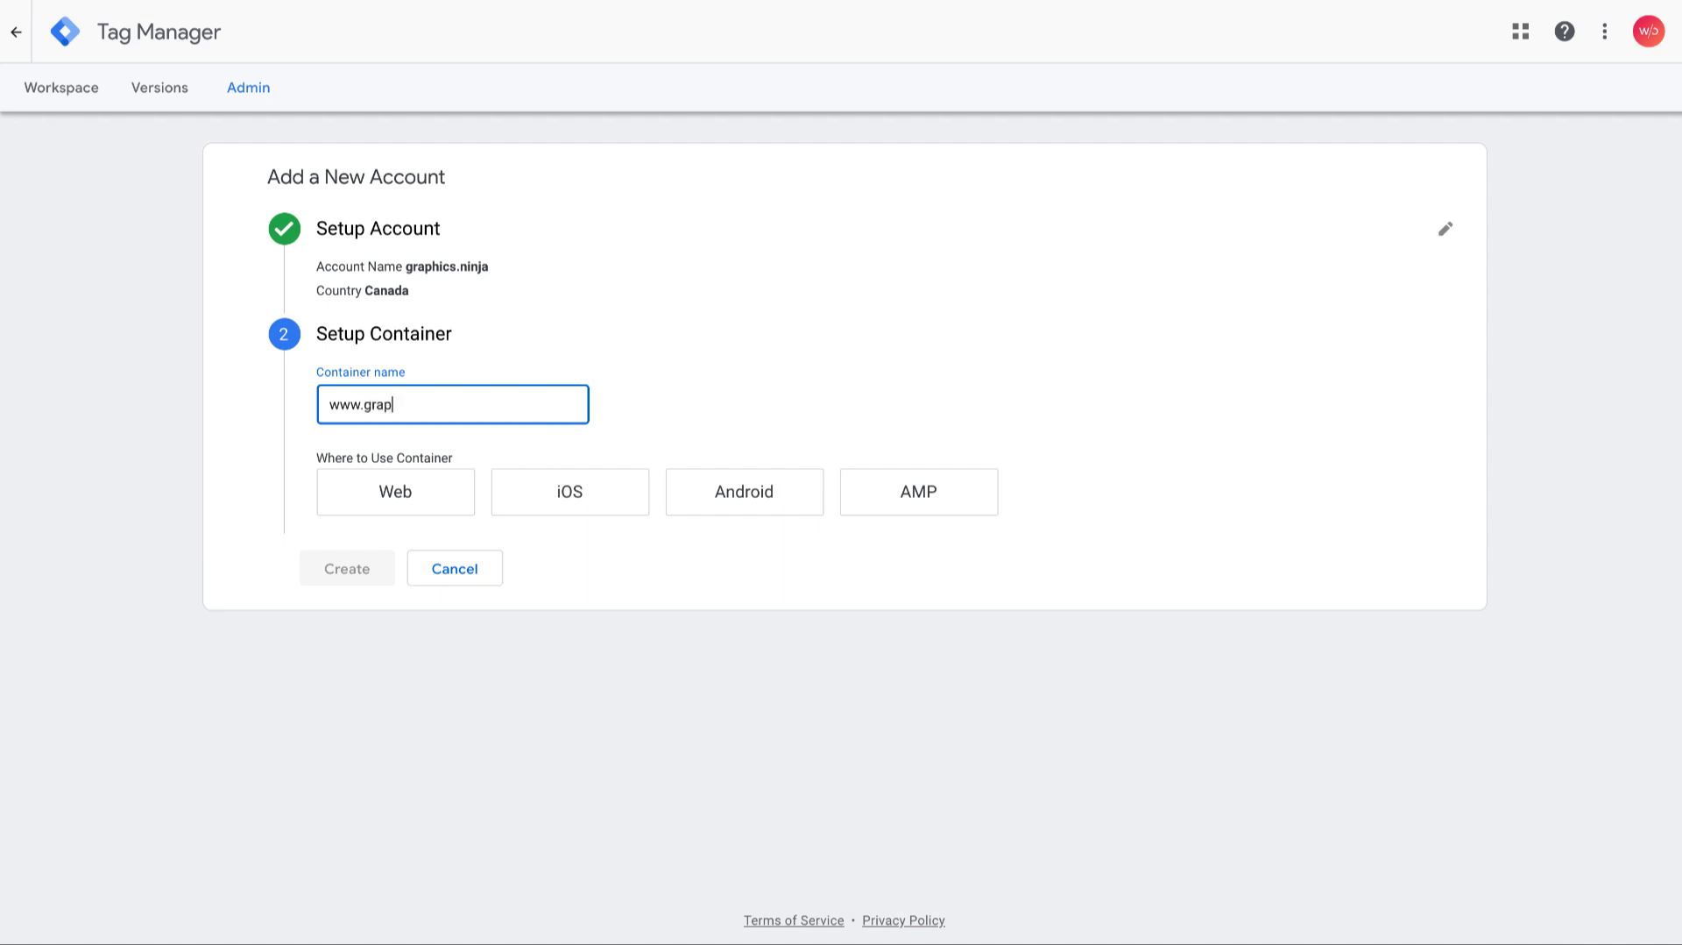
type("hics.ninja")
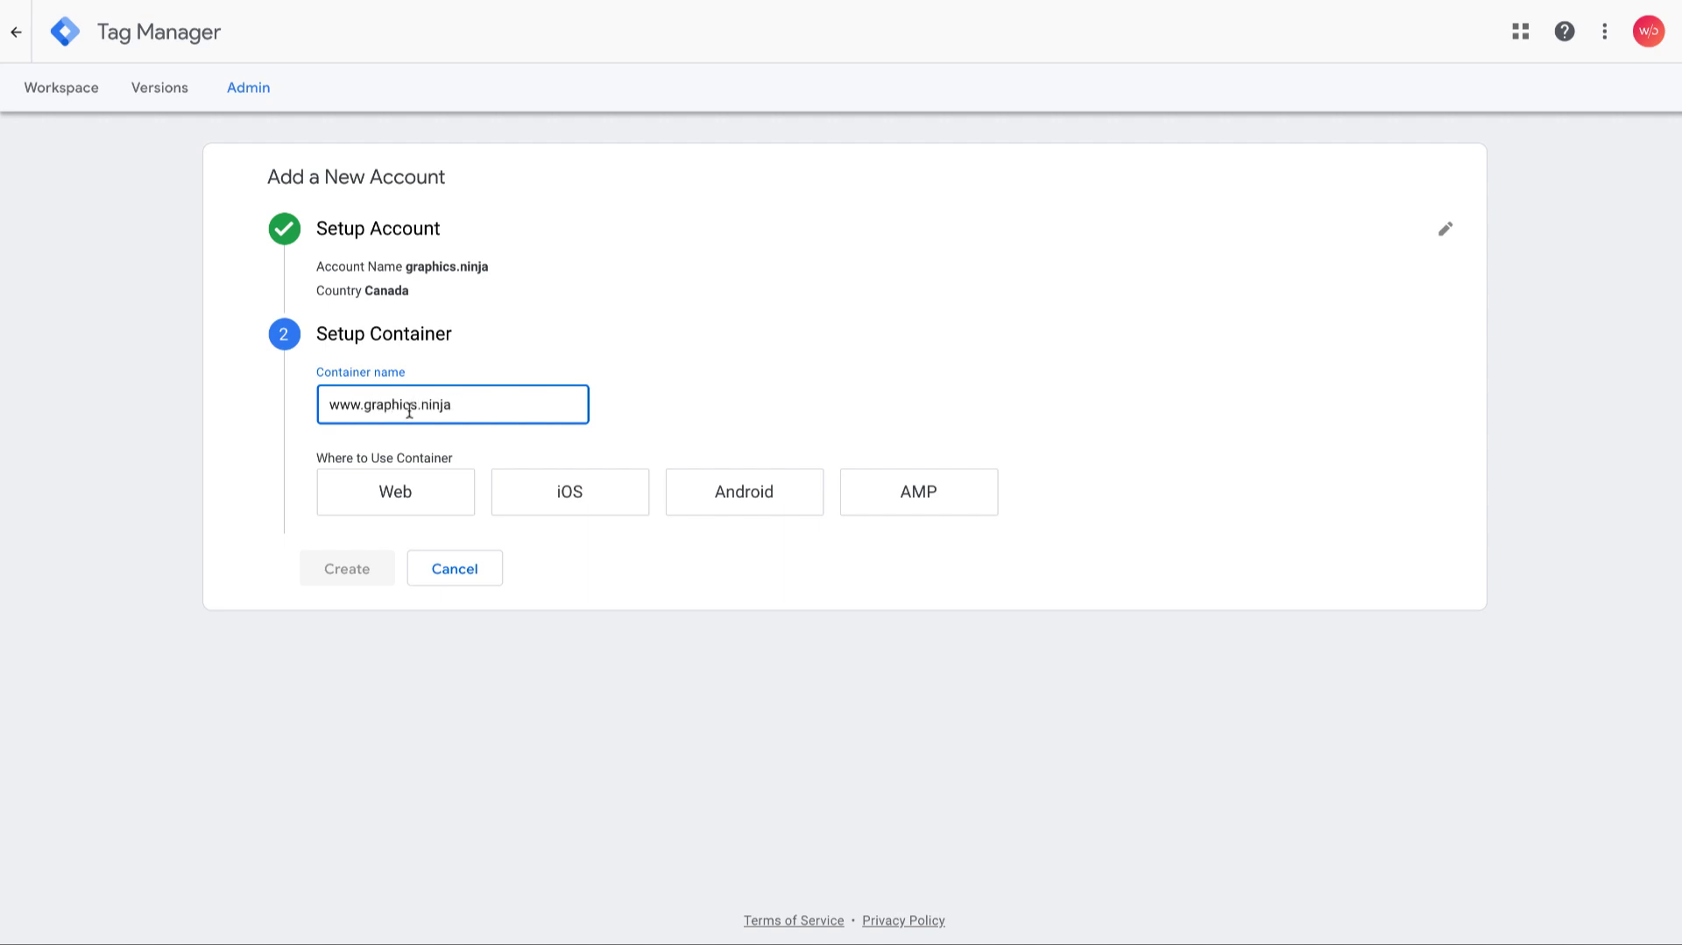
mouse_move(395, 498)
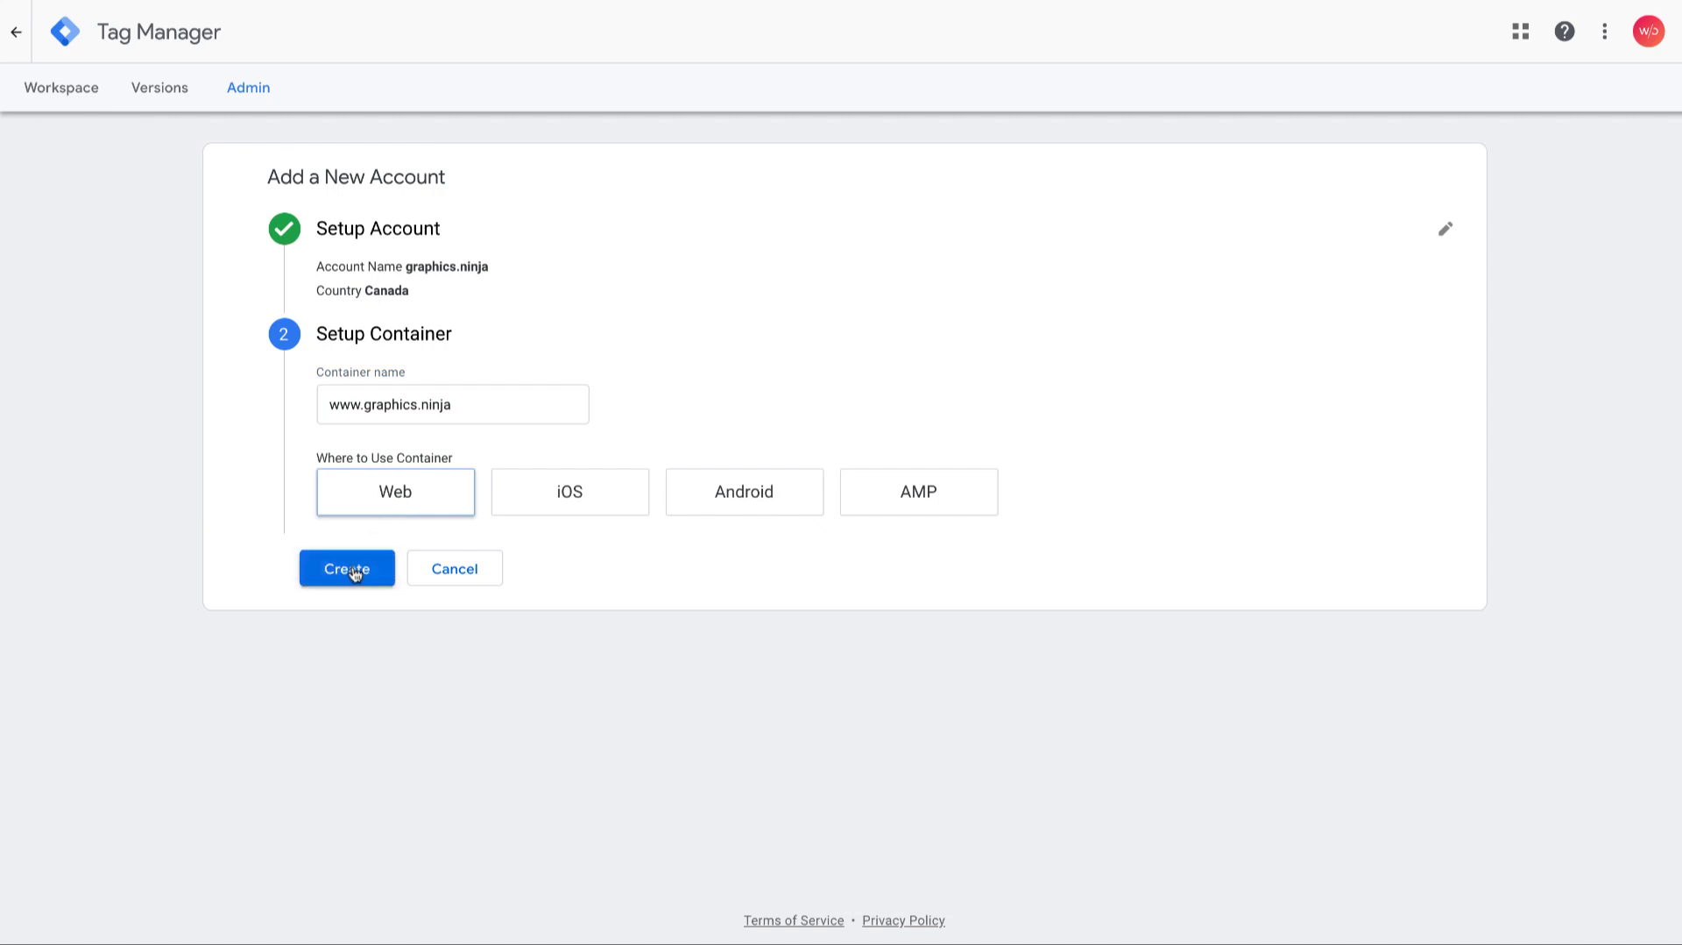
left_click(345, 568)
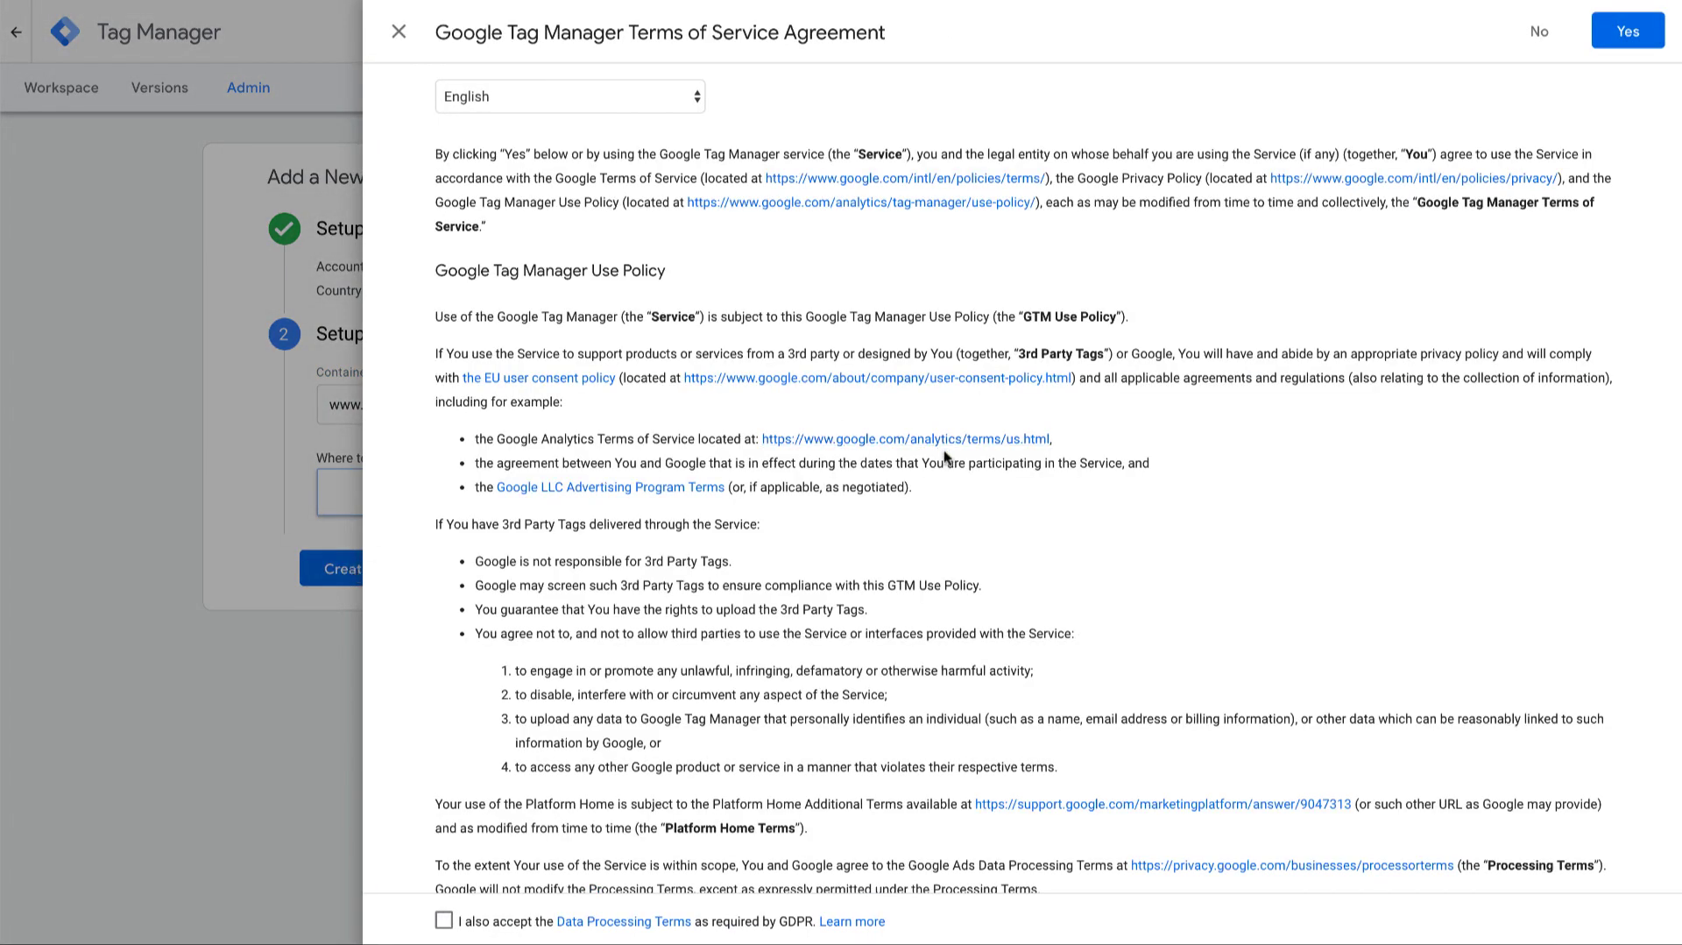
Accept the GDPR data processing terms and the Terms of Service to create container GTM-PLT2B5L
scroll("down", 3)
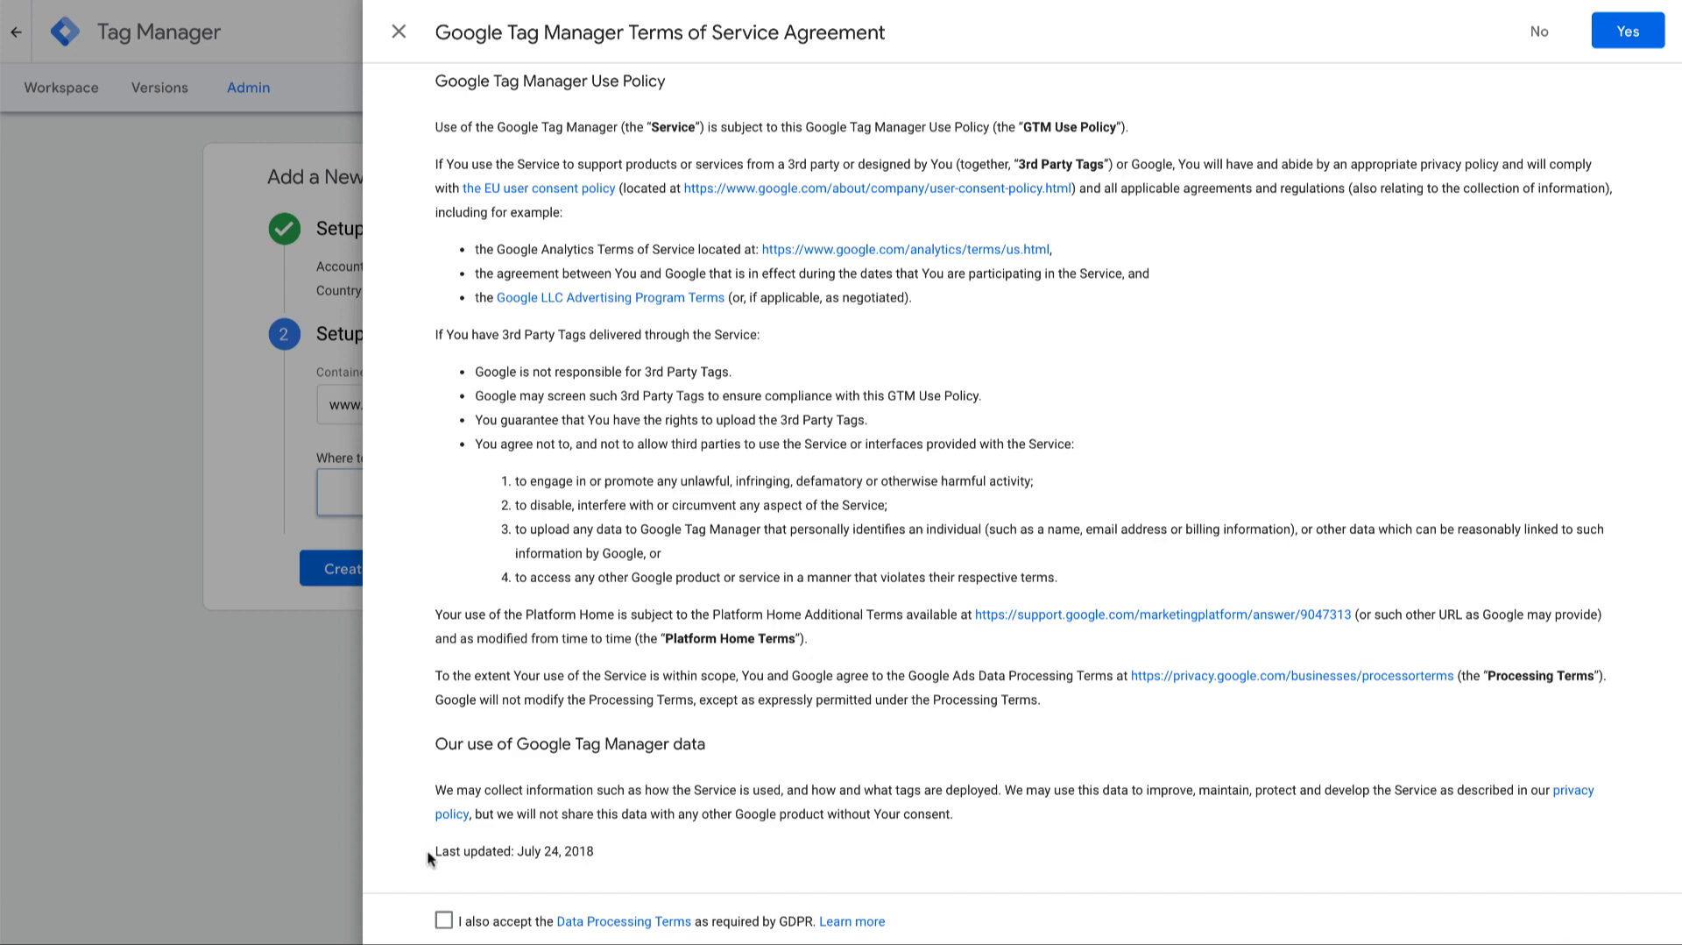
left_click(443, 920)
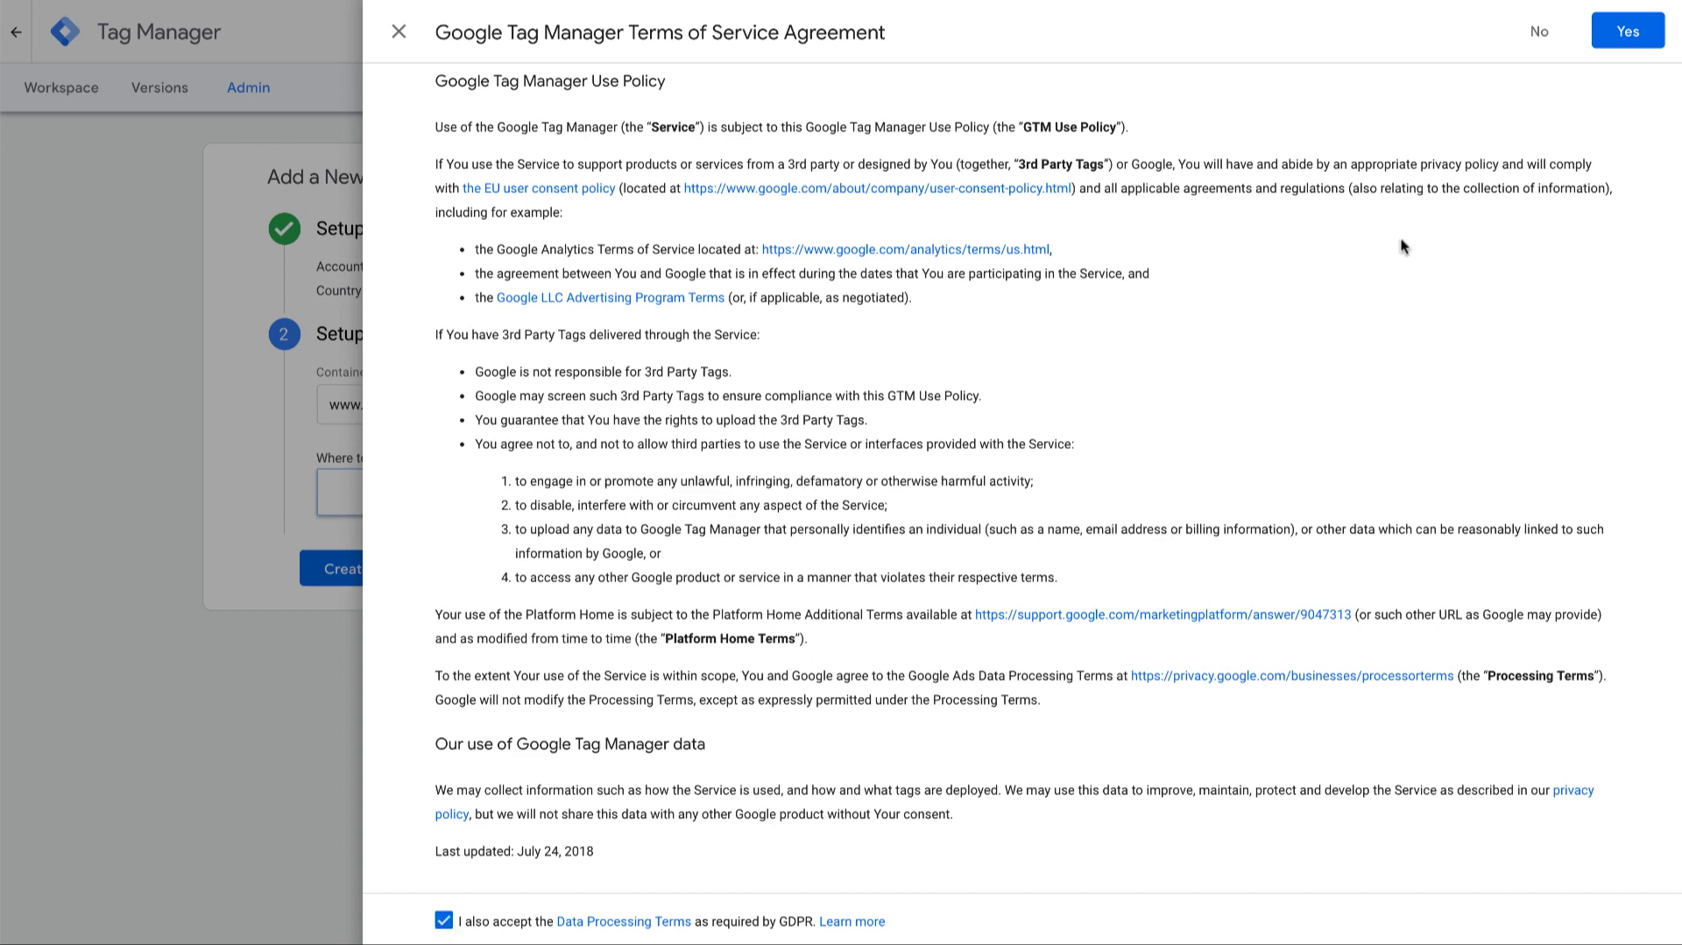
left_click(1626, 30)
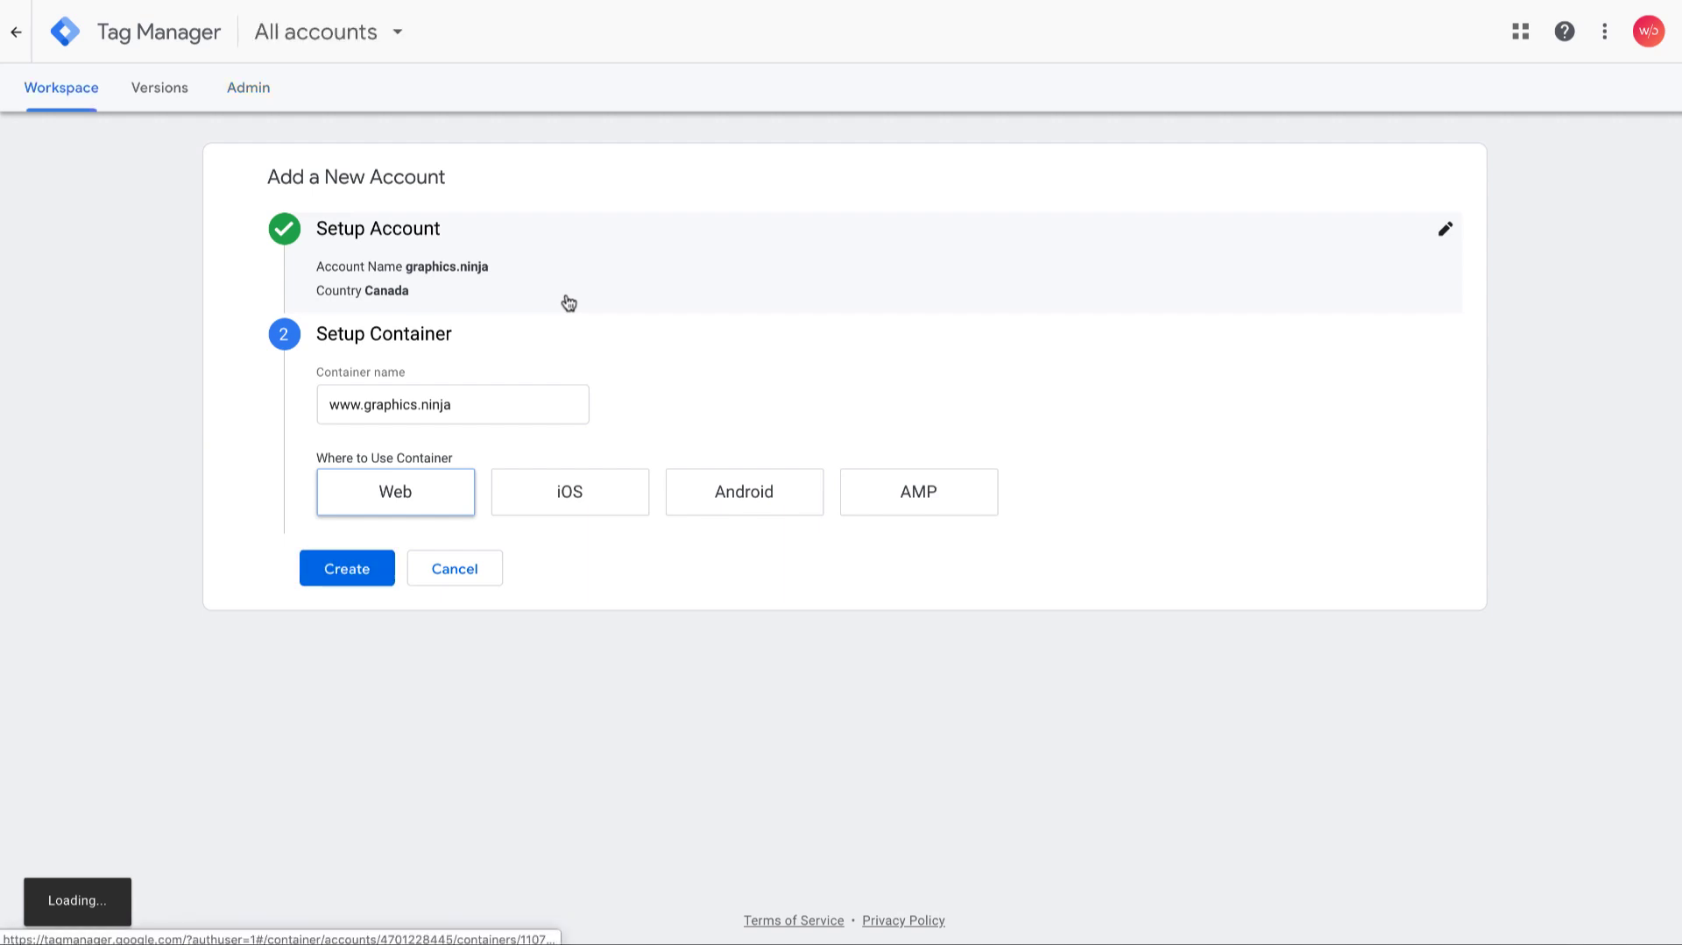
left_click(347, 568)
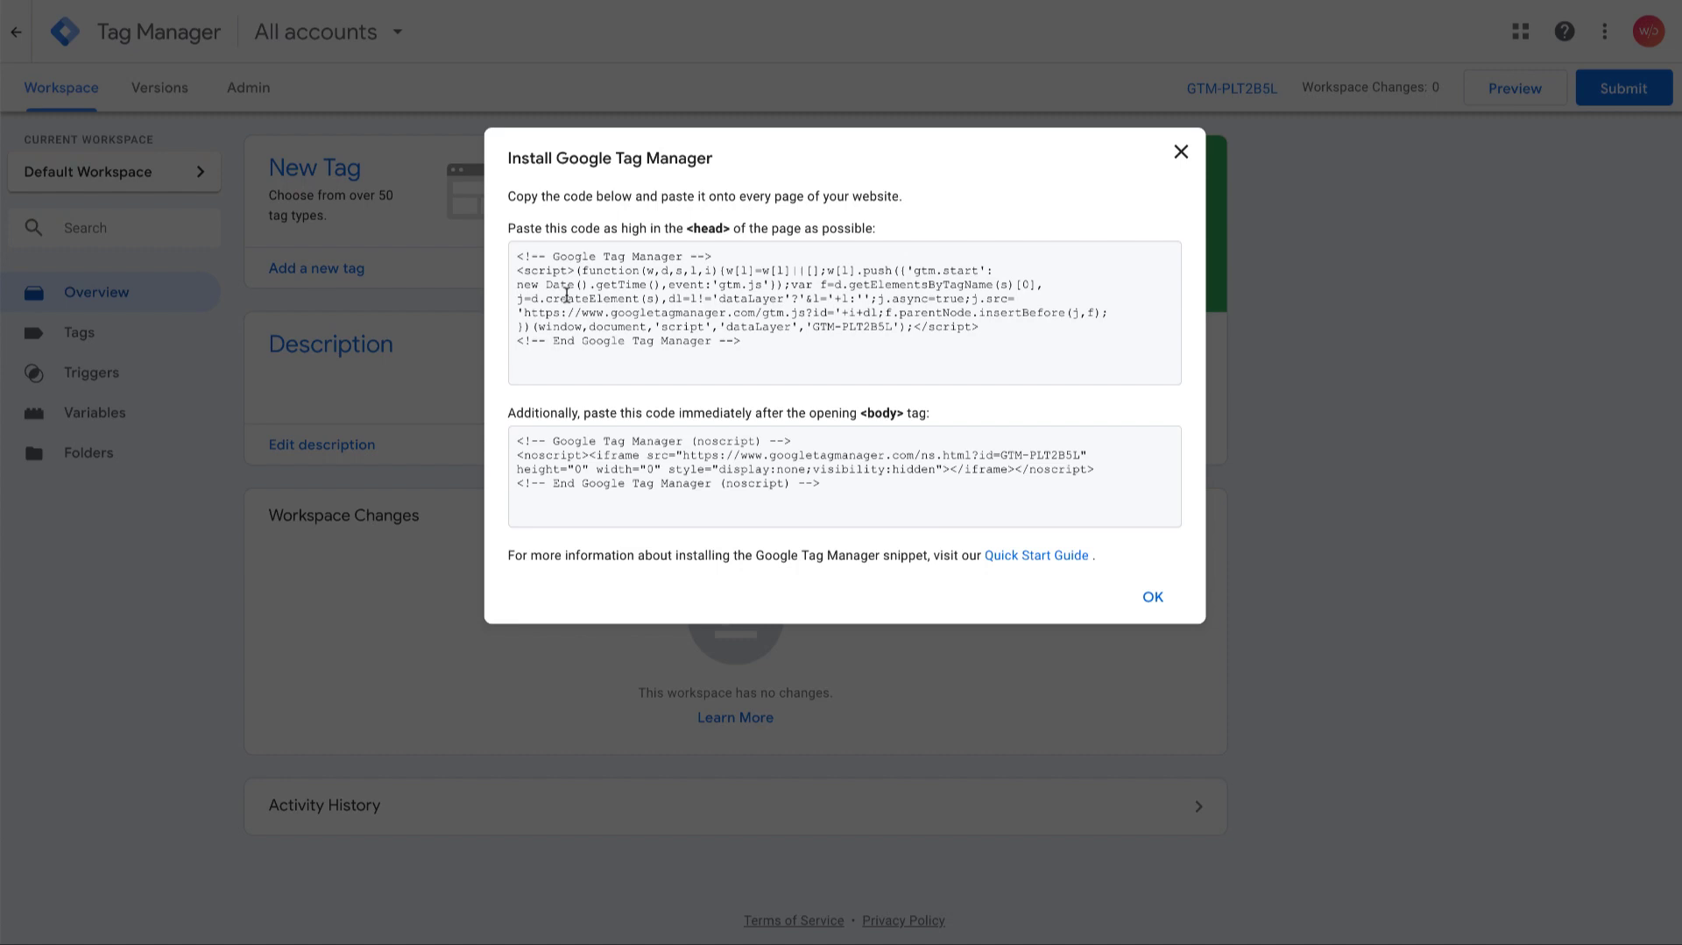
mouse_move(691, 468)
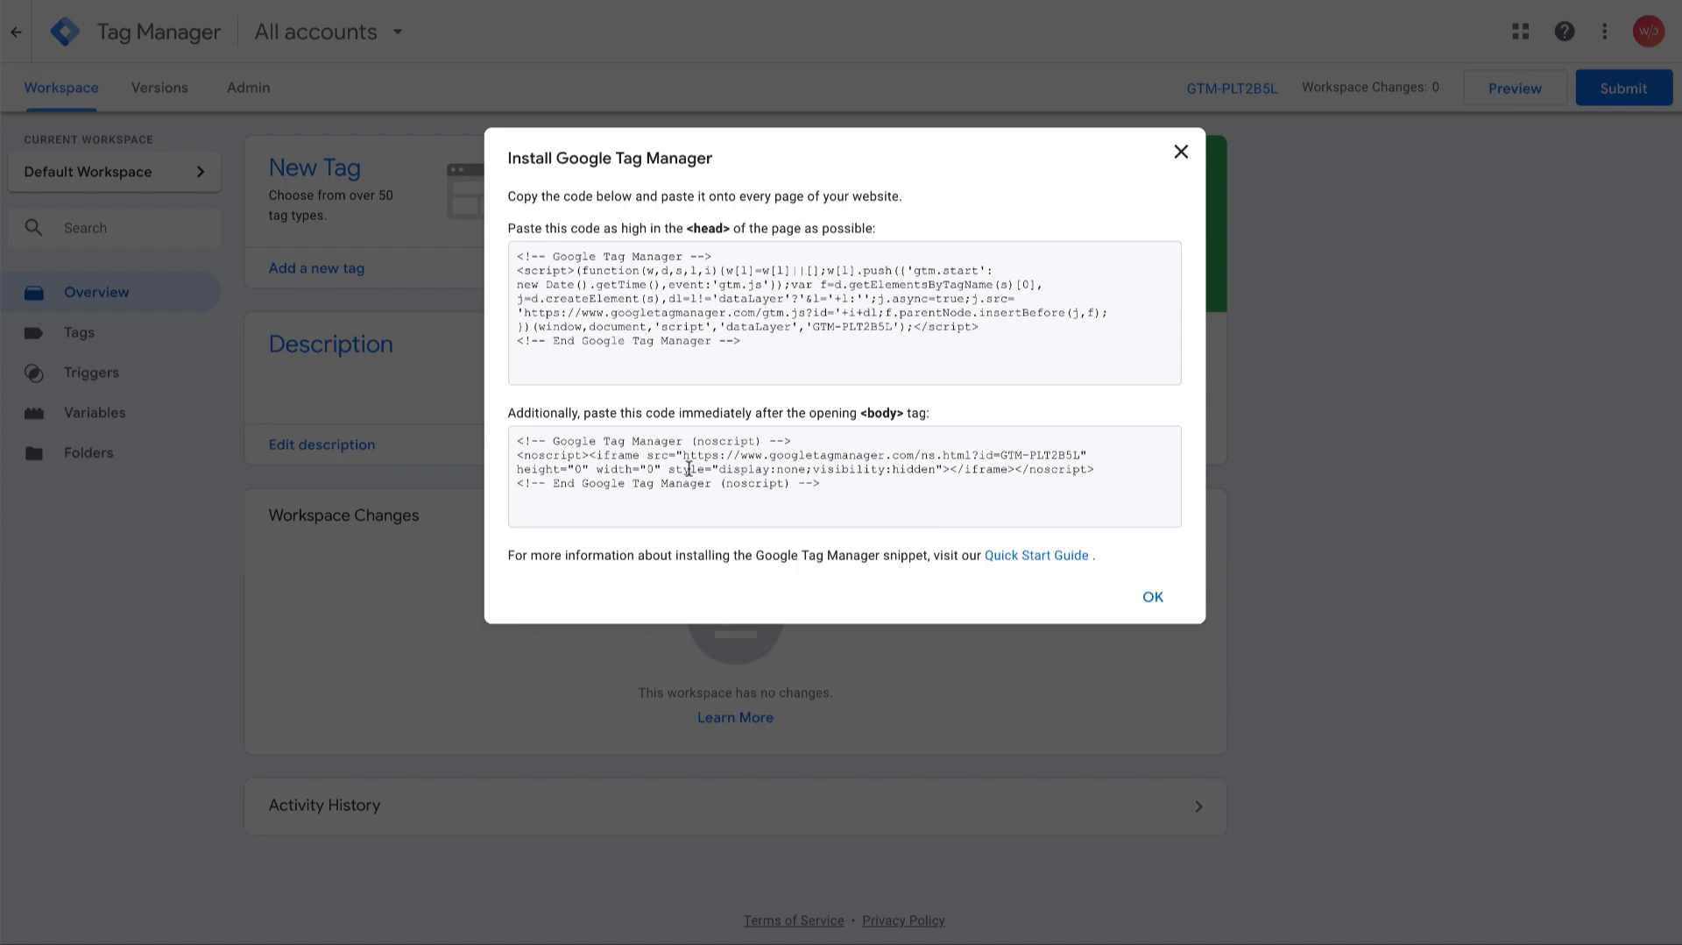
mouse_move(771, 351)
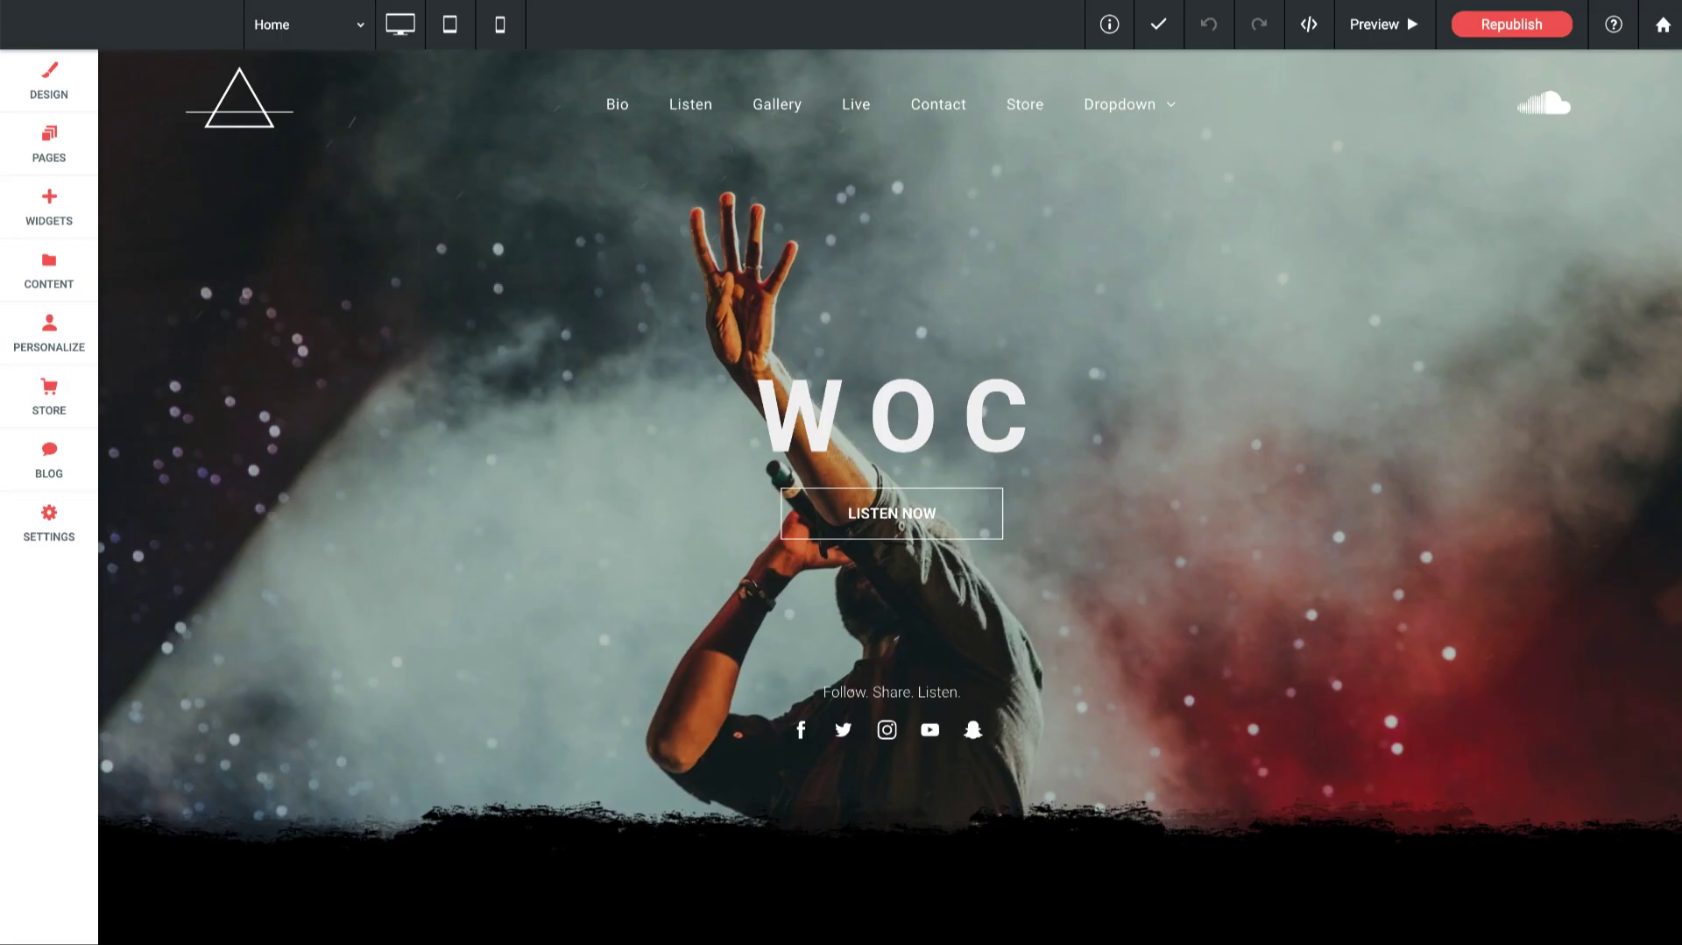
Find the SEO: Tag Manager widget by searching 'tag' and drop it into a new bottom row
left_click(49, 205)
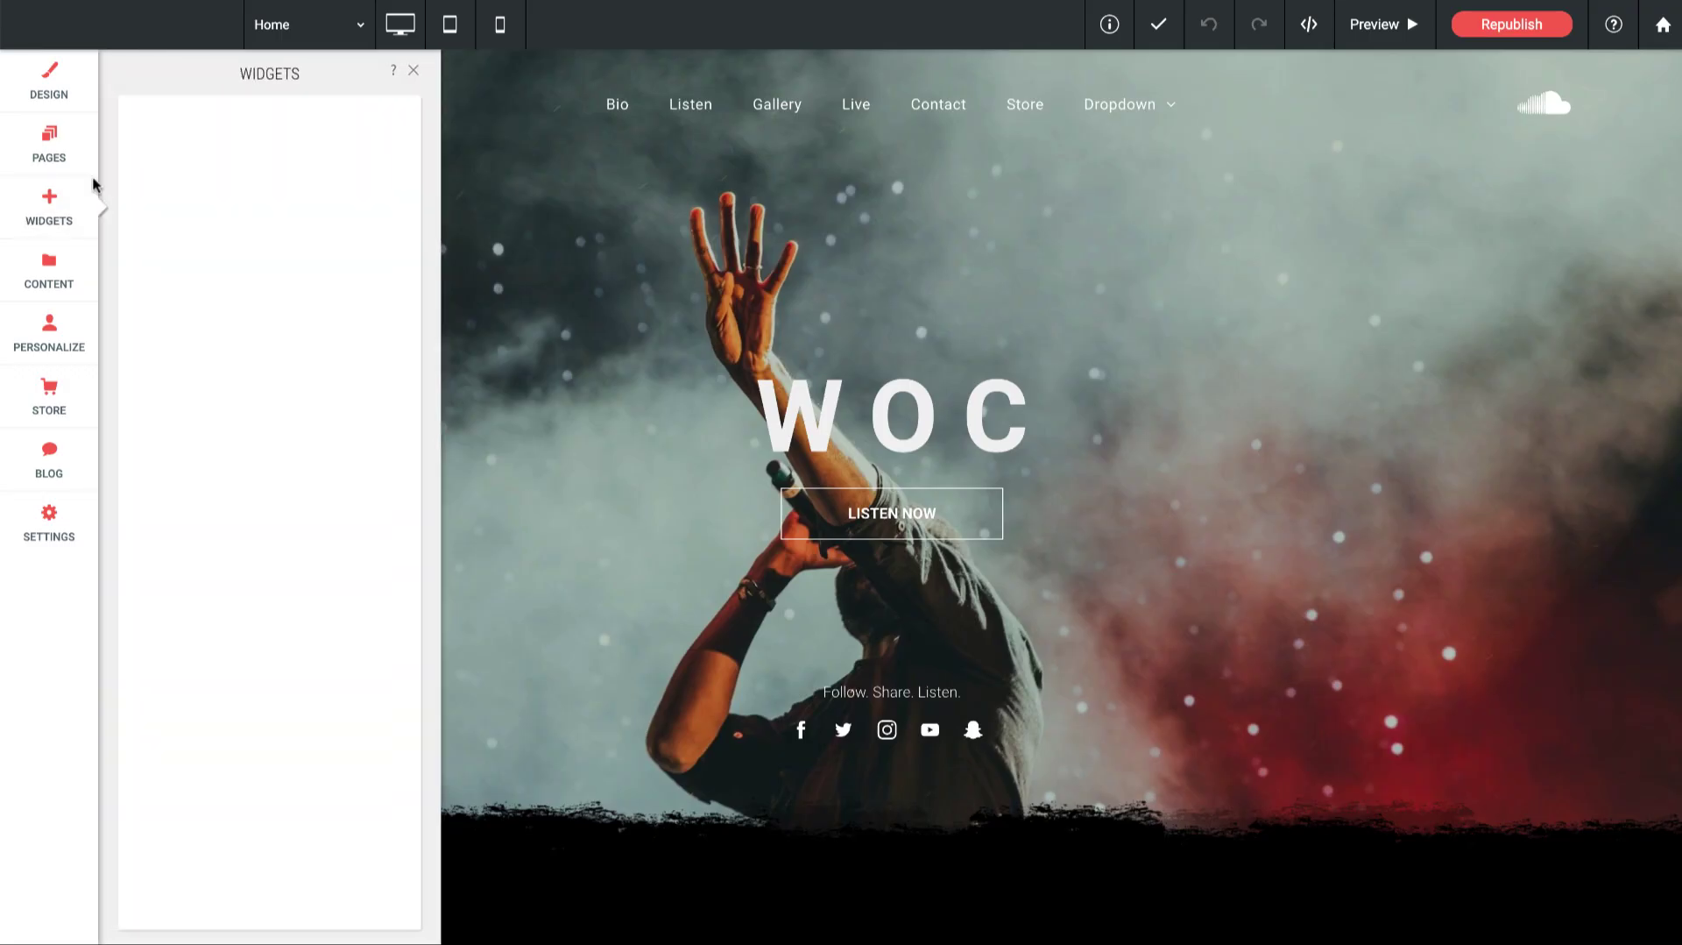
type("tag")
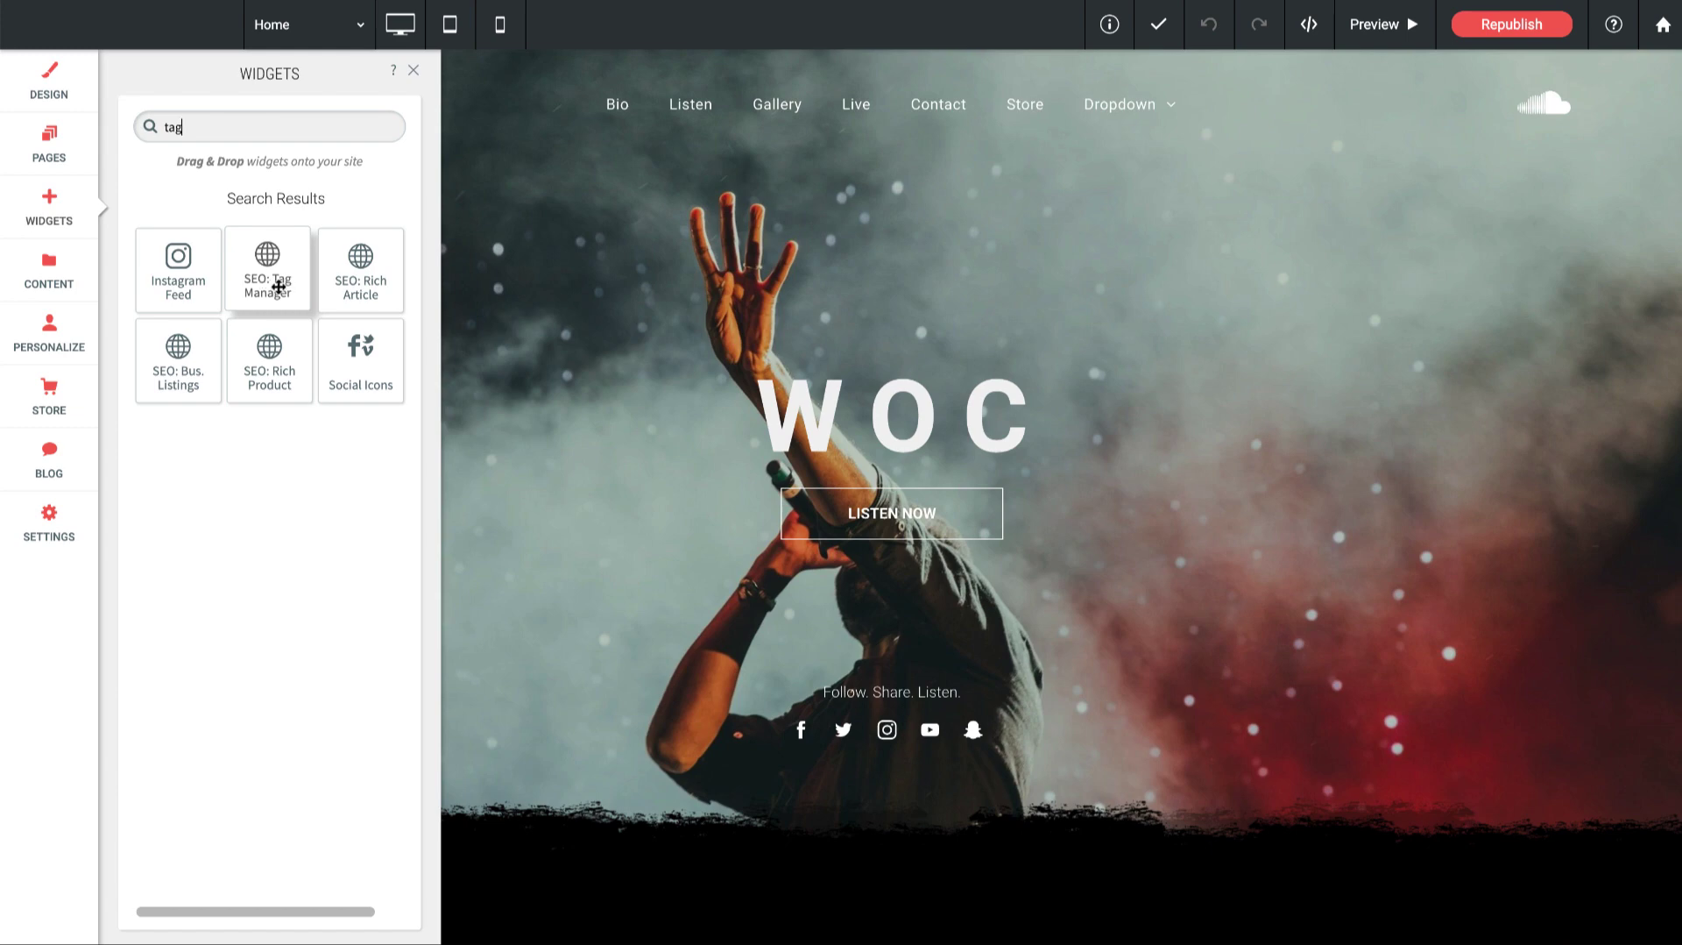
scroll("down", 3)
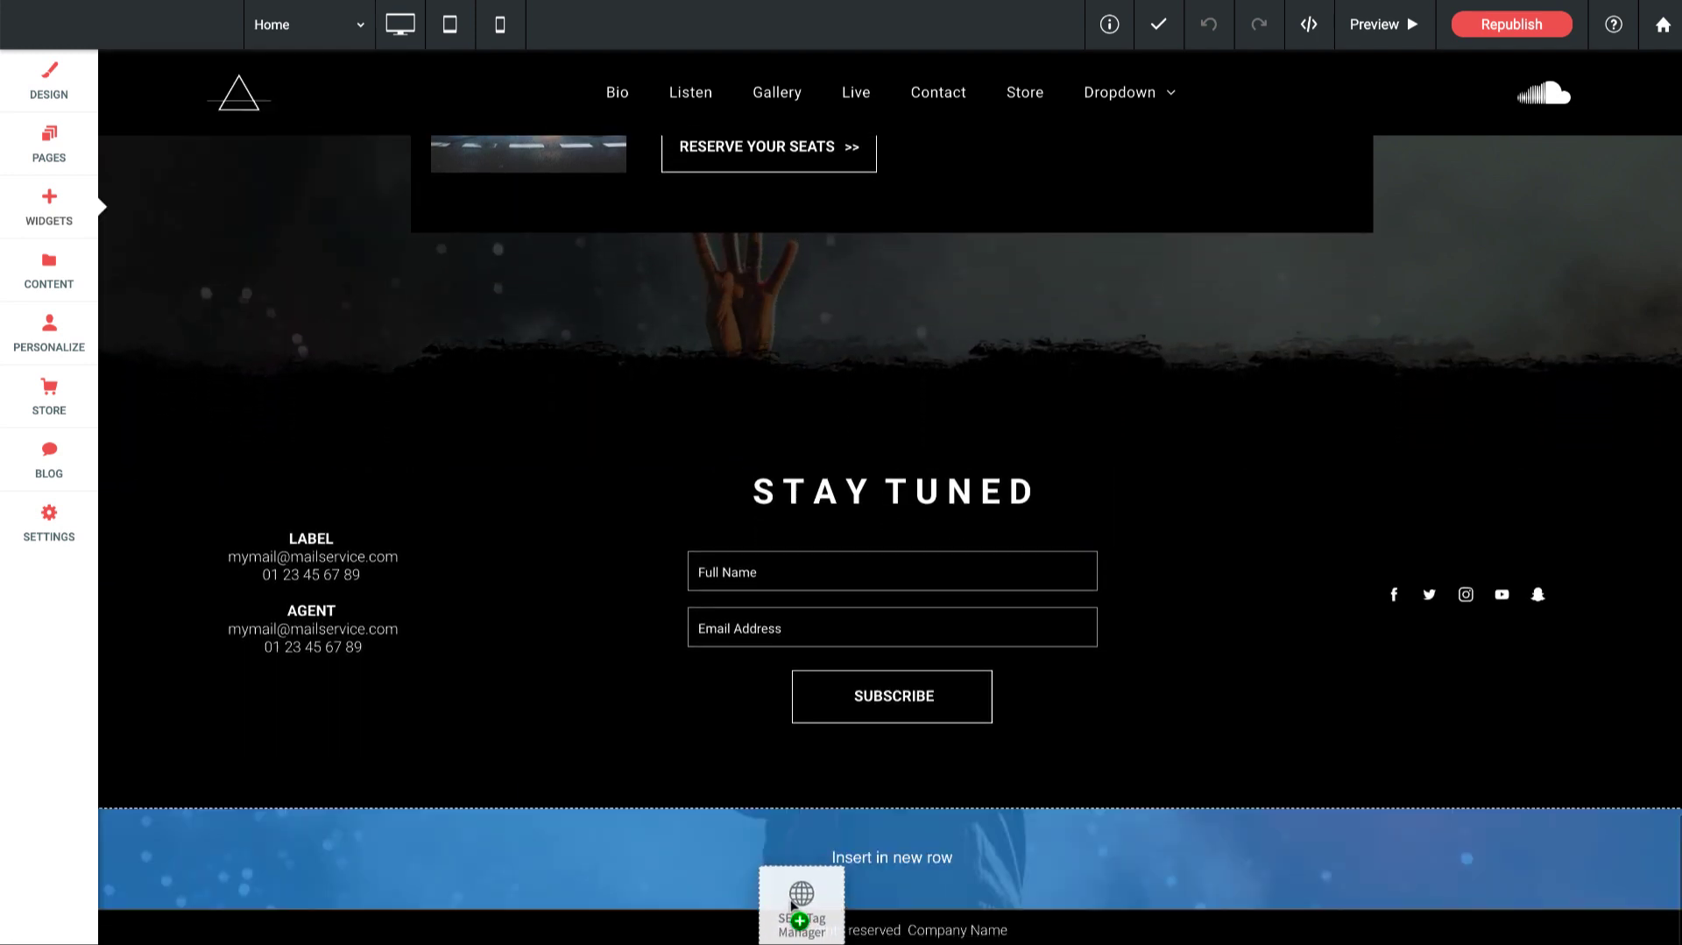
scroll("up", 3)
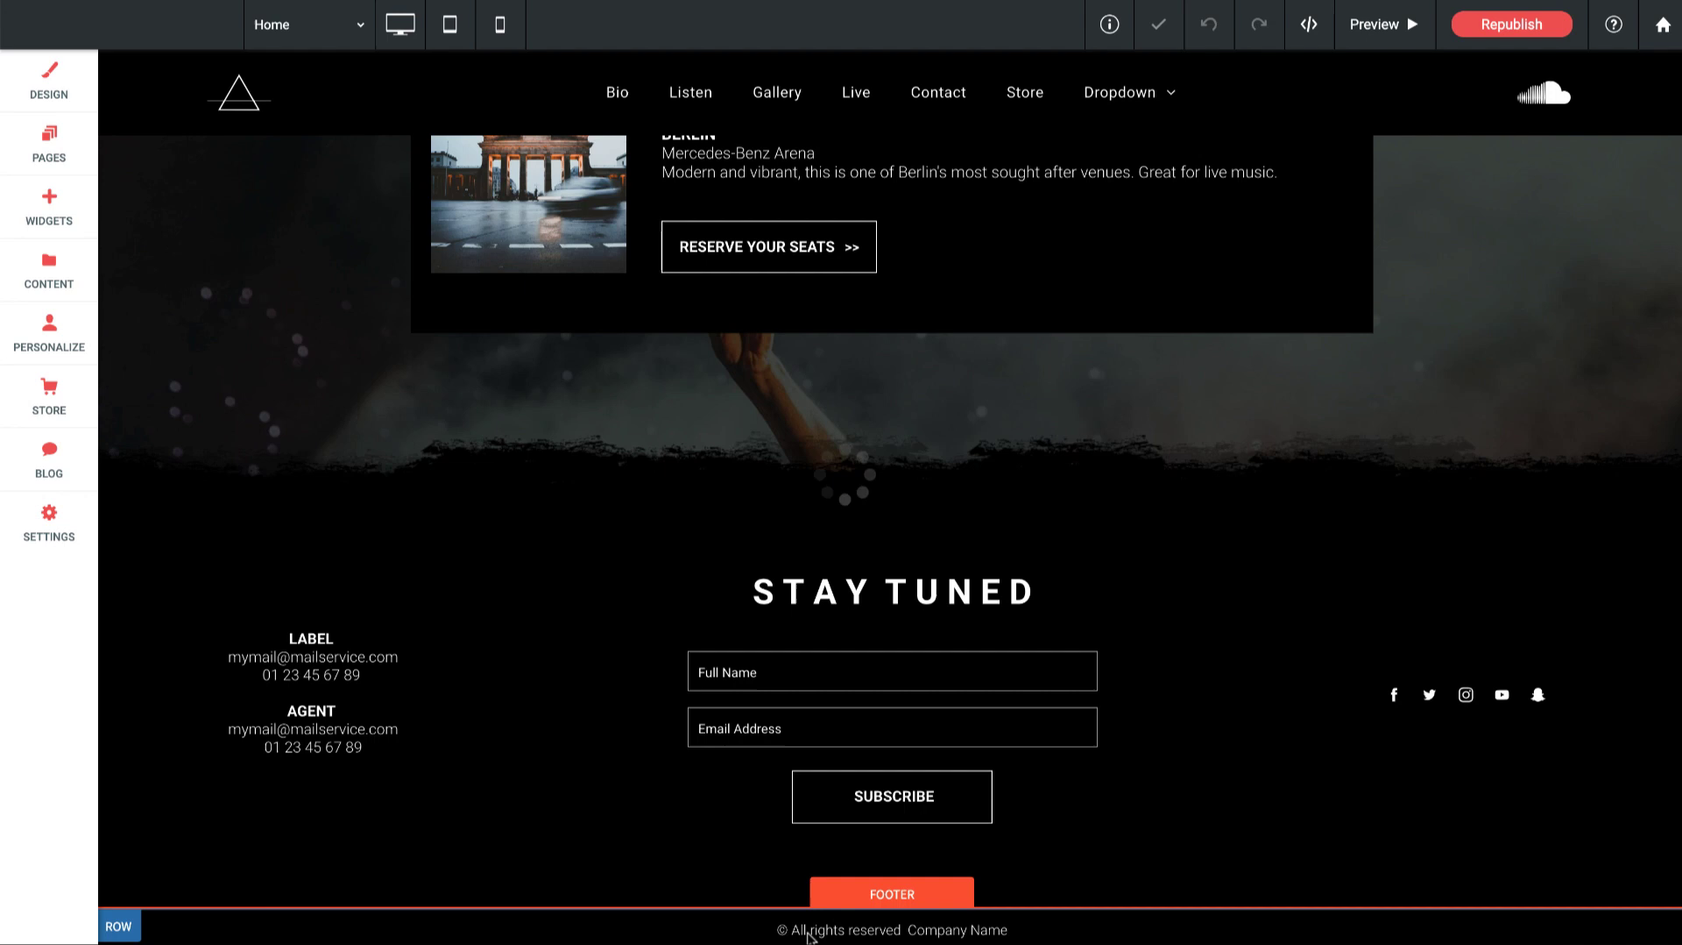
left_click(890, 913)
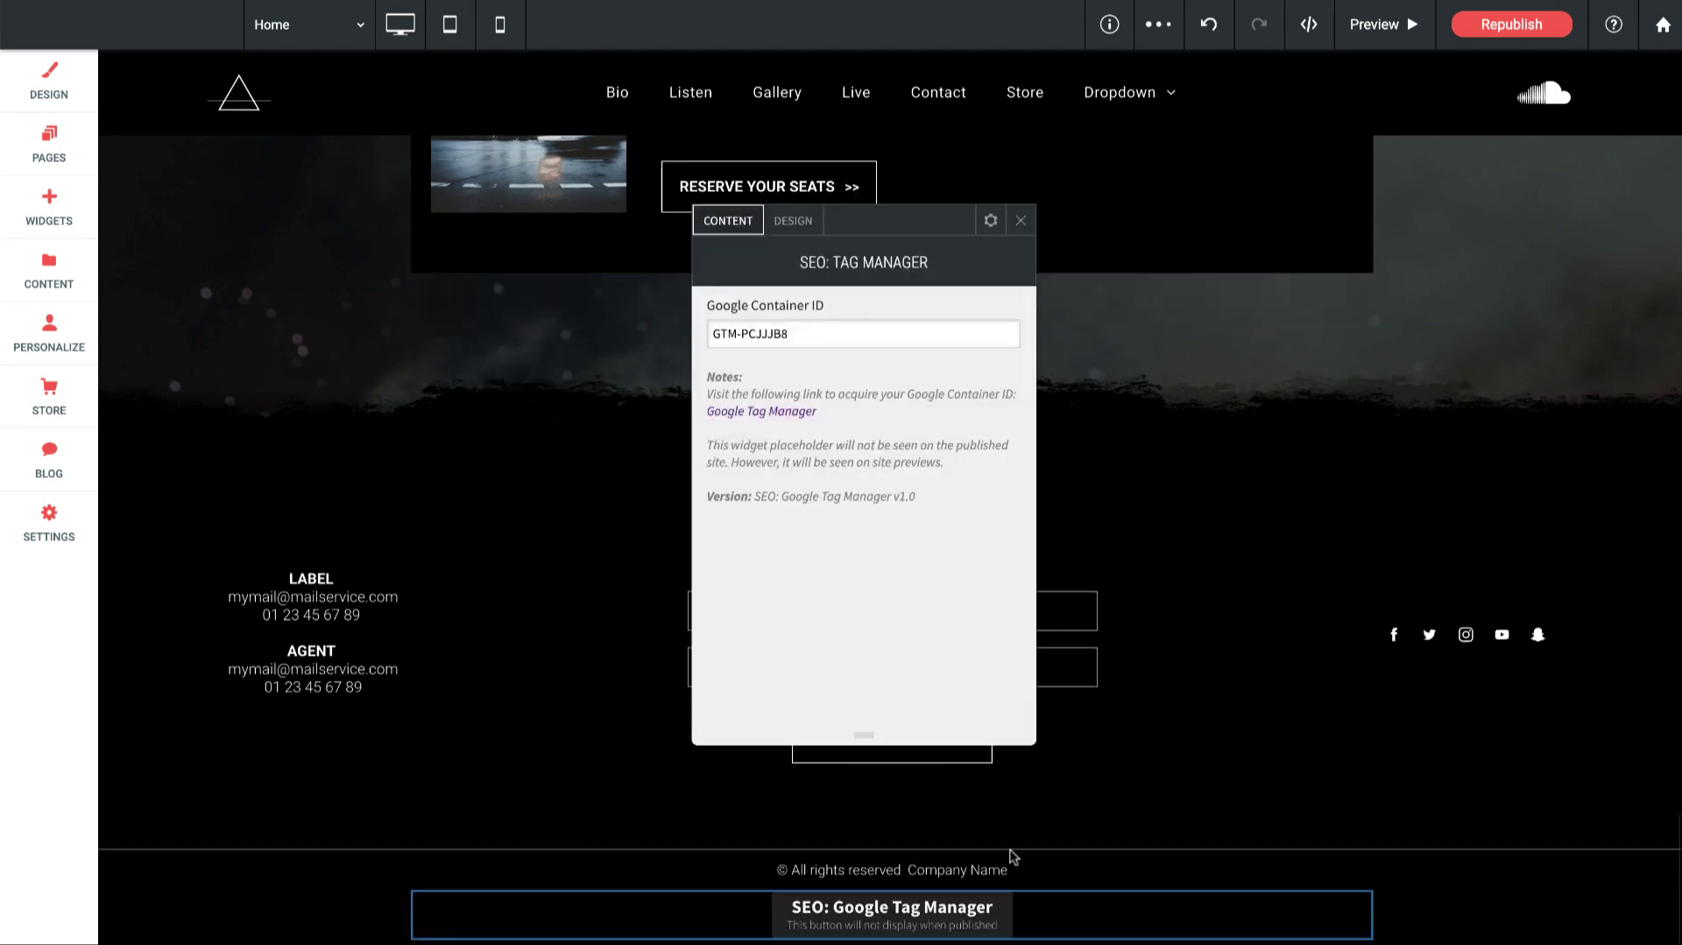
mouse_move(864, 929)
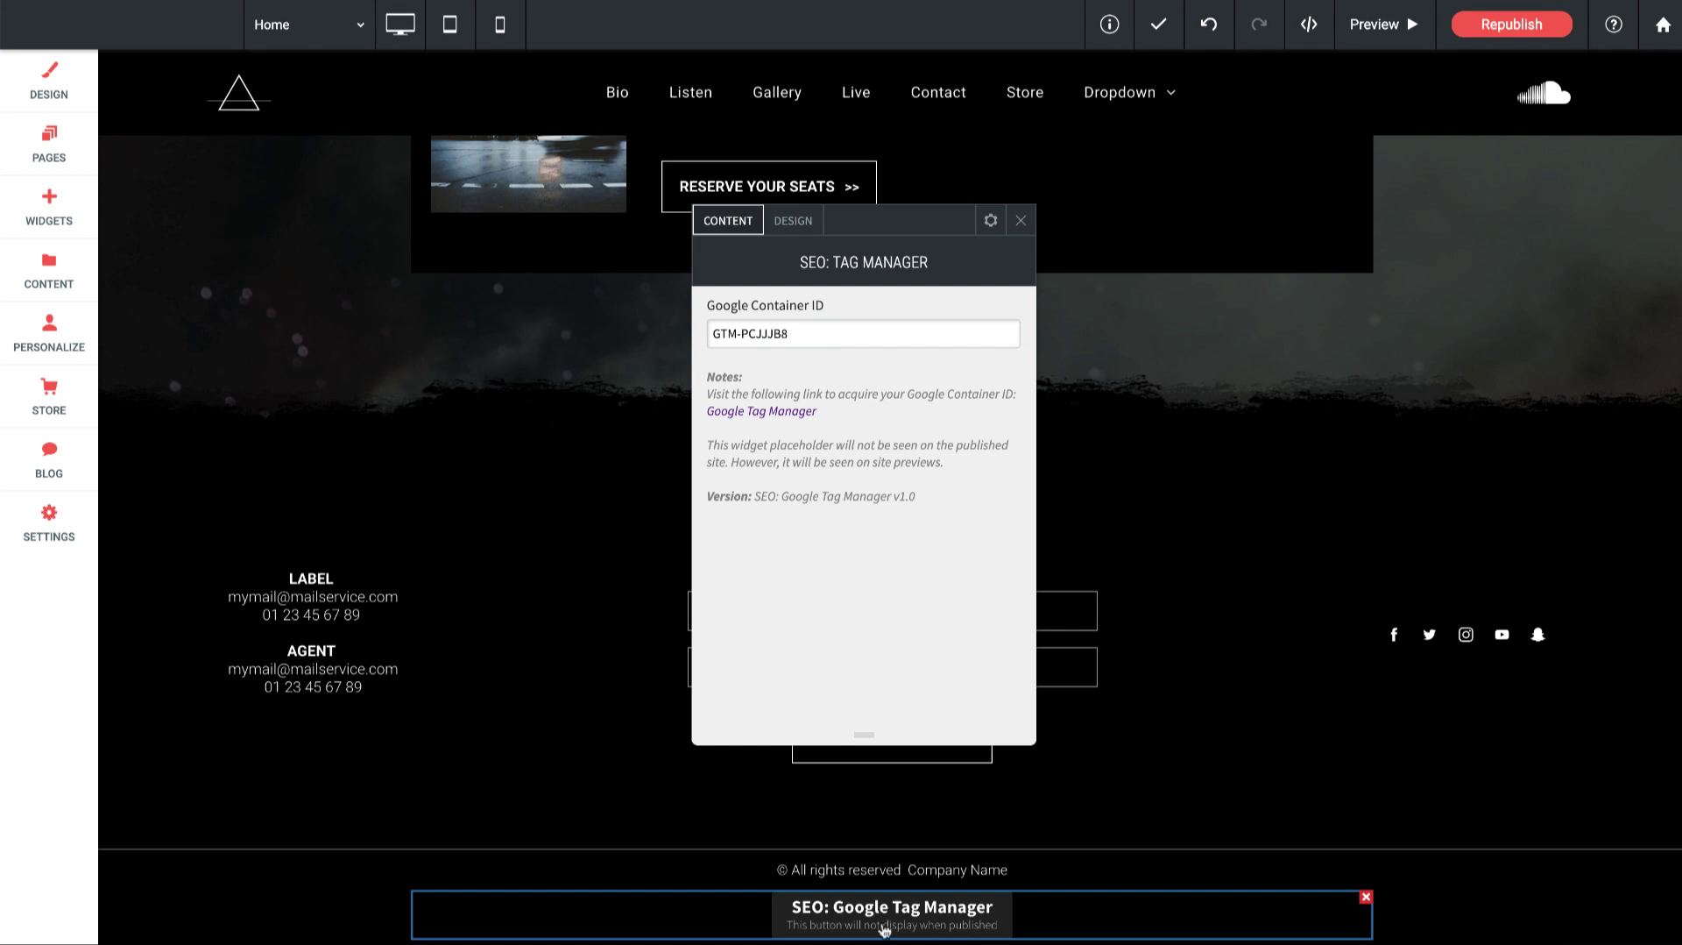
mouse_move(905, 901)
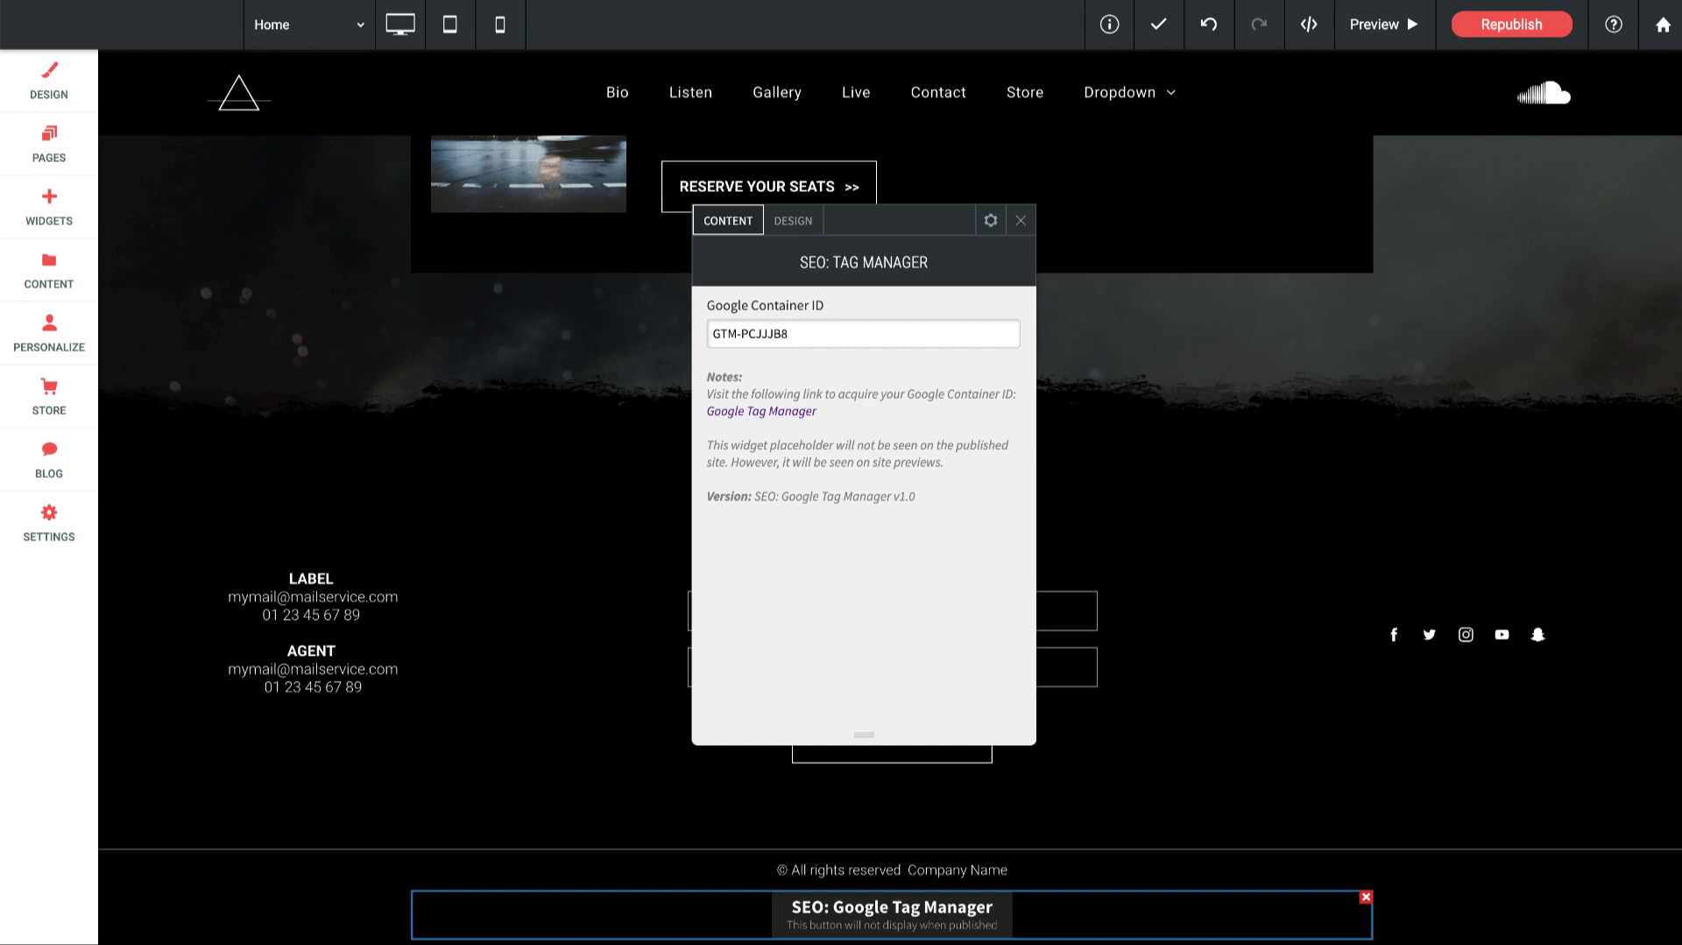
Set the widget's Container ID to GTM-PLT2B5L and republish the site
left_click(761, 412)
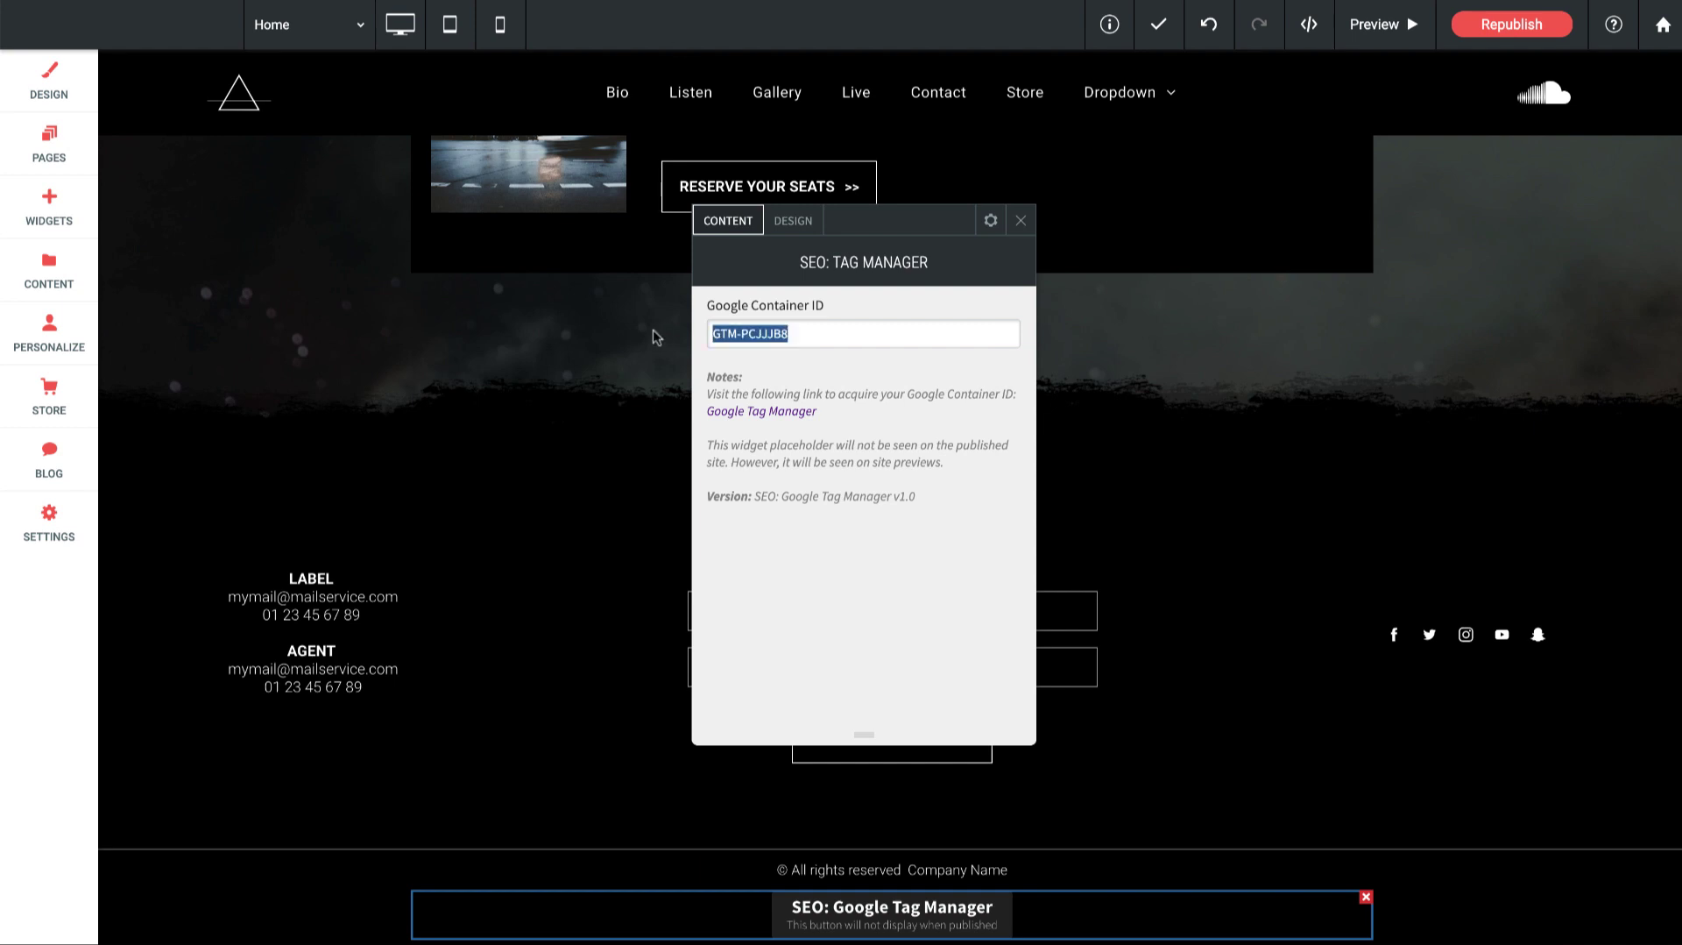
type("GTM-PLT2B5L")
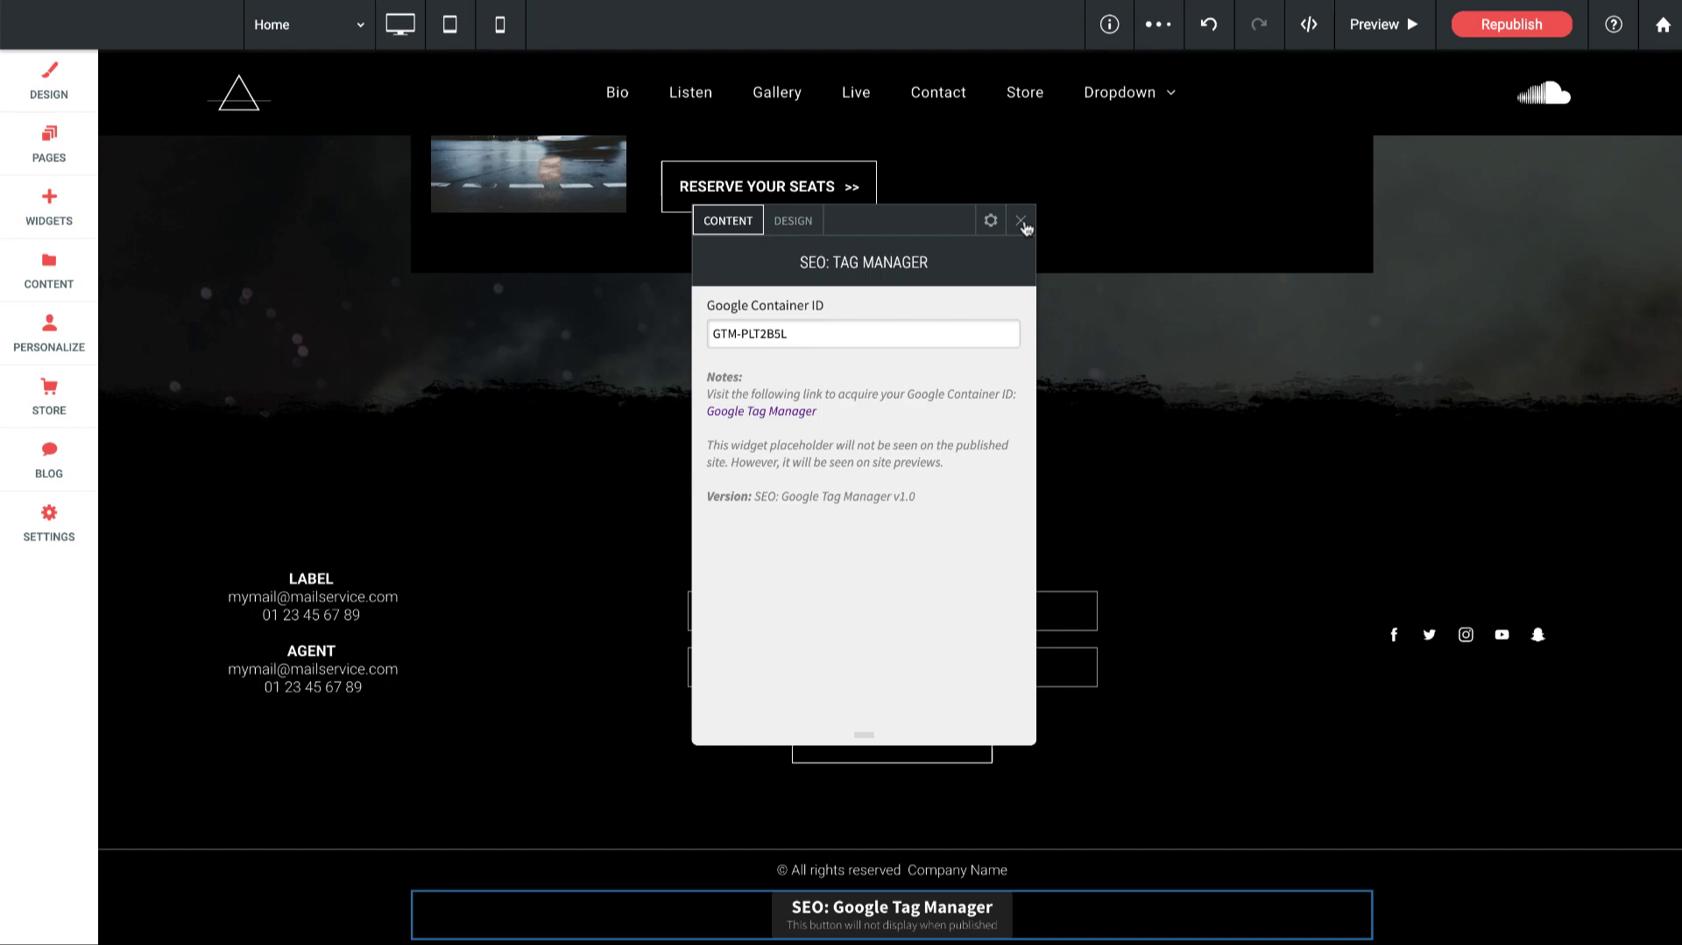
left_click(1022, 221)
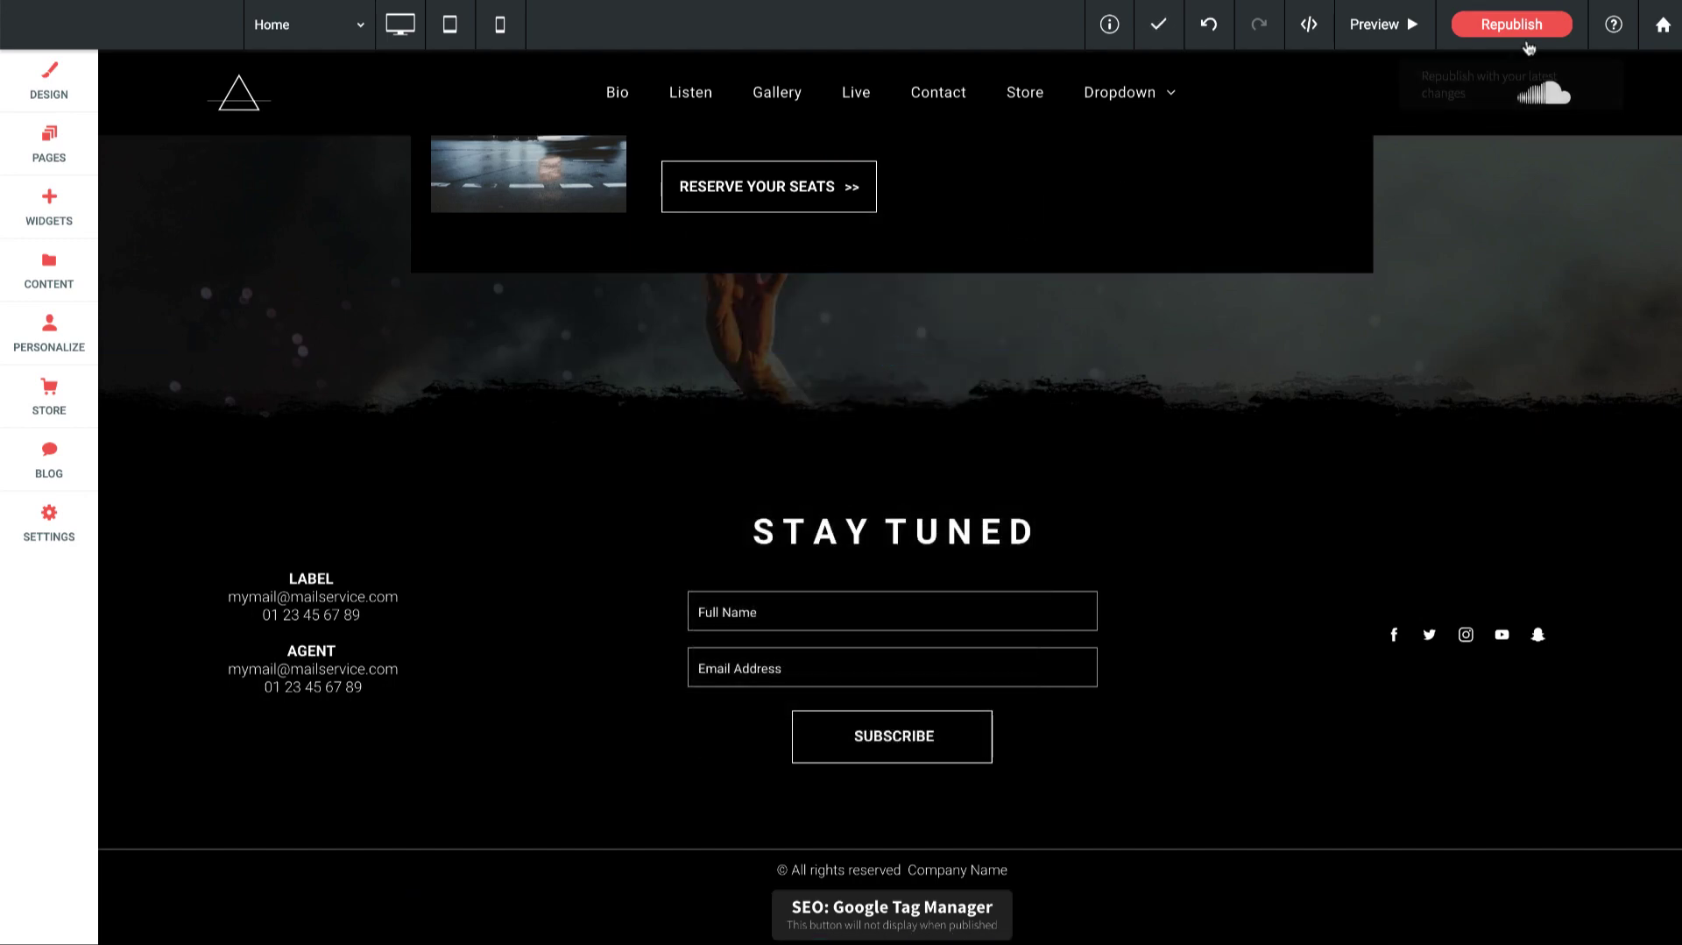
left_click(1511, 23)
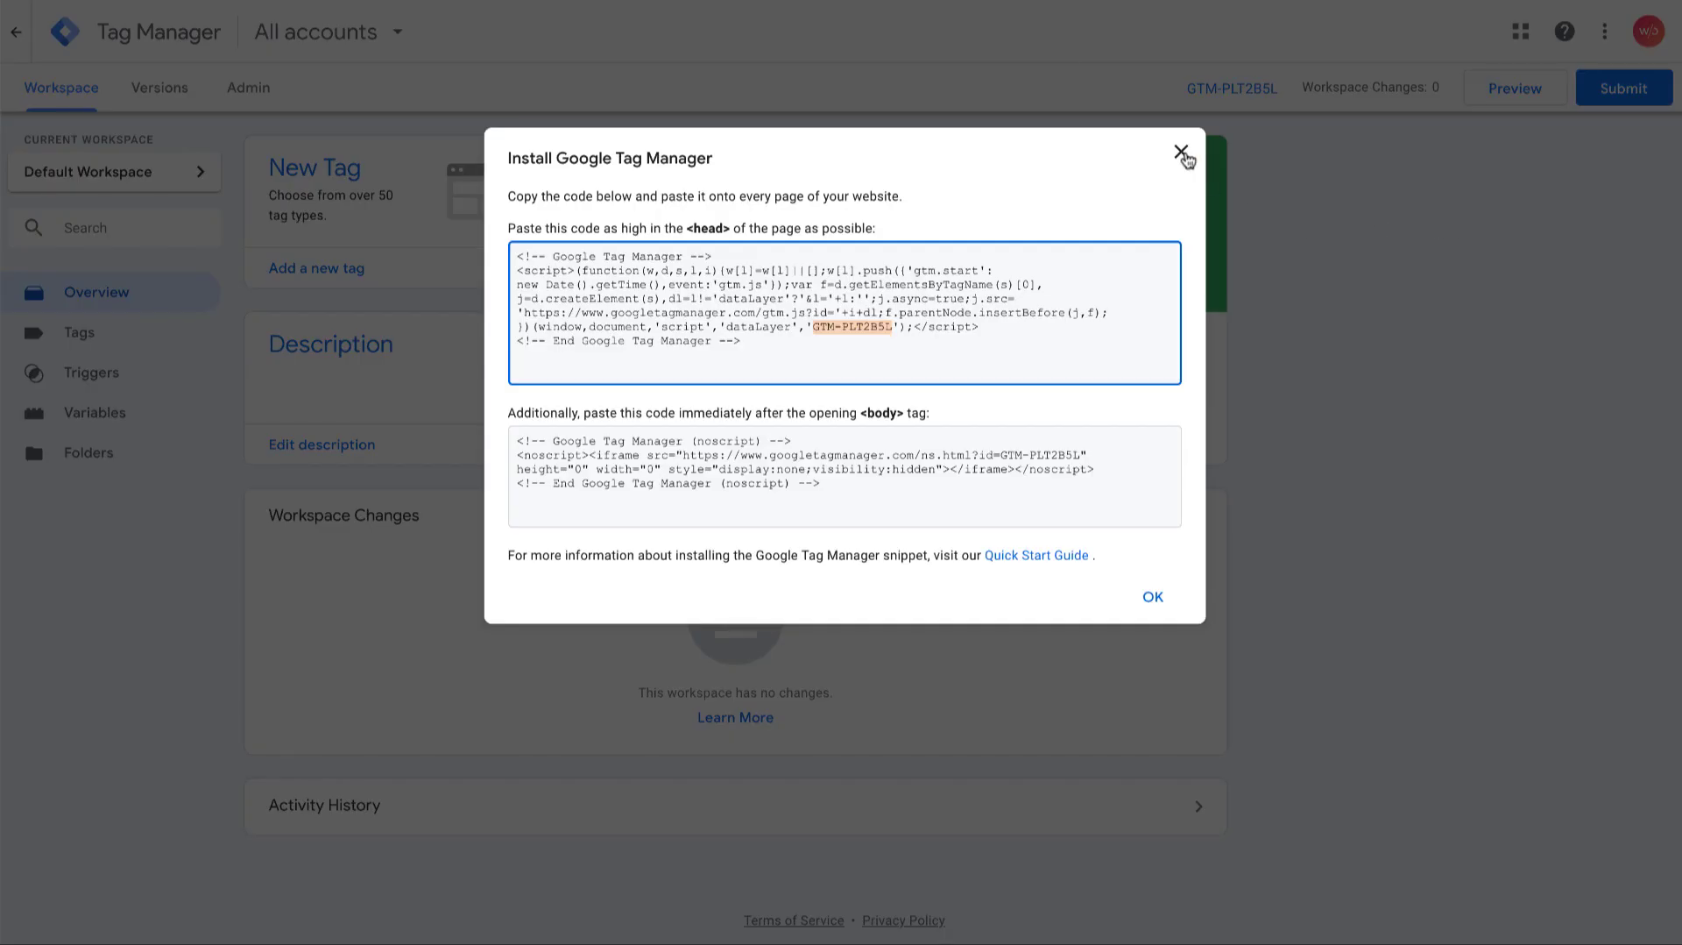
Close the Install Google Tag Manager code dialog
left_click(1185, 153)
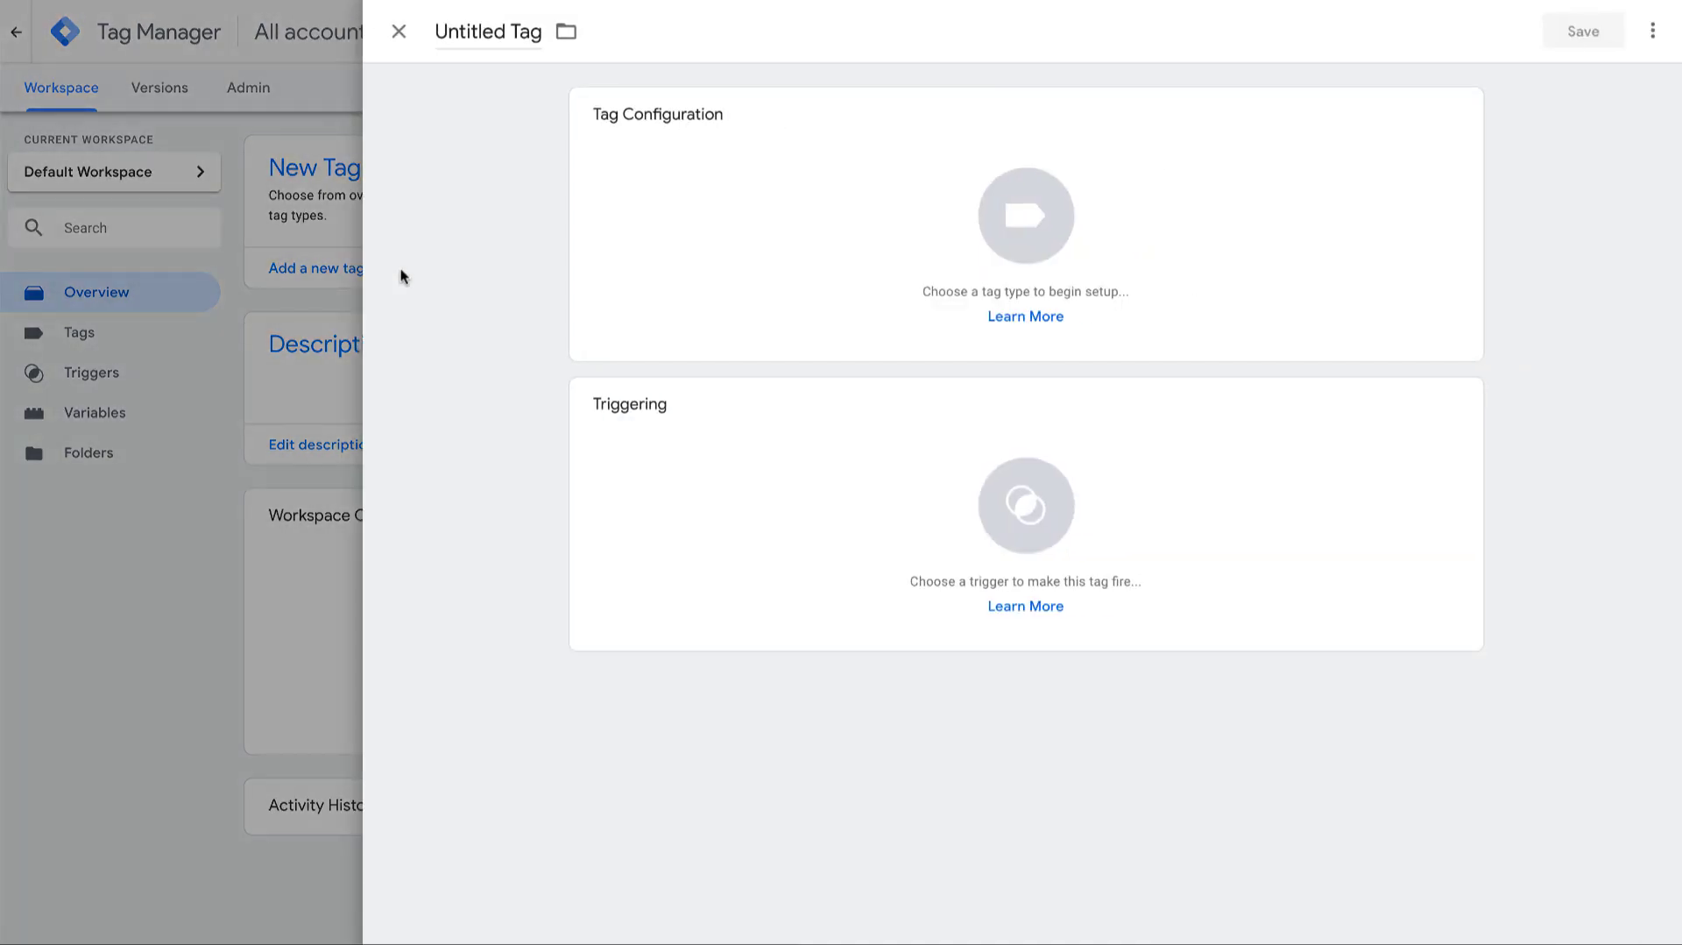
mouse_move(1064, 212)
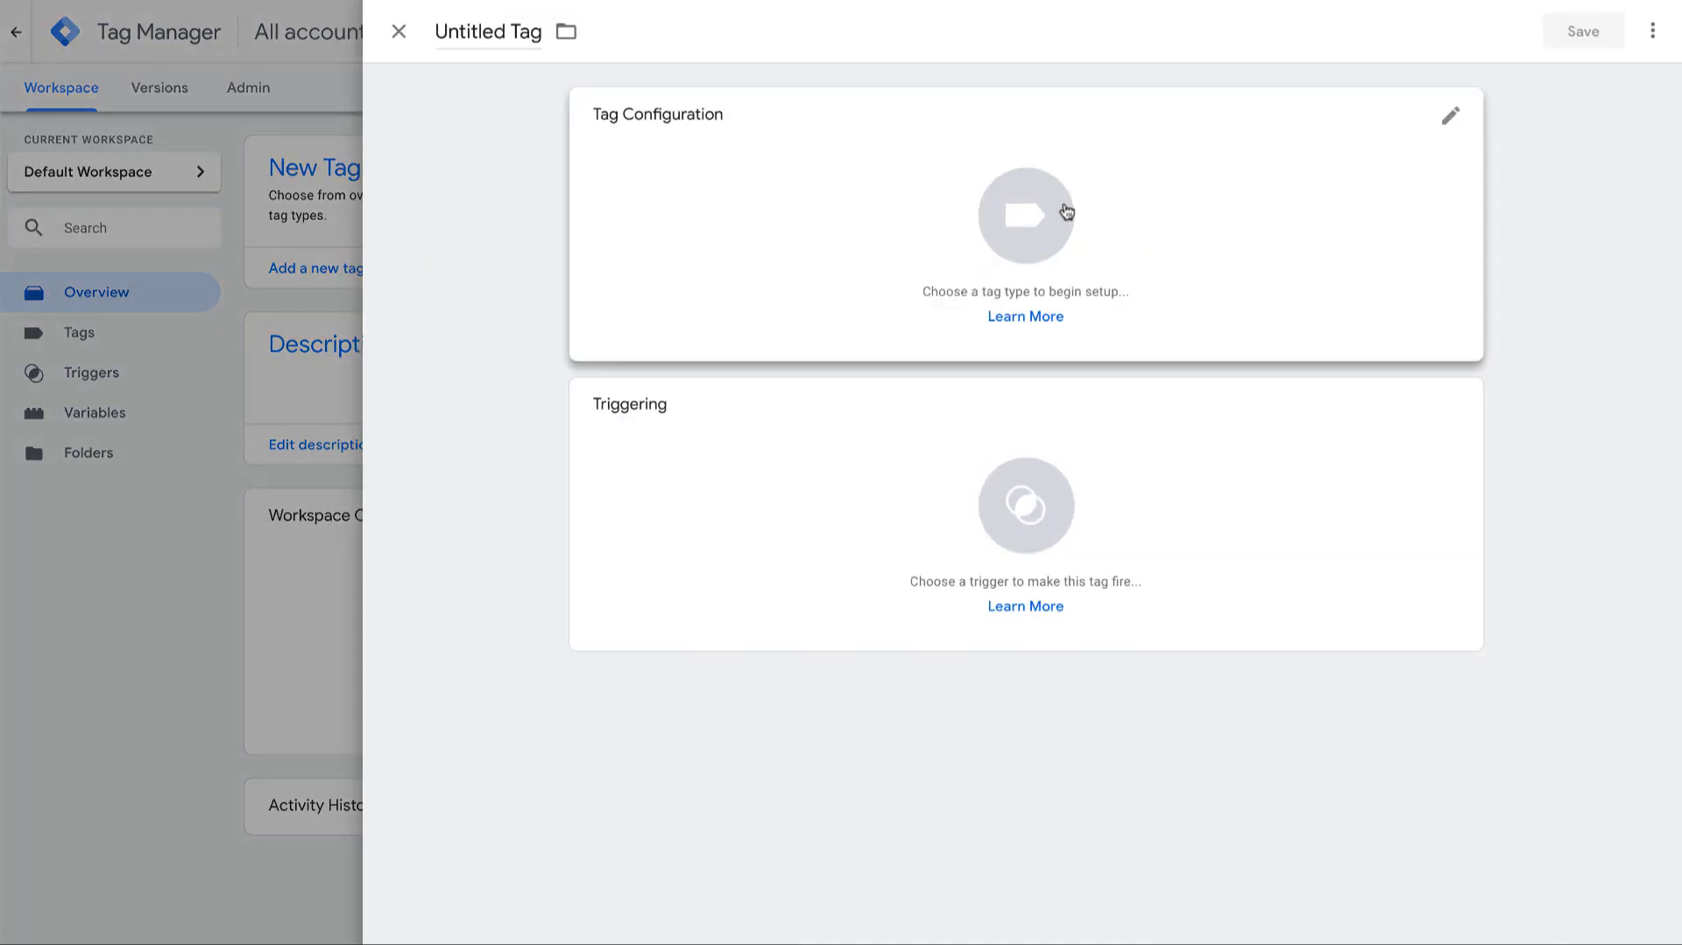
Choose Google Analytics - Universal Analytics as the tag type from the tag type list
left_click(1025, 214)
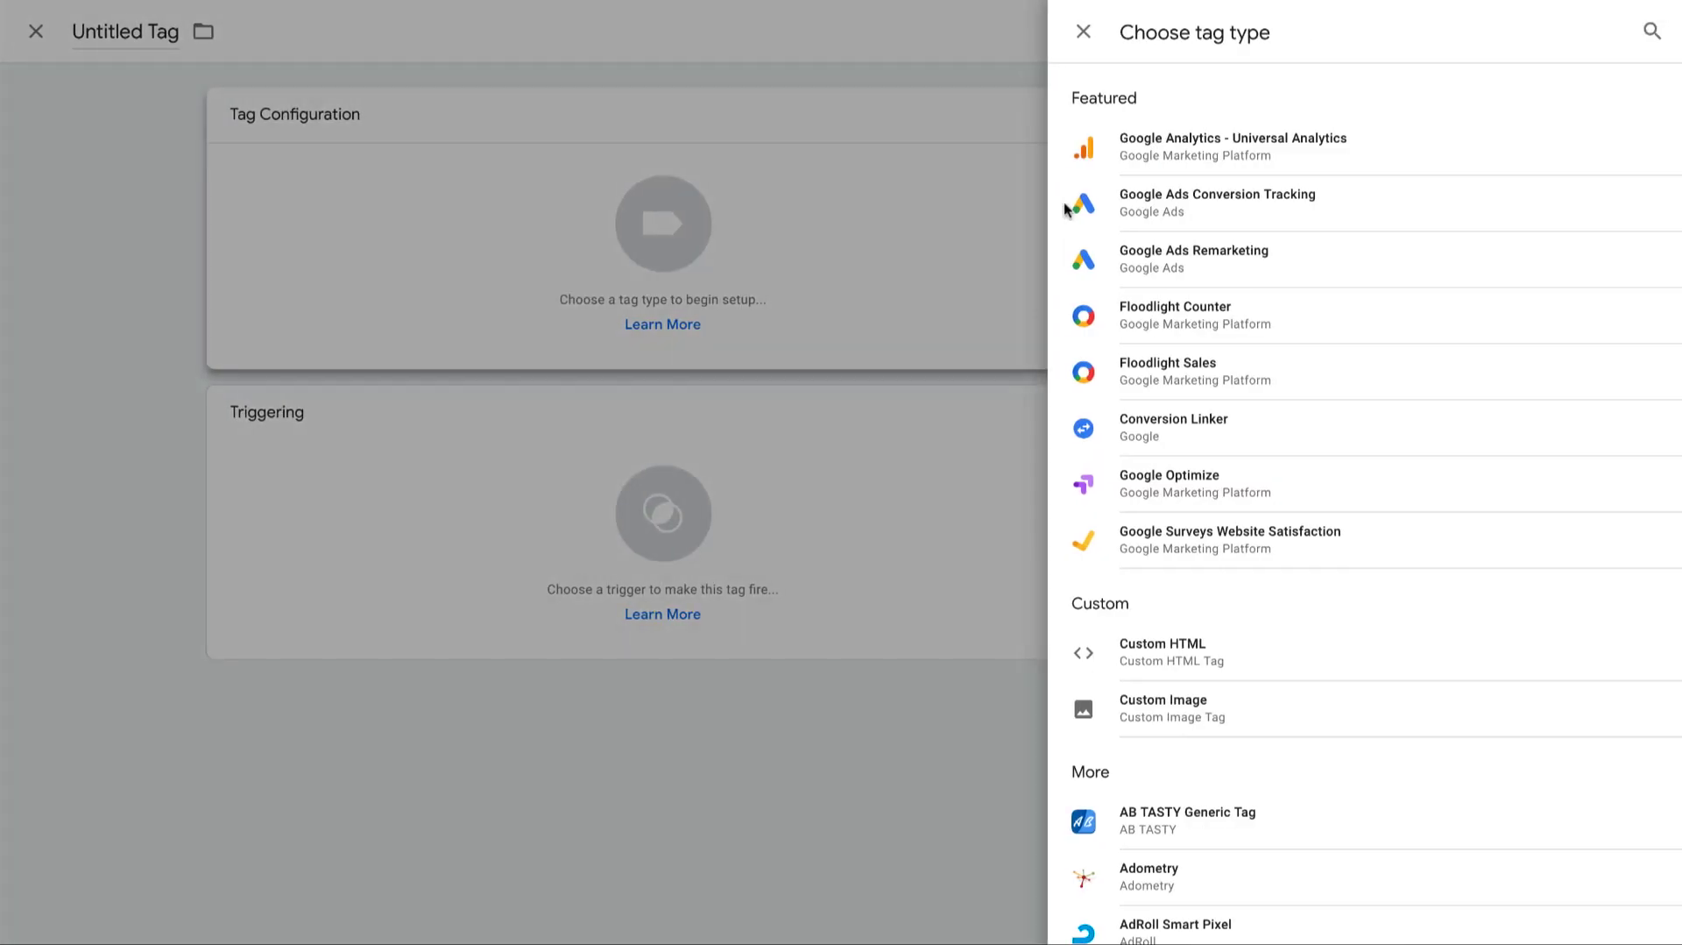
mouse_move(1185, 151)
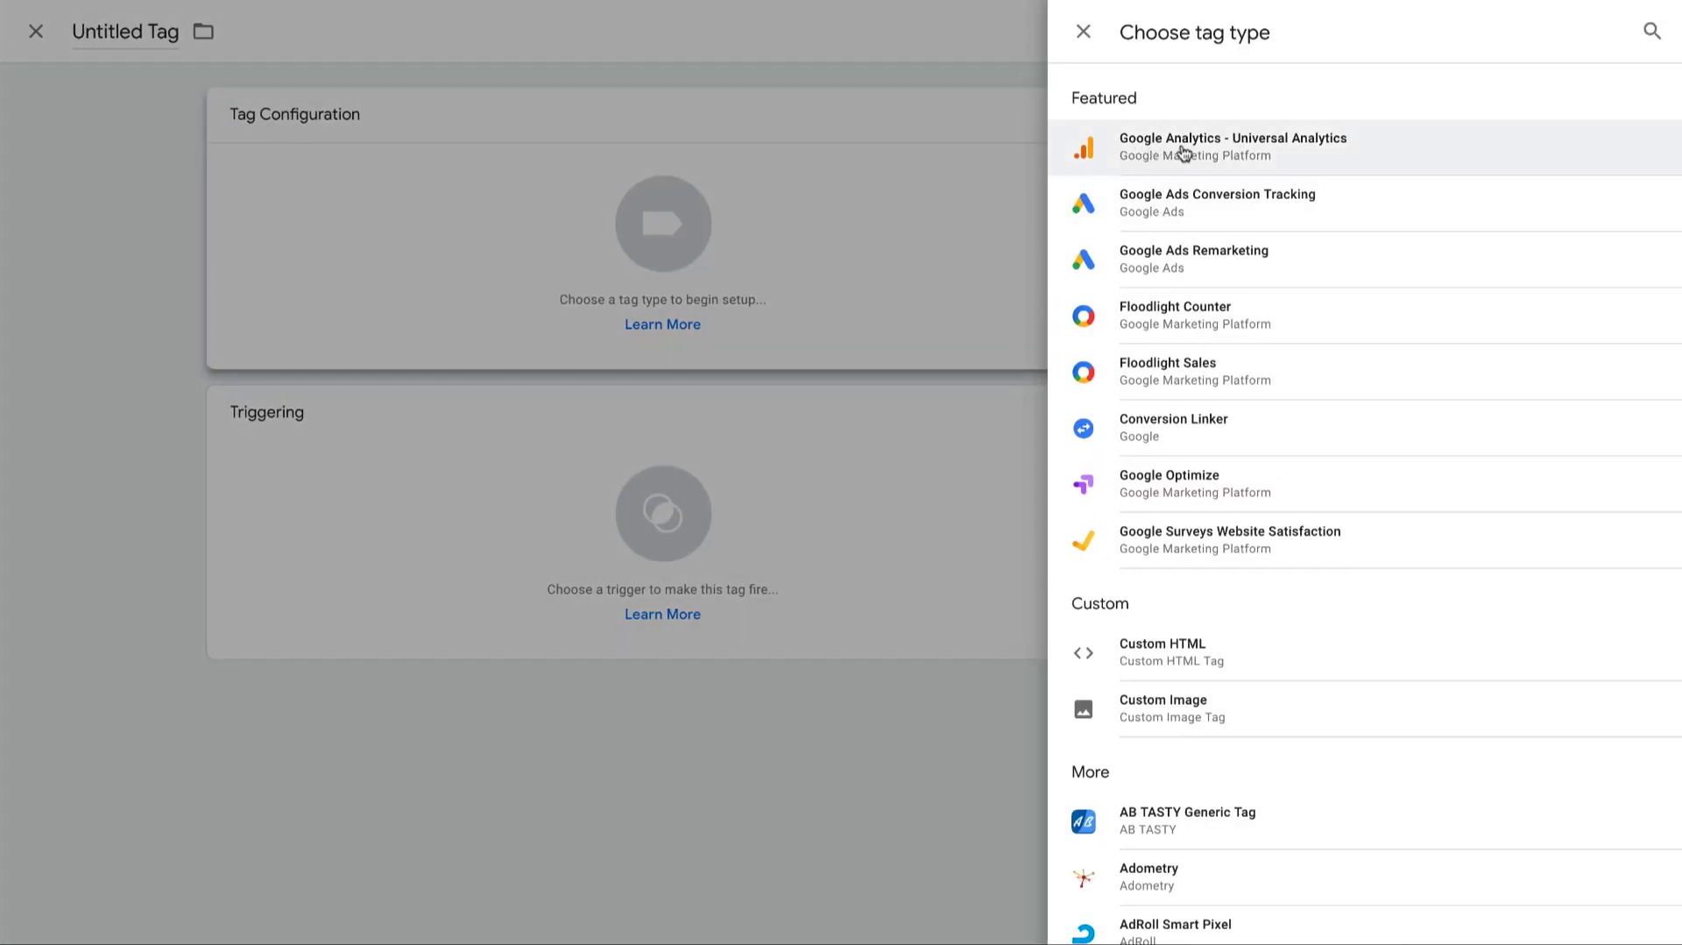
mouse_move(1179, 267)
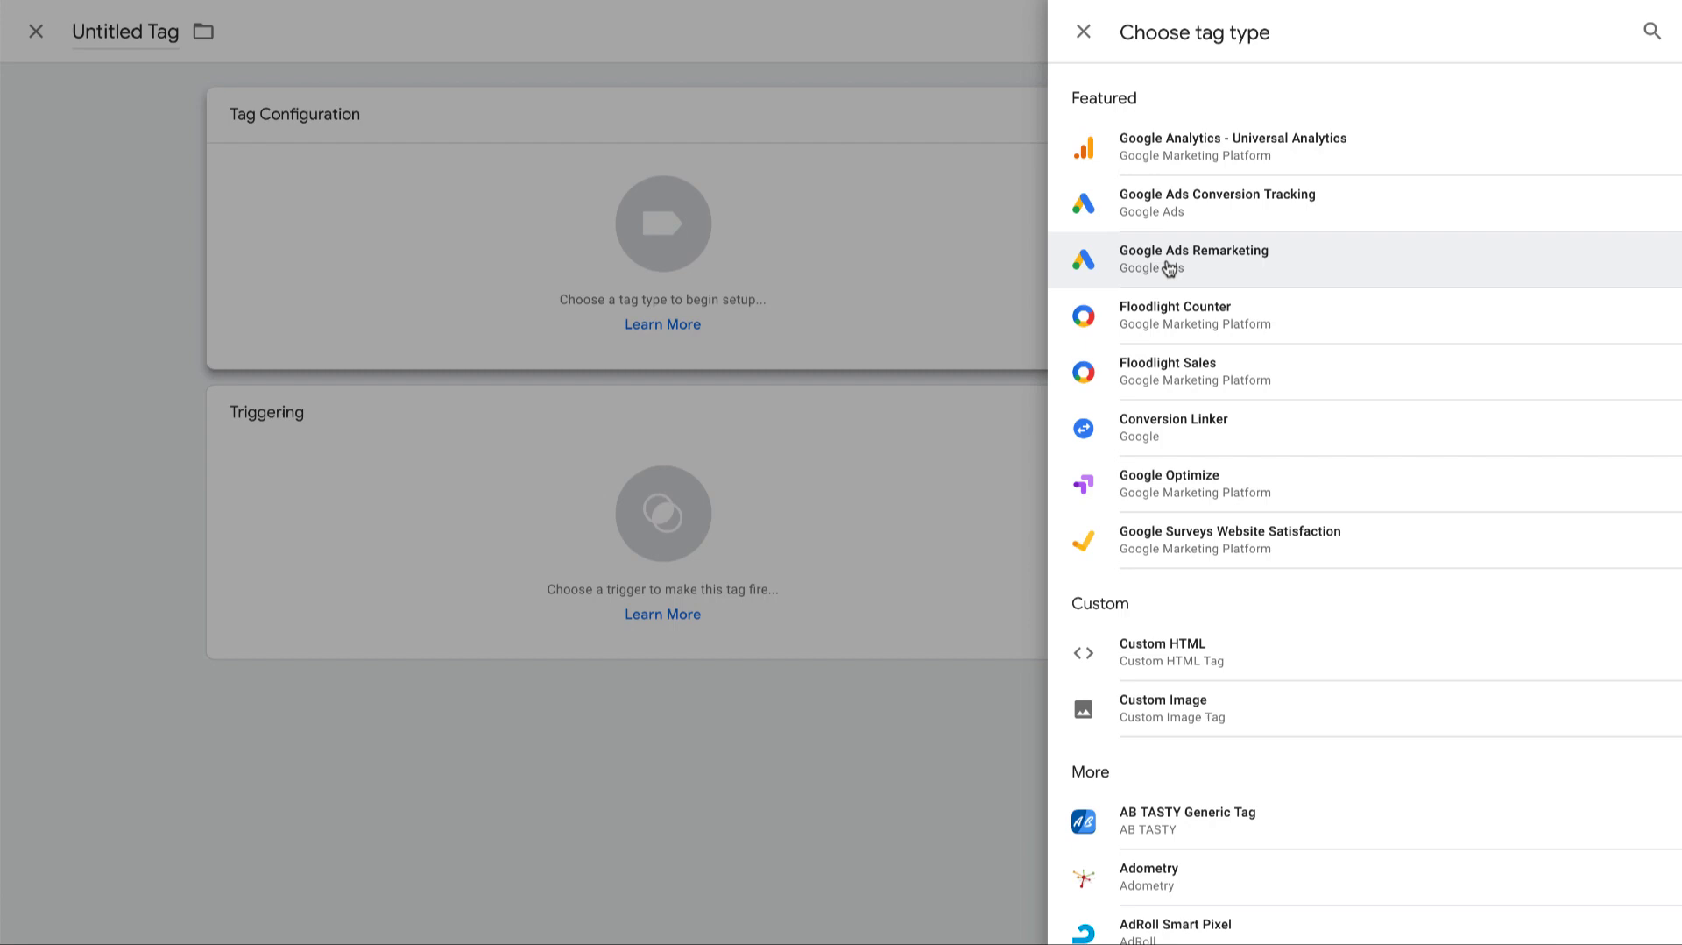
scroll("down", 3)
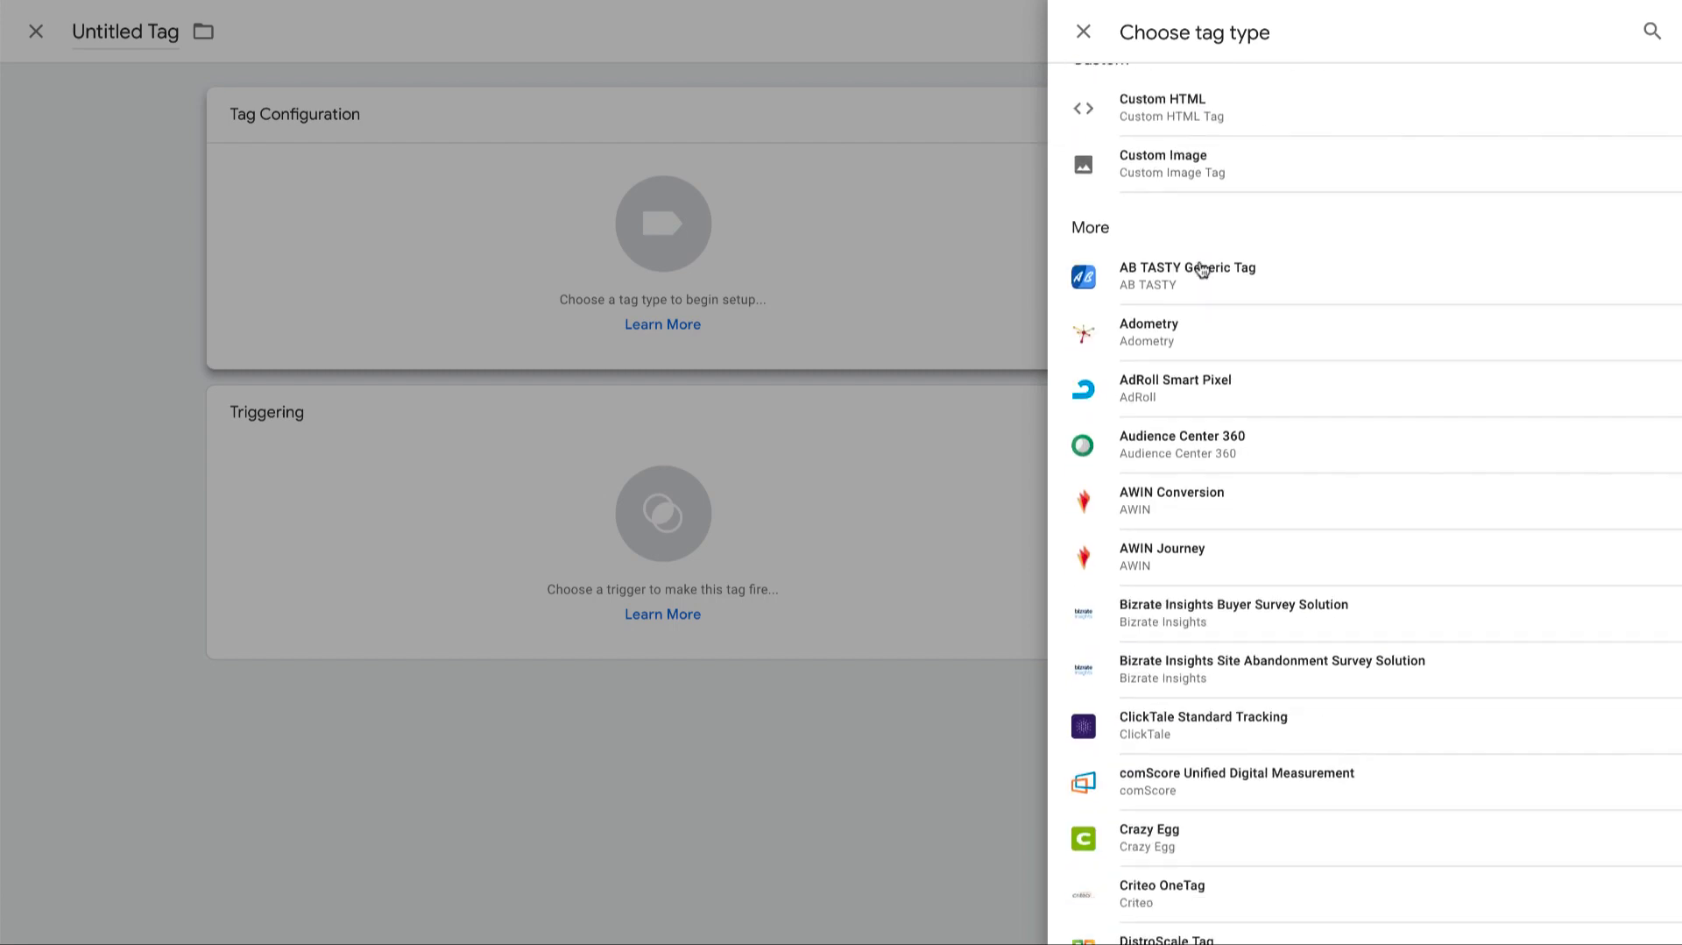
scroll("up", 3)
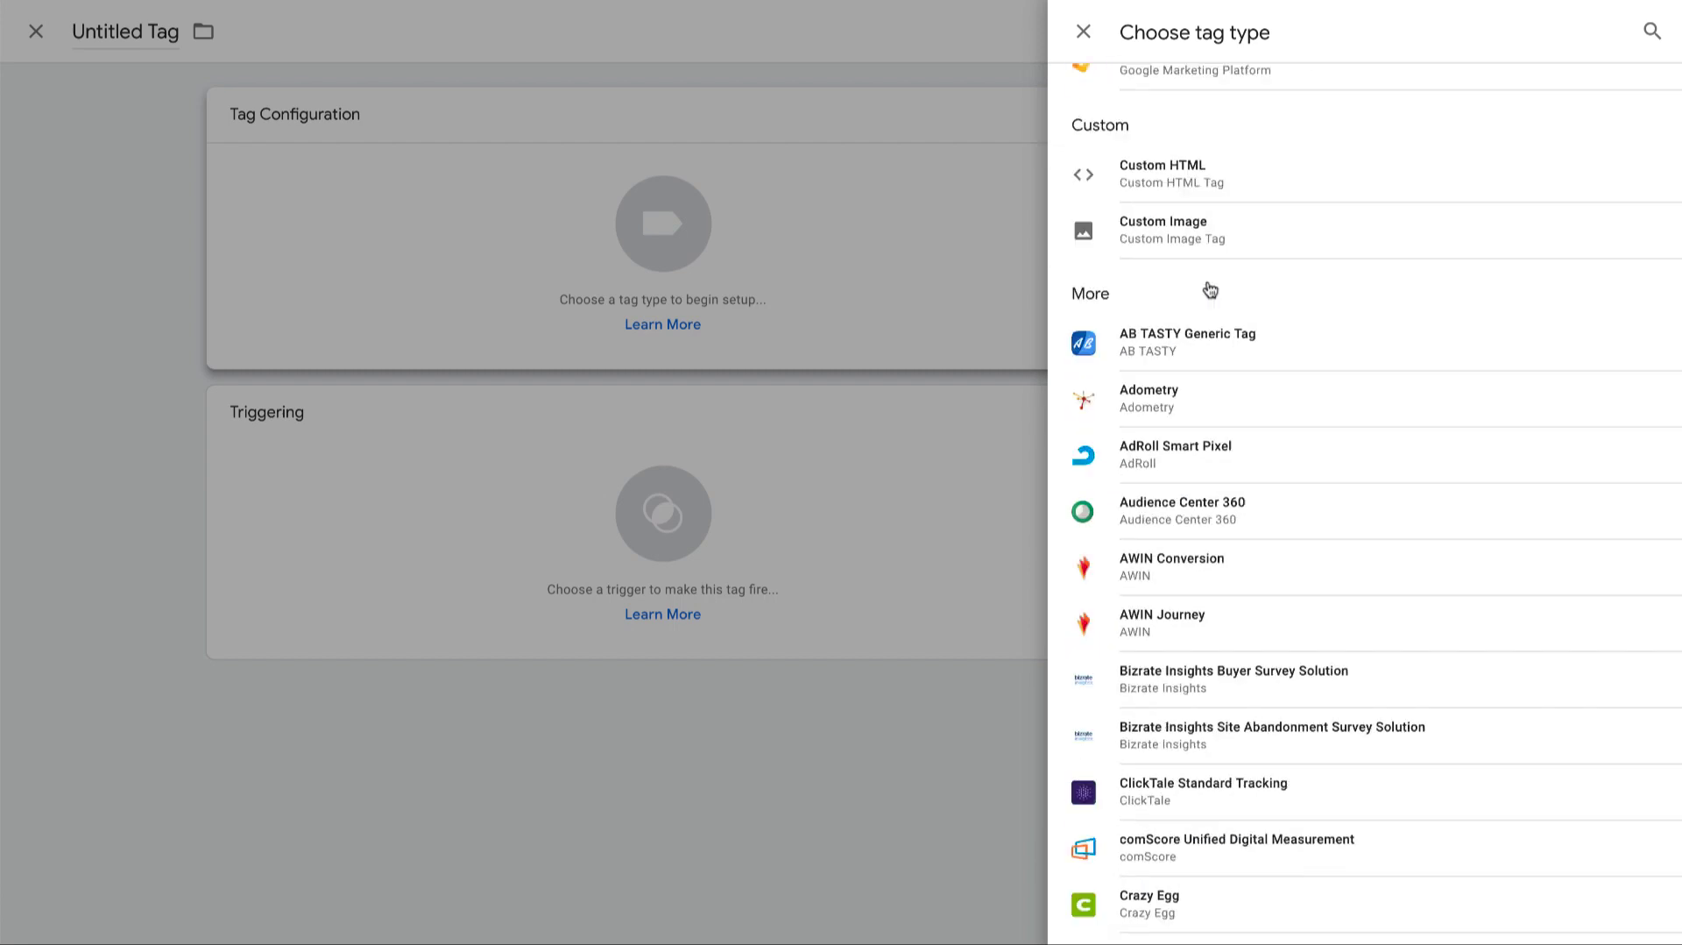
scroll("up", 3)
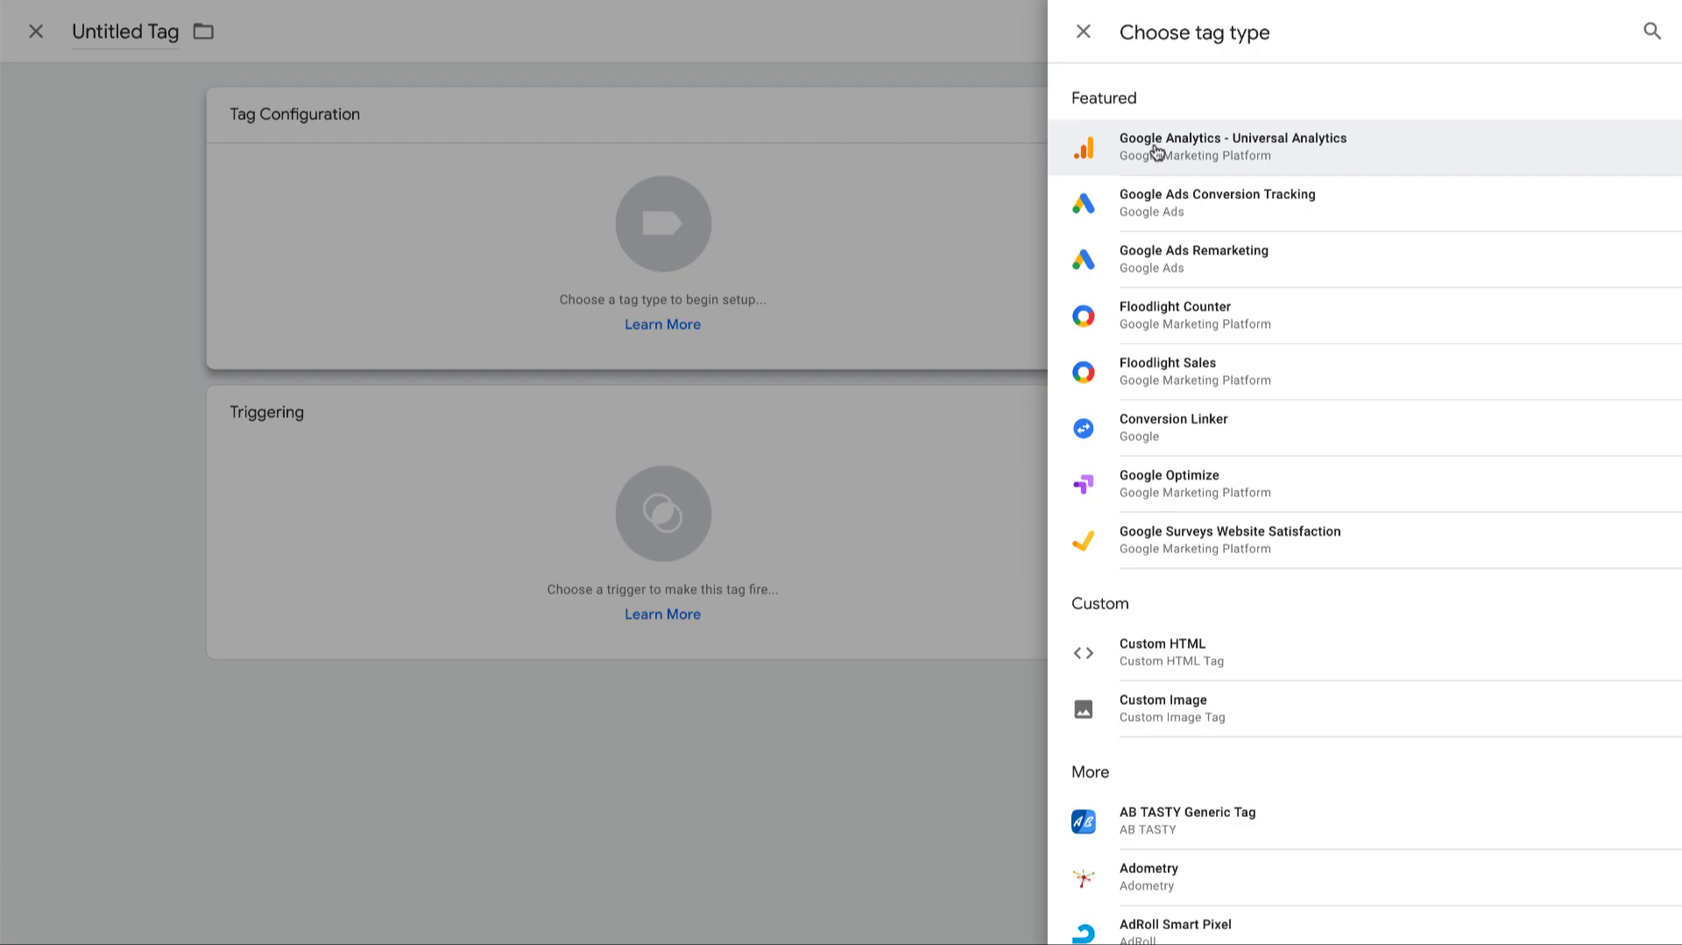
left_click(1232, 145)
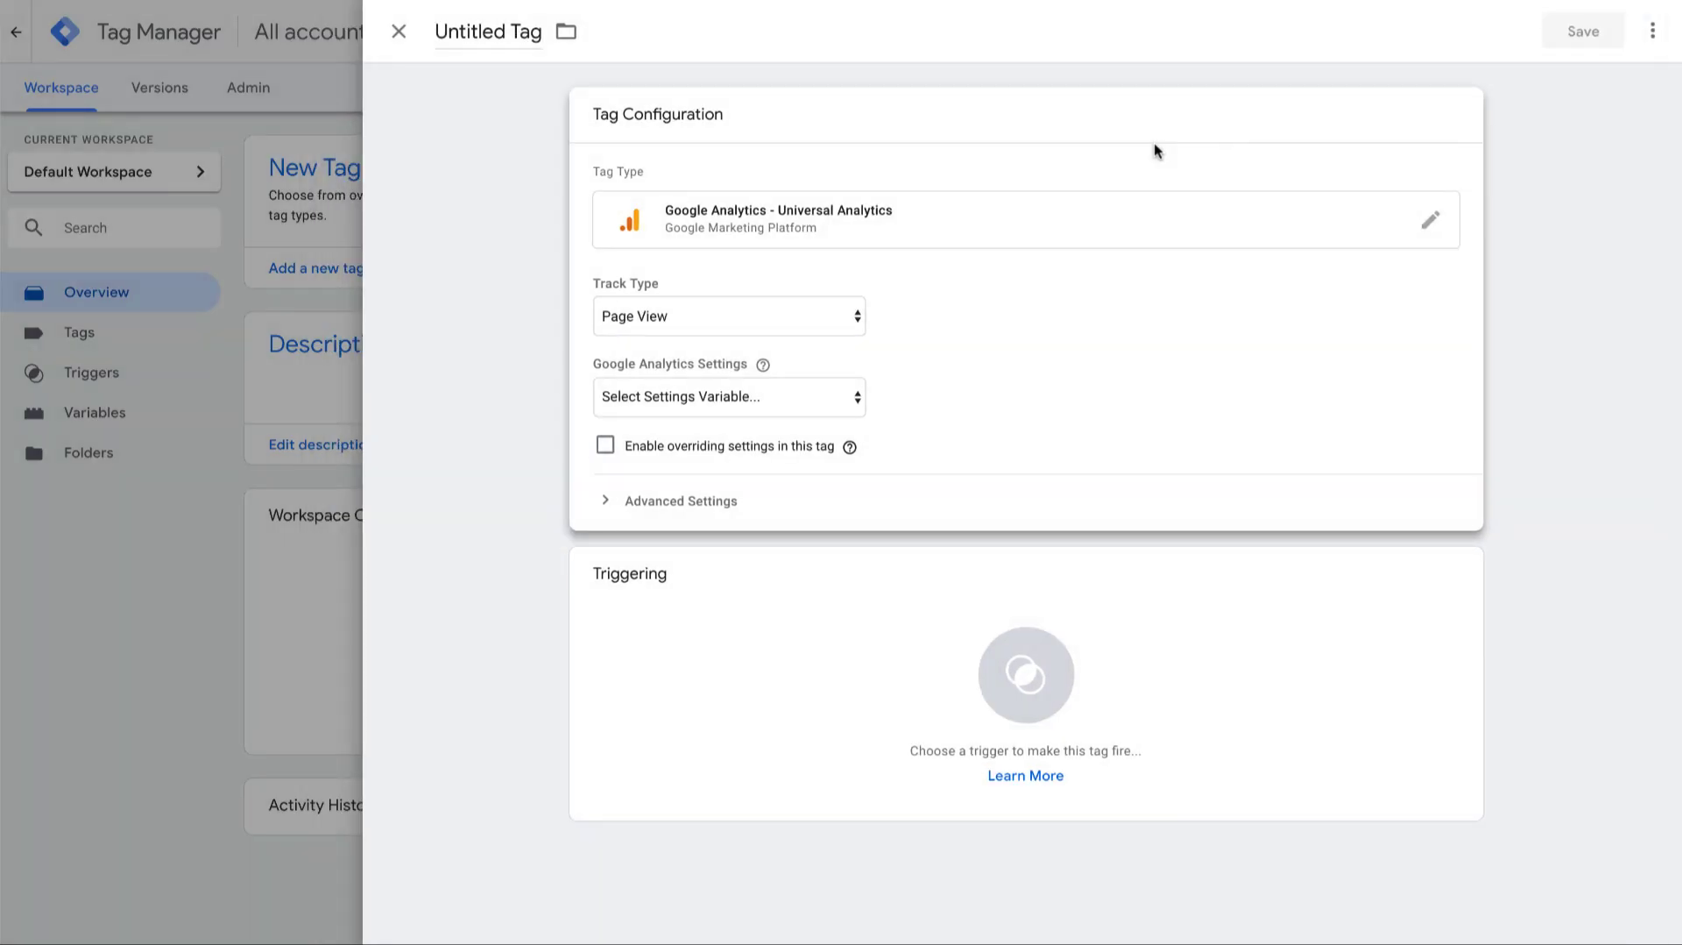
mouse_move(673, 321)
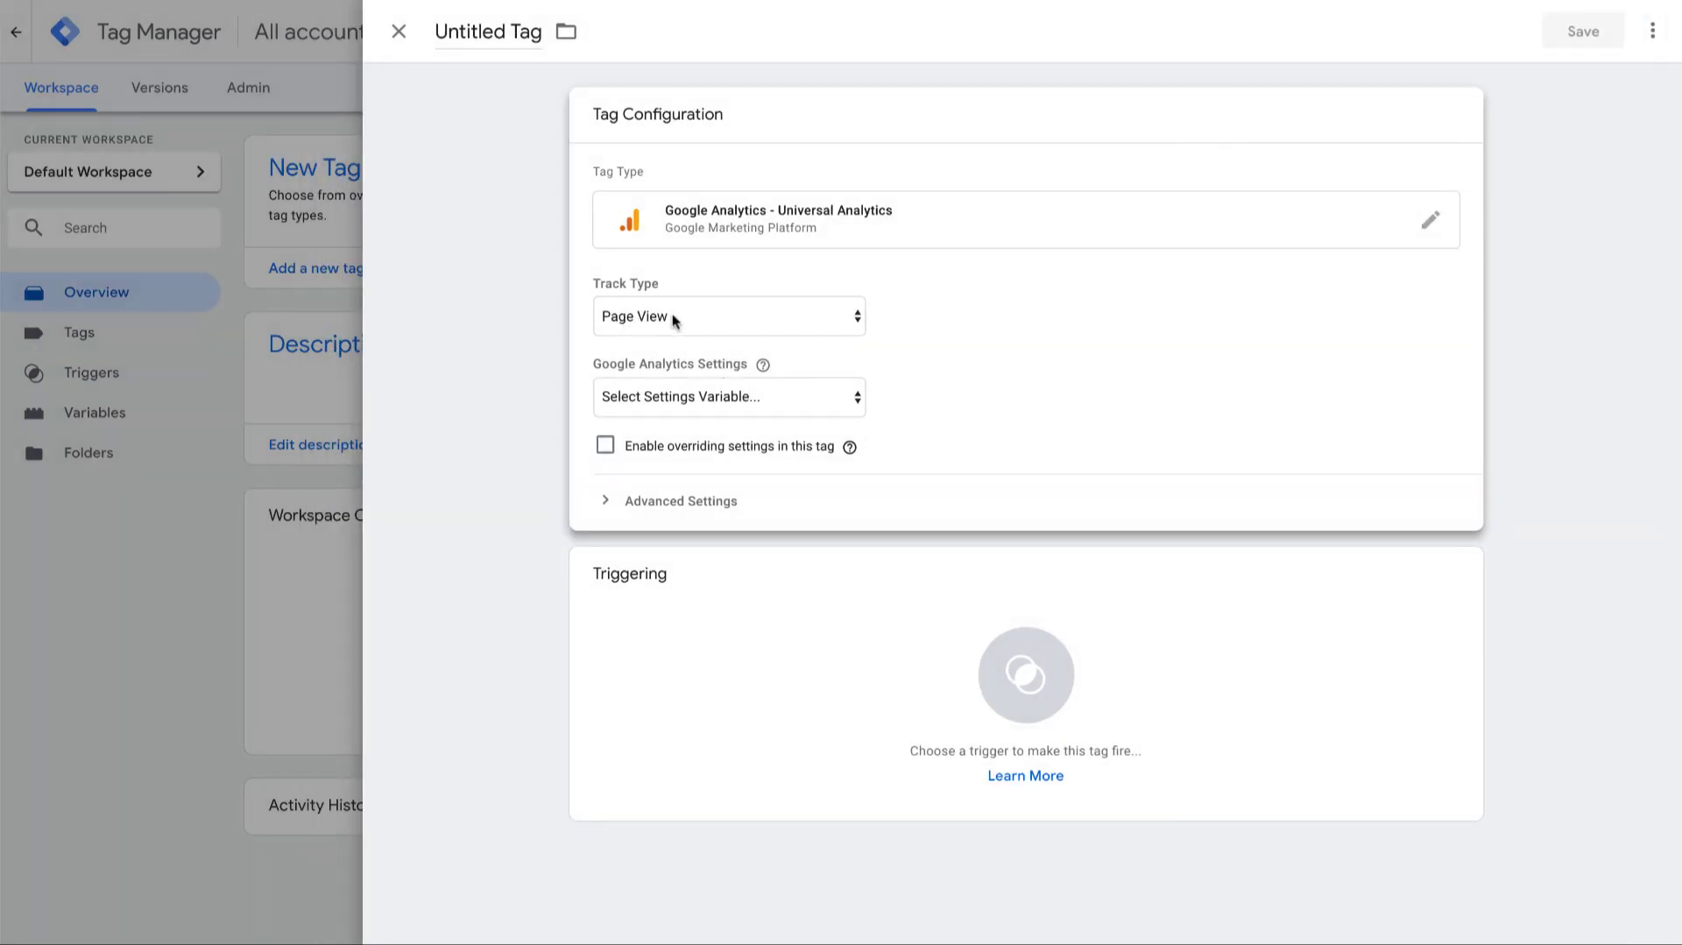
mouse_move(654, 322)
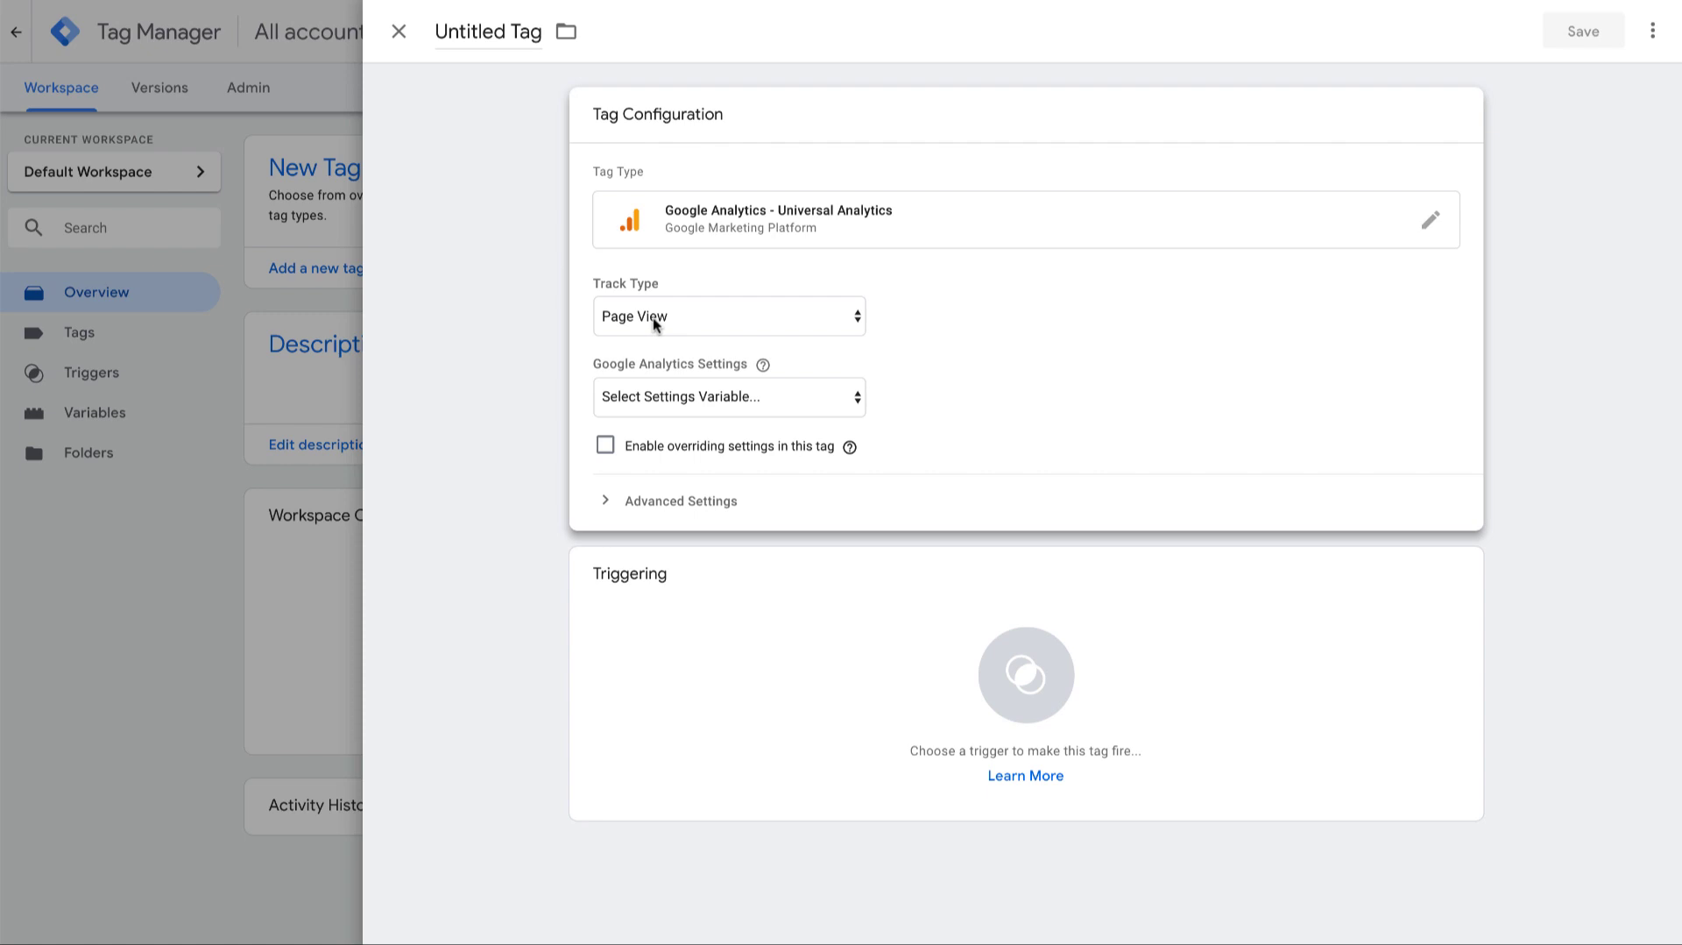
mouse_move(717, 403)
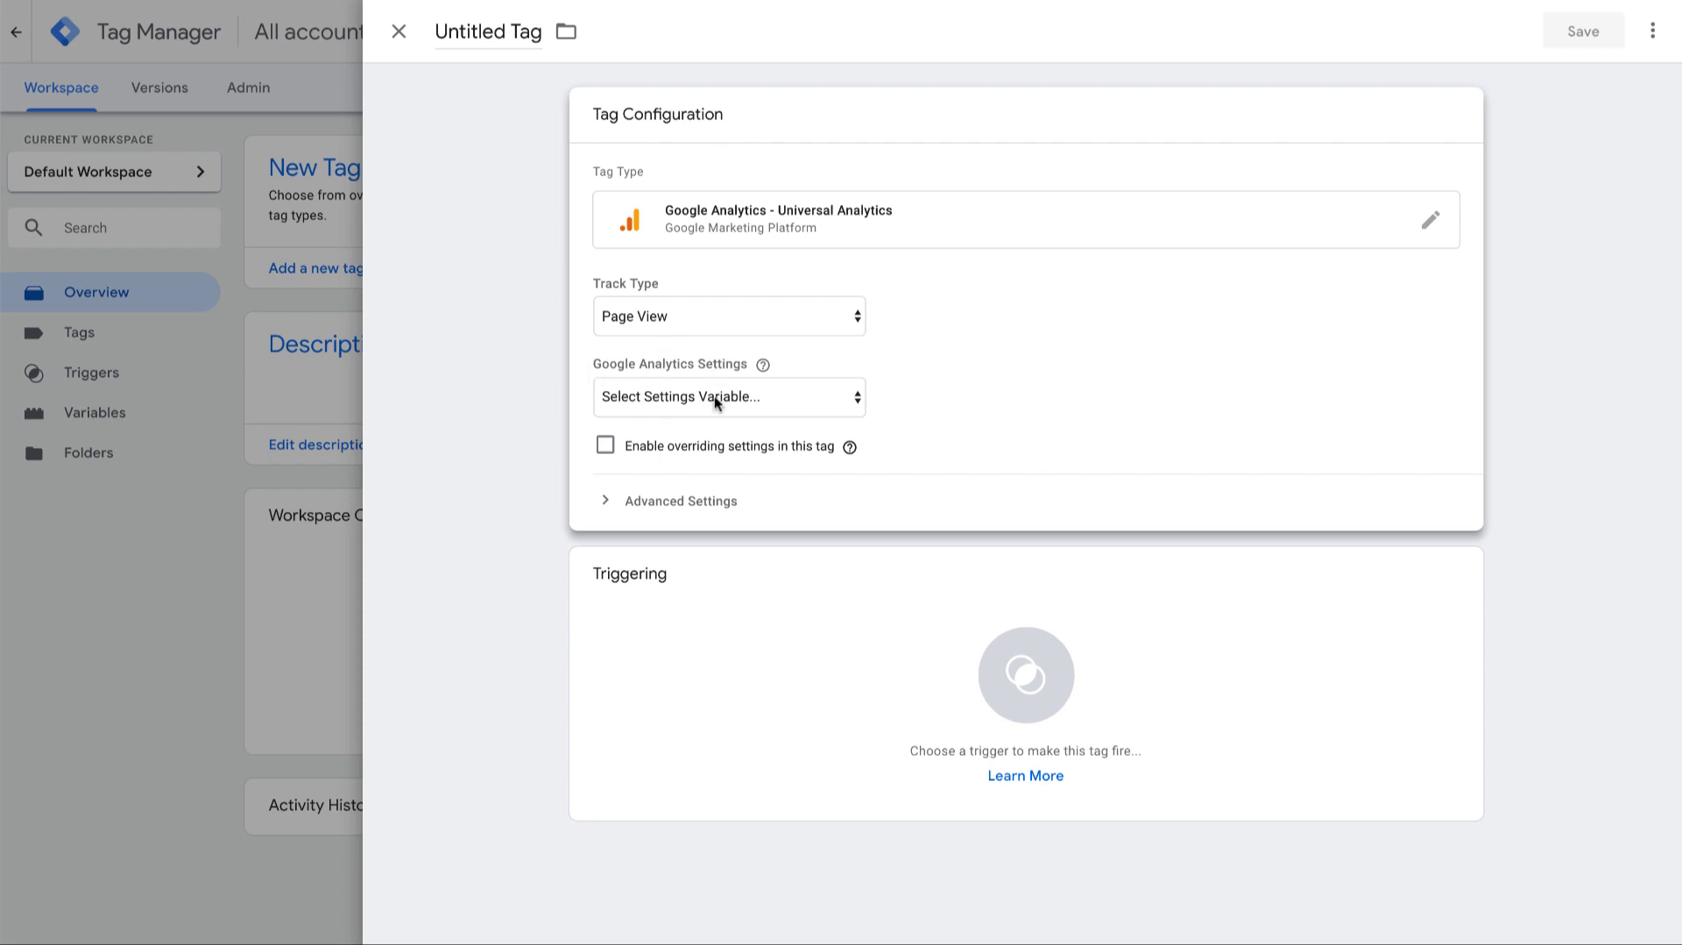
Create a new Google Analytics Settings variable and focus its Tracking ID field
left_click(729, 396)
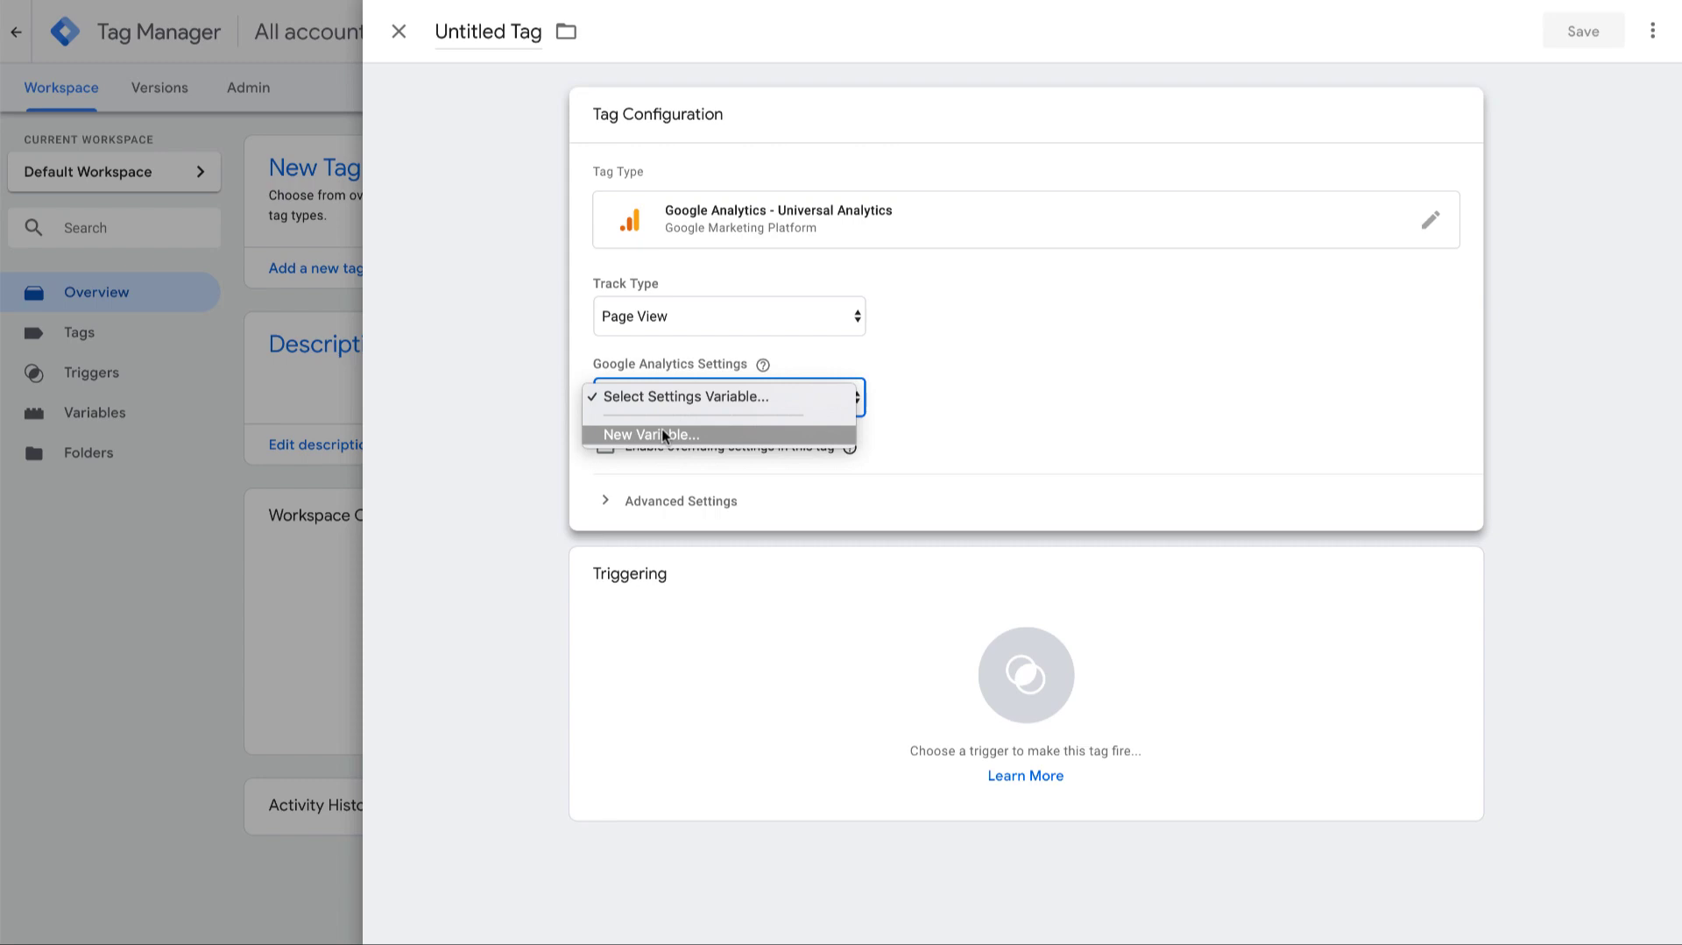
left_click(653, 432)
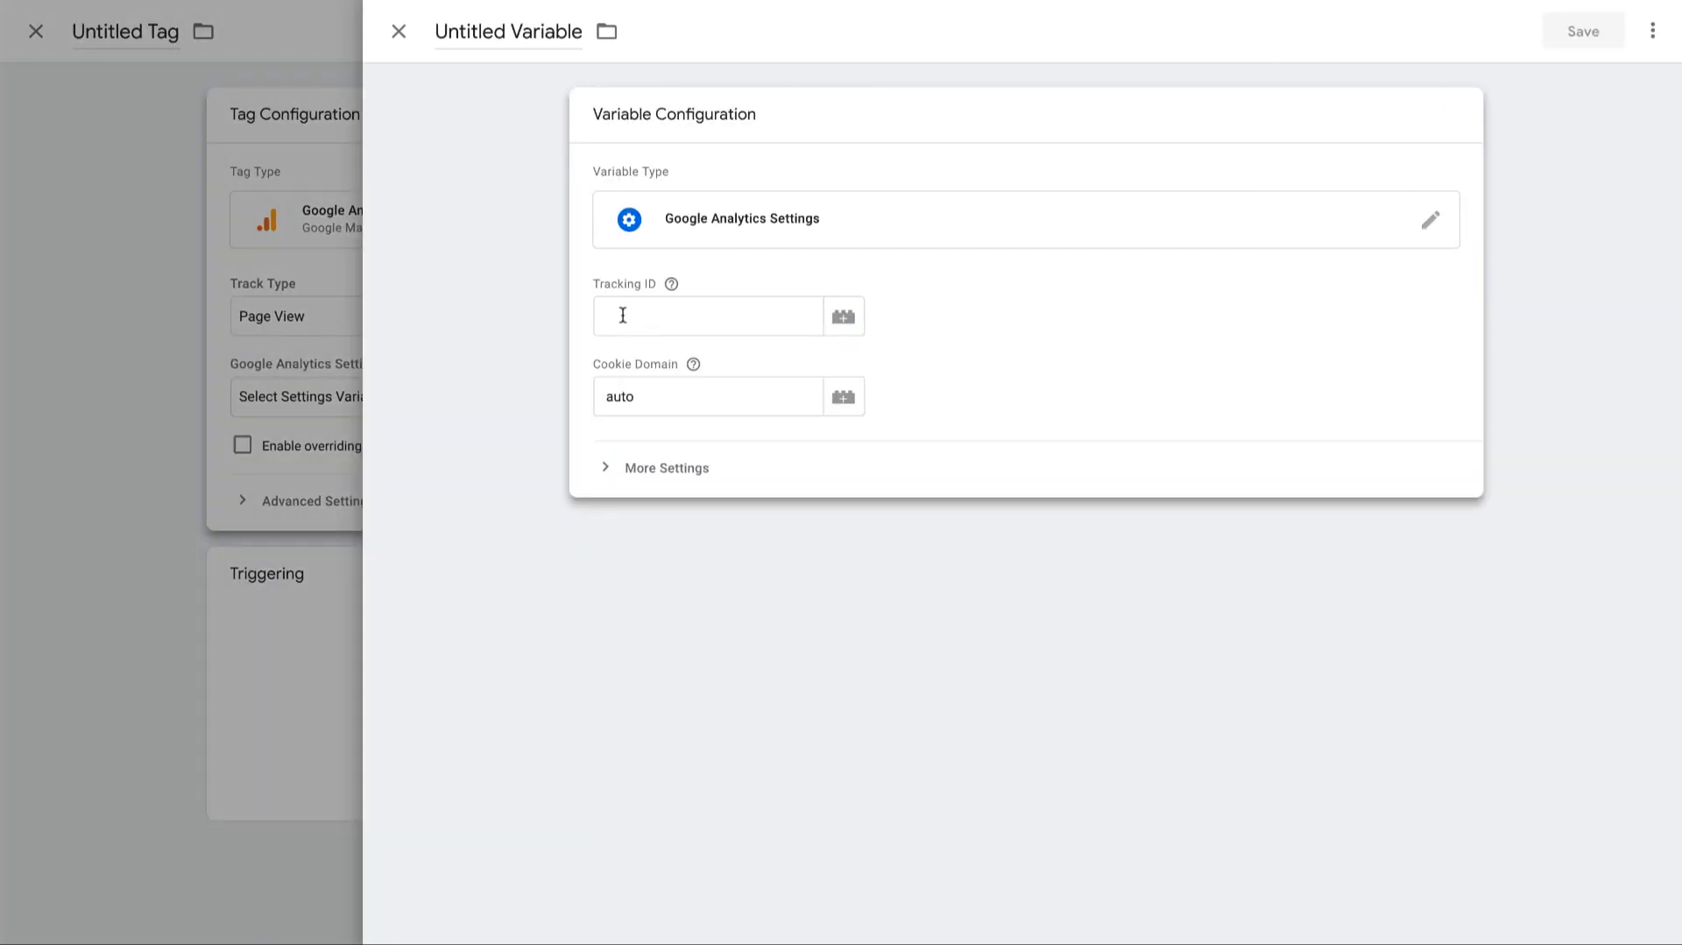
mouse_move(685, 319)
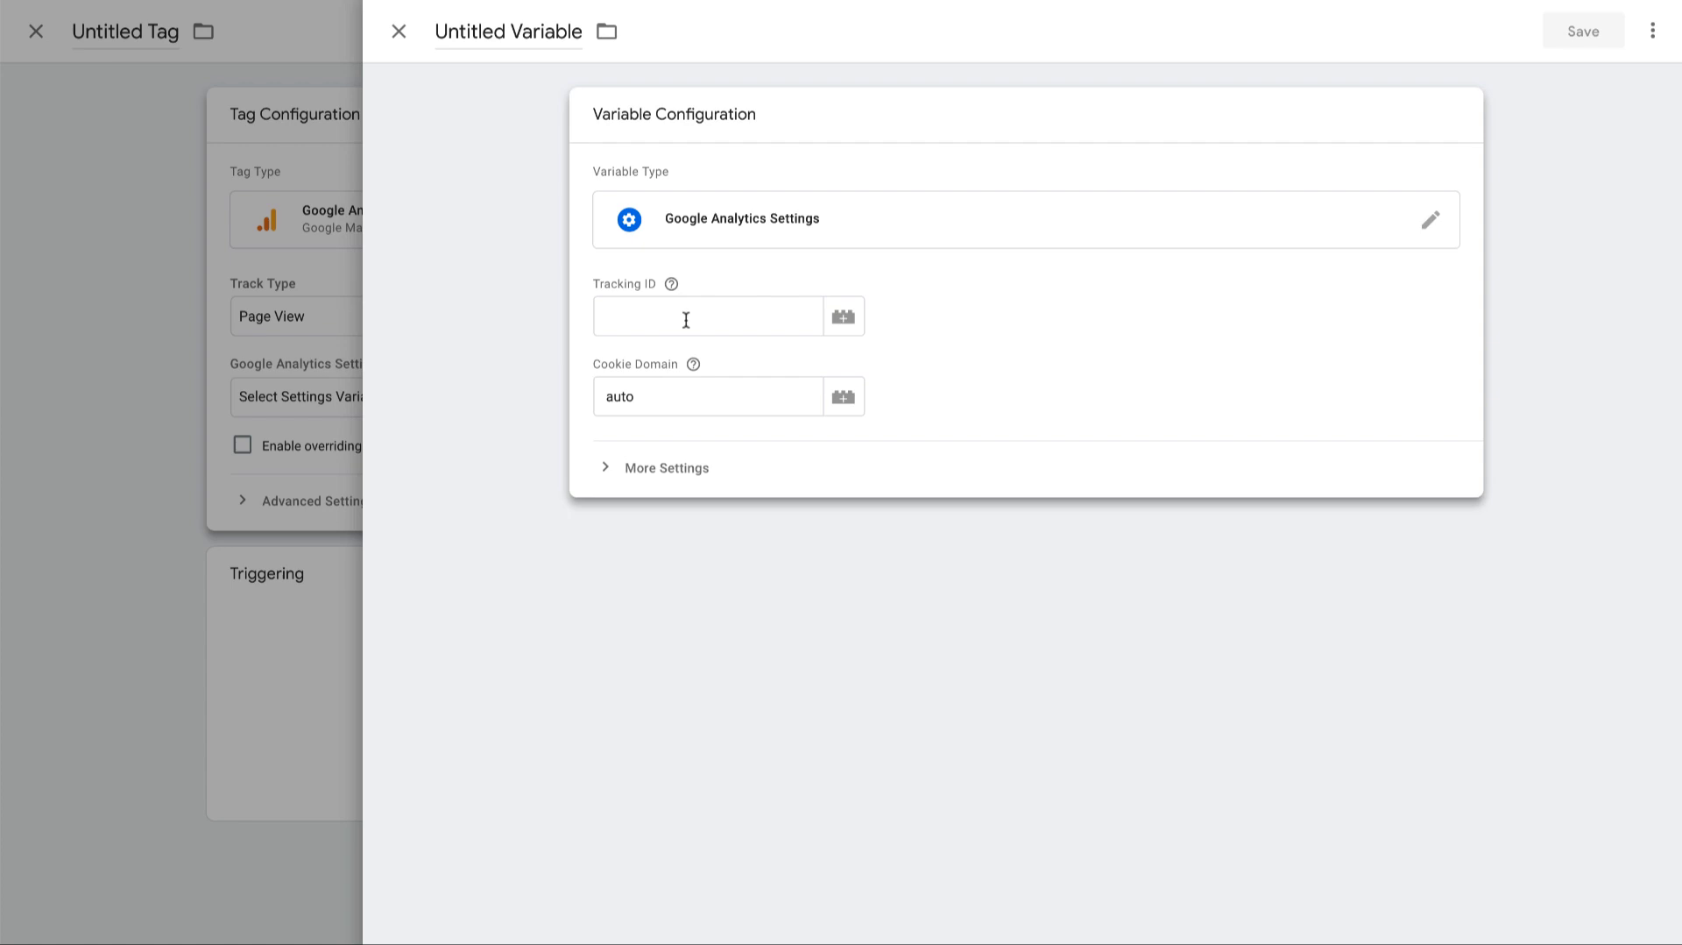
left_click(671, 284)
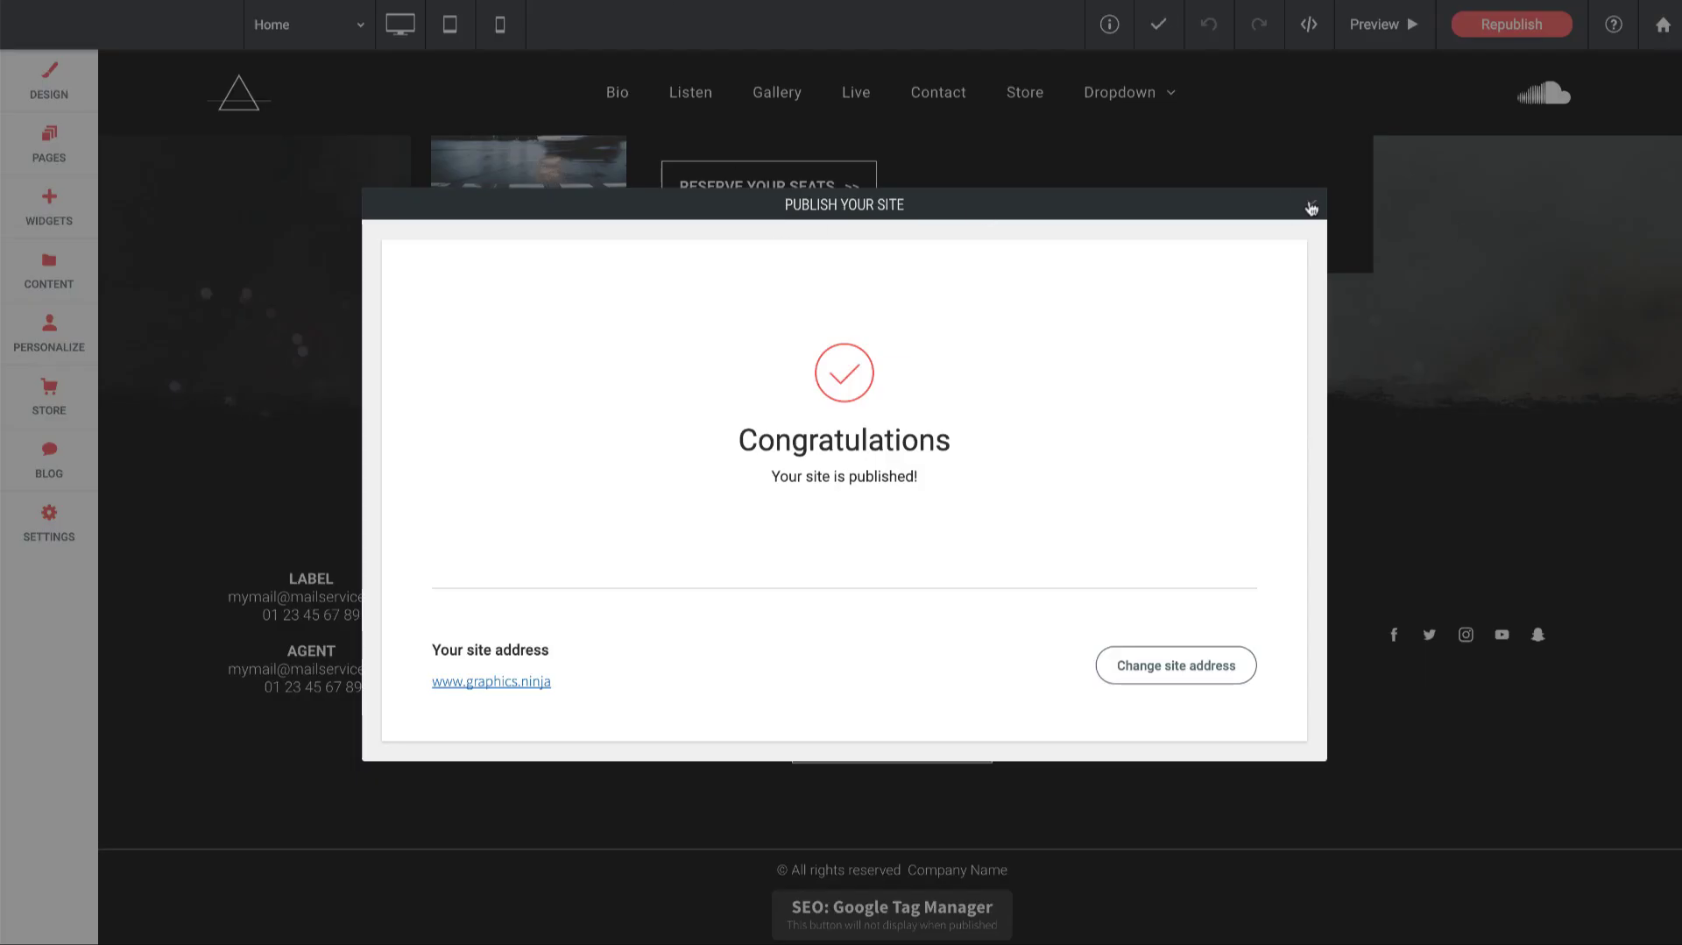
Dismiss the Duda published confirmation and go to the site's Google Analytics settings
left_click(1311, 207)
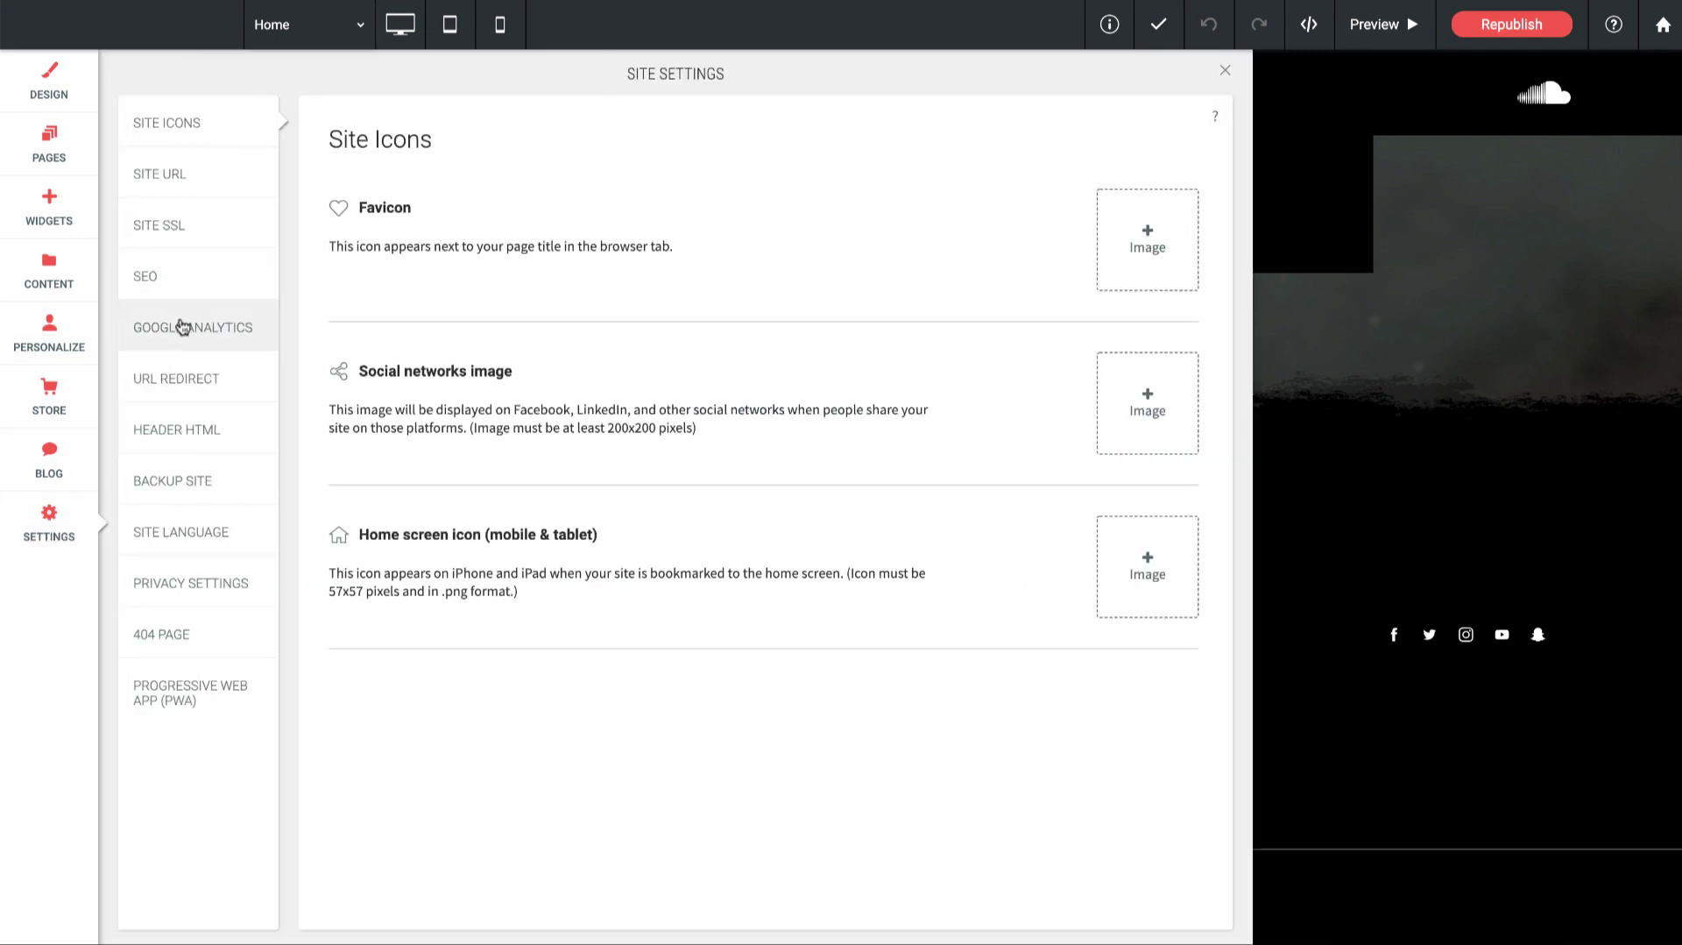
left_click(193, 328)
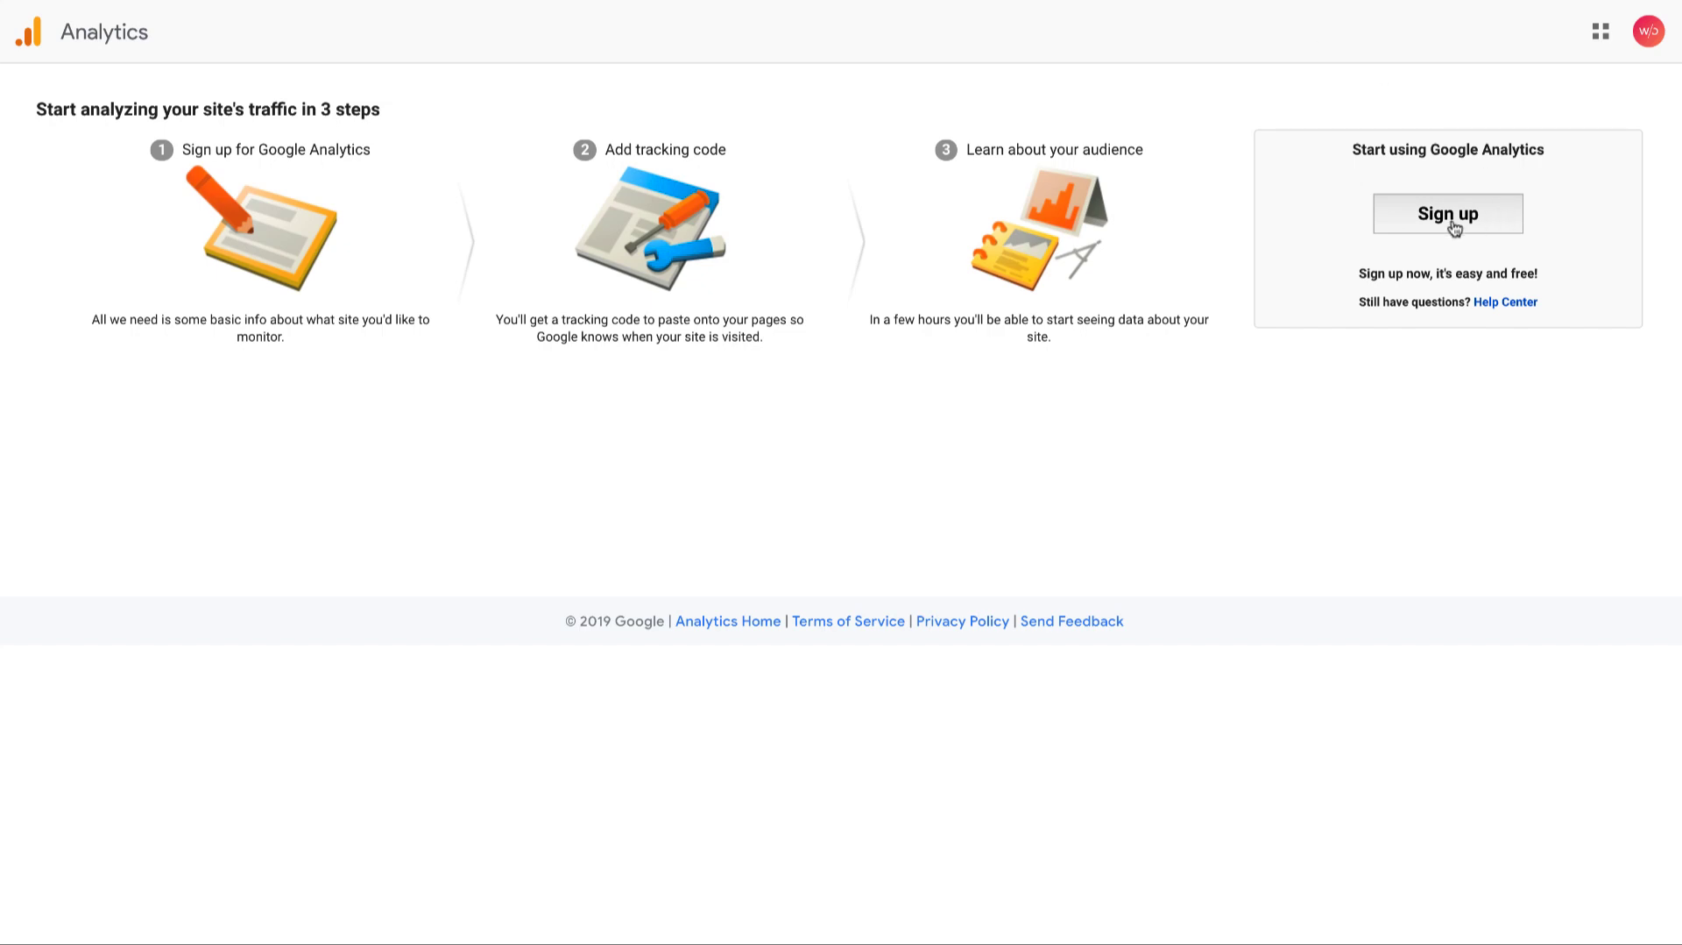
Start Google Analytics sign-up and enter graphics.ninja as account and website name
left_click(1448, 214)
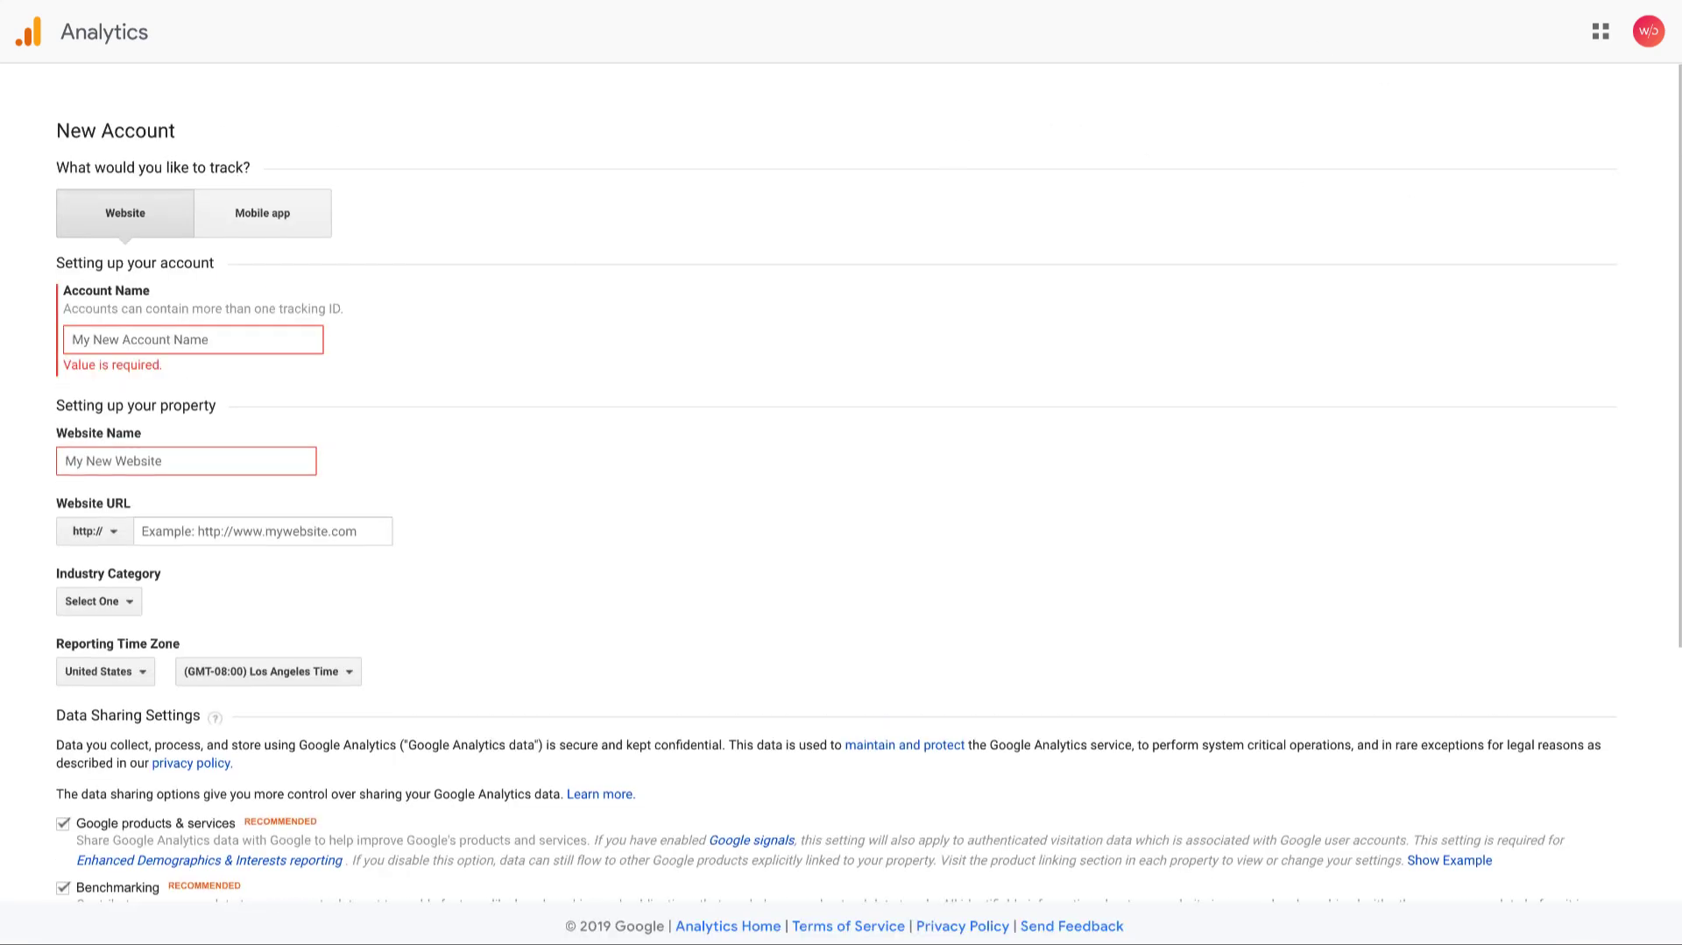
mouse_move(123, 226)
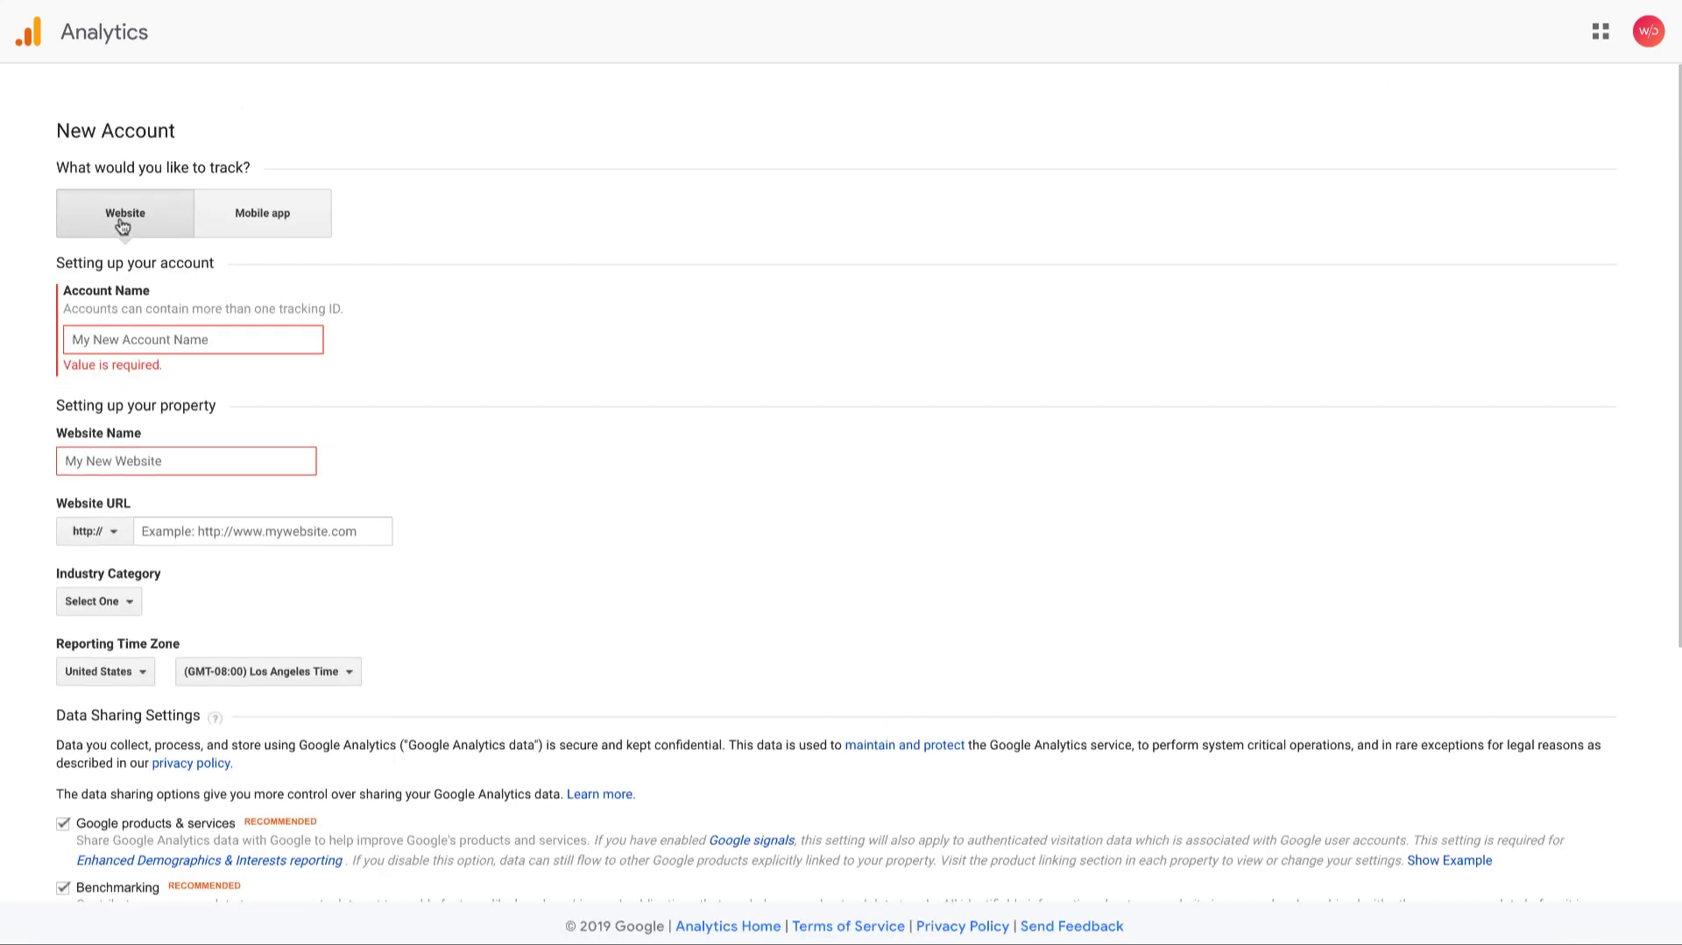
mouse_move(116, 414)
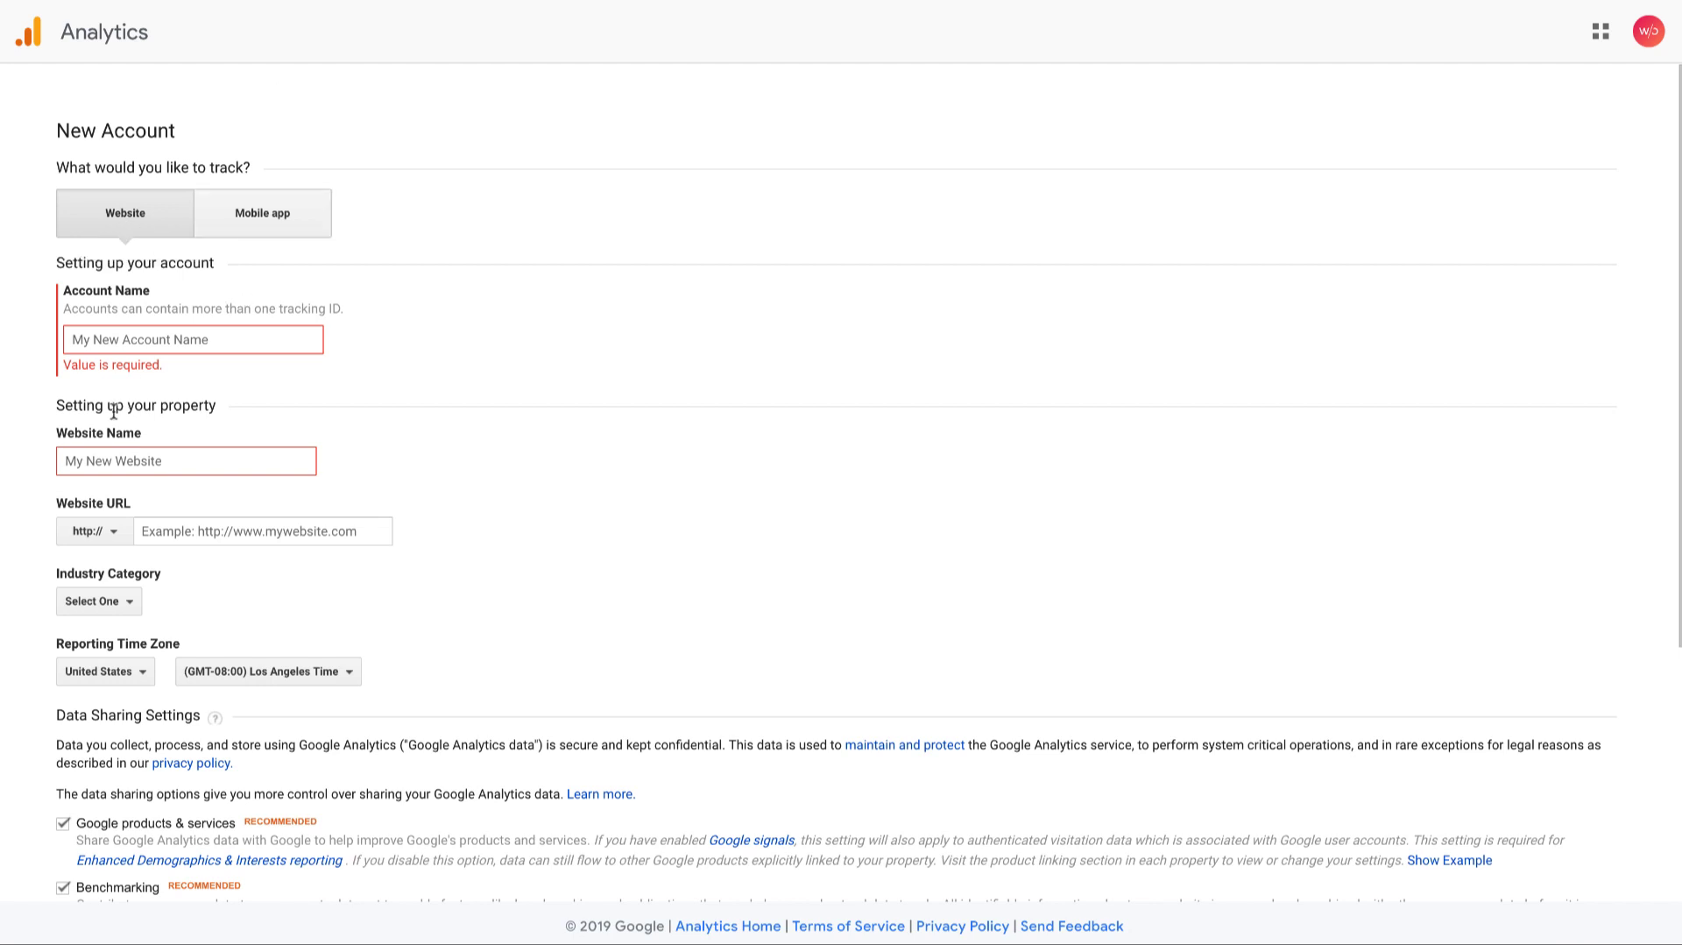
type("graphgics")
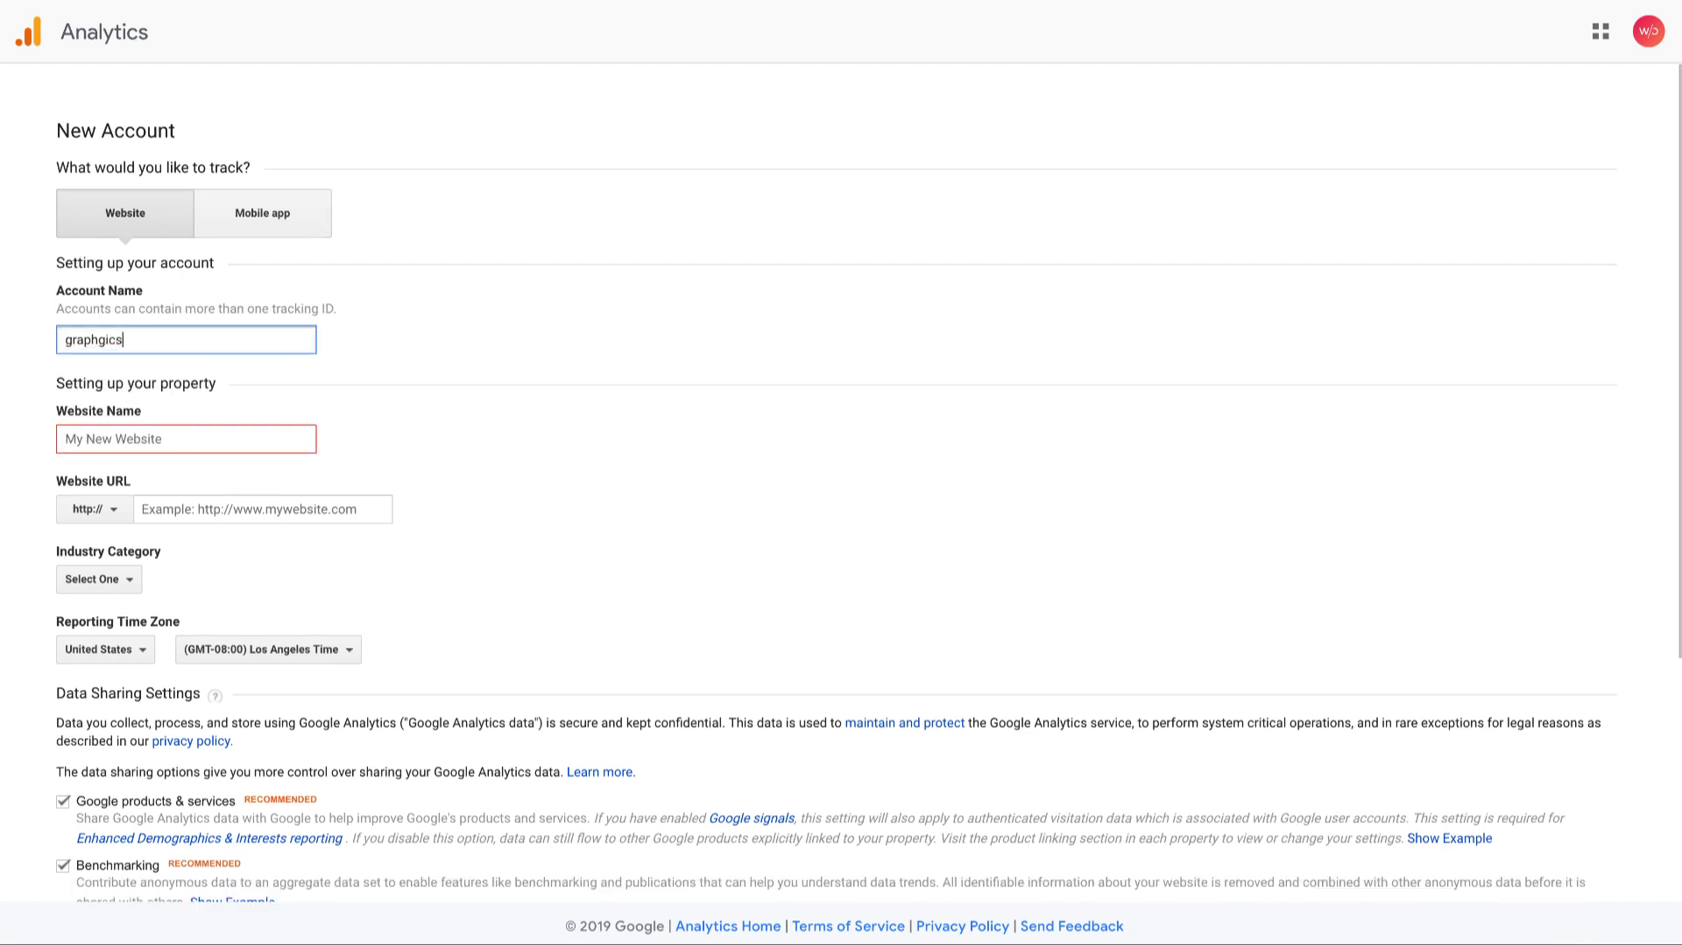
type("graphics.ninja")
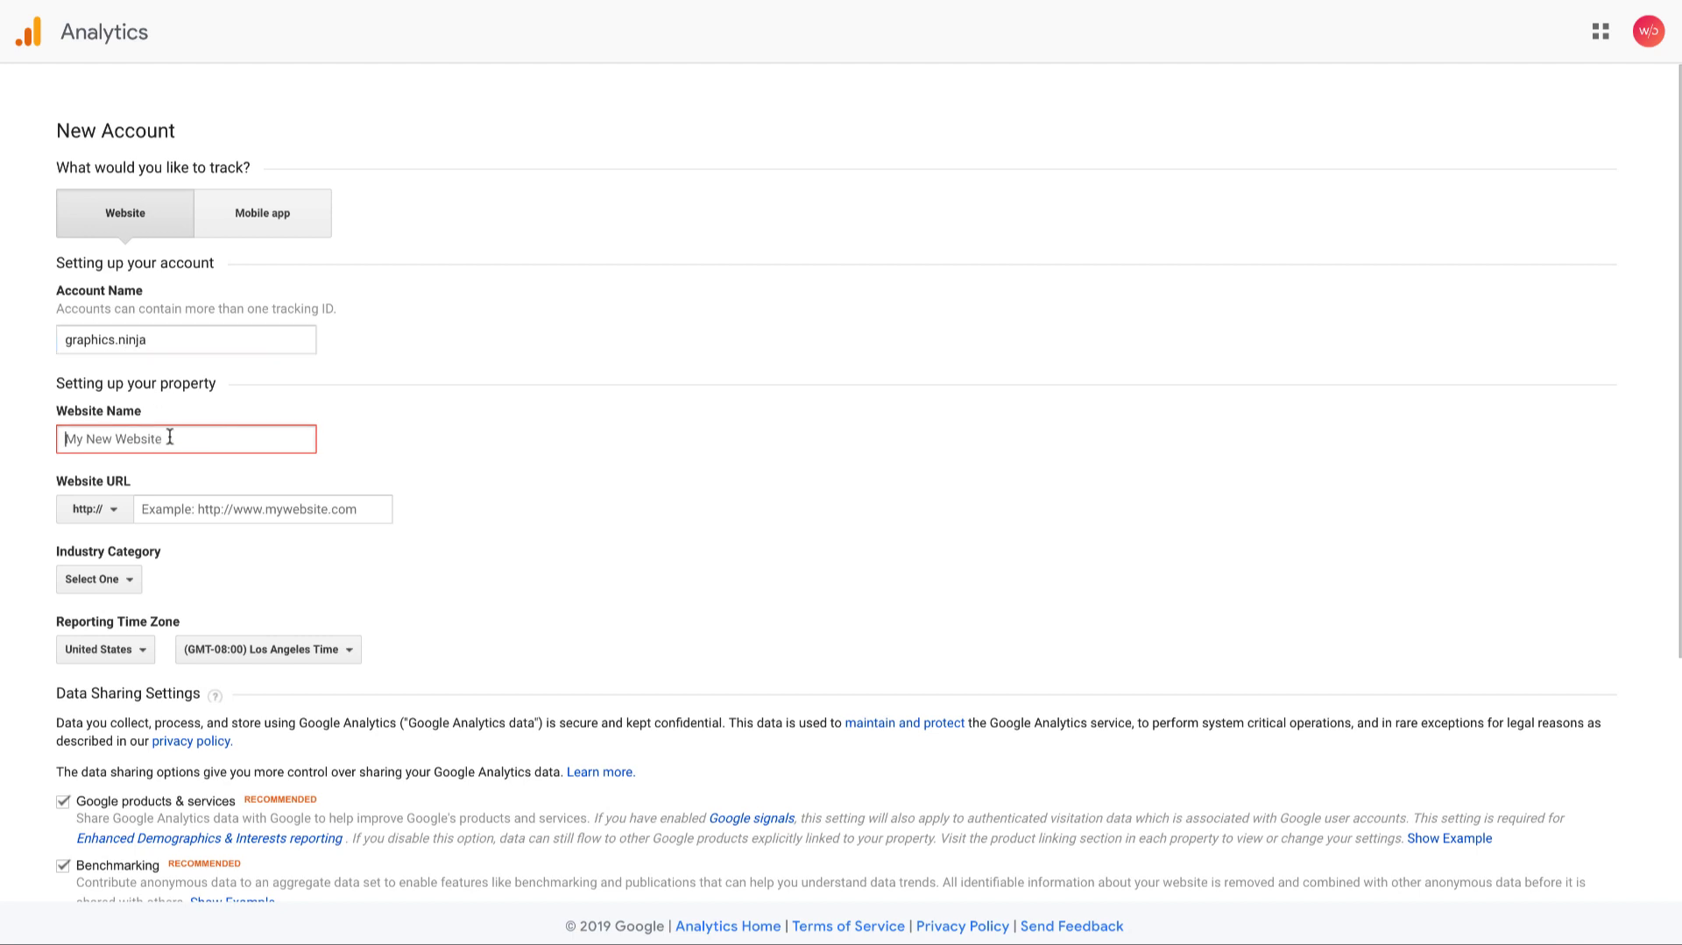
type("Graphics.ninja")
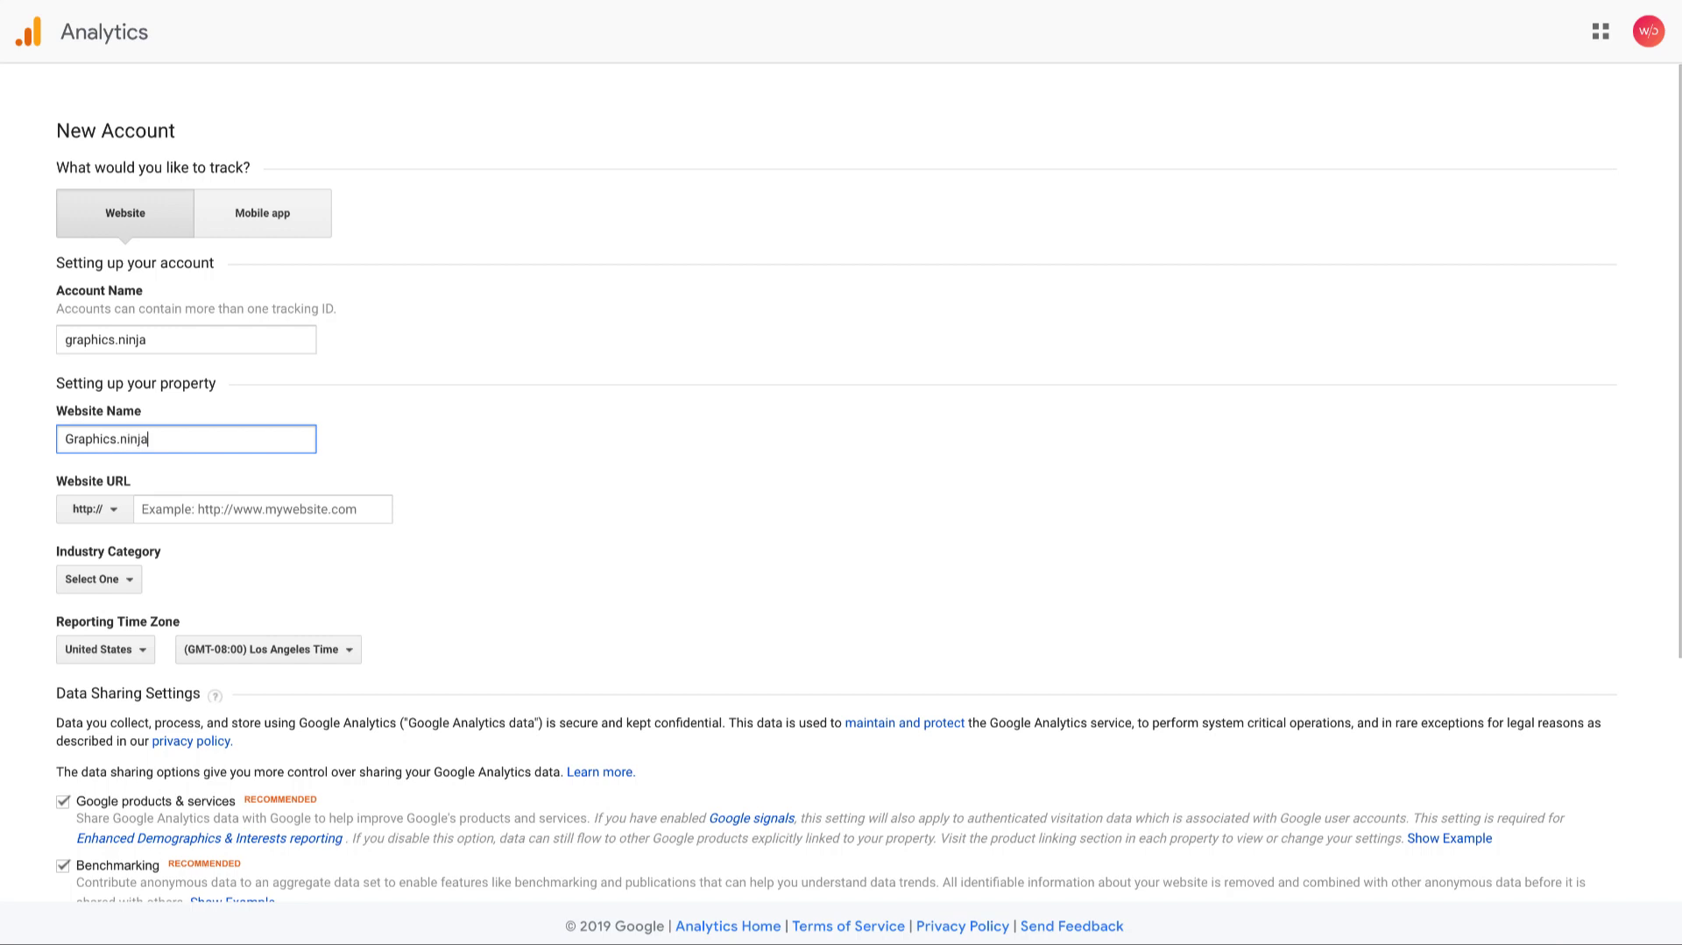
left_click(94, 508)
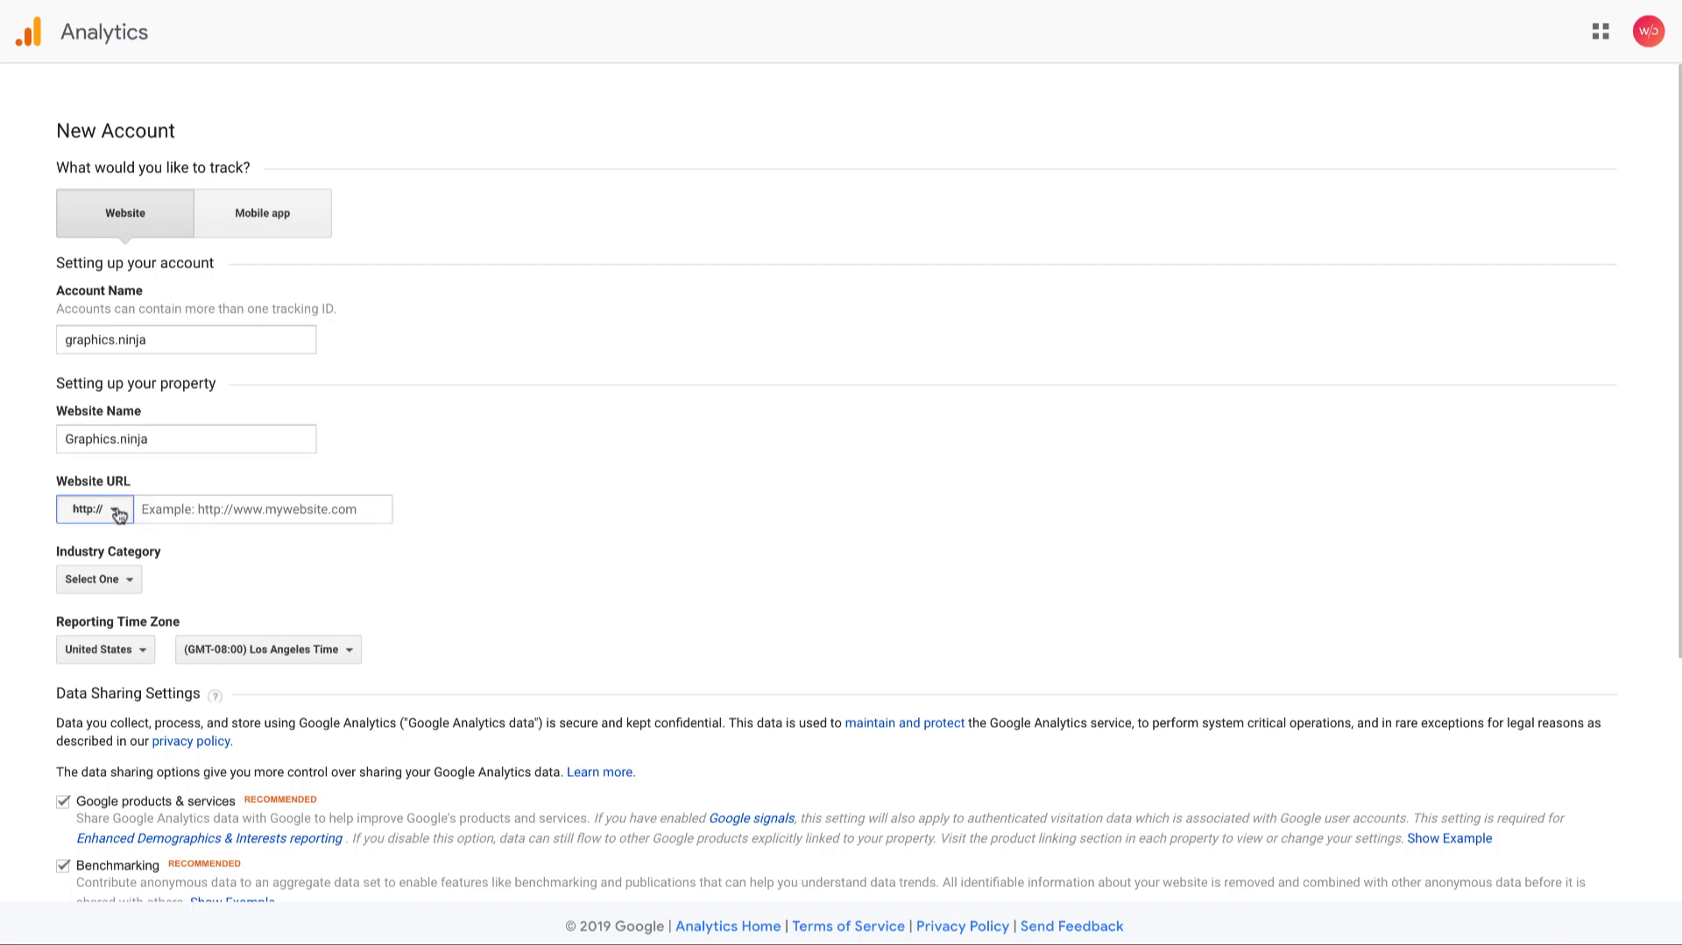
left_click(95, 508)
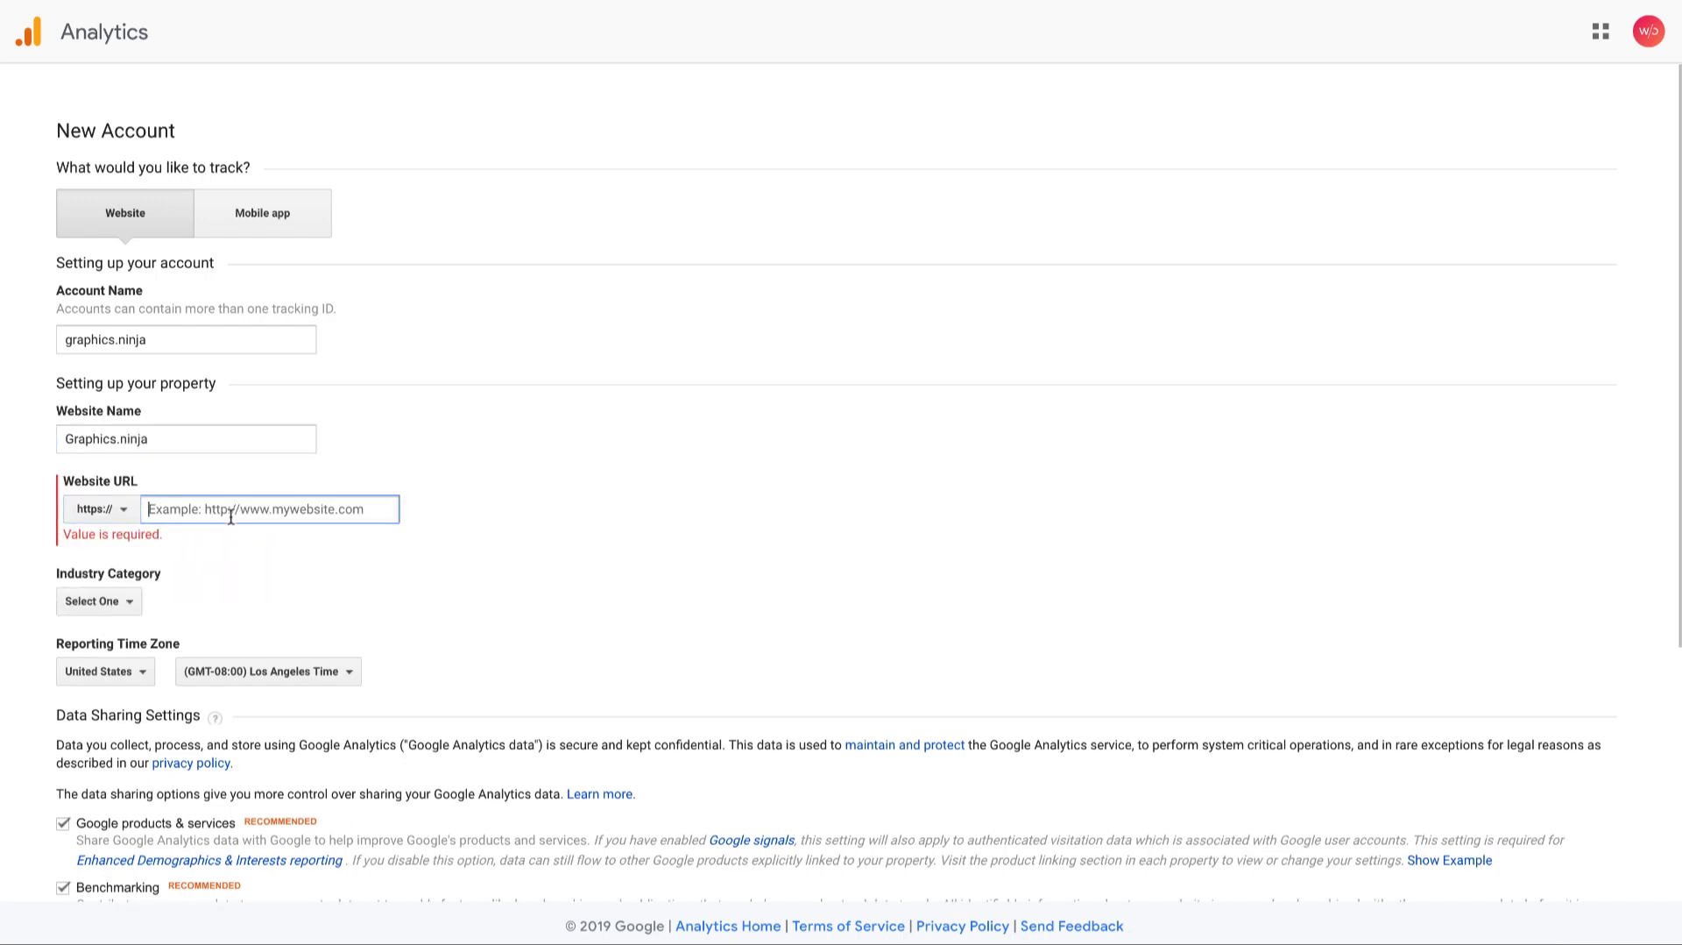
type("www.graphics")
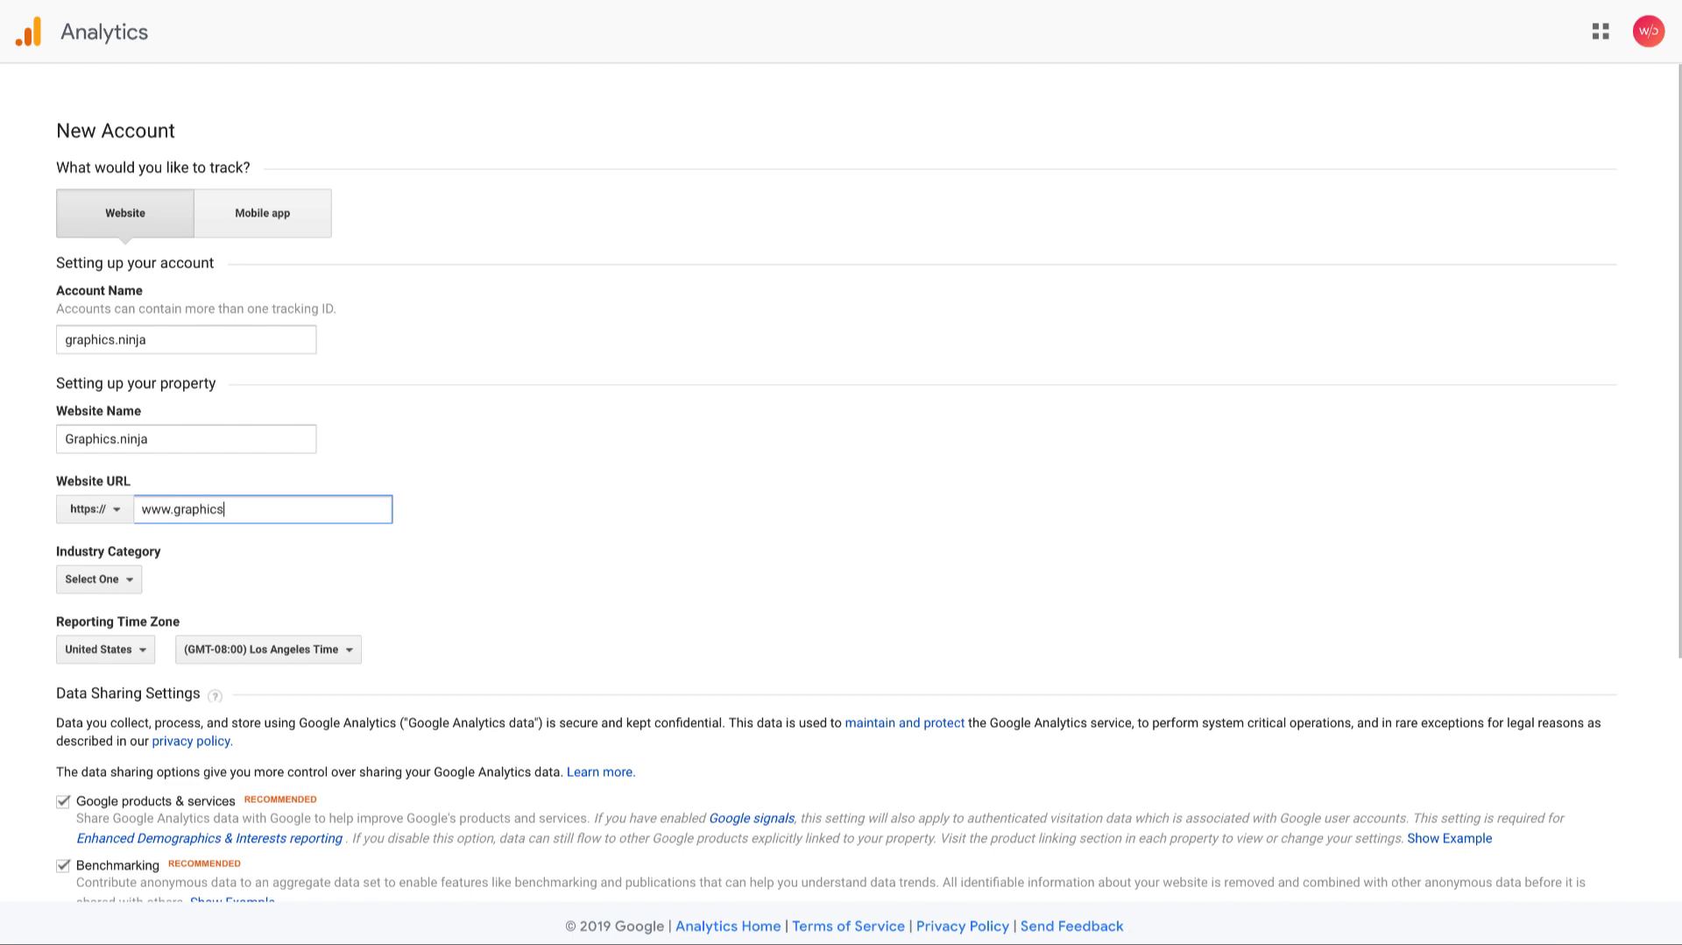
type(".ninja")
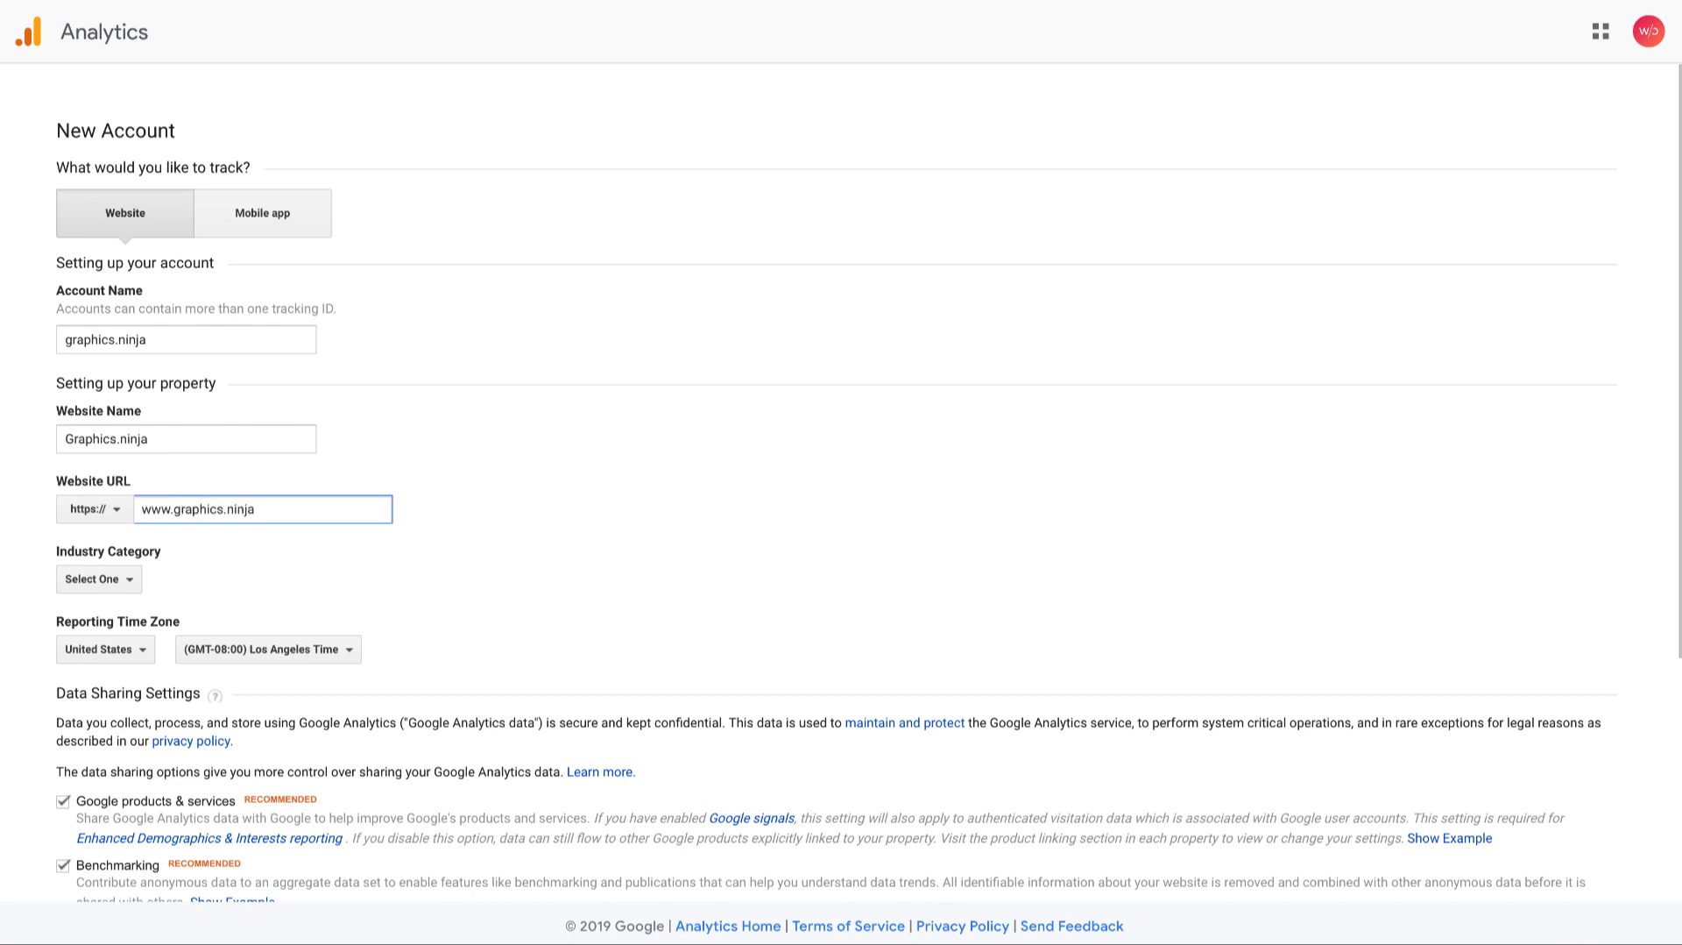
Set the industry category to Computers and Electronics, keeping default data sharing settings
left_click(99, 578)
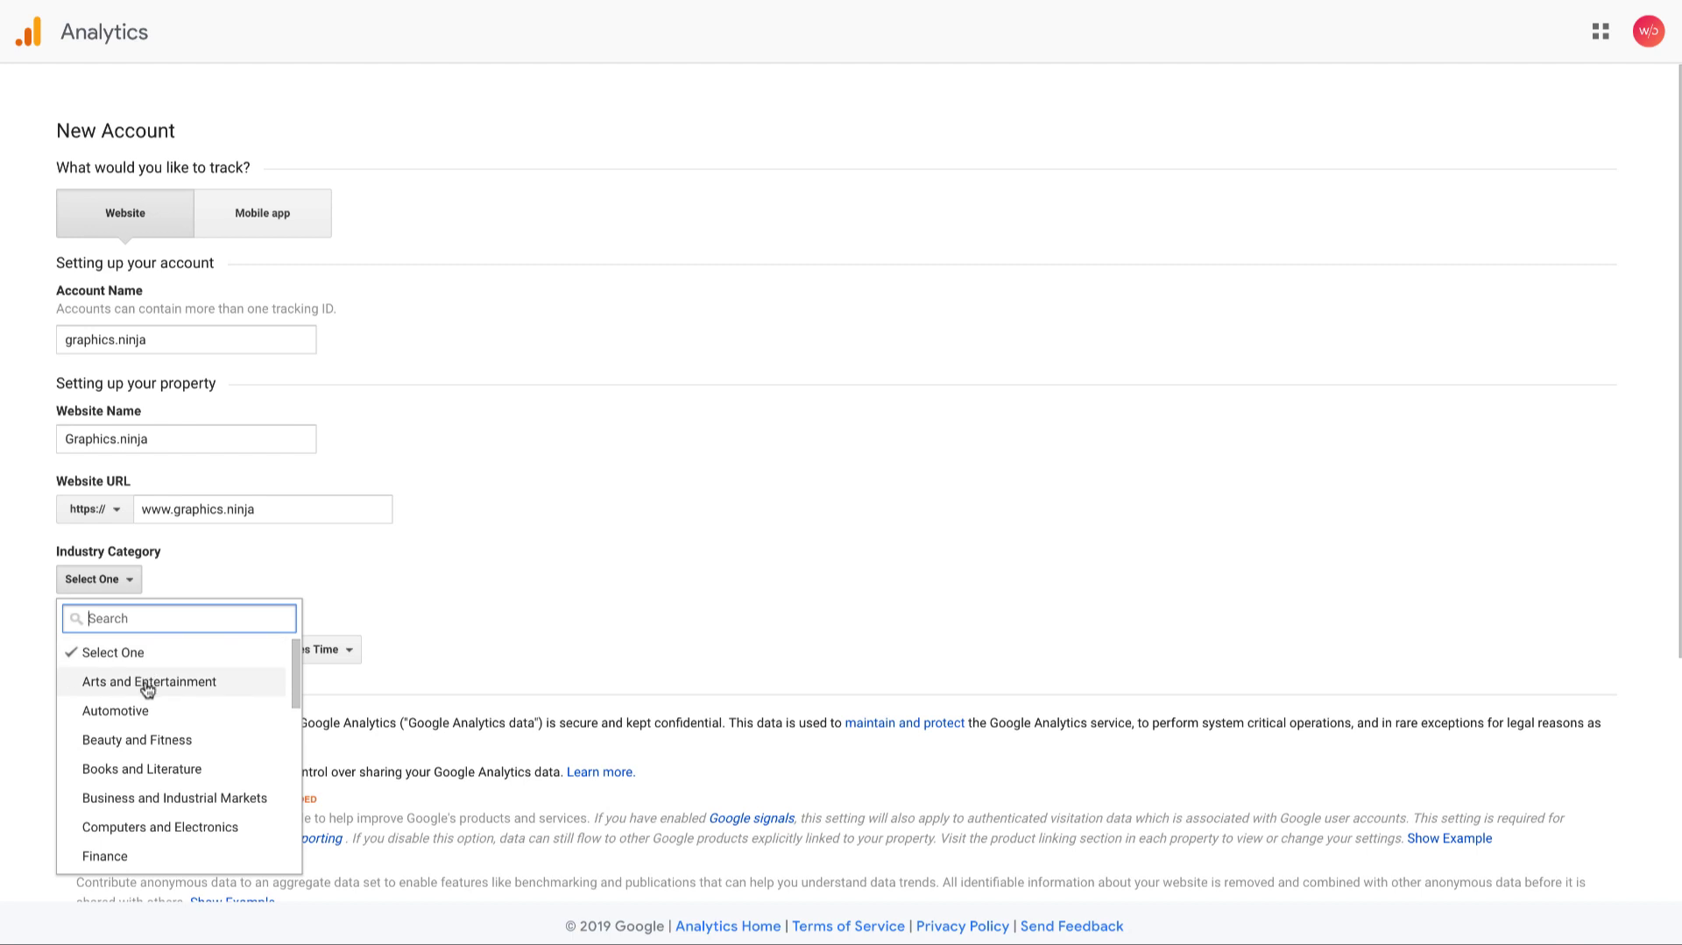
left_click(160, 827)
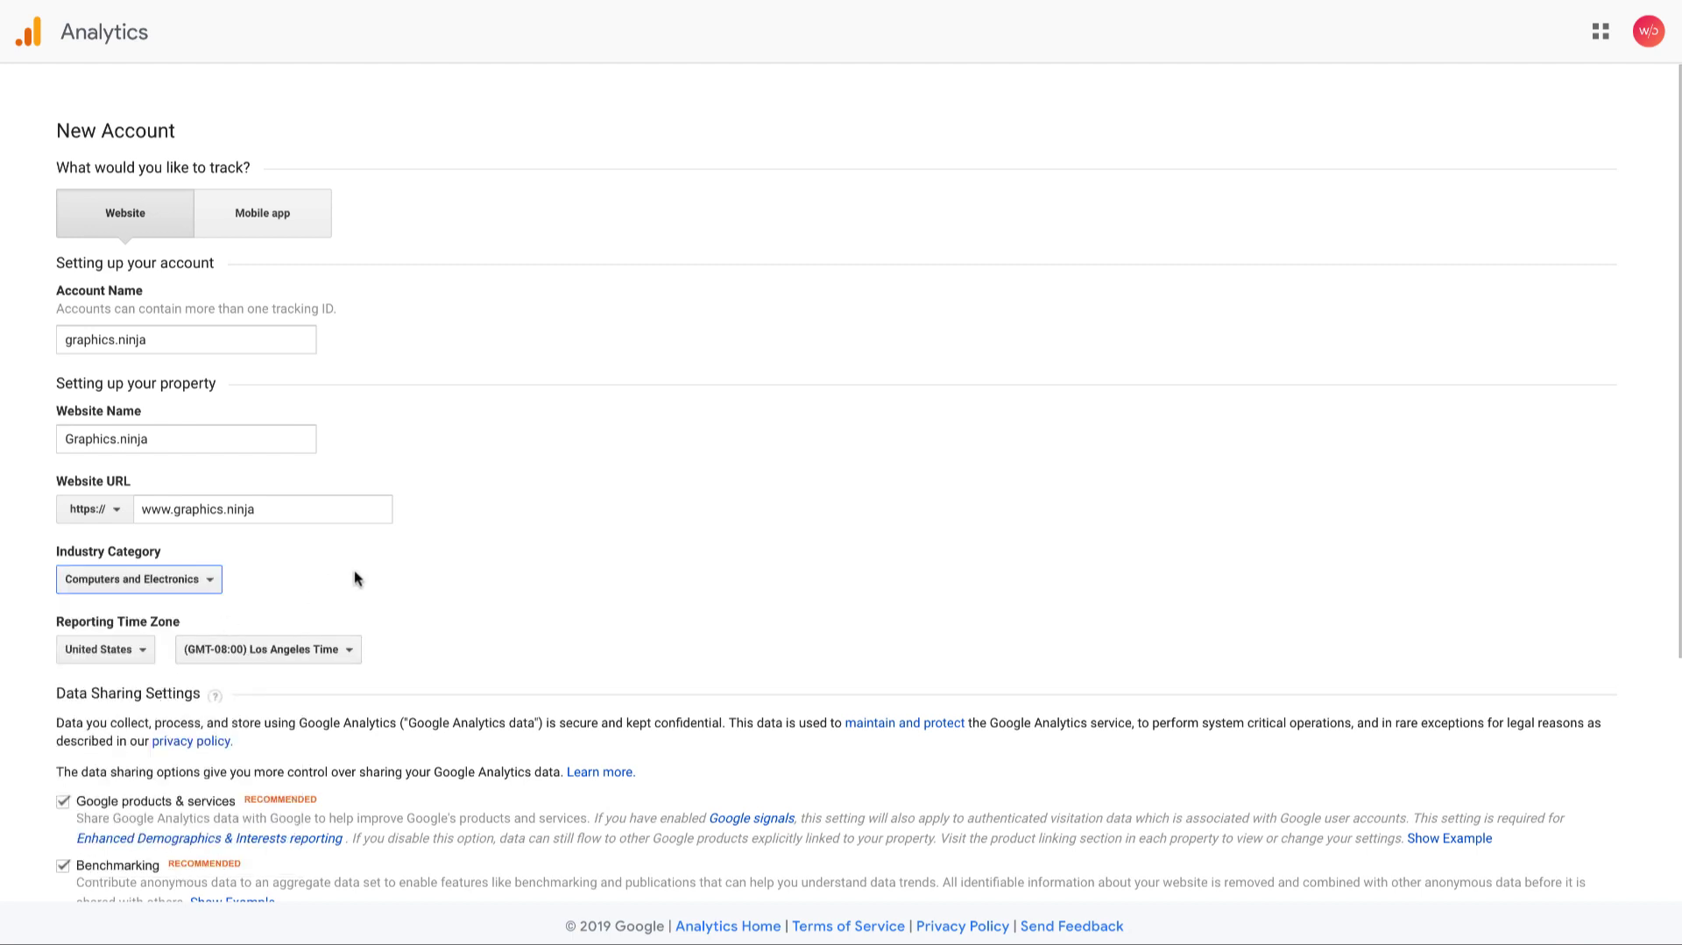
scroll("down", 3)
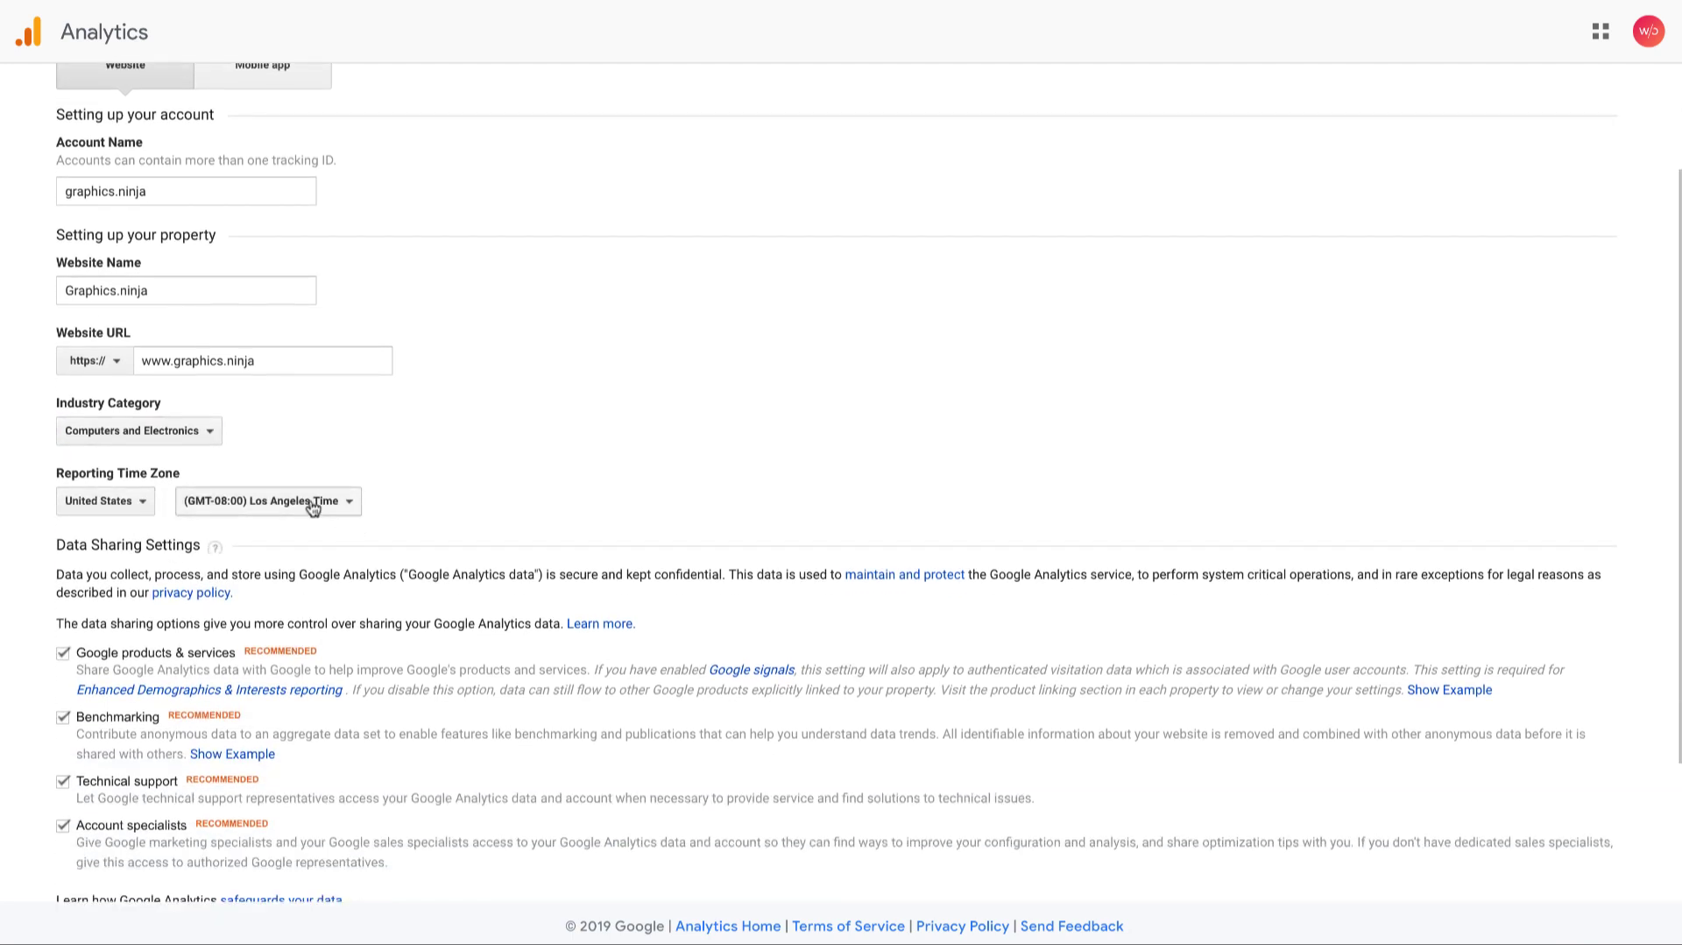
scroll("down", 3)
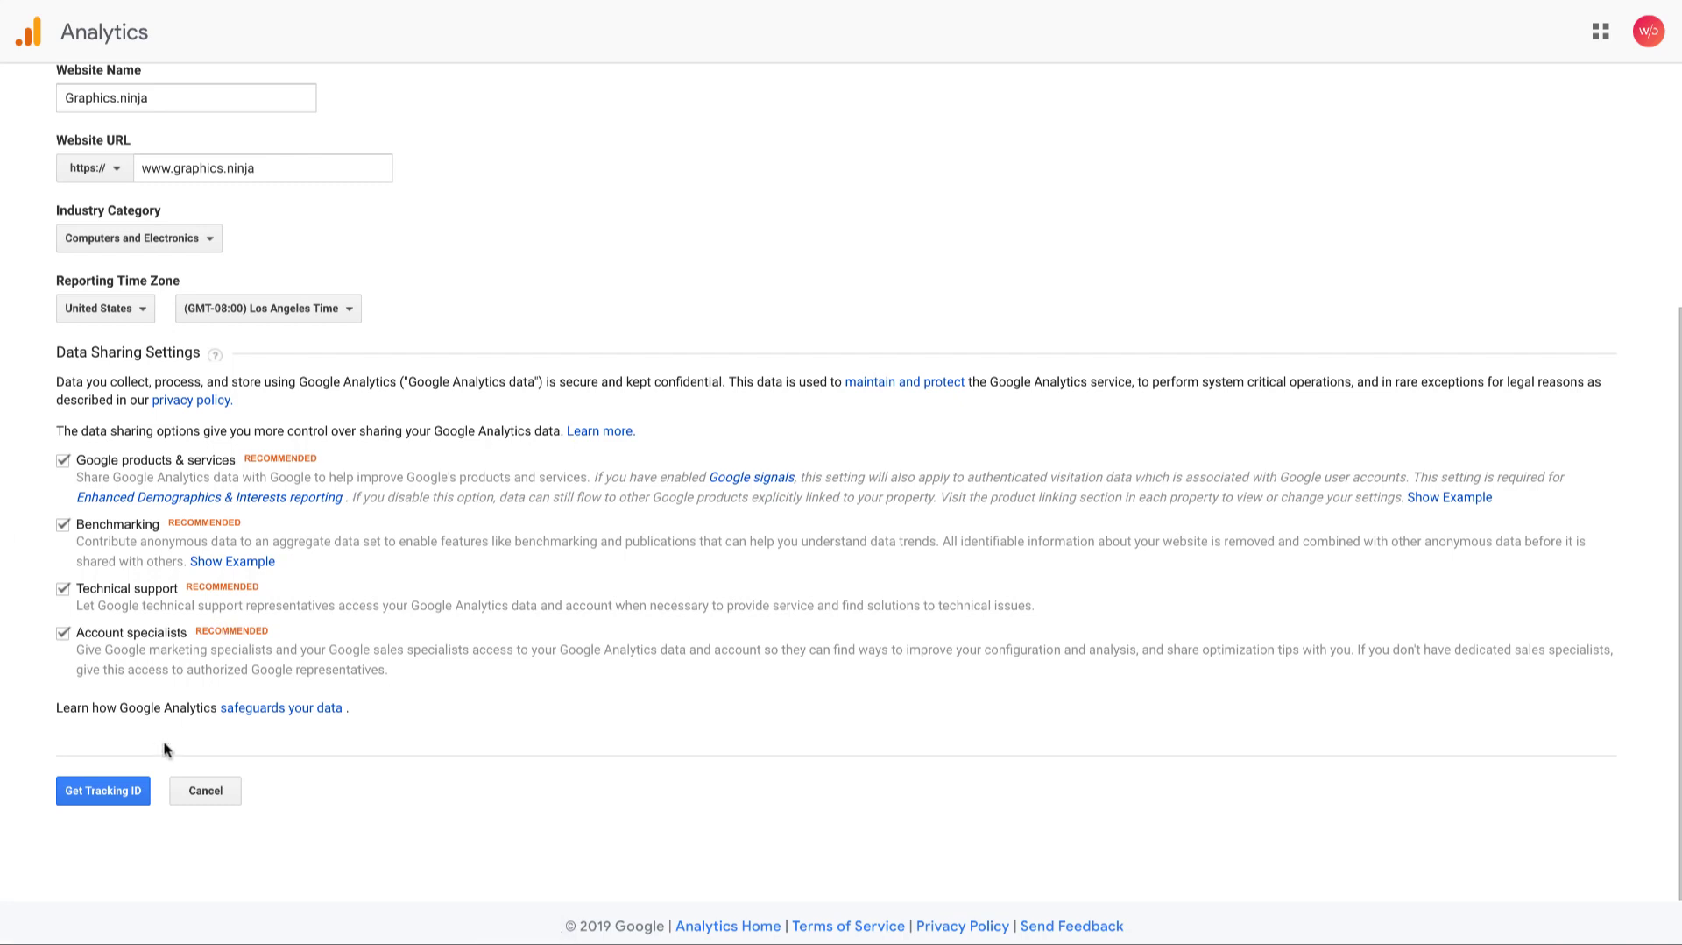
Request the tracking ID, accept both GDPR terms and the terms of service to create the account
left_click(104, 790)
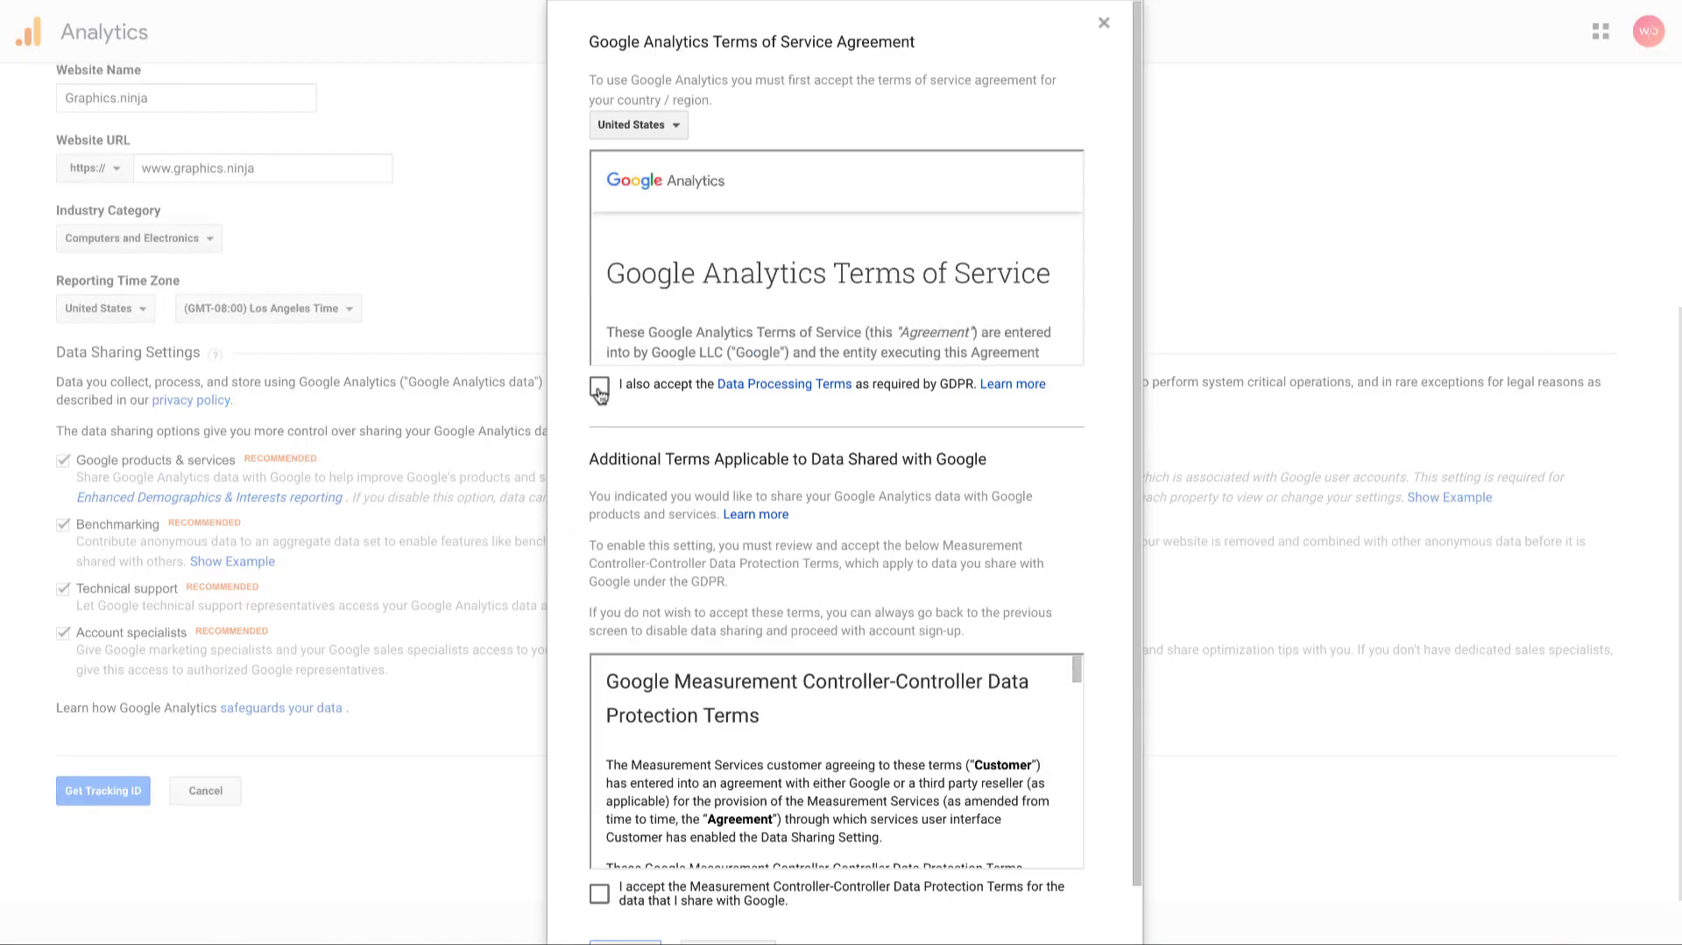
left_click(599, 385)
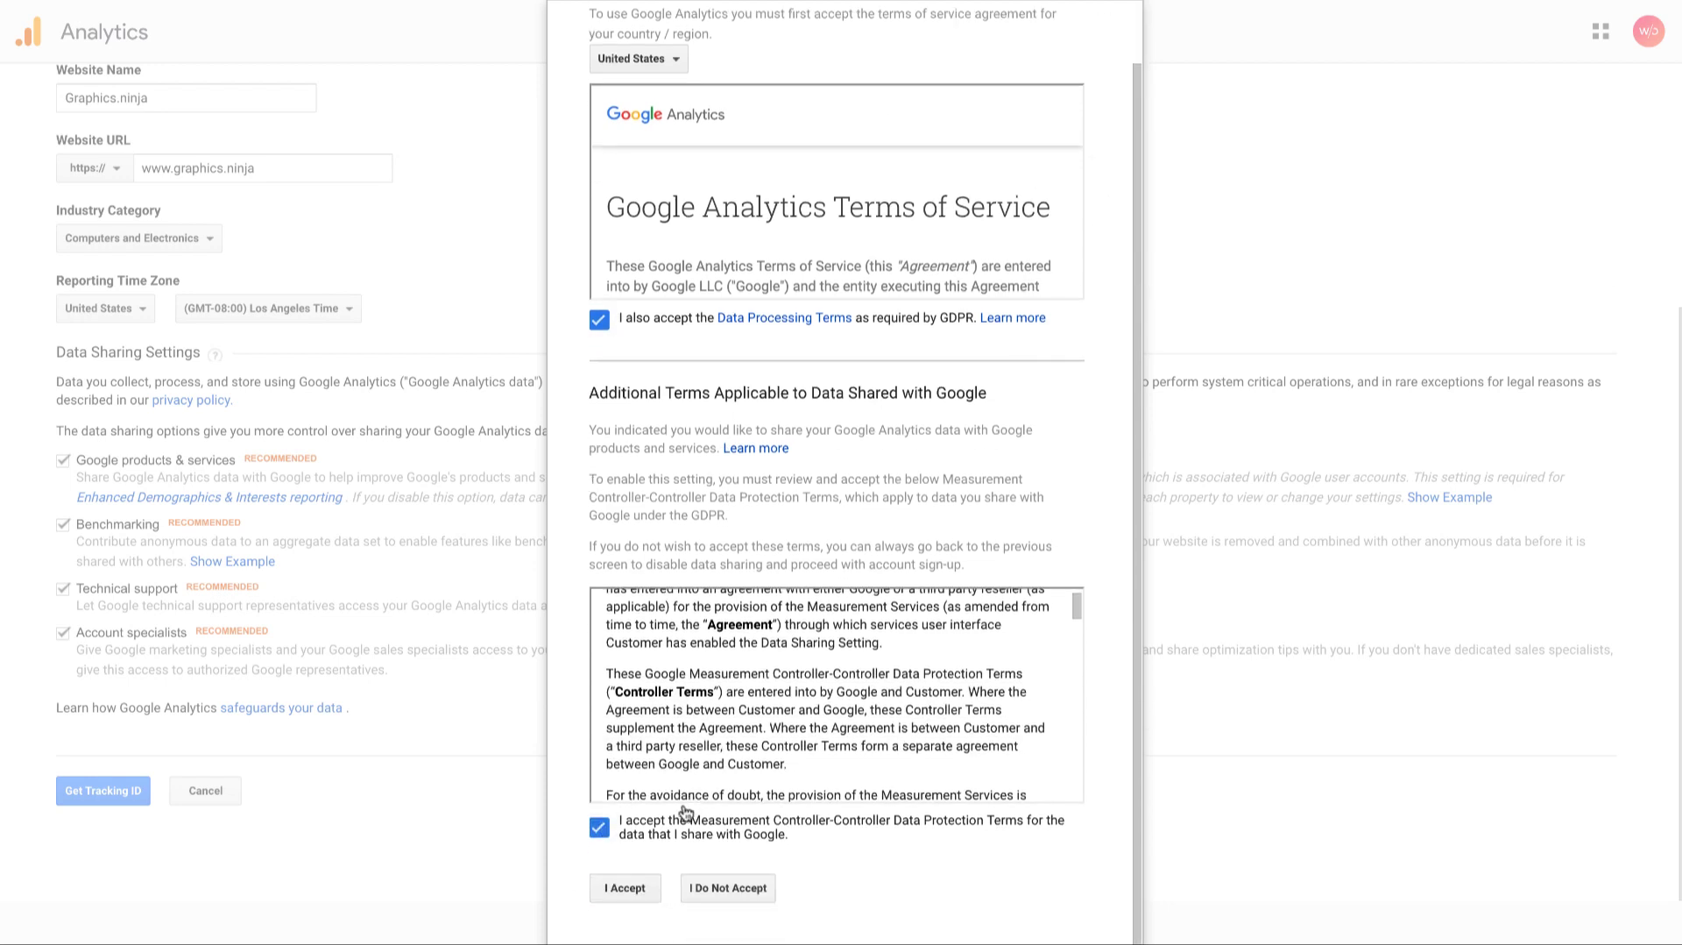
left_click(624, 888)
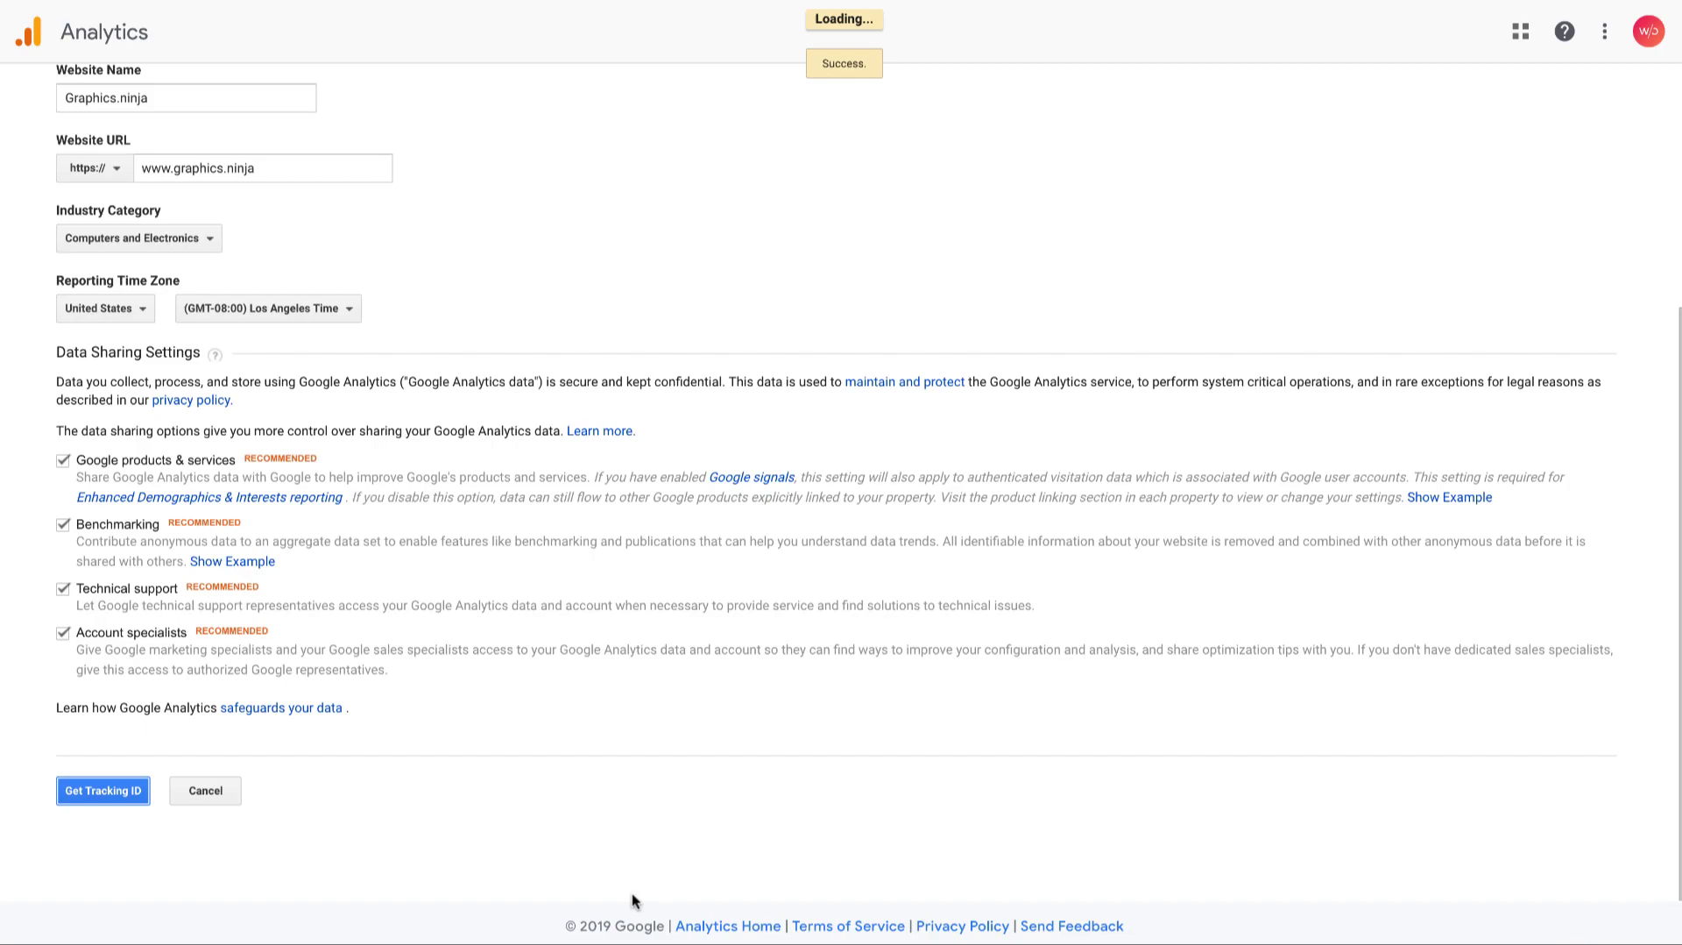
left_click(103, 790)
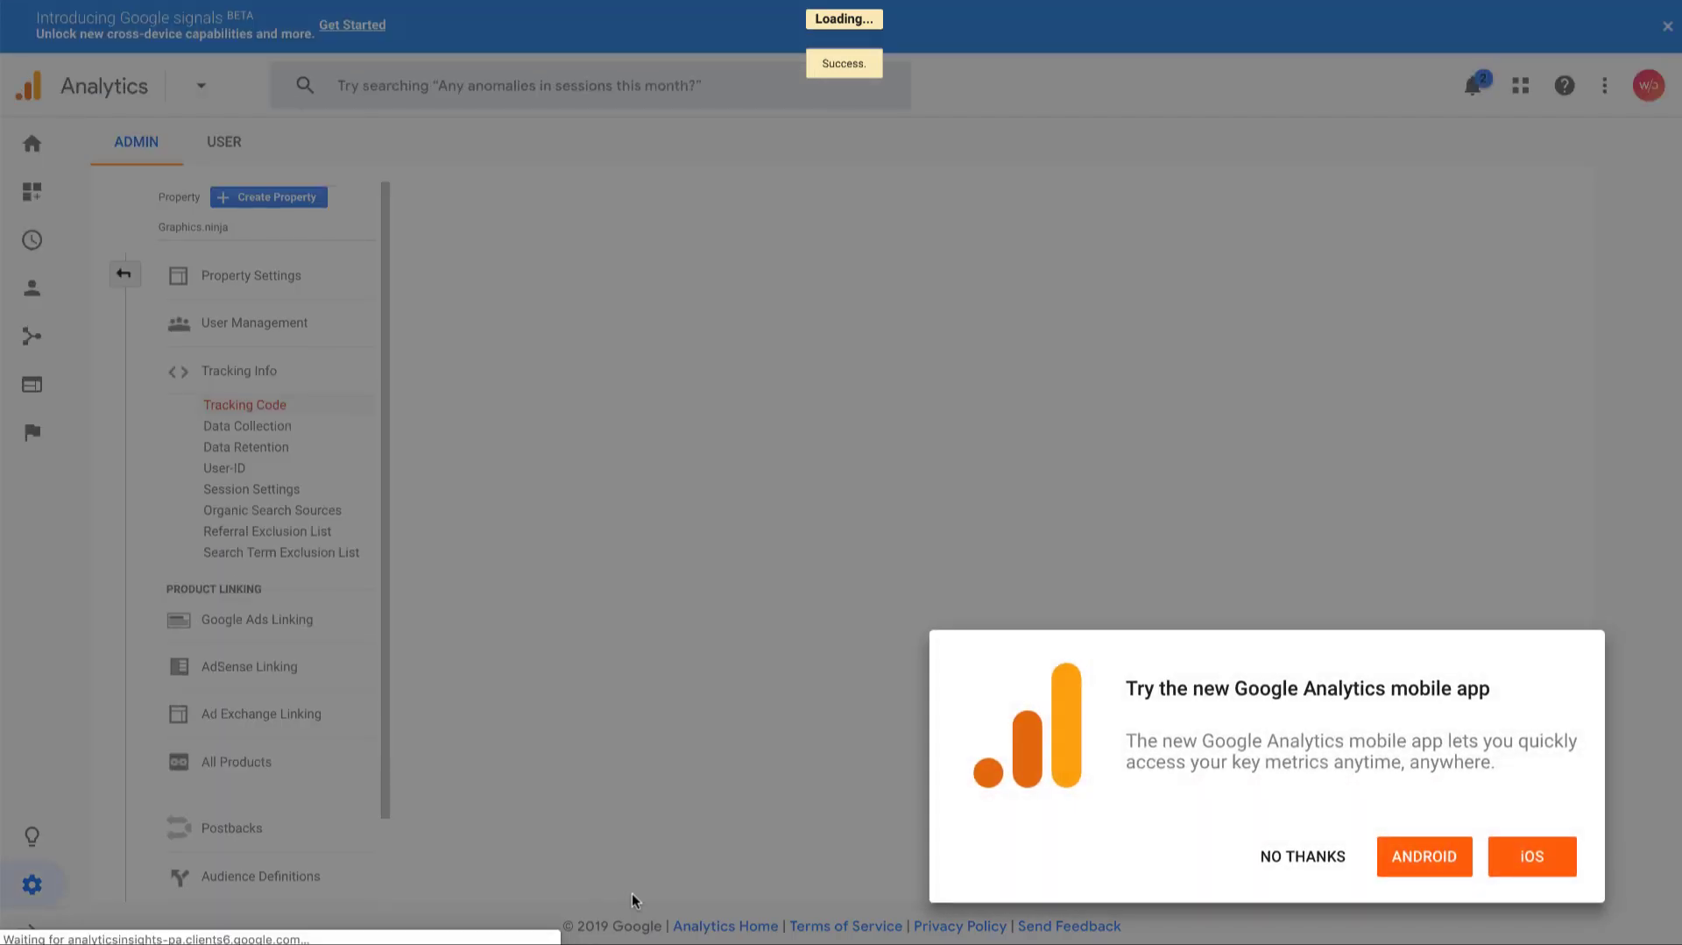
left_click(1302, 855)
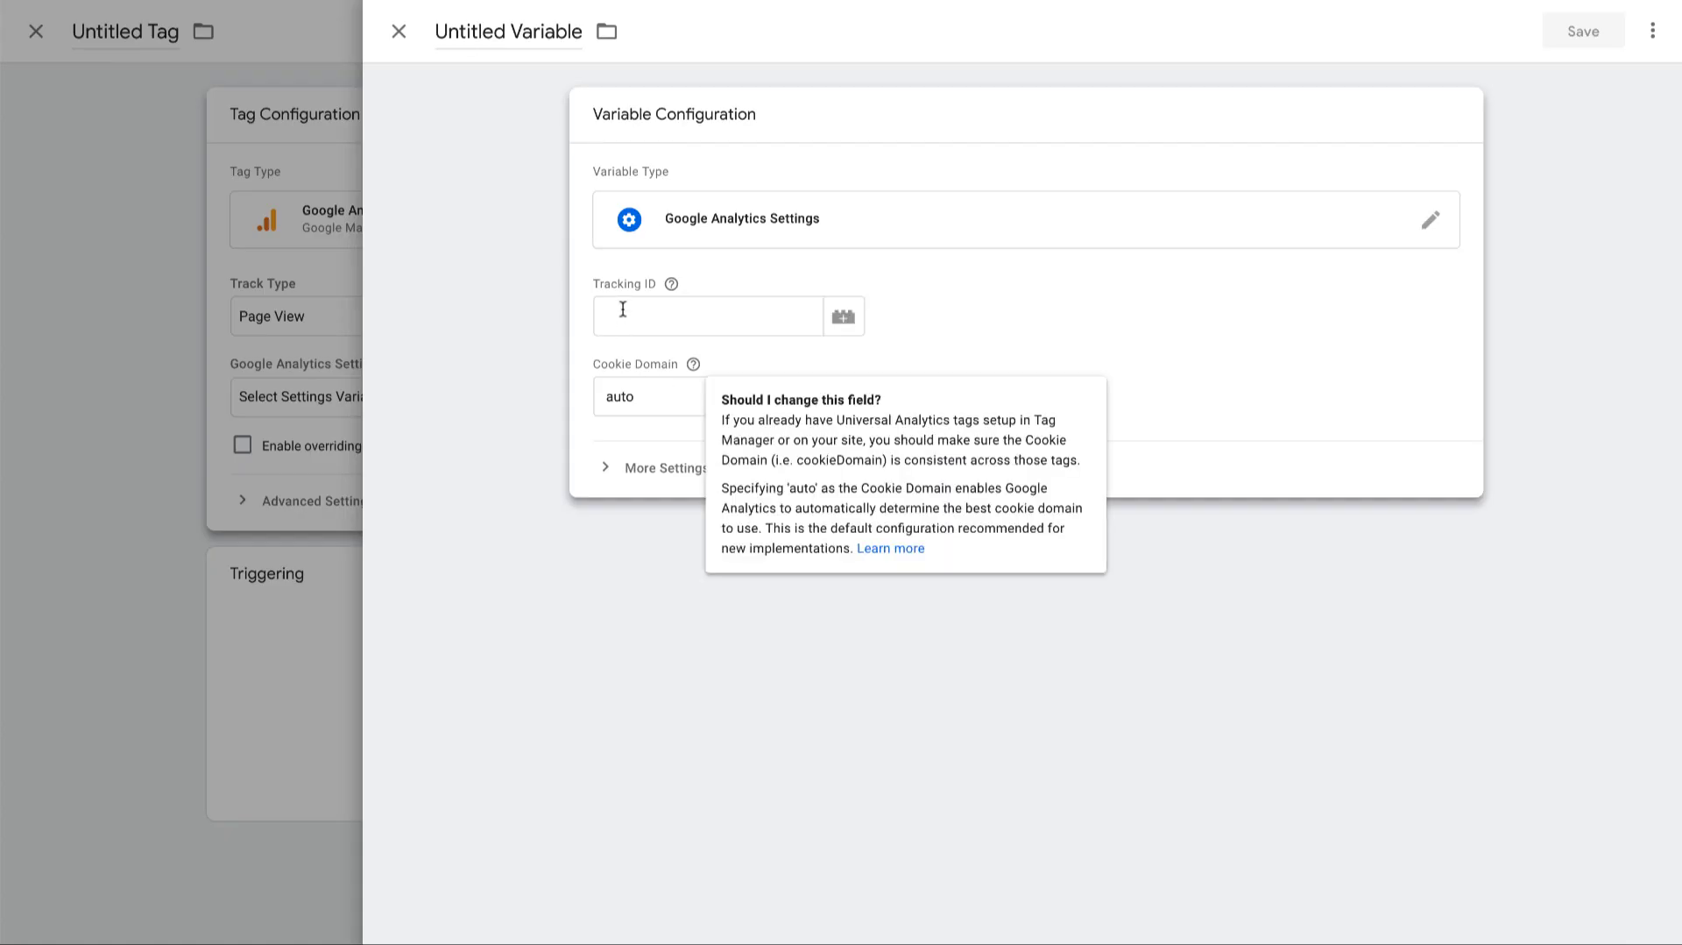
type("UA-134436859-1")
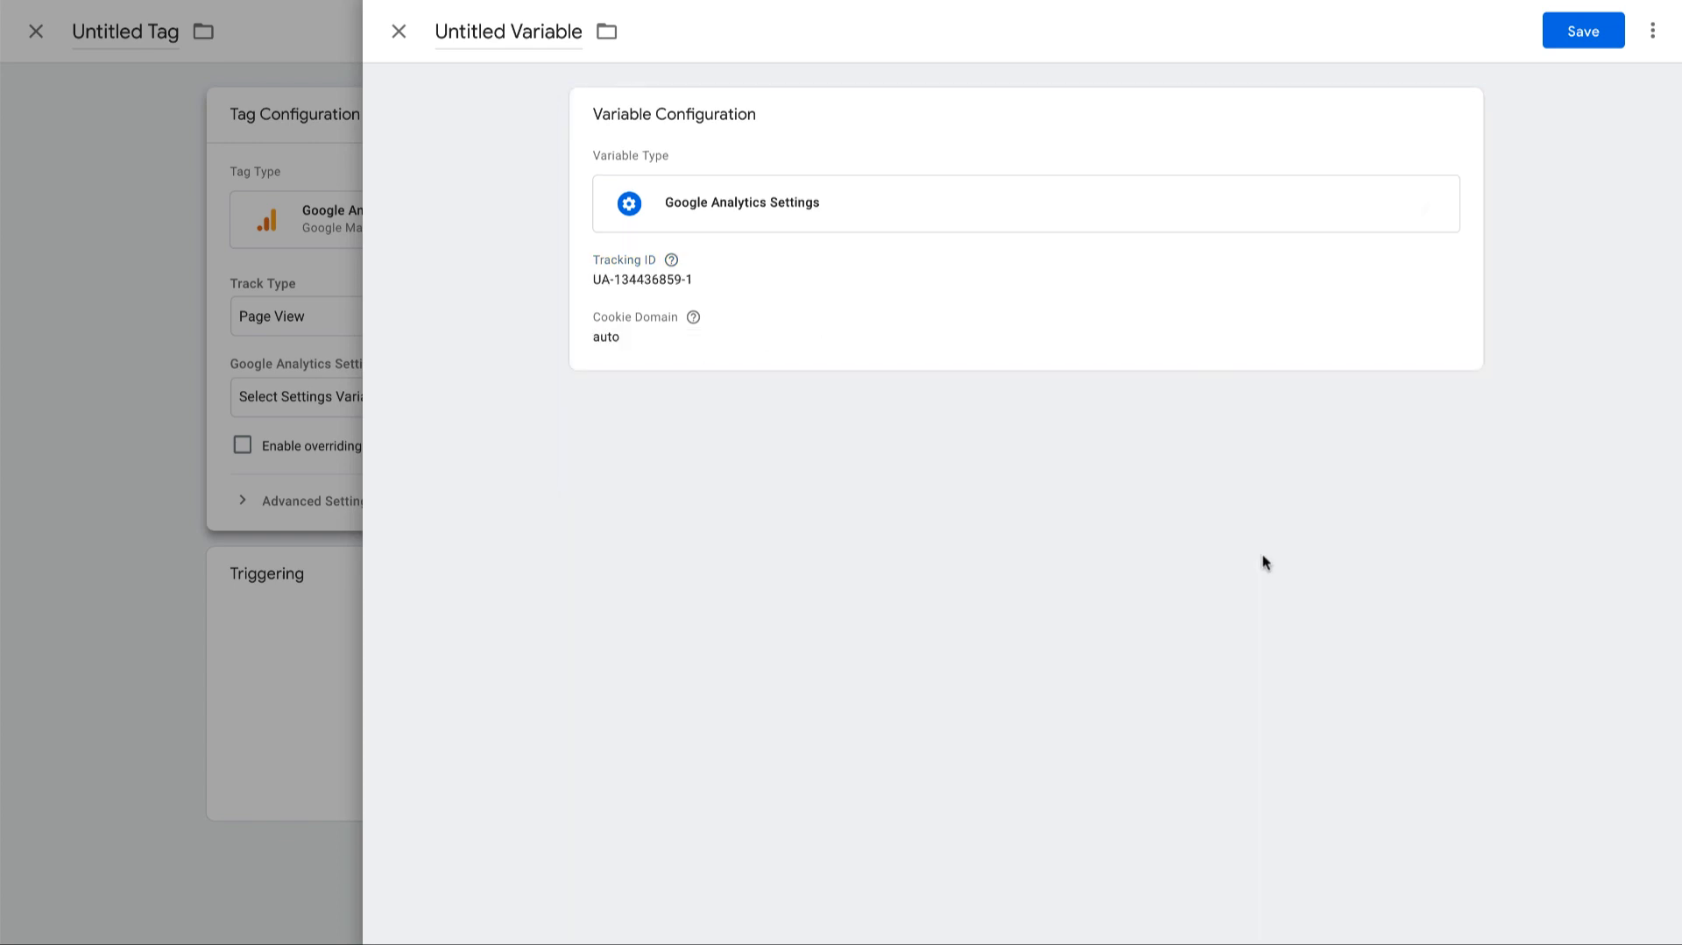
left_click(1583, 29)
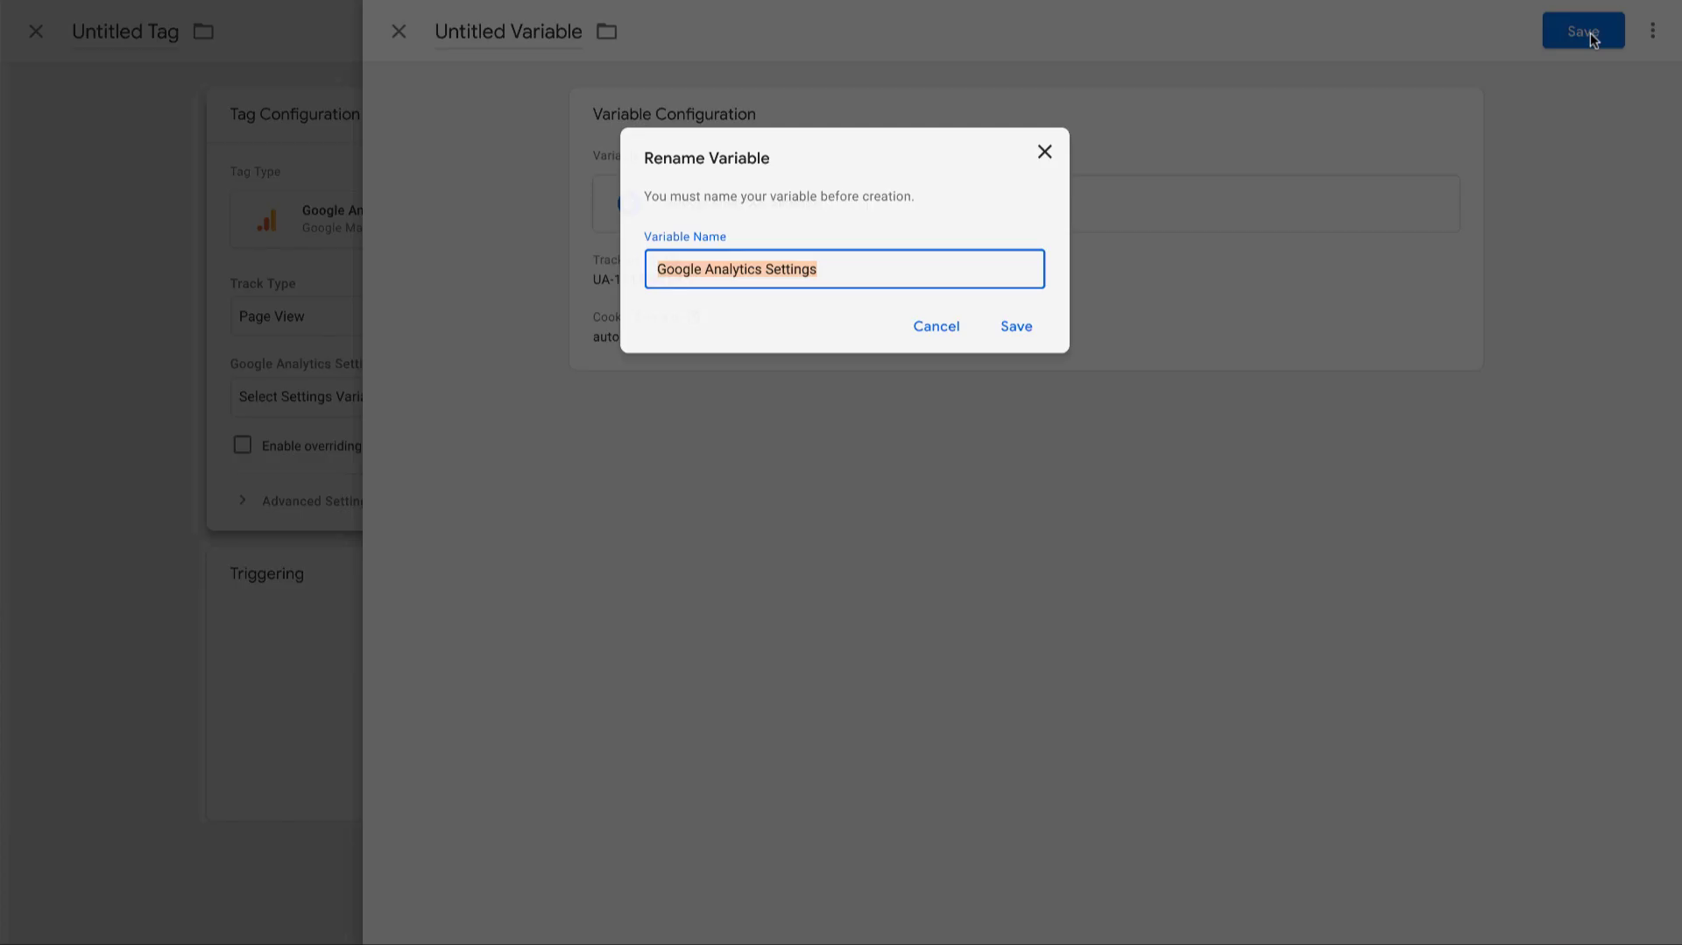
left_click(1014, 326)
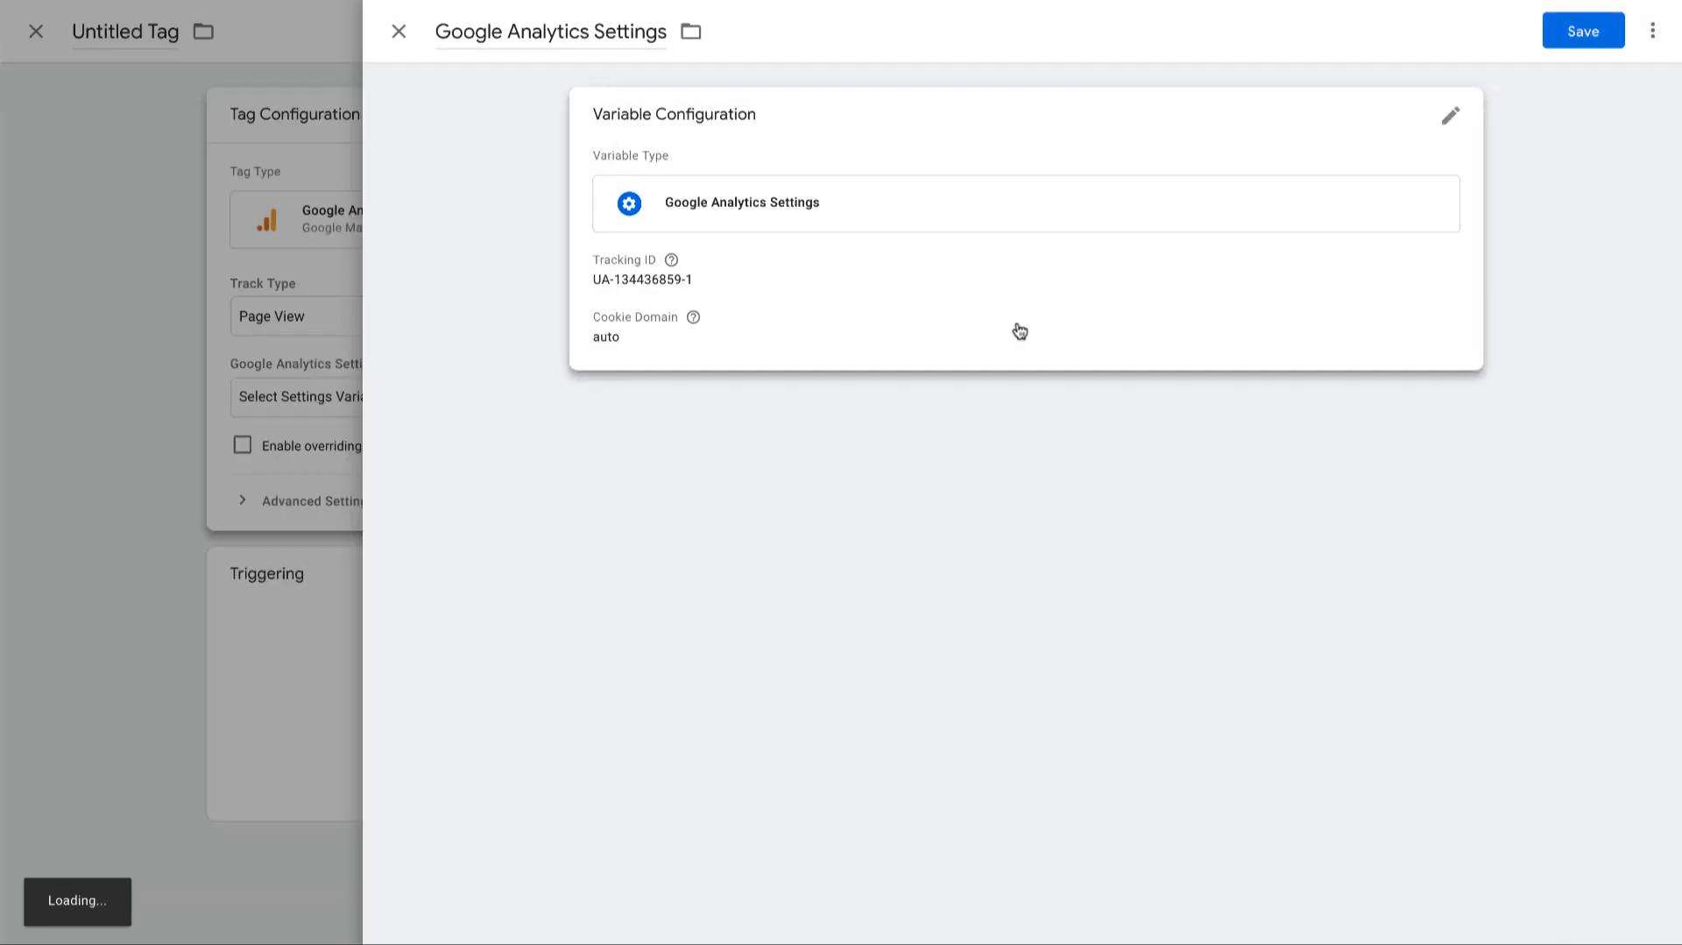
left_click(398, 30)
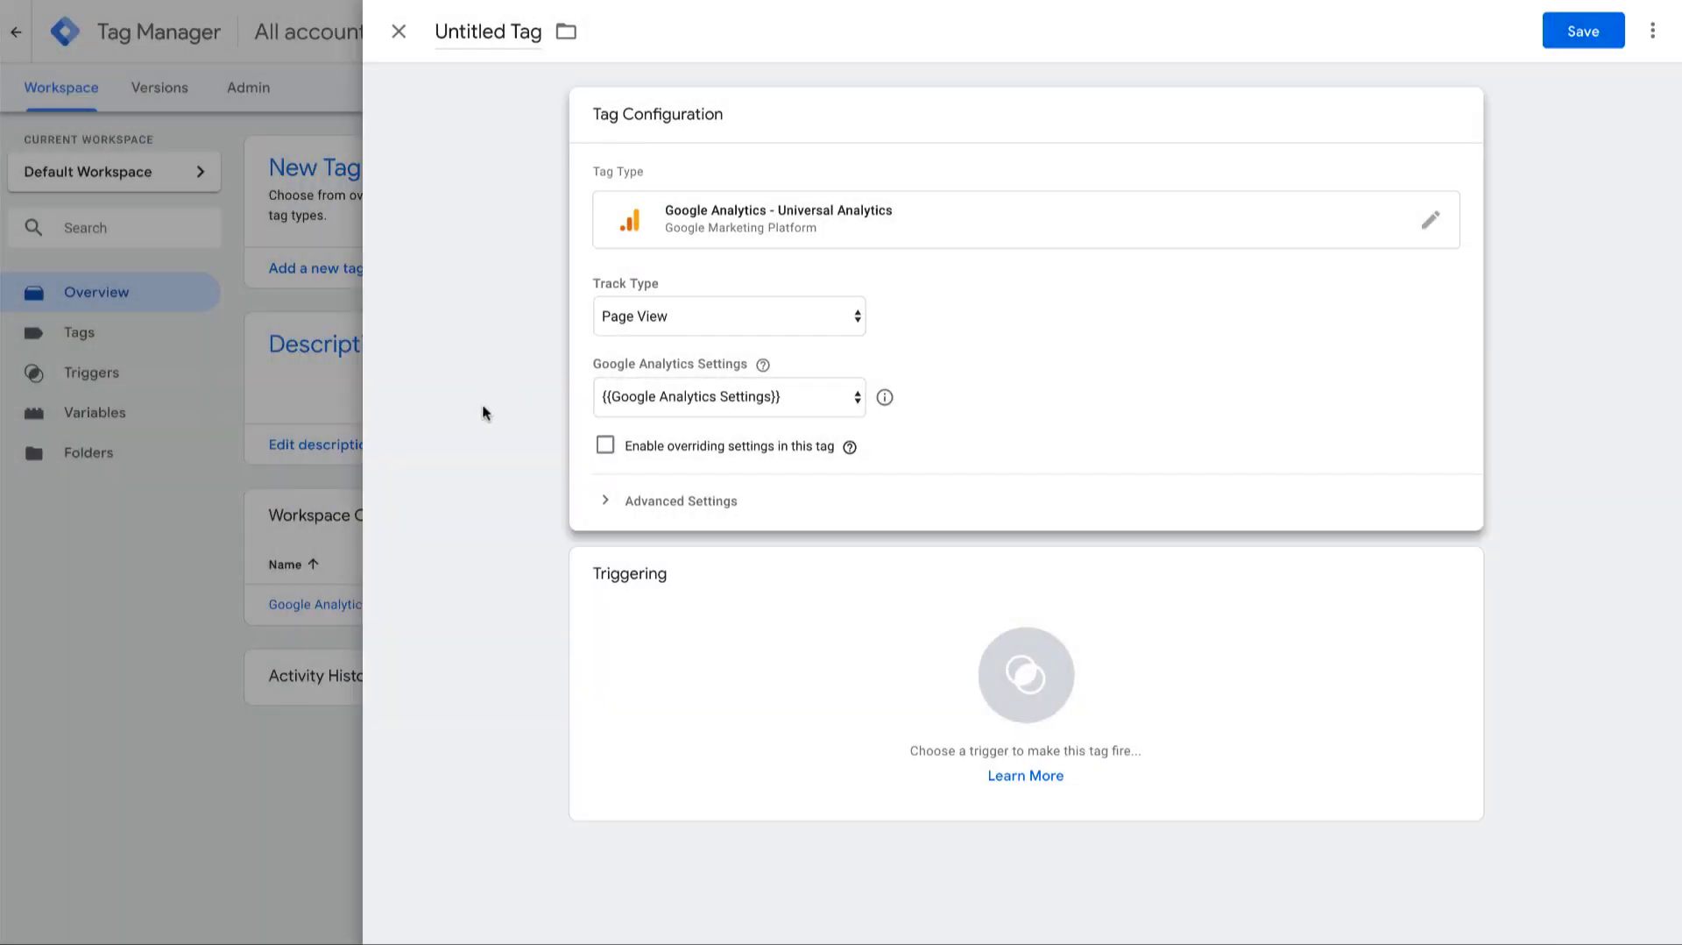
mouse_move(1016, 670)
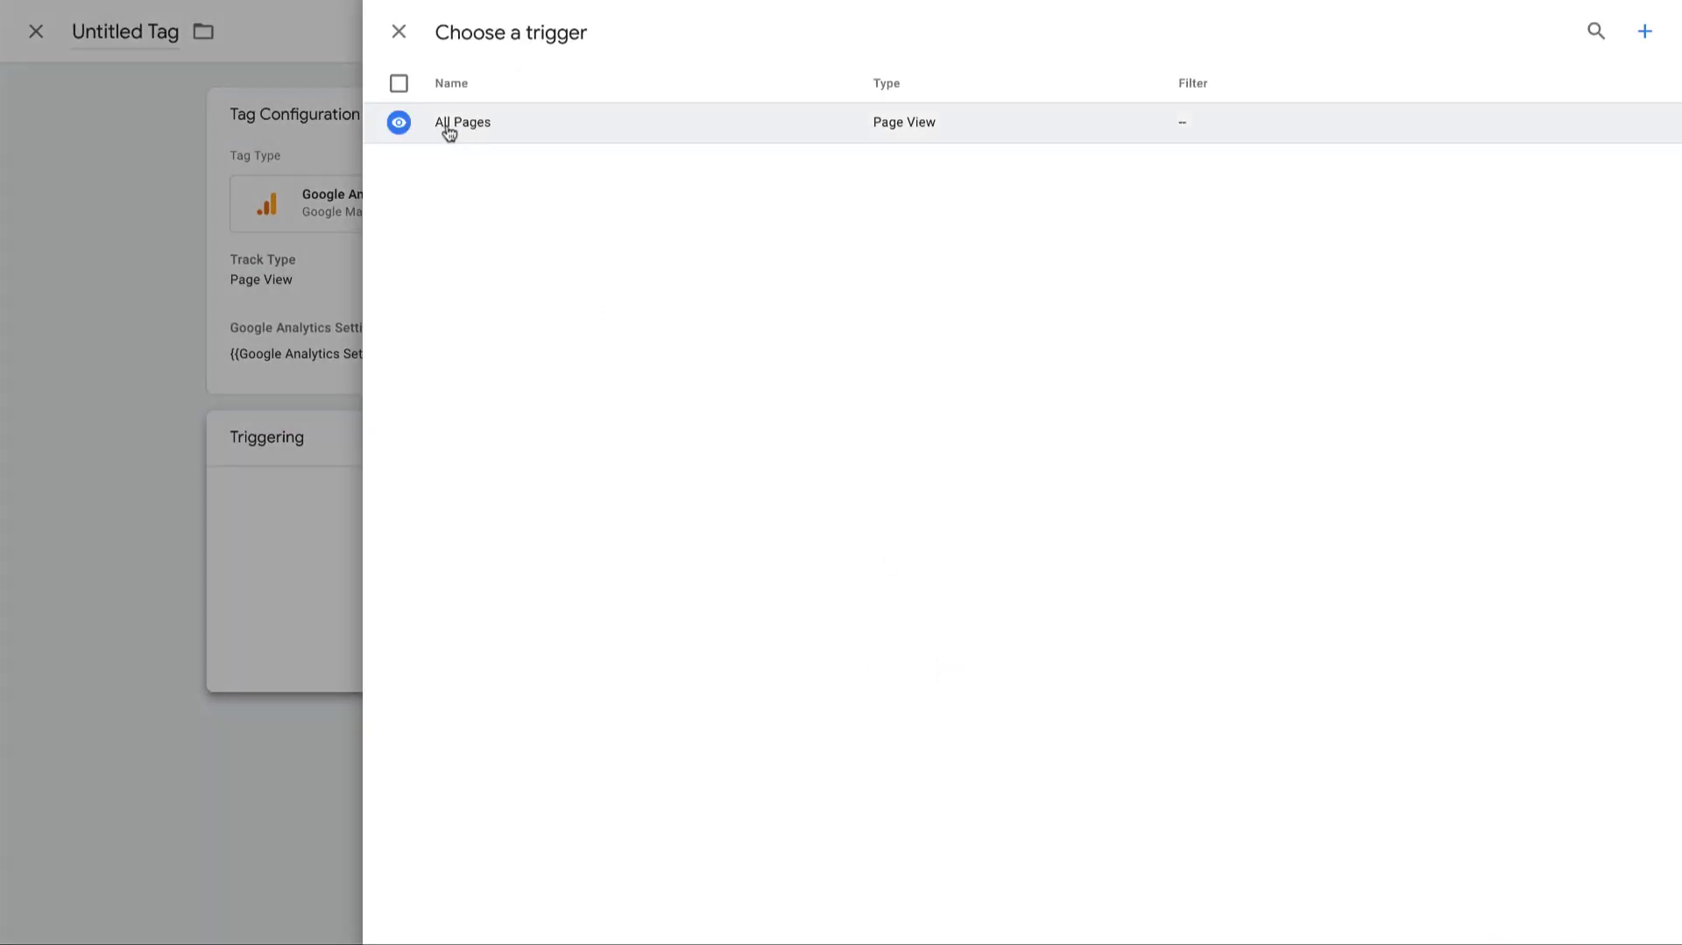
Set the tag to fire on All Pages, name it 'Analytics' and save it
left_click(461, 120)
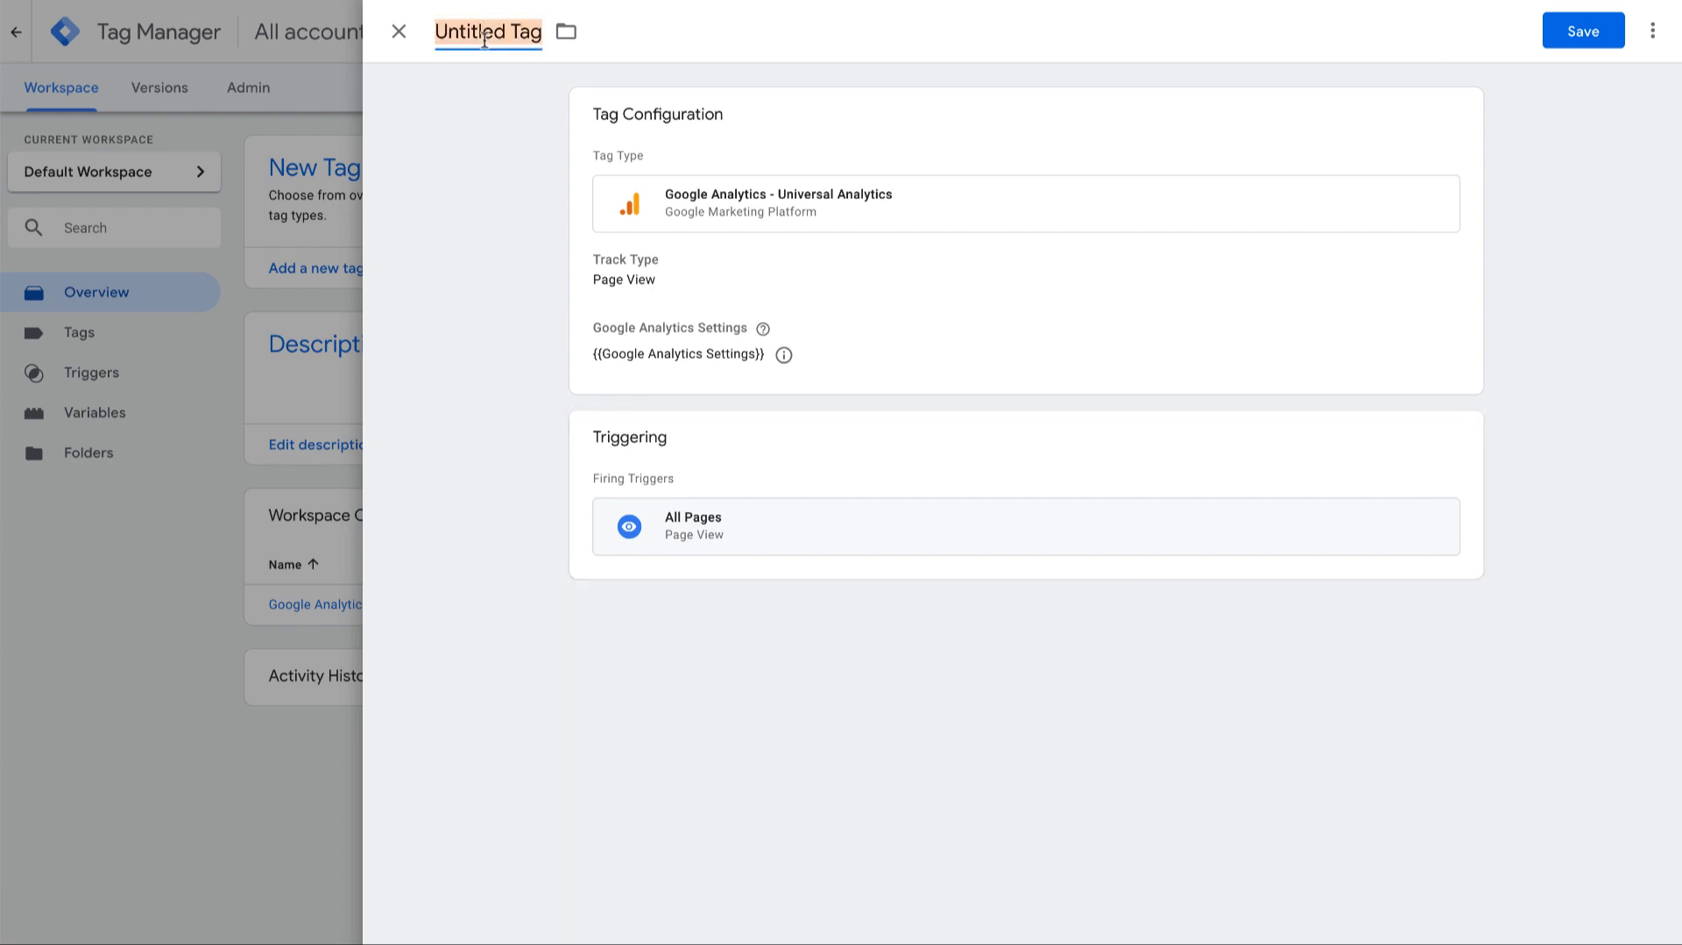
type("Analyti")
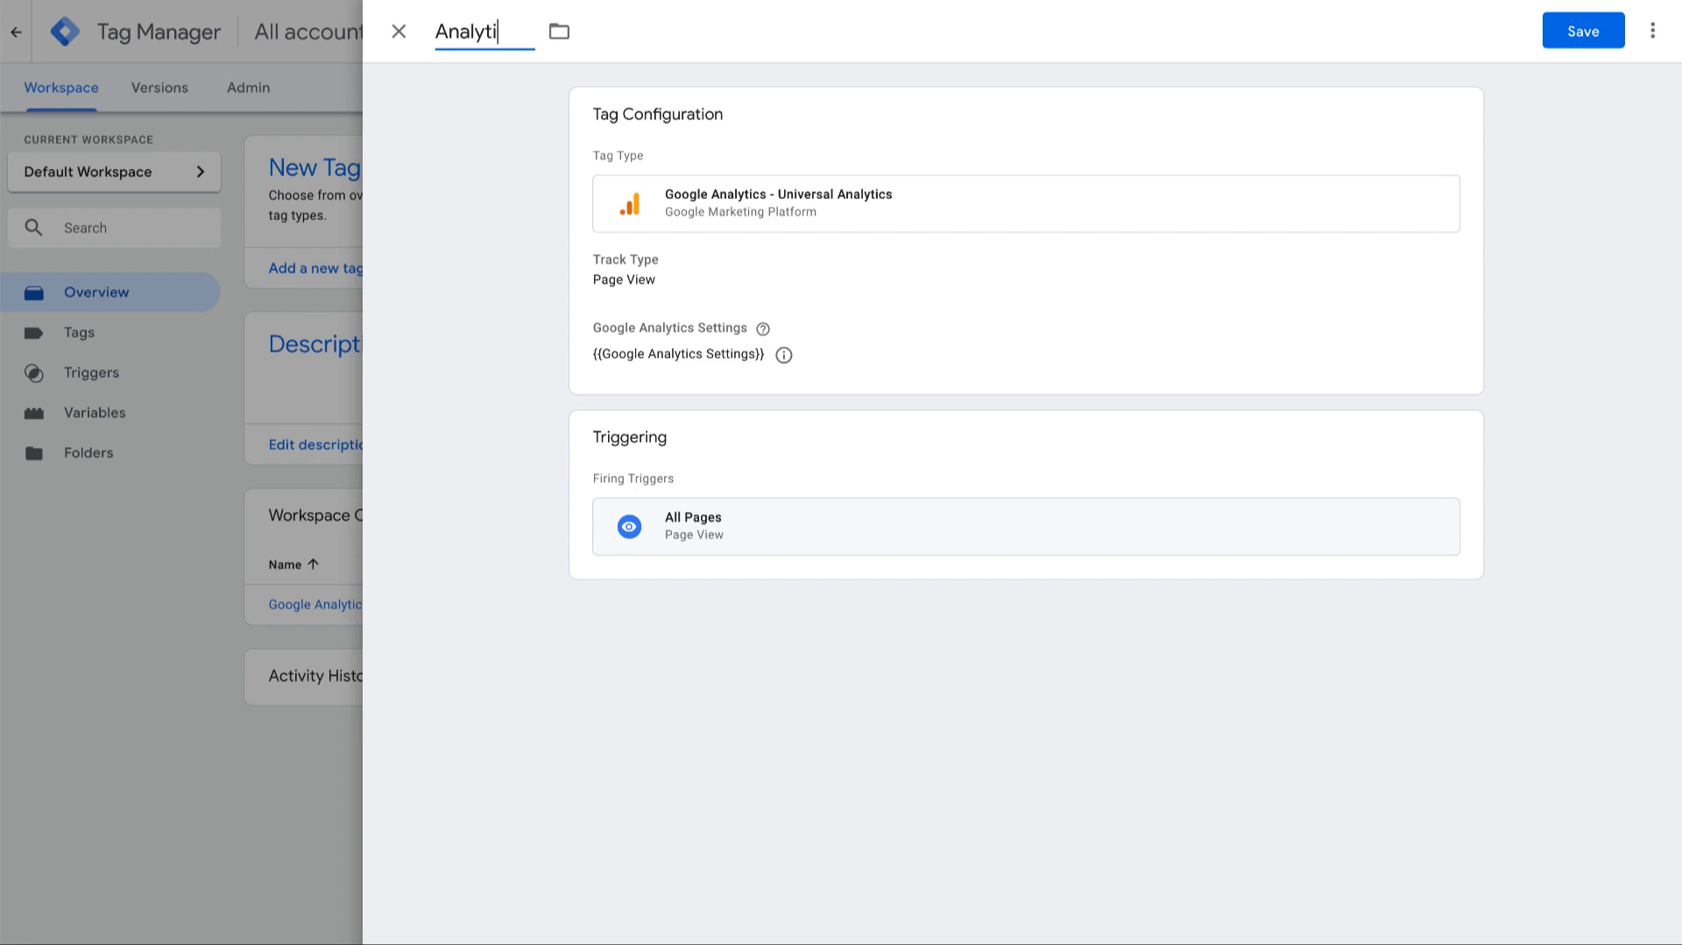
left_click(1583, 30)
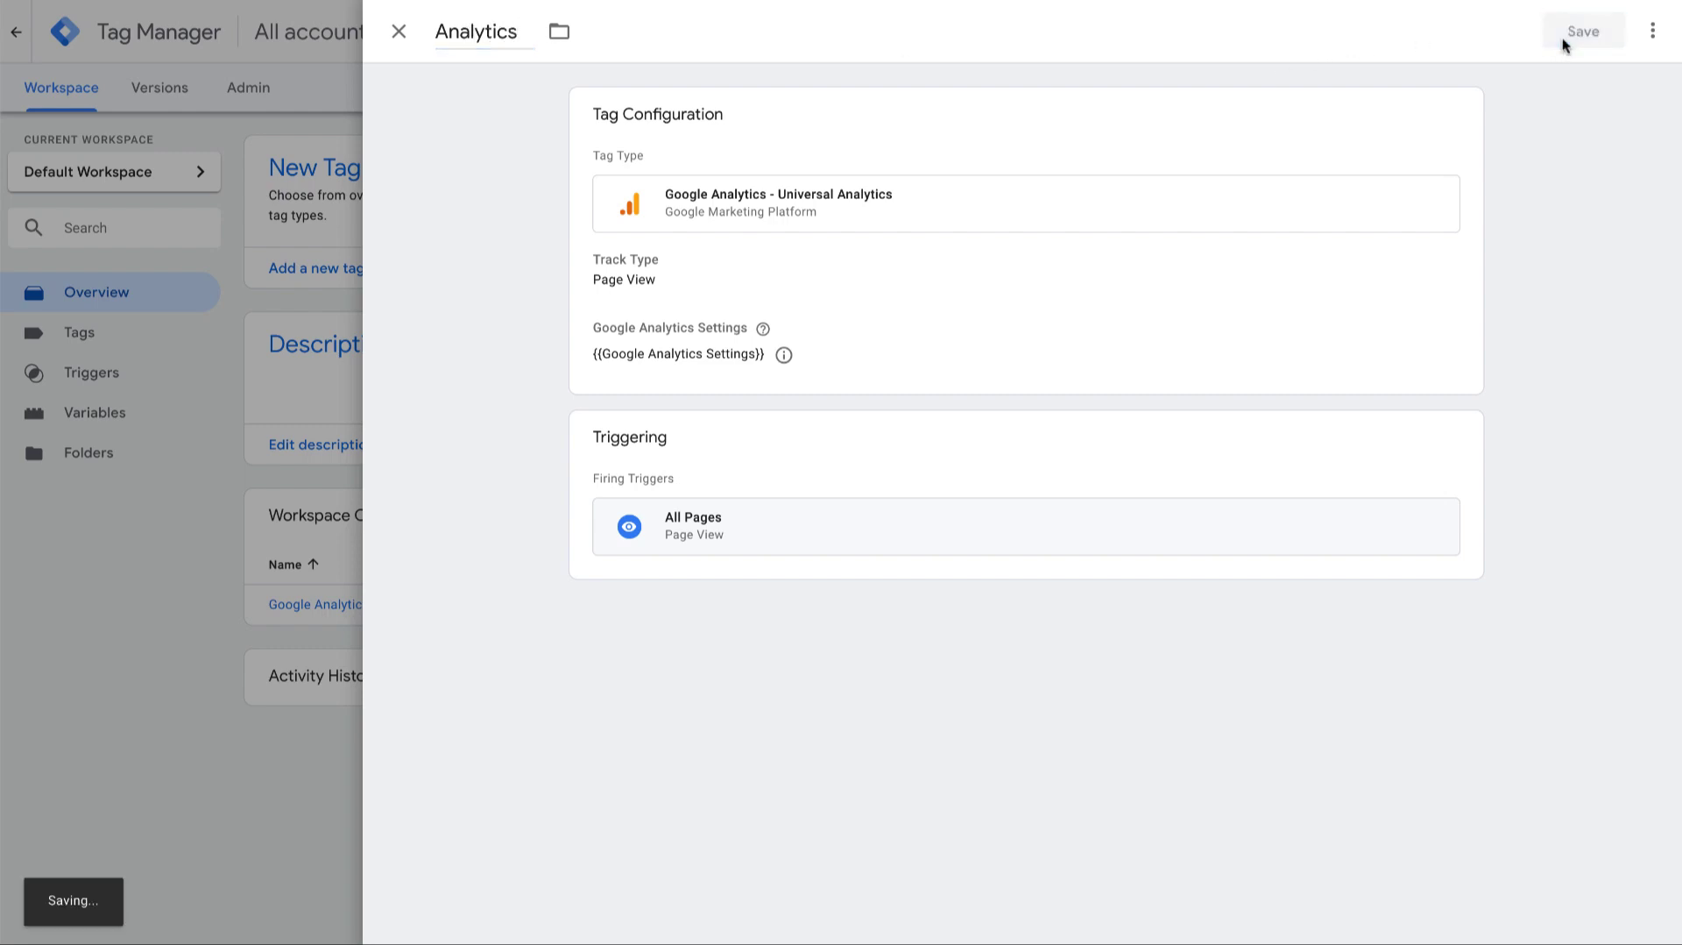
left_click(1581, 30)
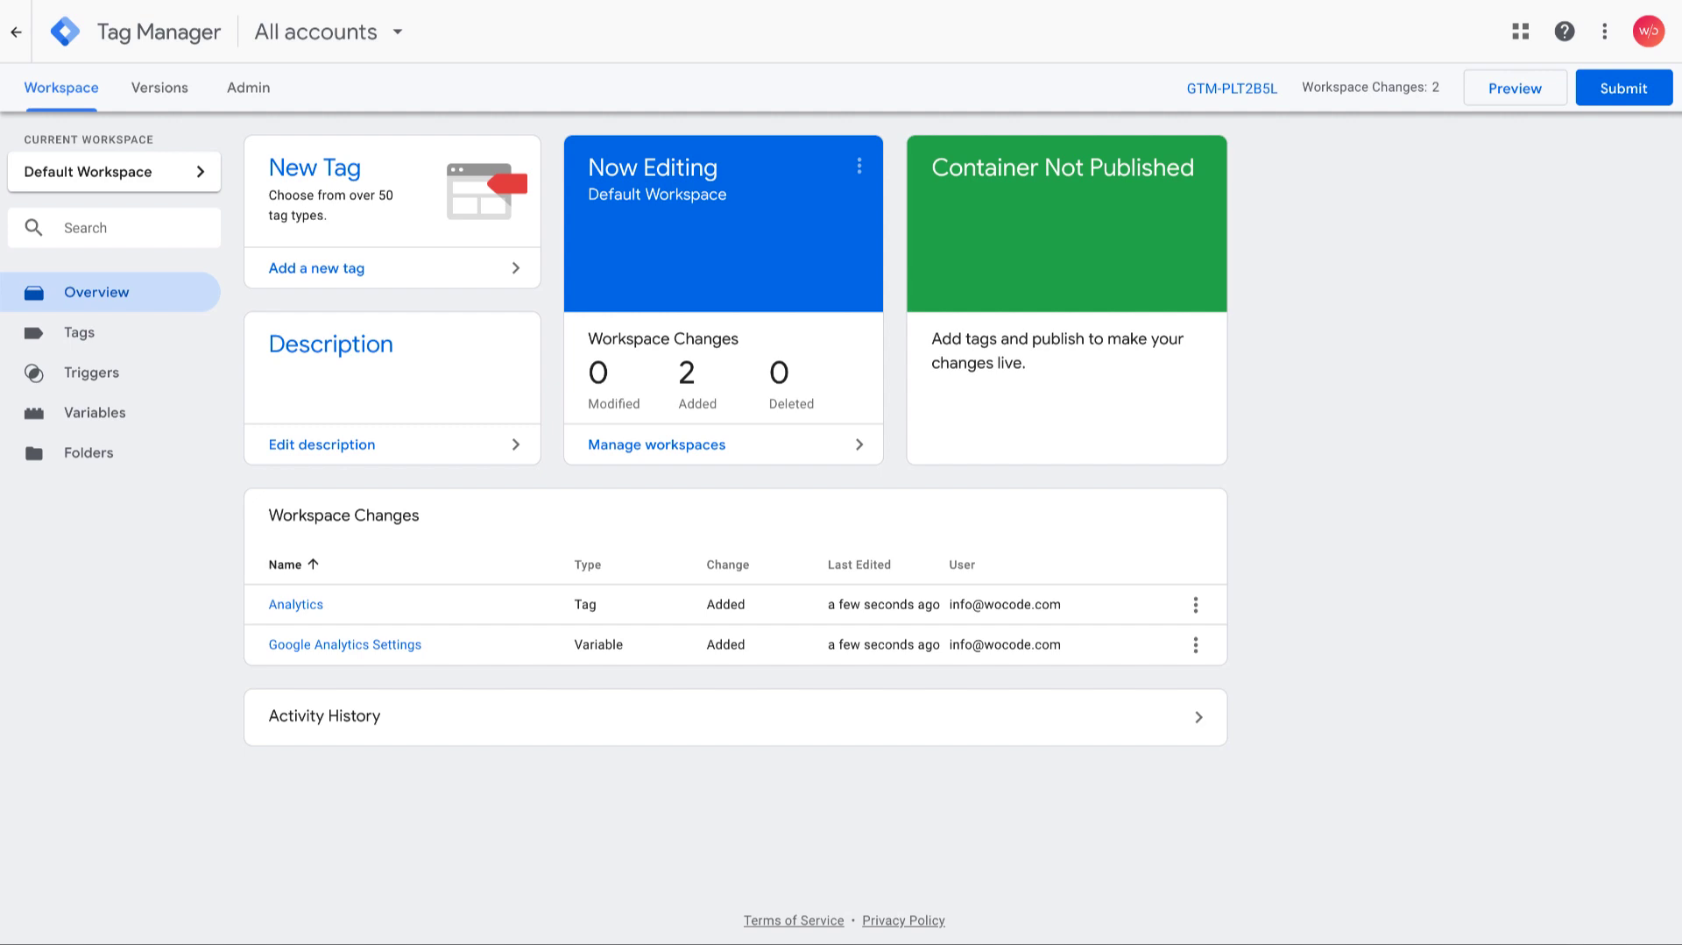
mouse_move(1623, 88)
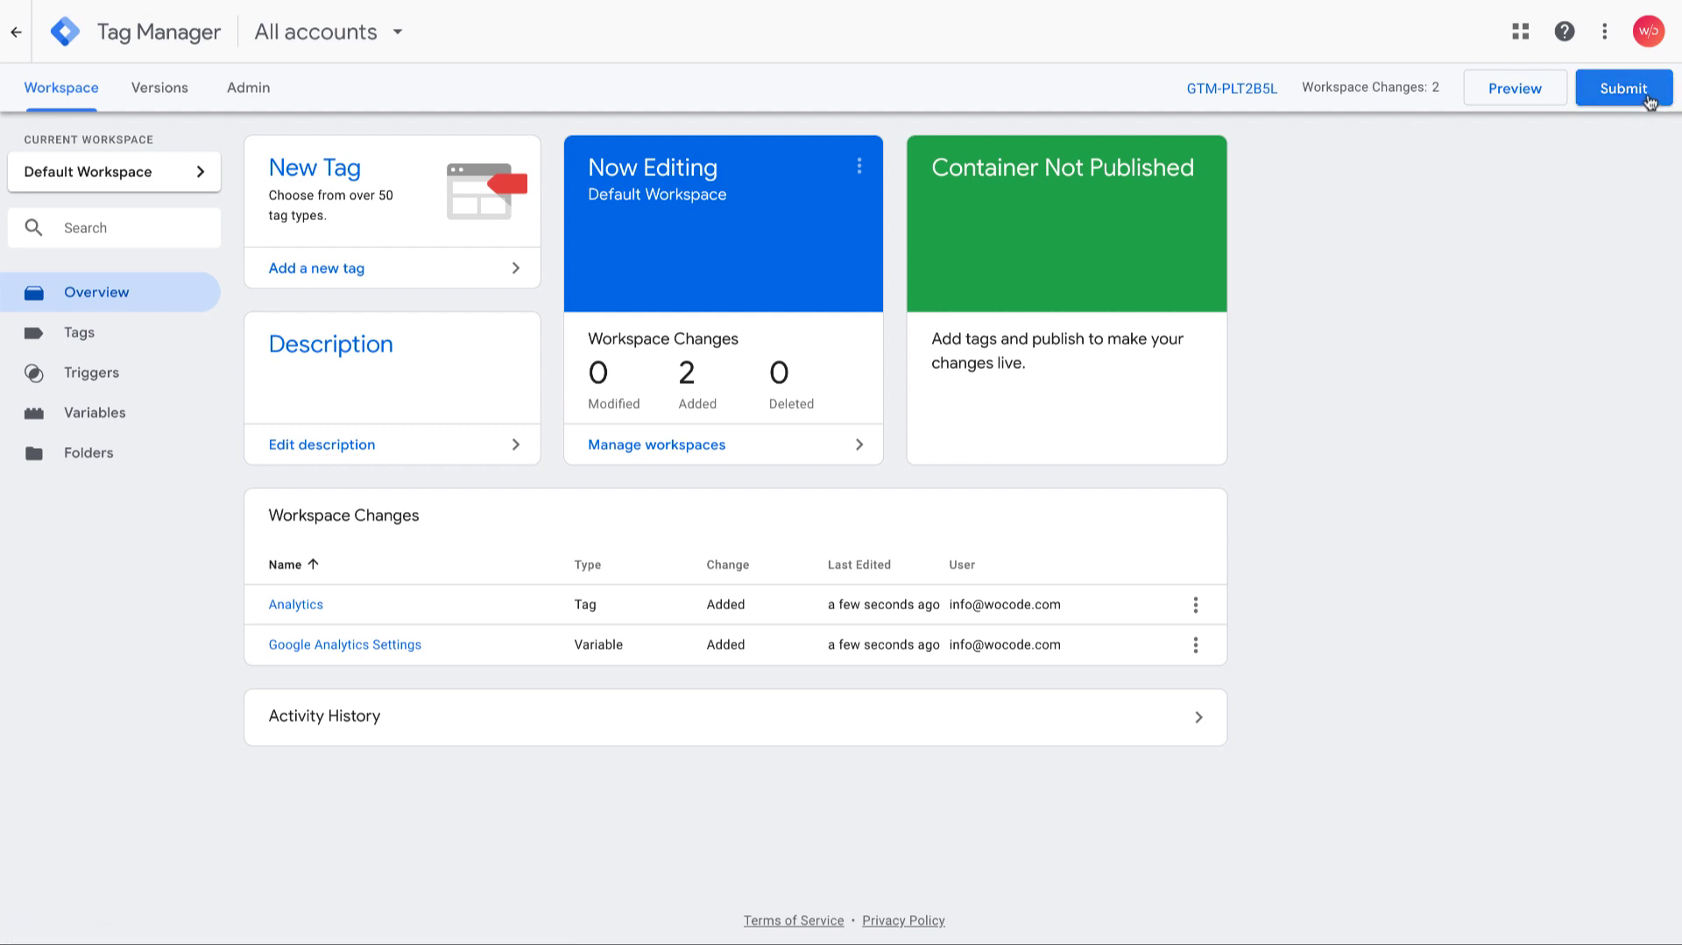
Submit and publish the workspace as version V1 with description 'added analytics'
left_click(1622, 88)
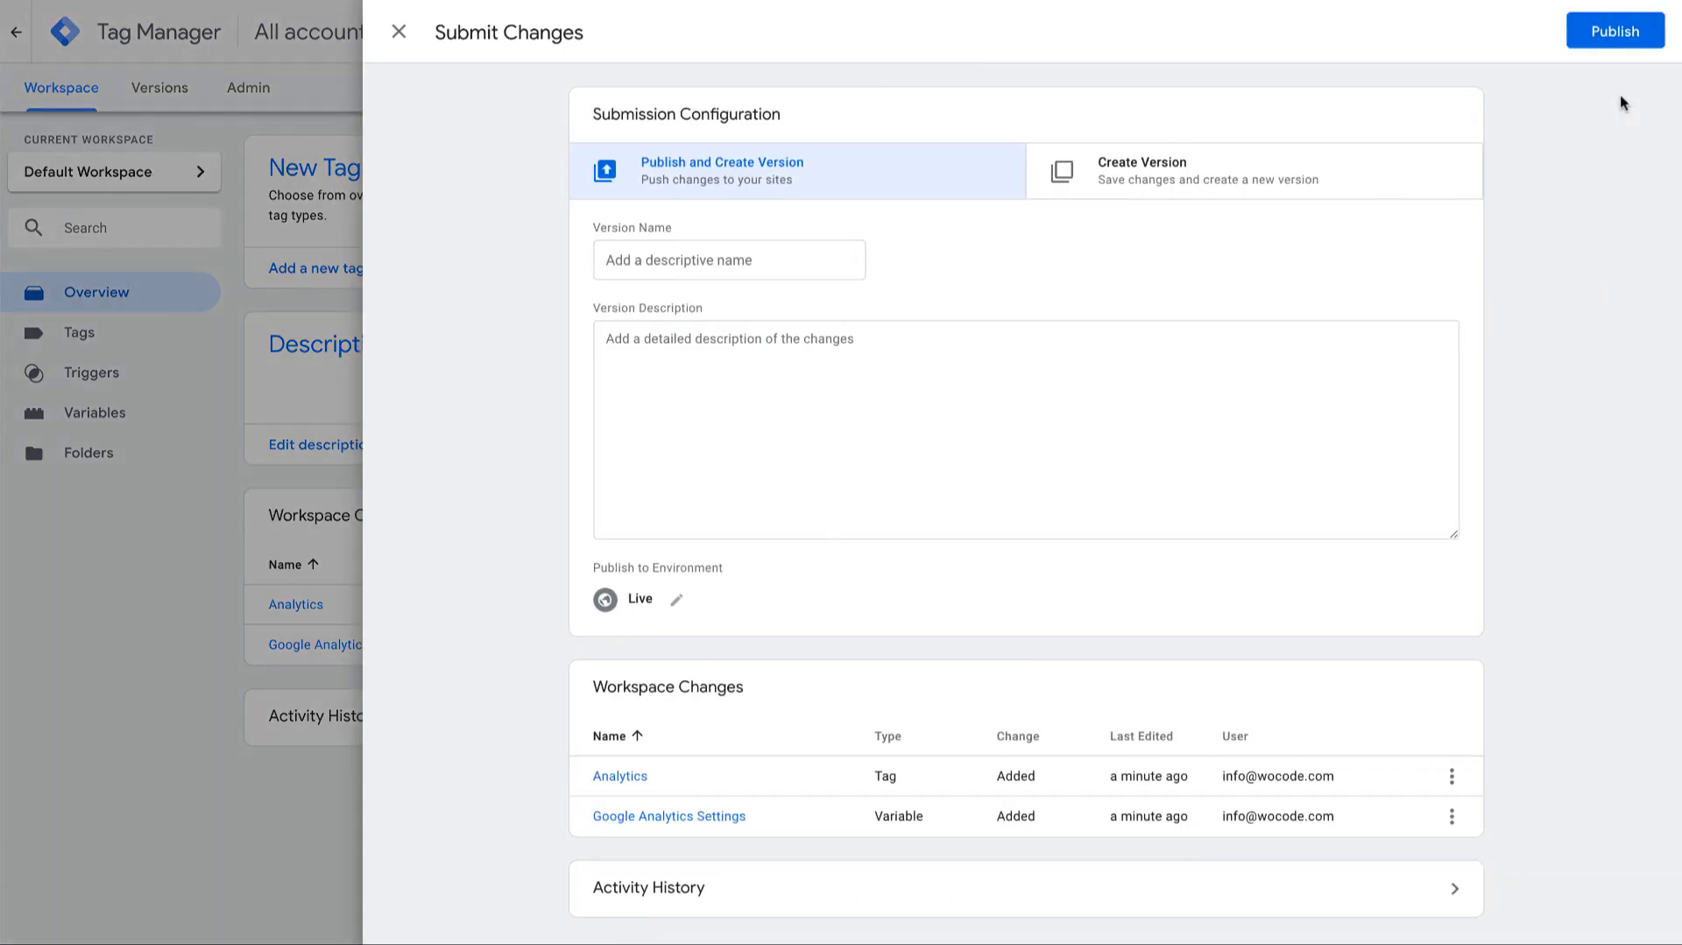
left_click(729, 259)
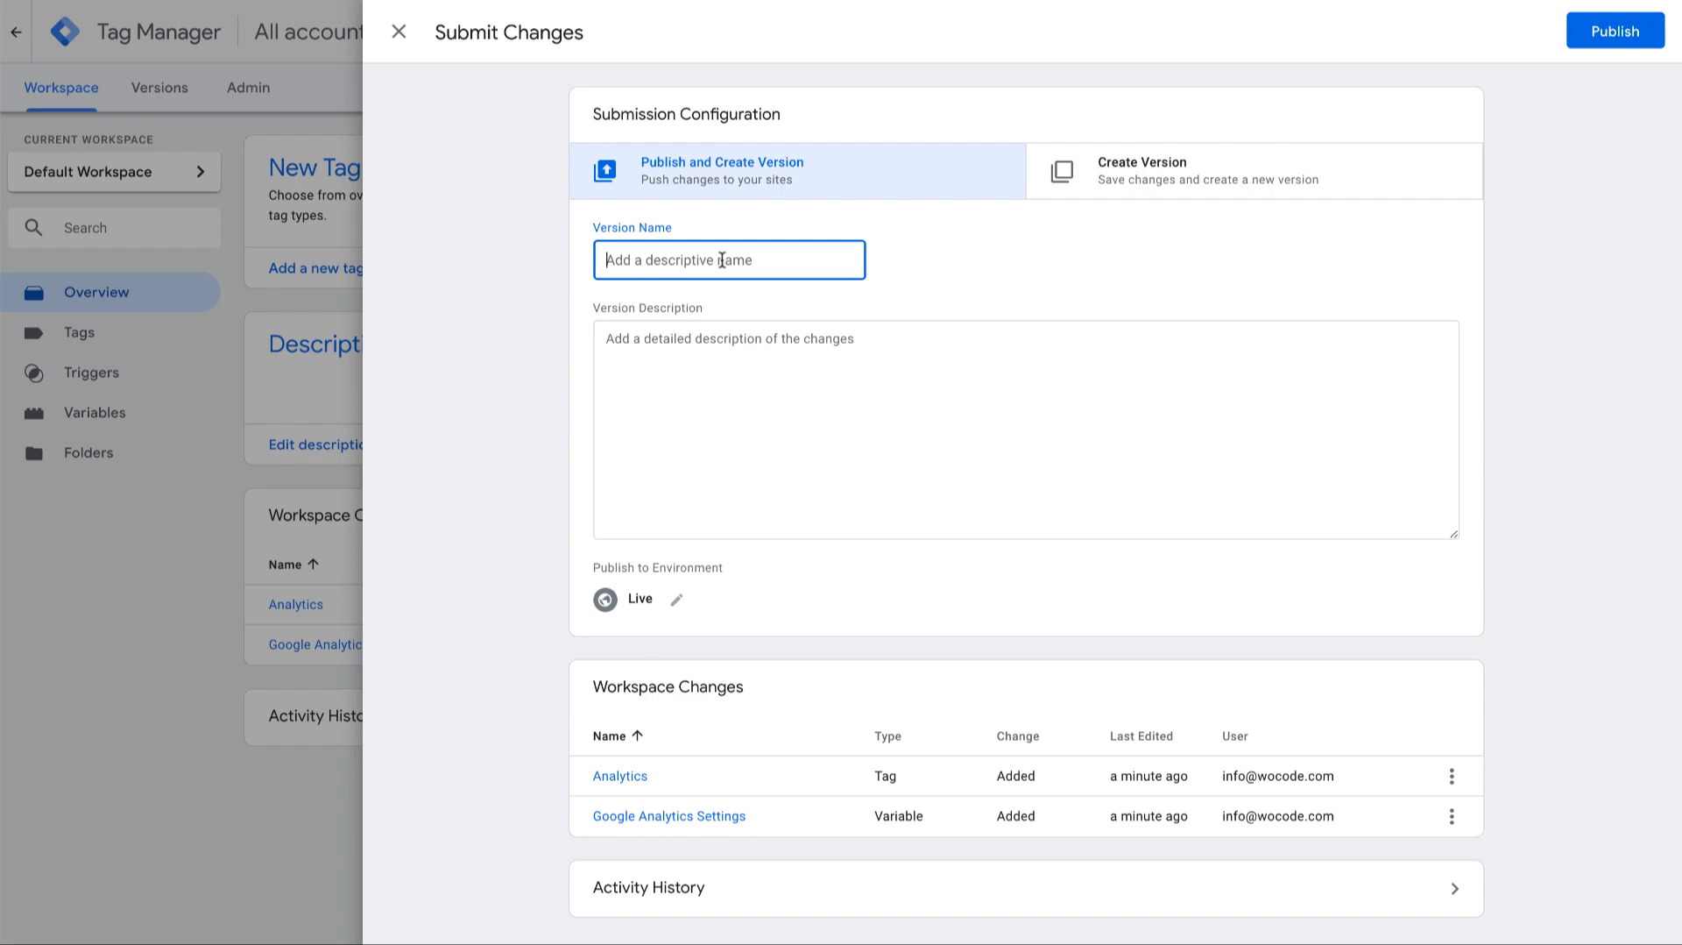
type("V1")
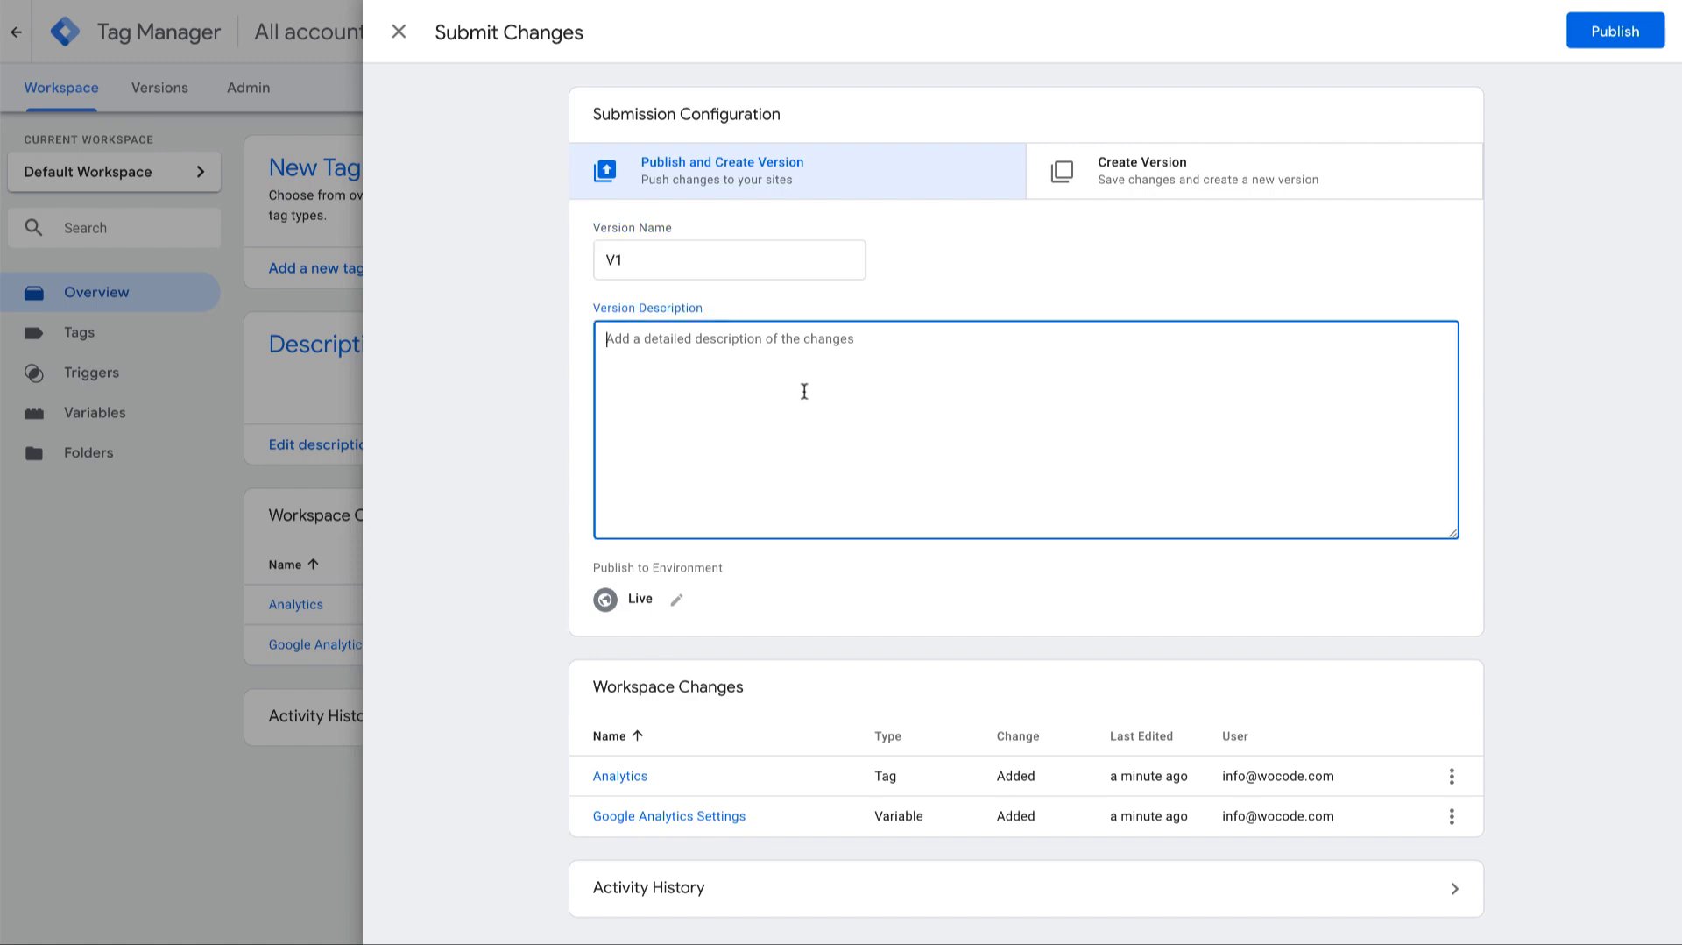
type("added analytics")
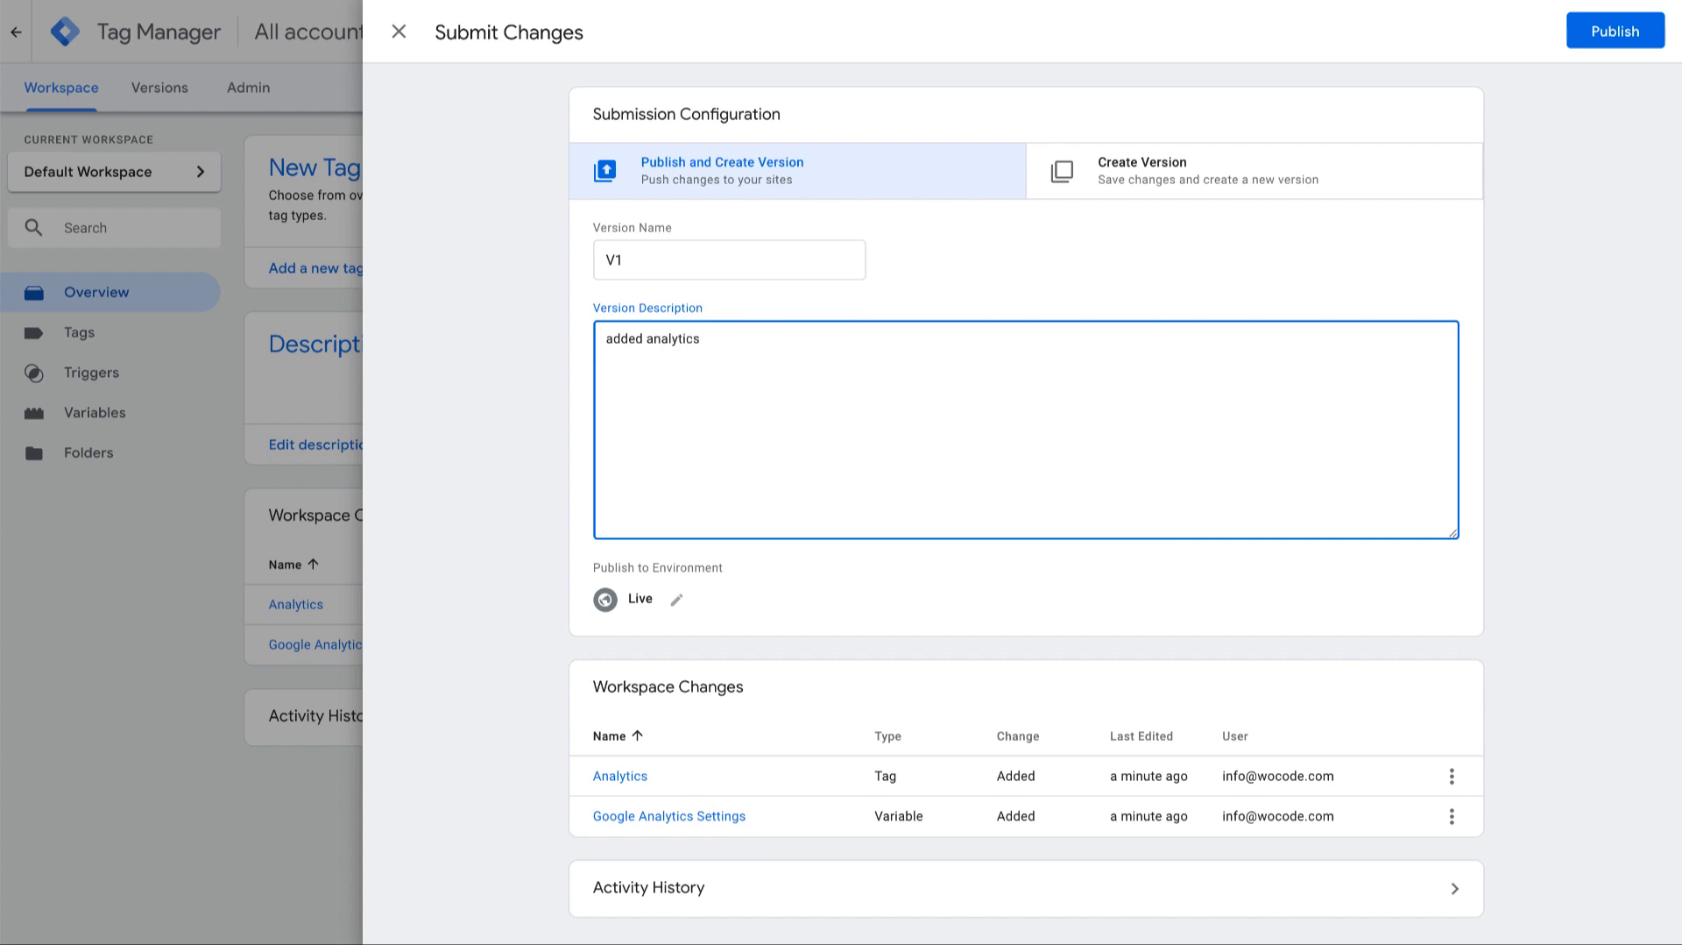
mouse_move(682, 485)
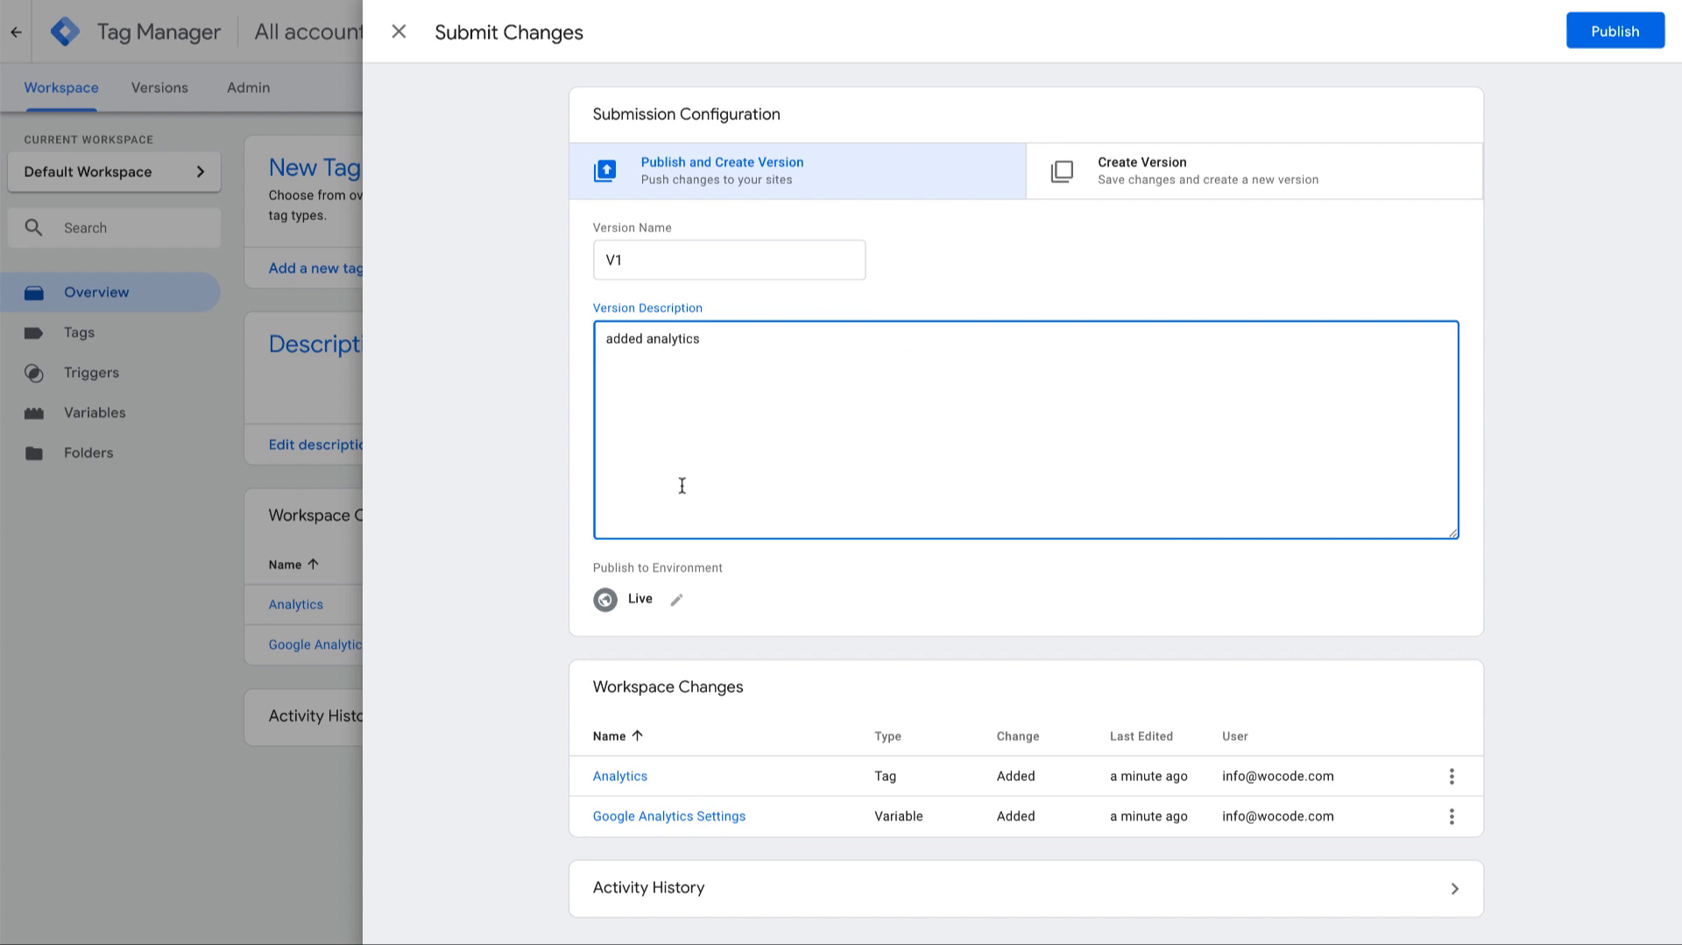
mouse_move(708, 302)
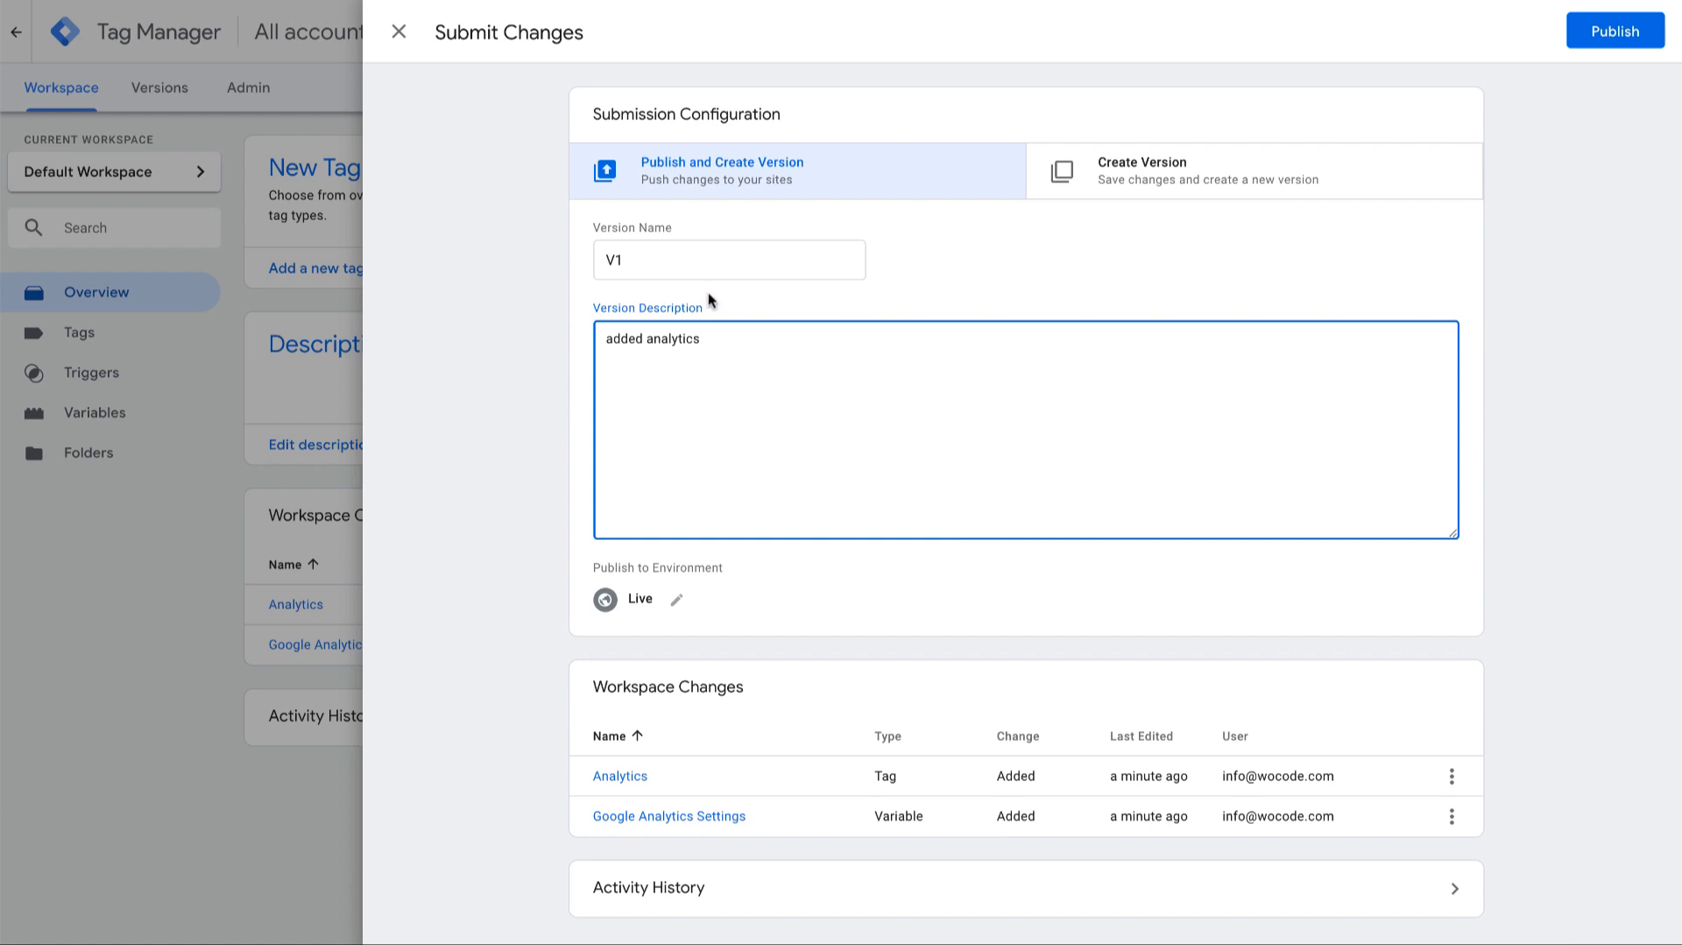
mouse_move(1039, 455)
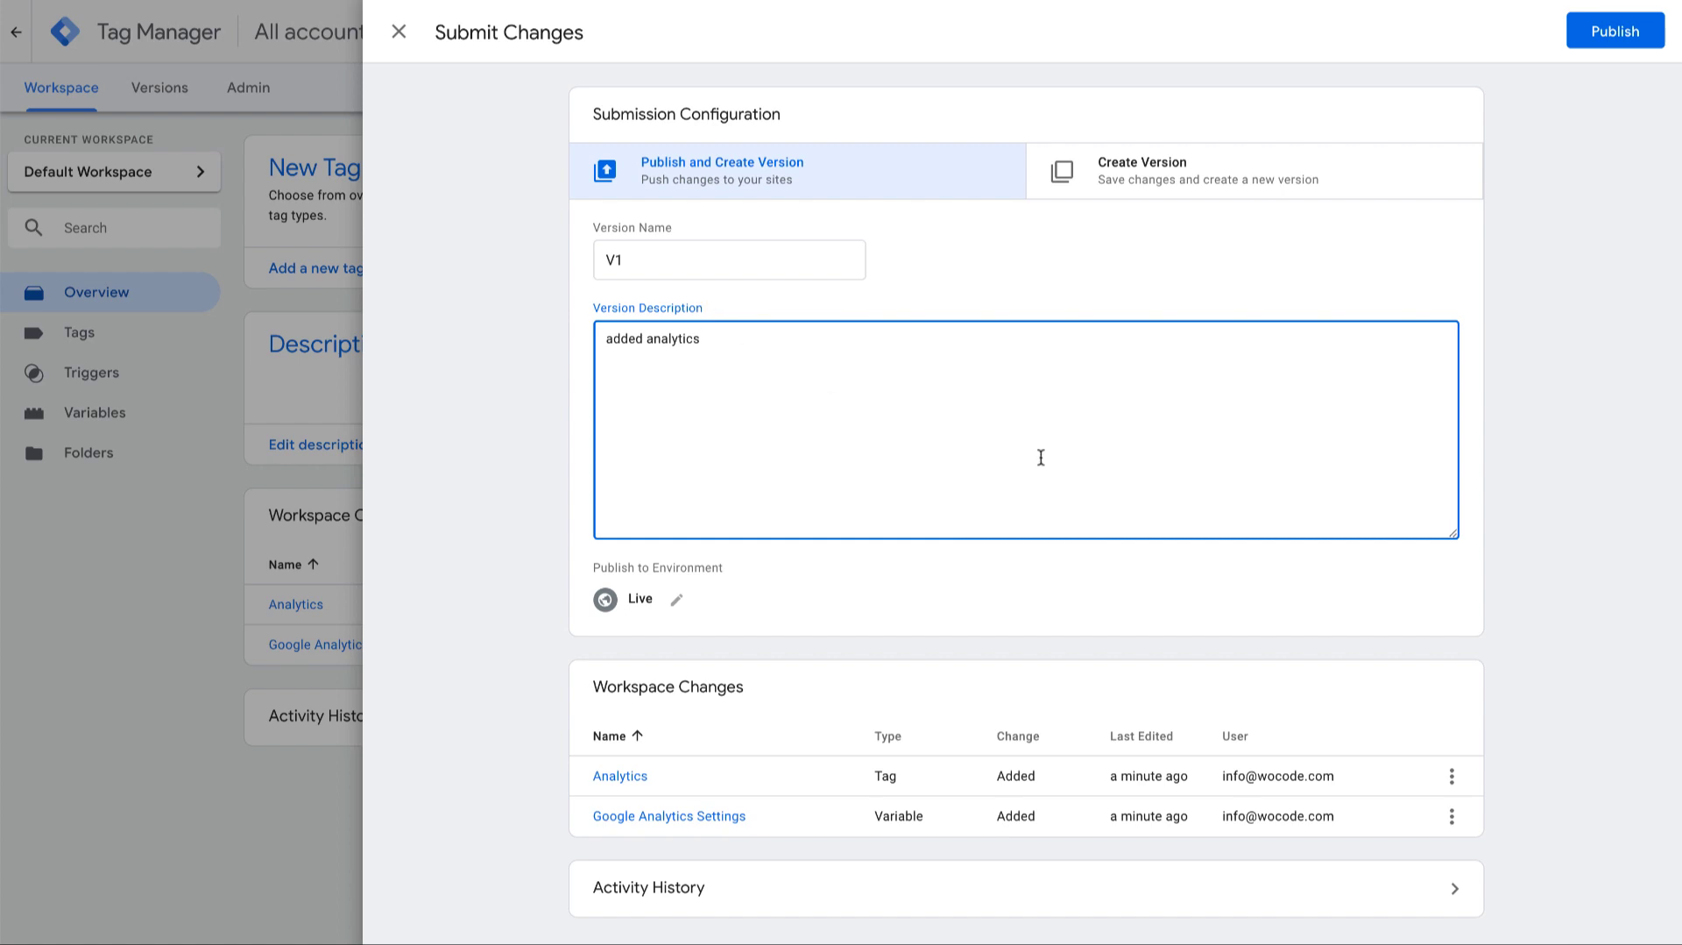
left_click(1614, 30)
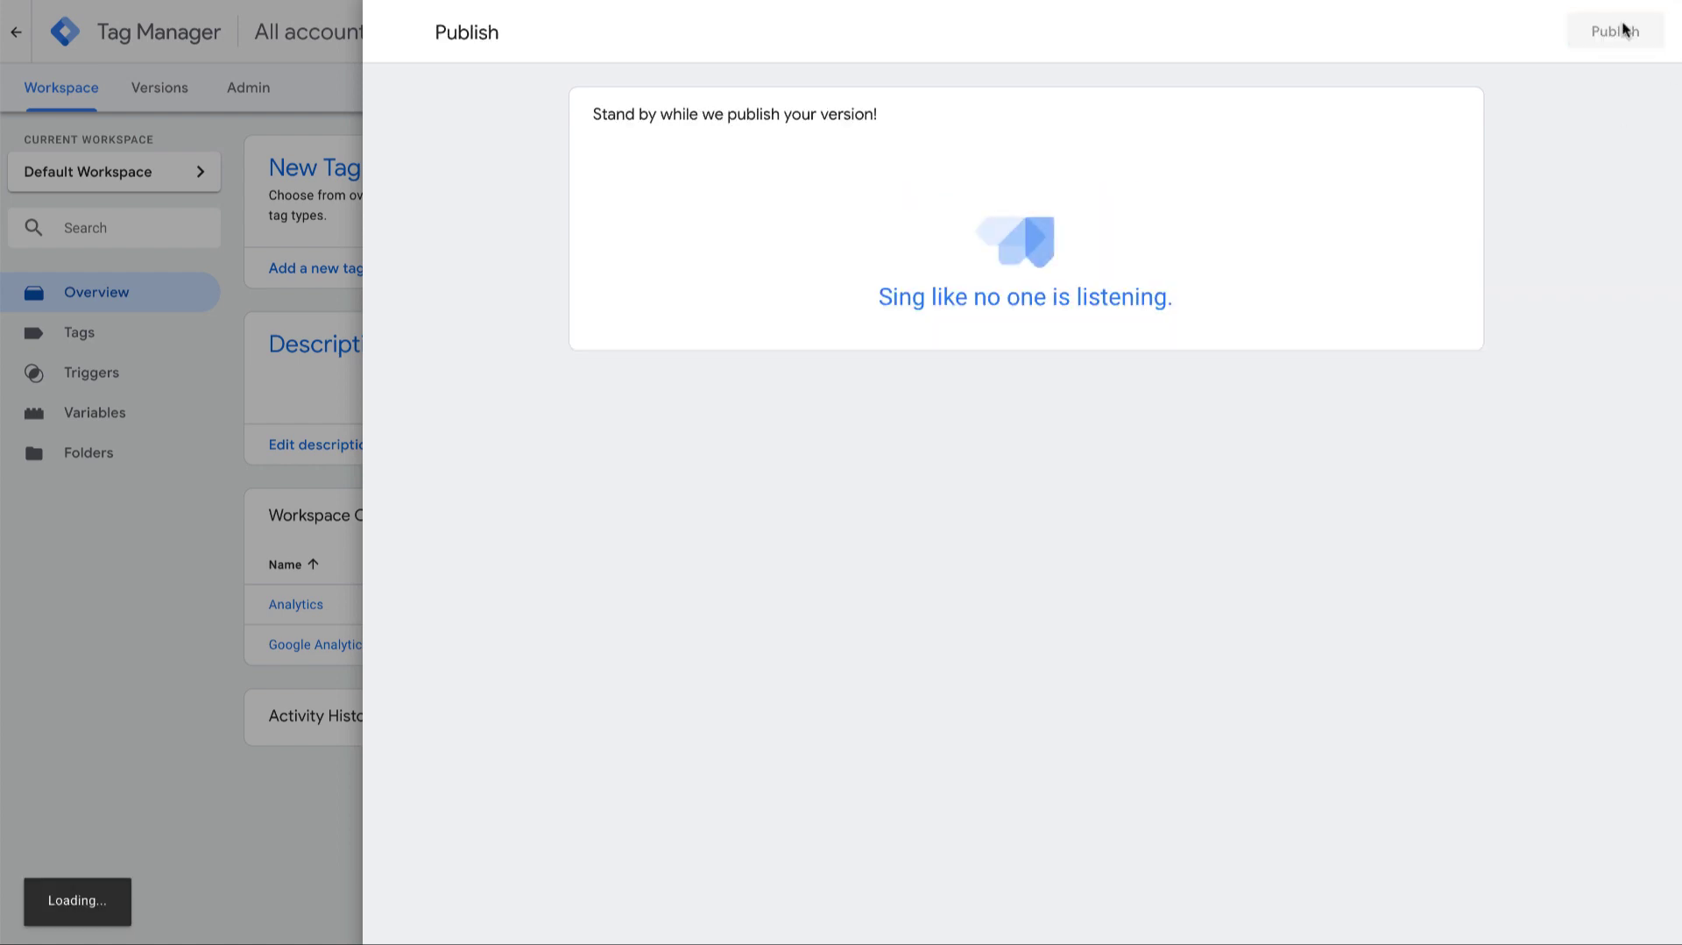
left_click(1614, 30)
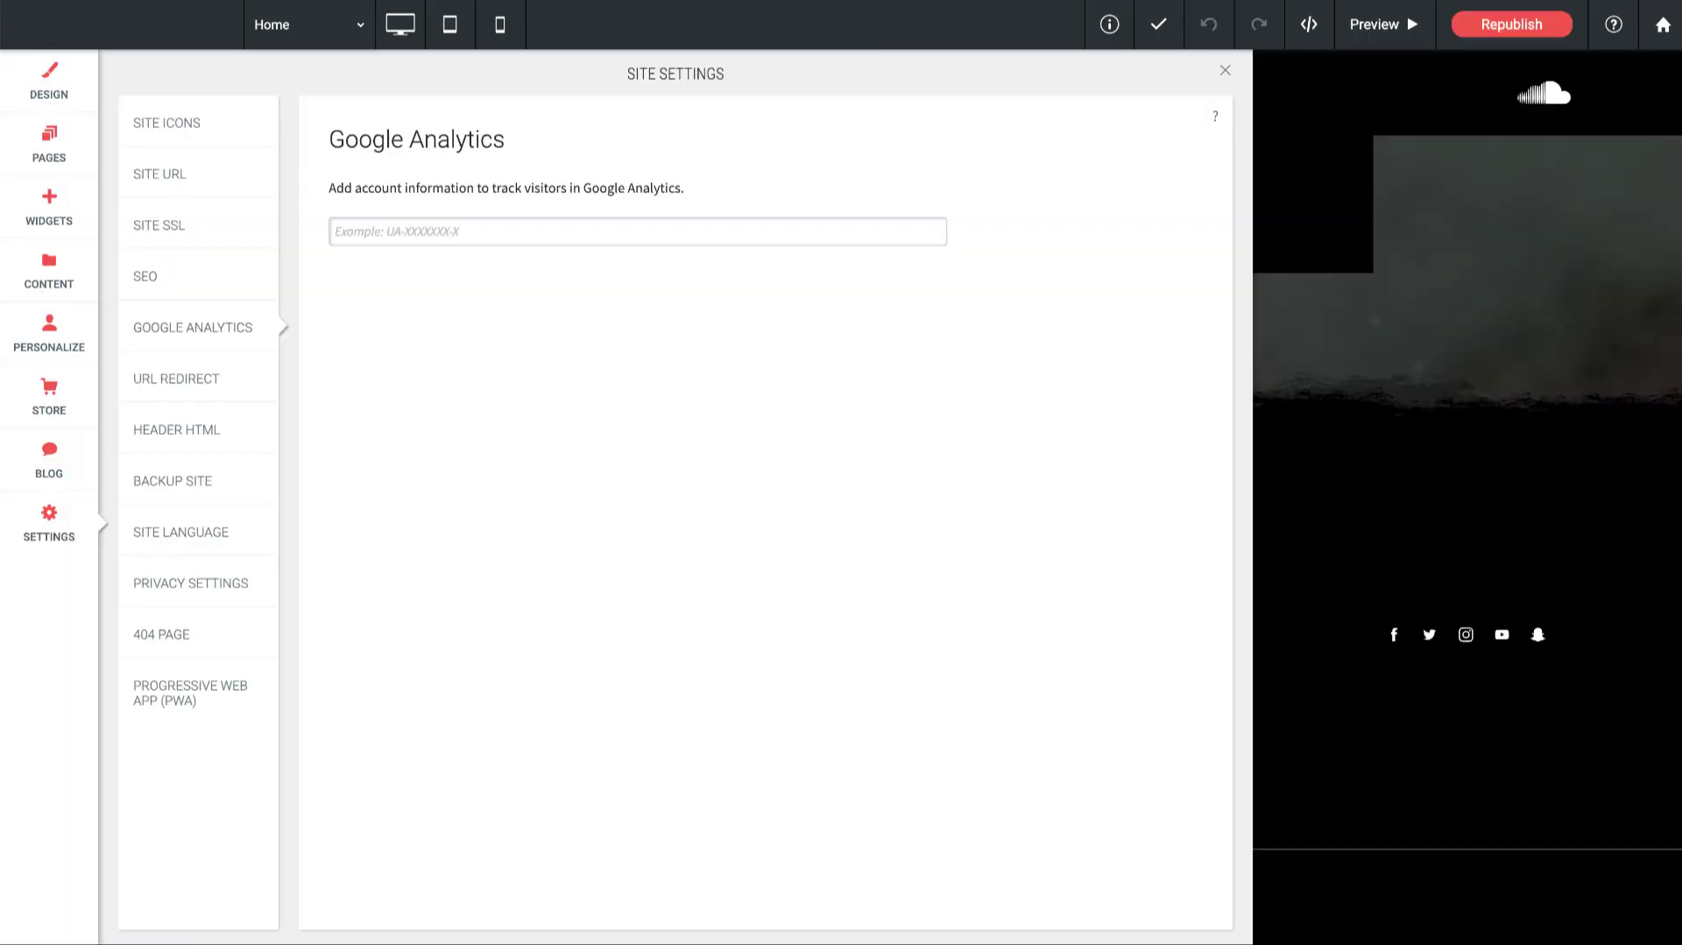
Close Duda's Site Settings panel and republish the site
left_click(1225, 70)
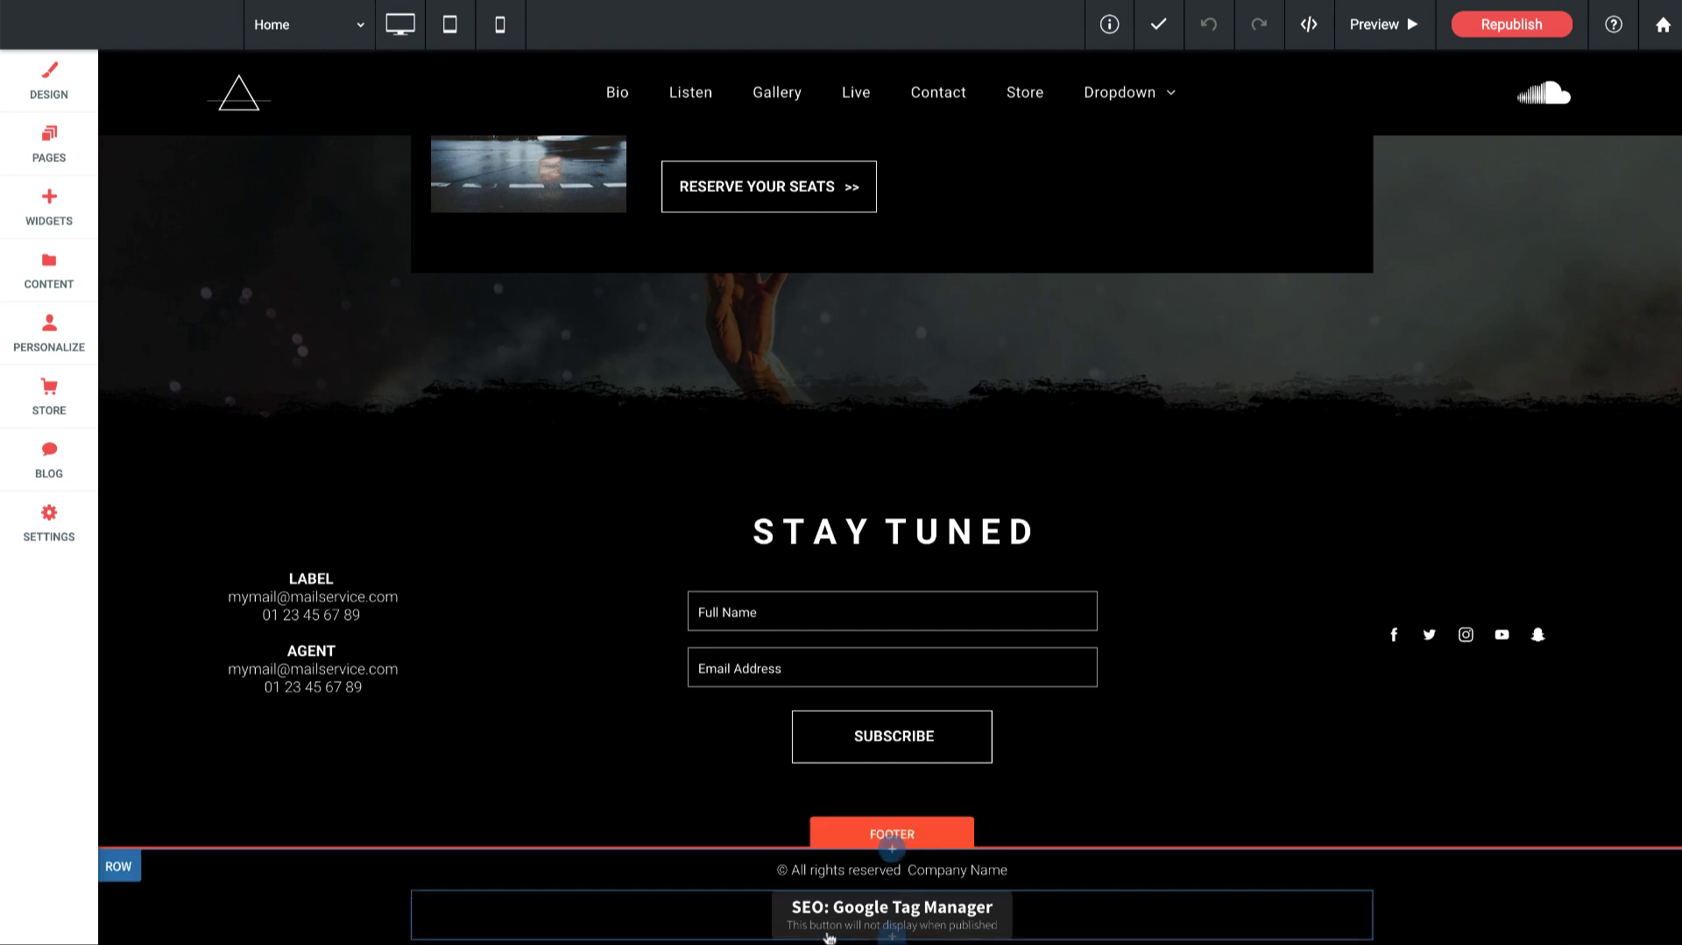
mouse_move(1512, 23)
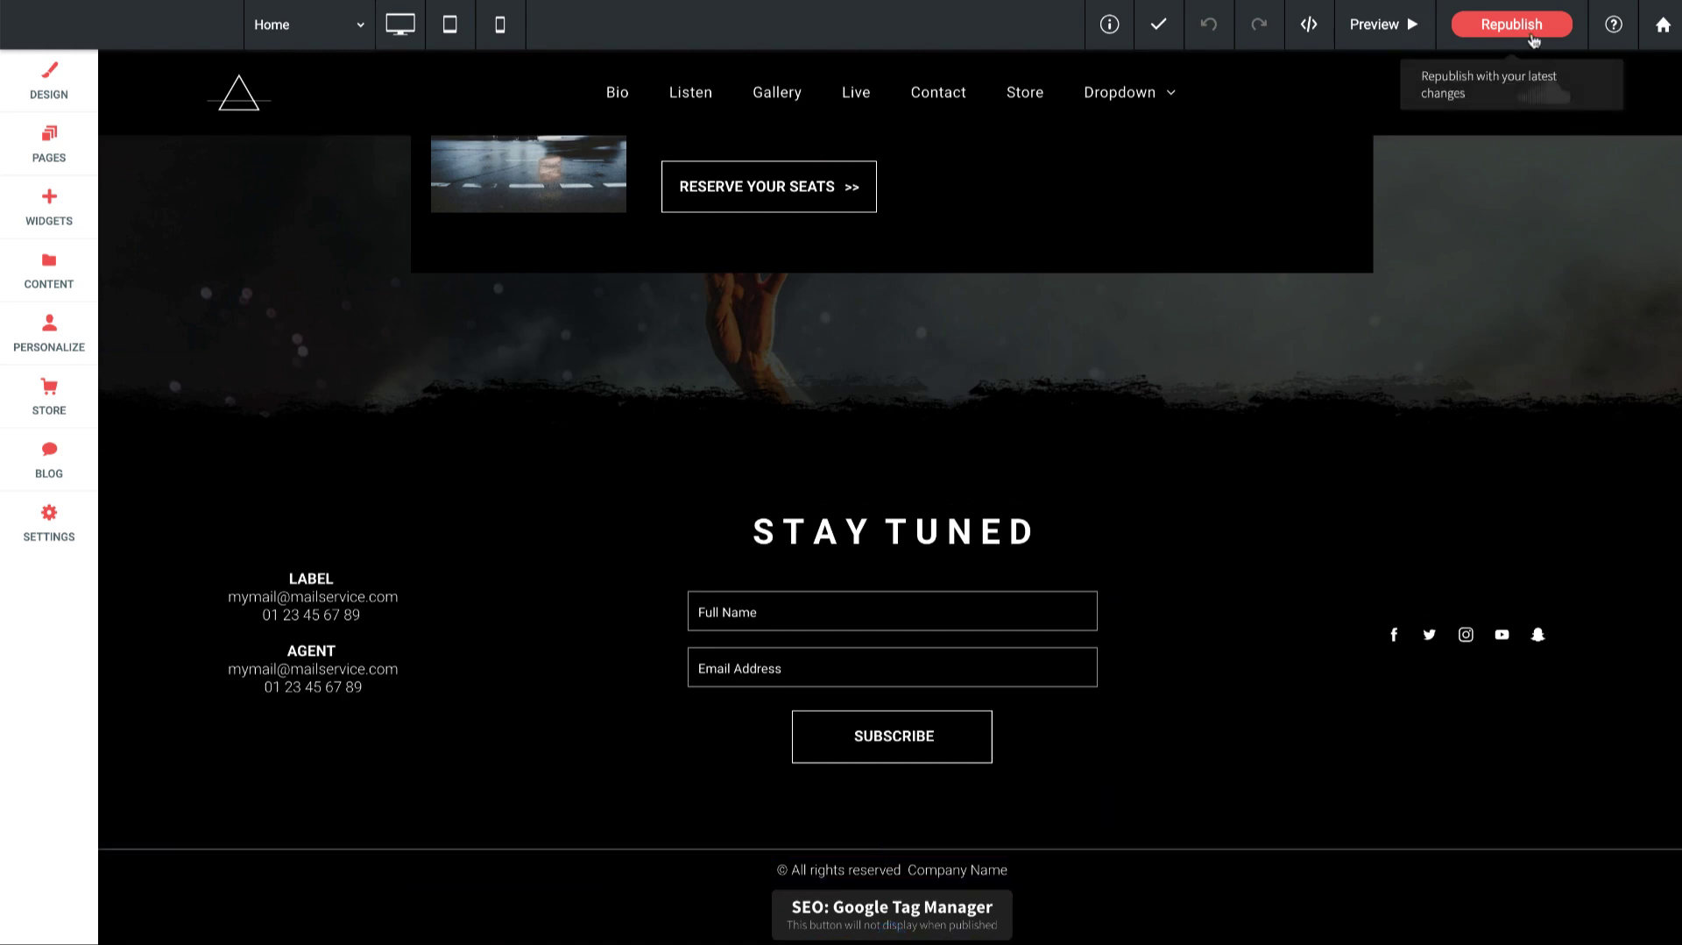
left_click(1512, 23)
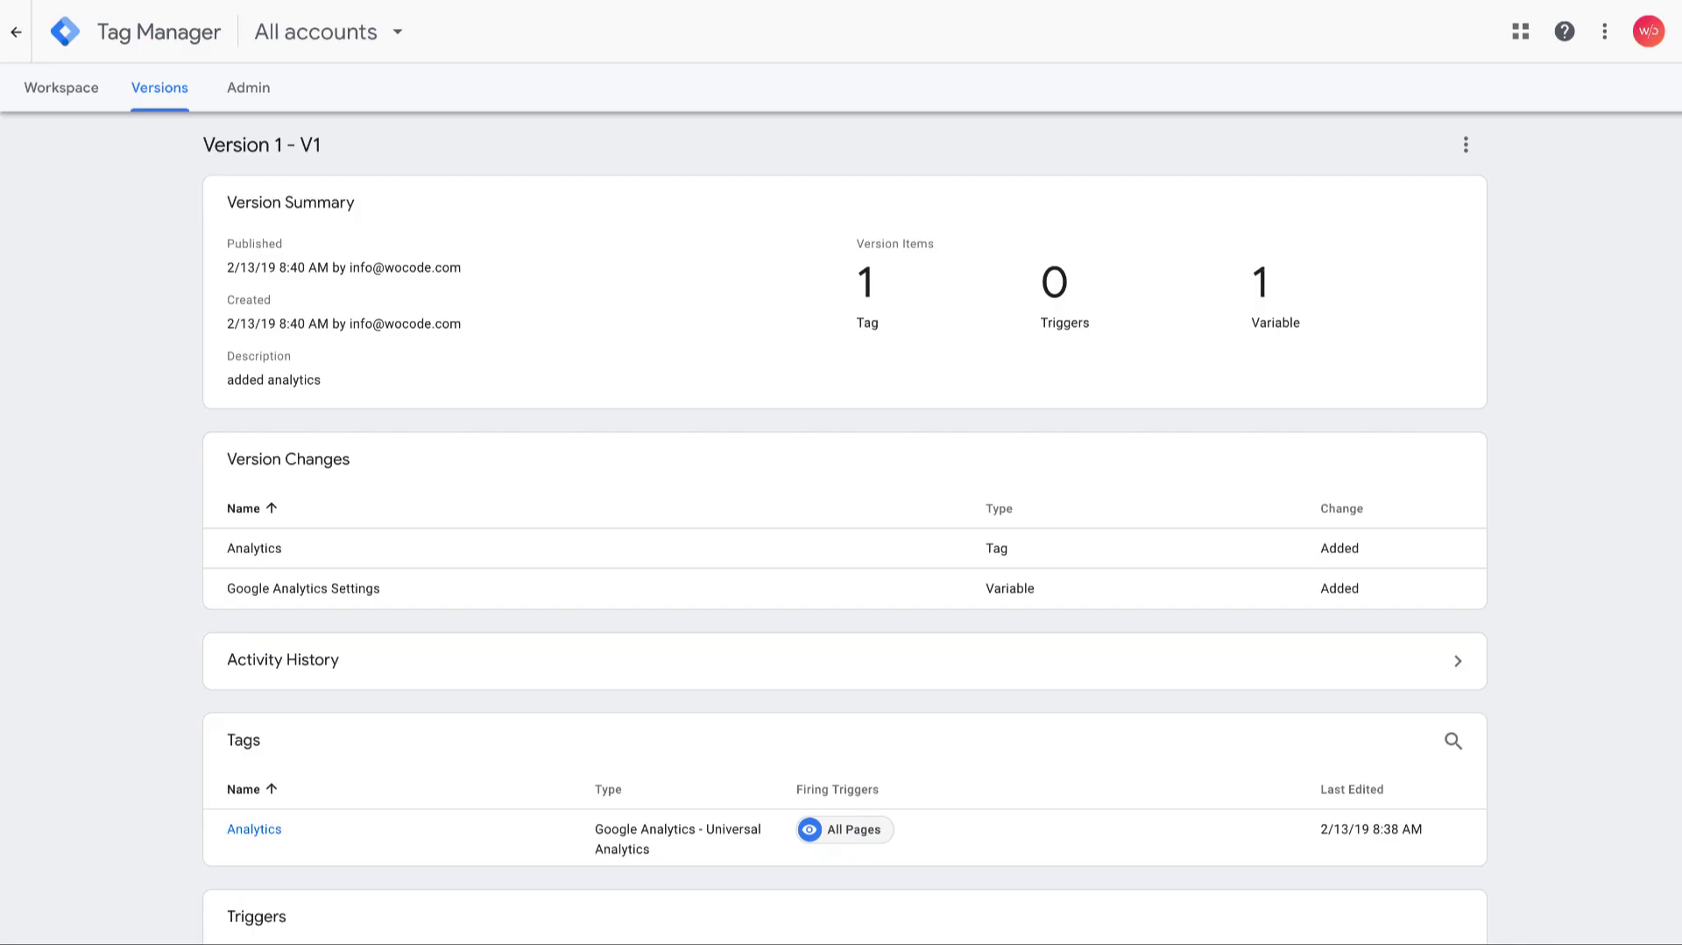
mouse_move(84, 154)
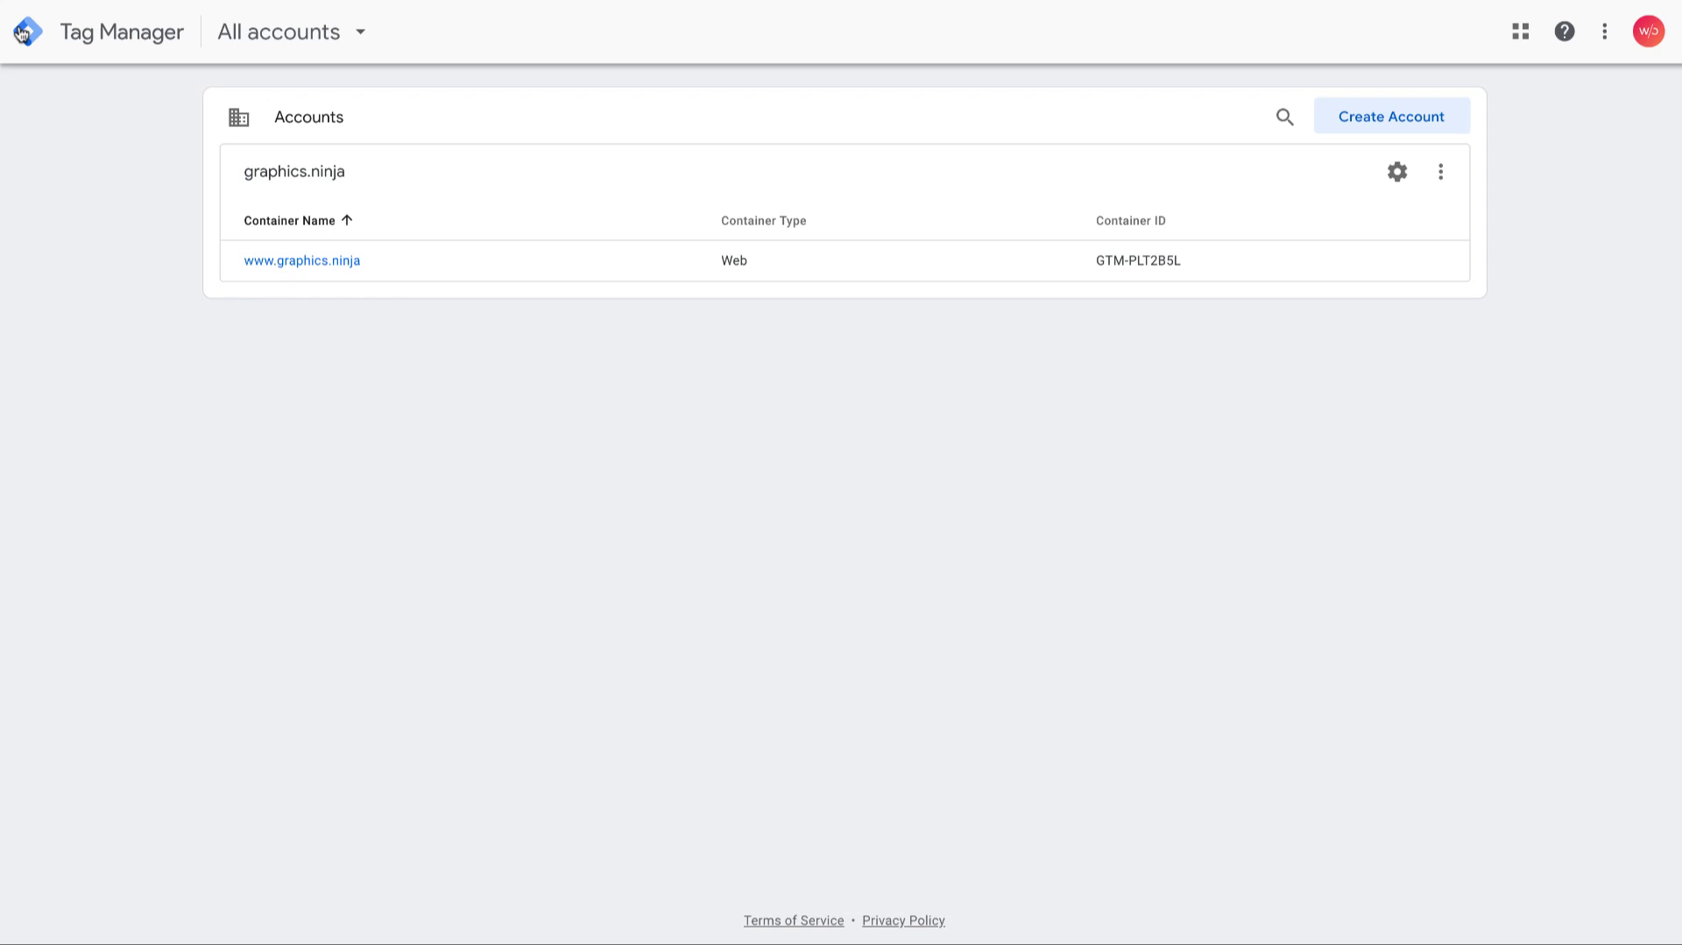
mouse_move(167, 300)
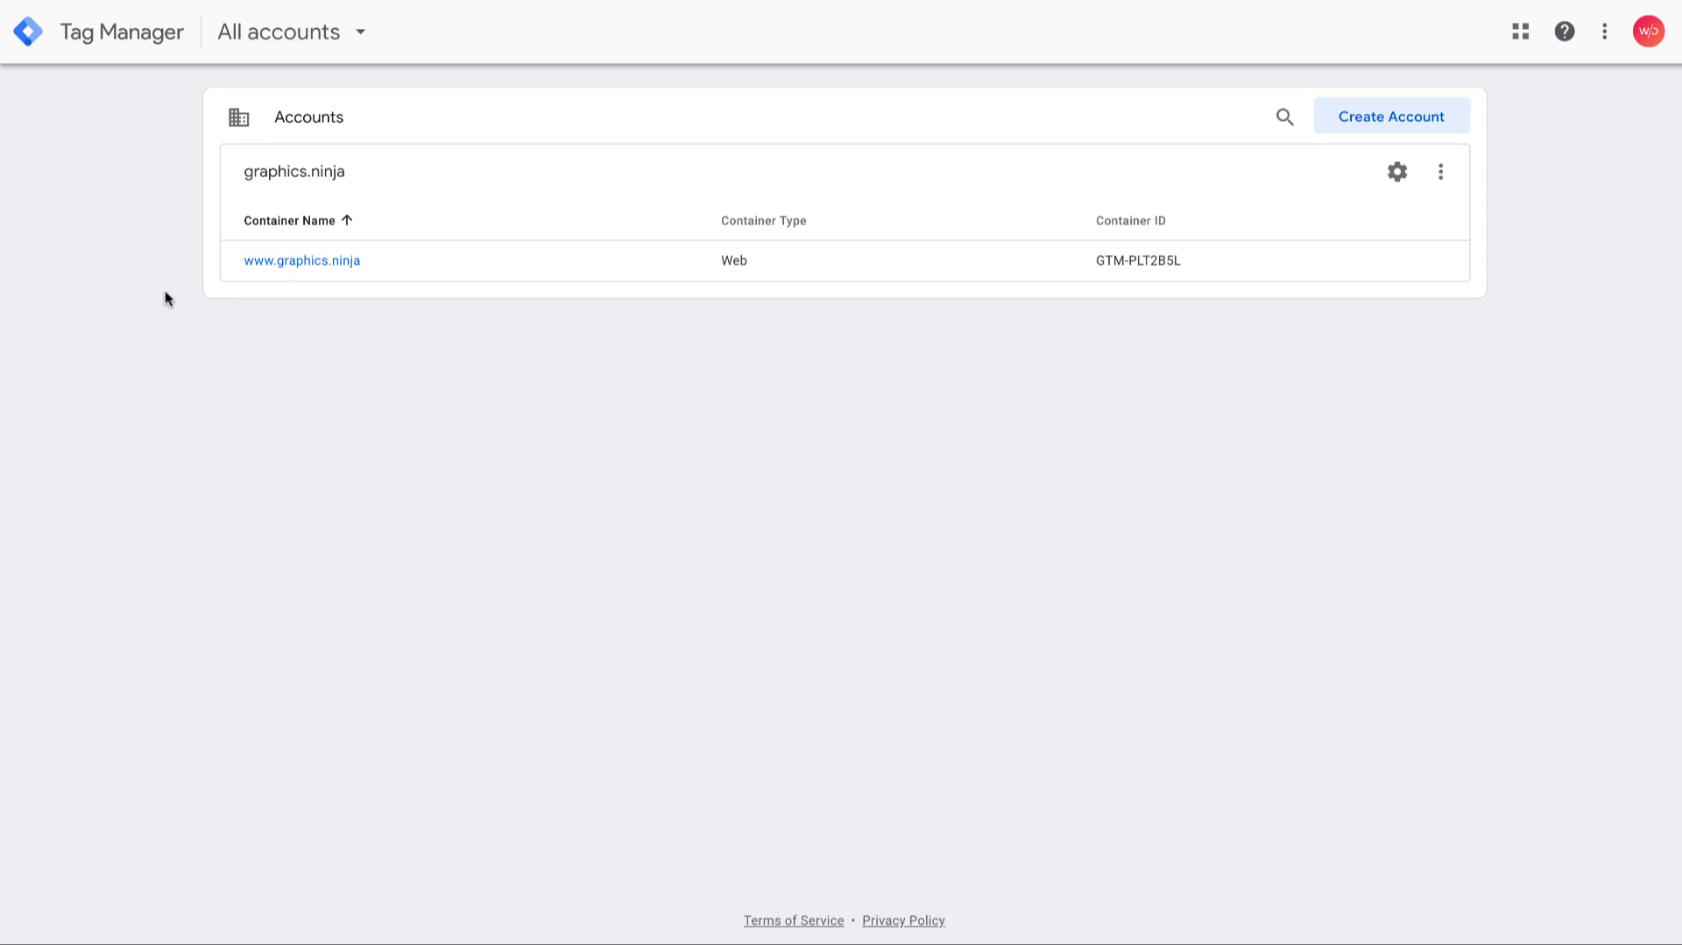
mouse_move(303, 259)
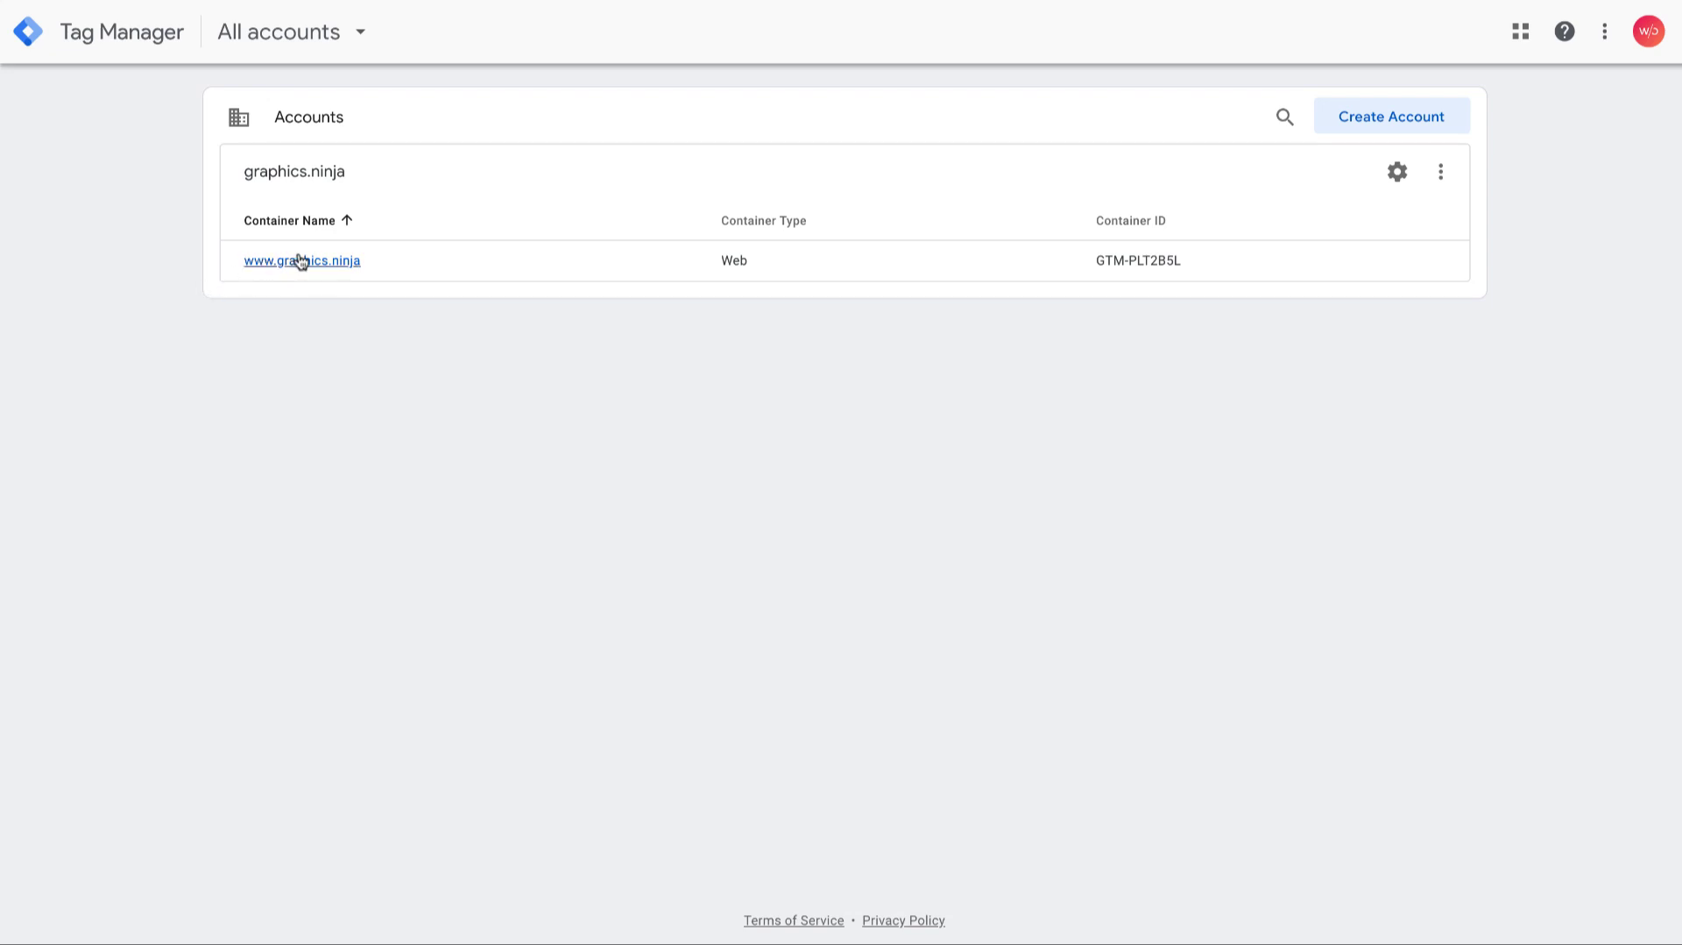
left_click(303, 259)
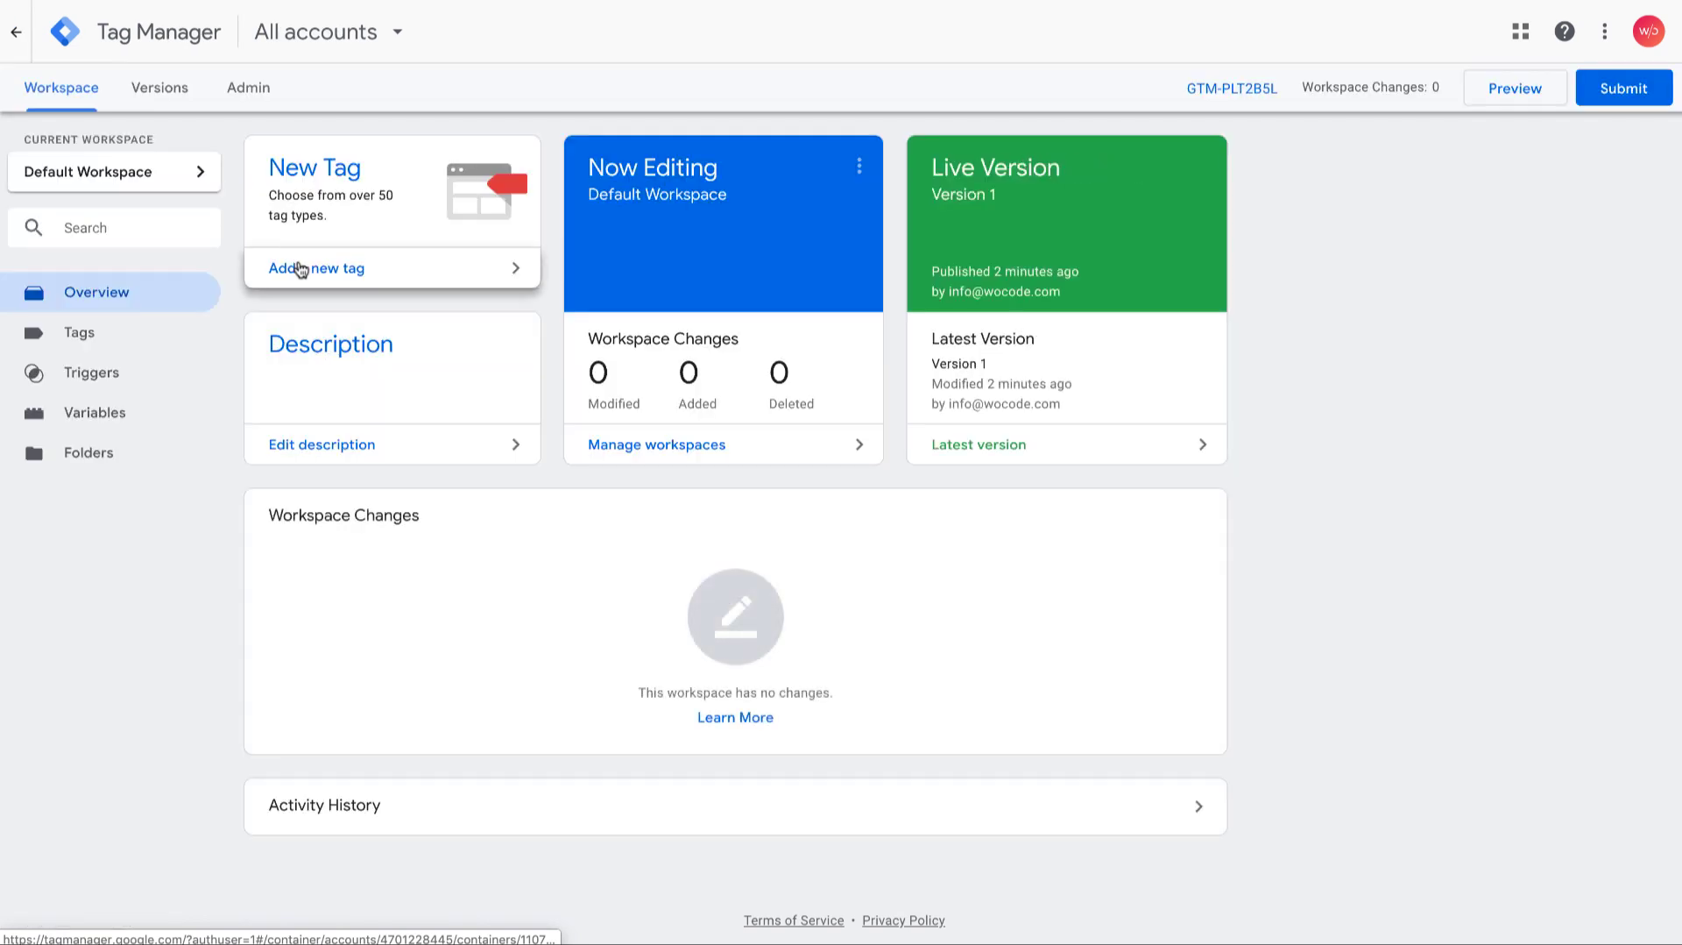
mouse_move(107, 341)
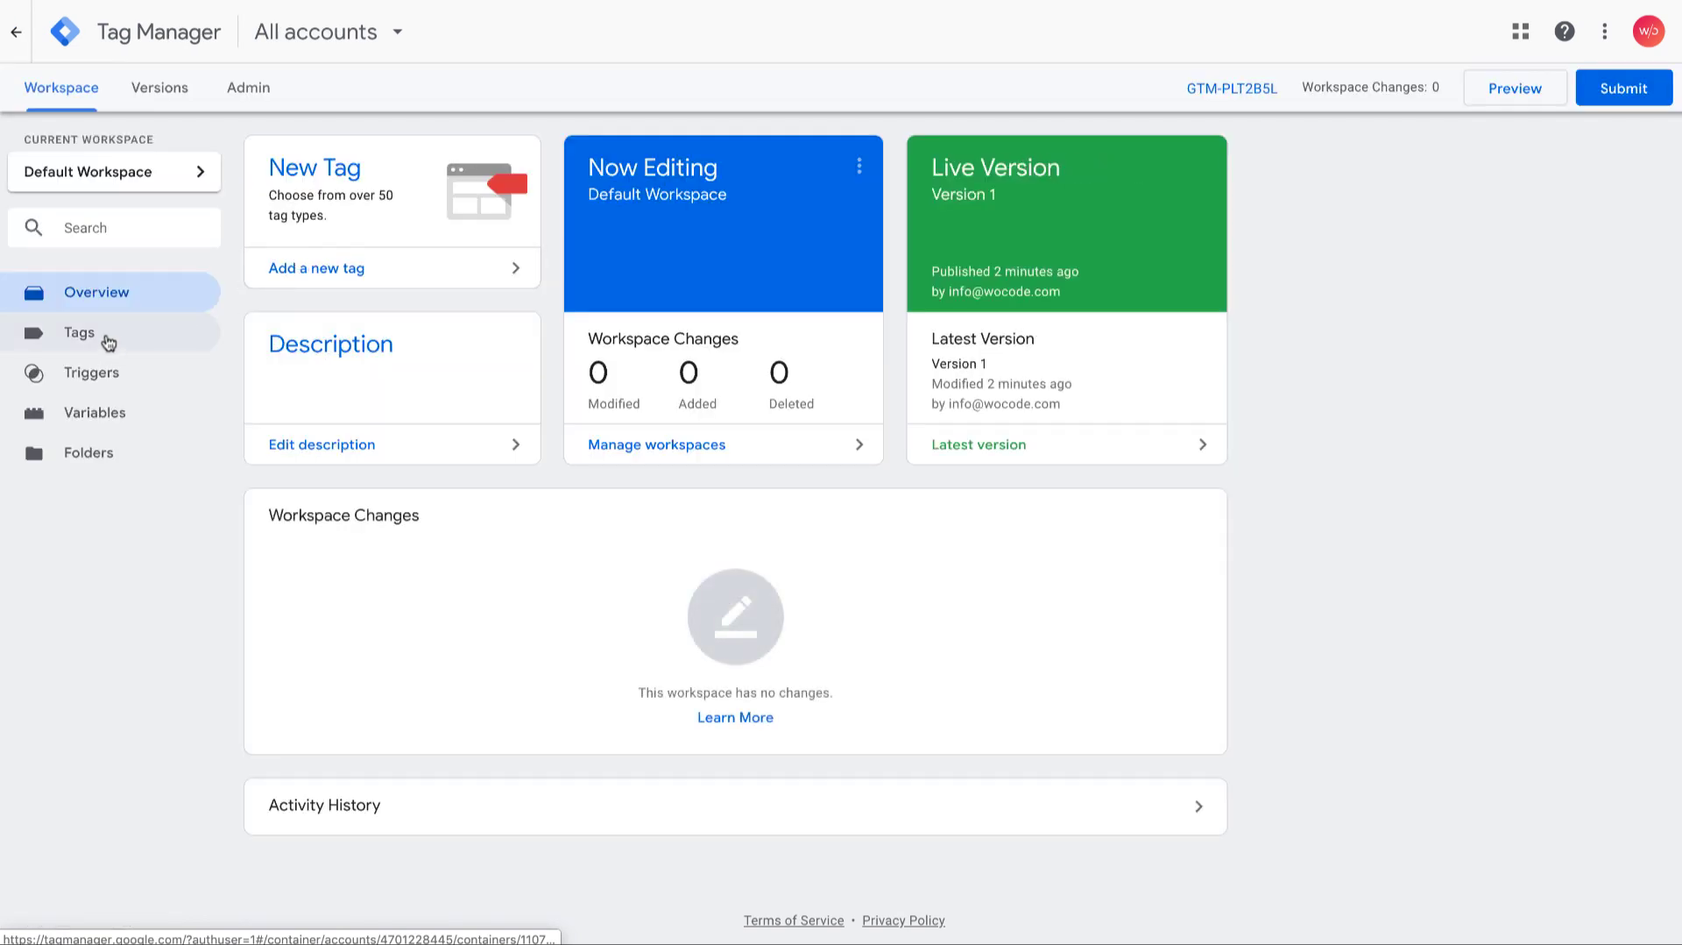
left_click(79, 333)
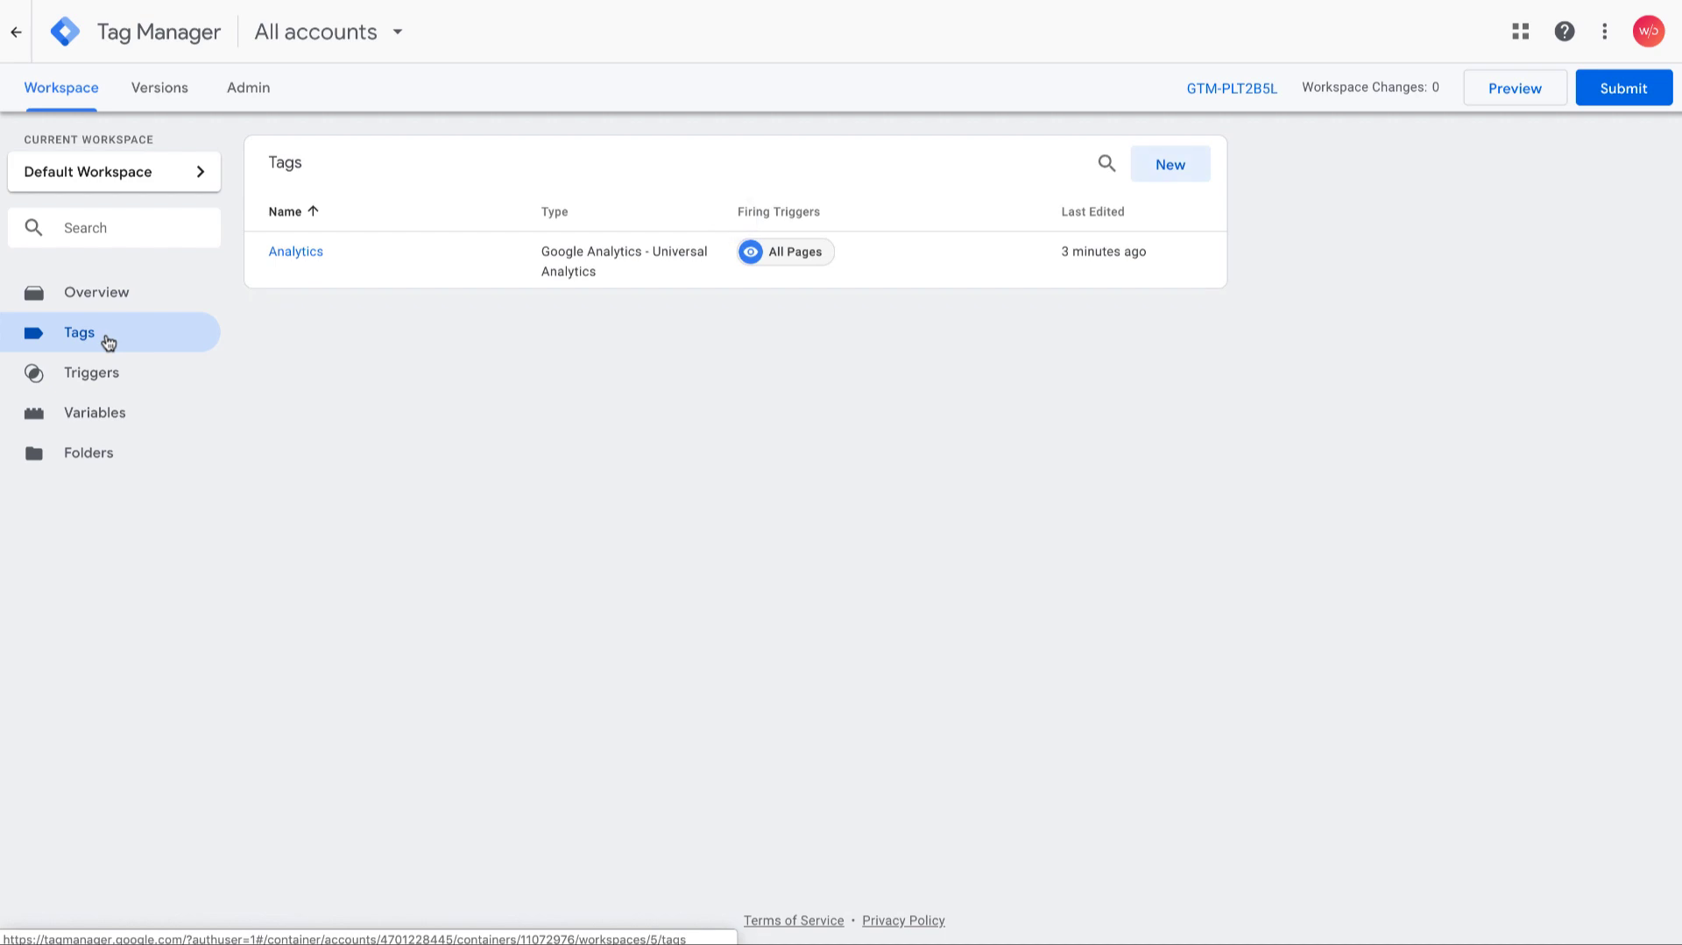
left_click(294, 251)
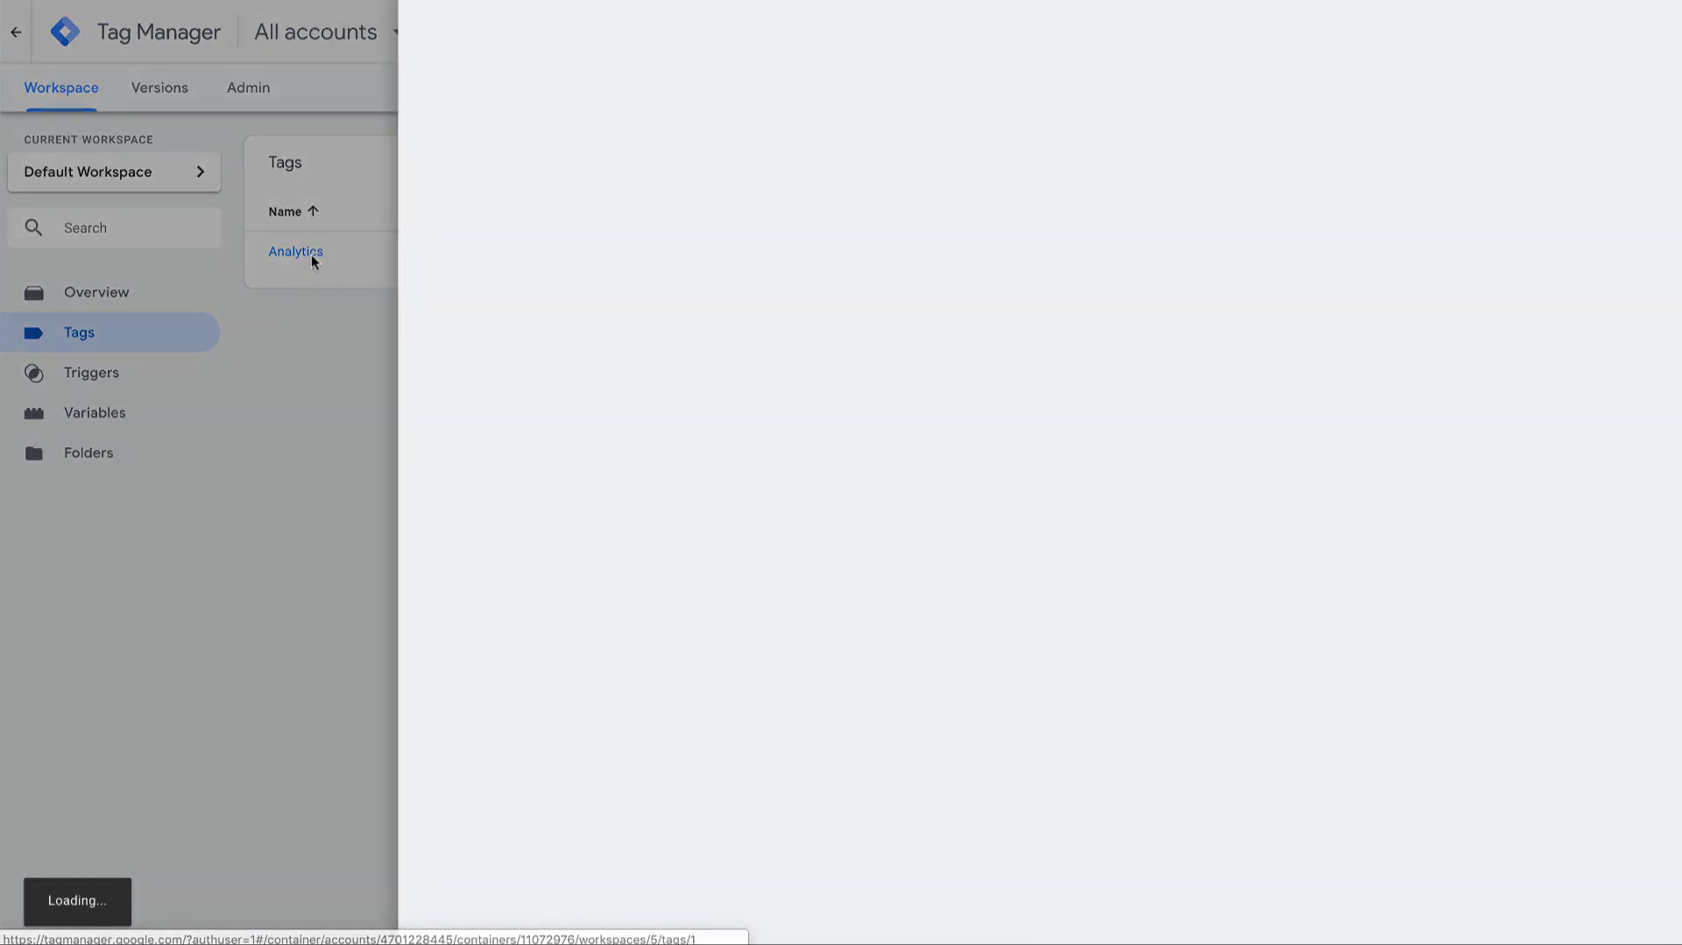
left_click(294, 251)
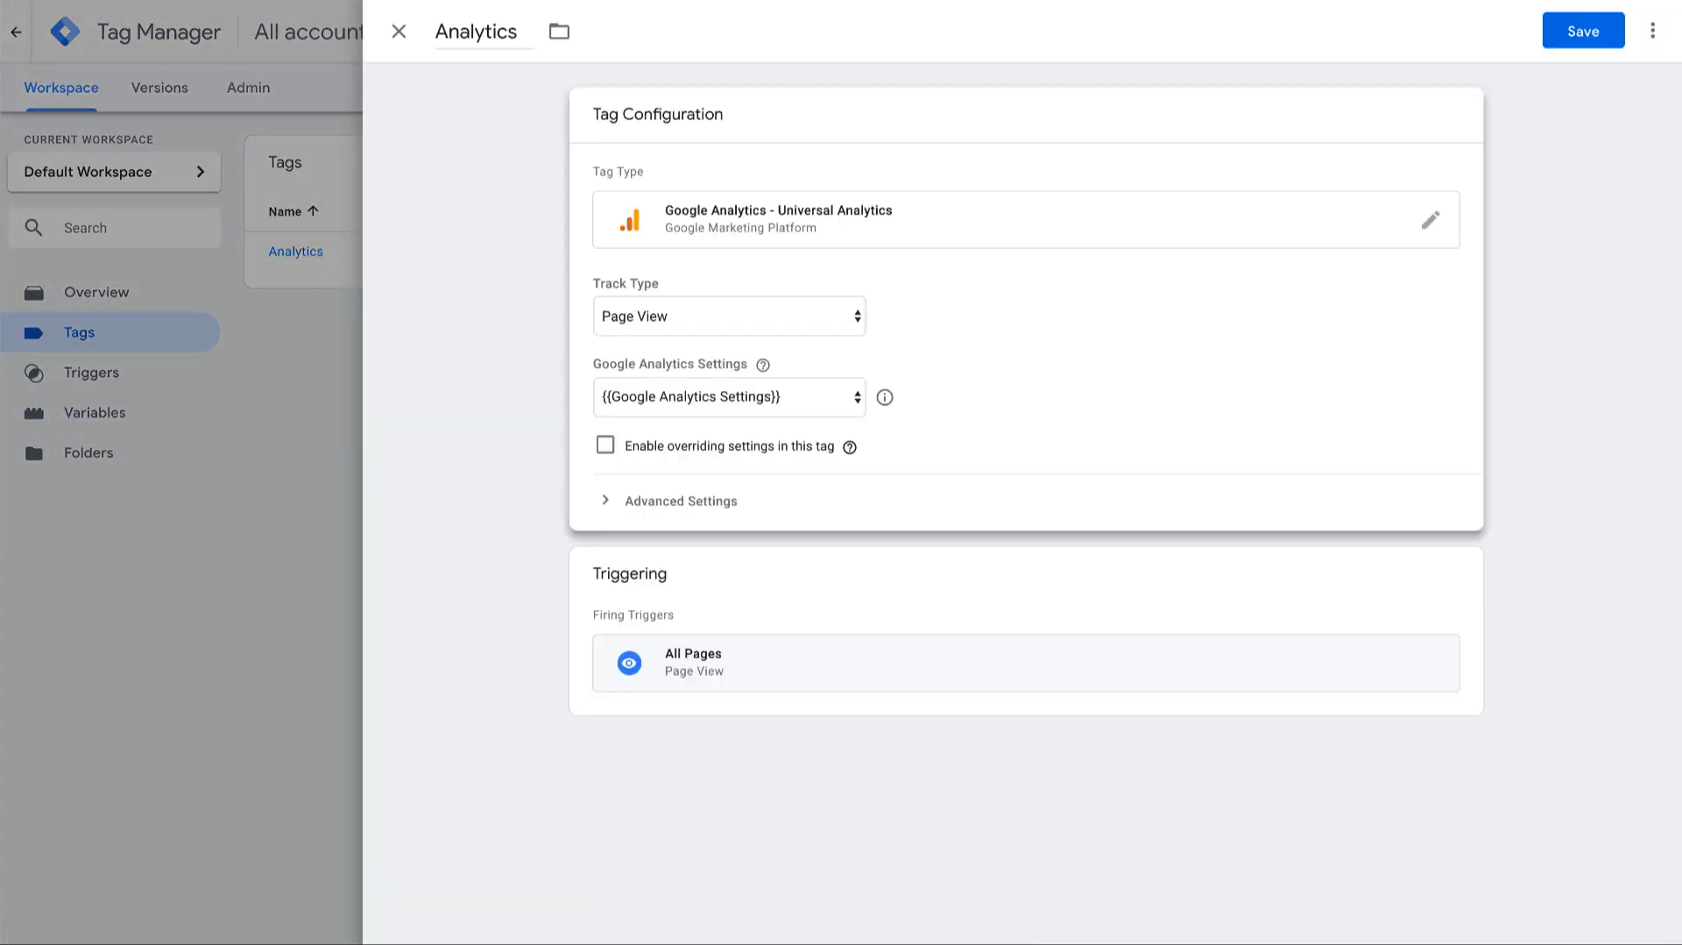
mouse_move(752, 473)
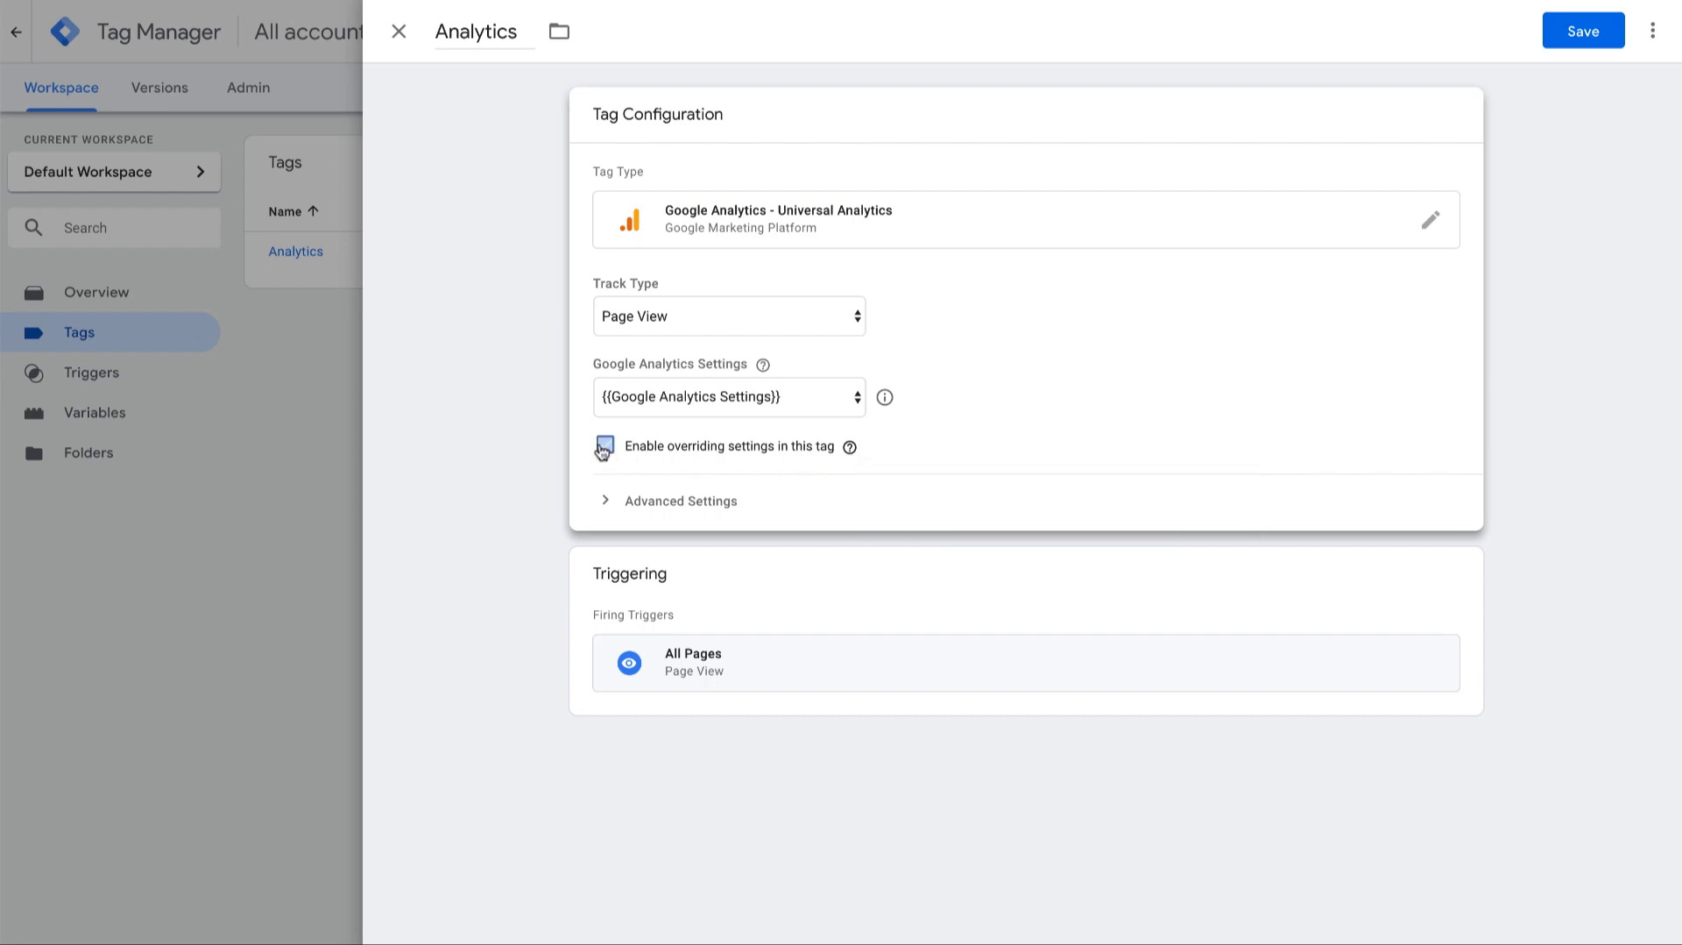
Enable overriding settings on the tag and add an empty entry under Fields to Set
left_click(604, 446)
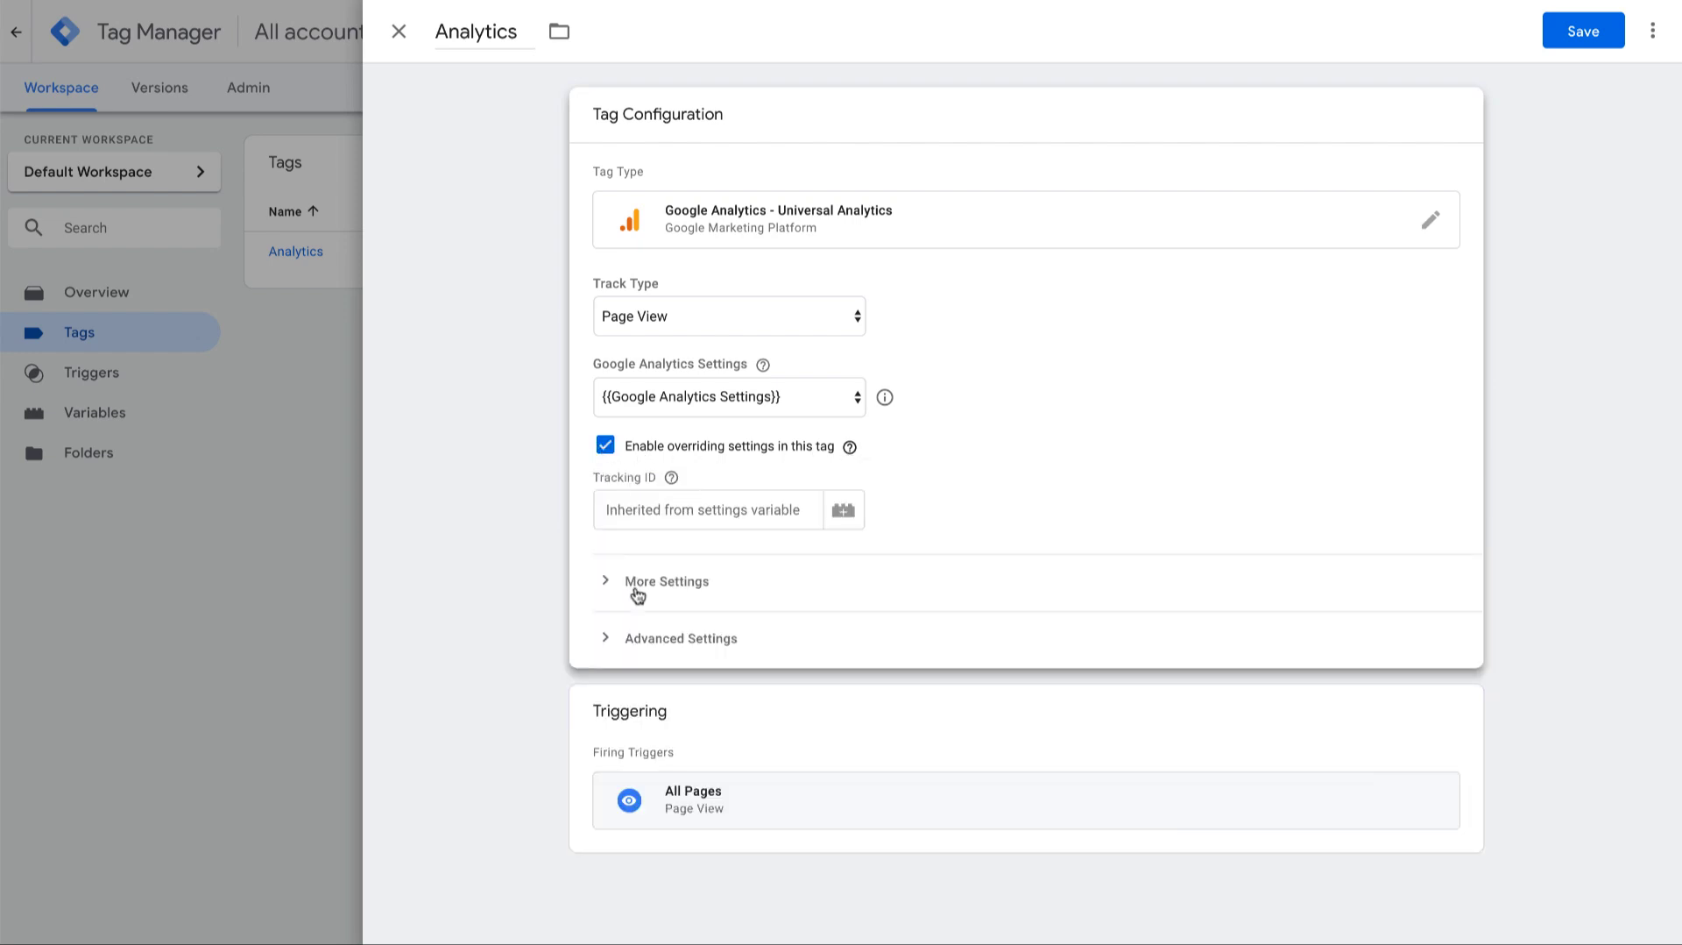
mouse_move(608, 589)
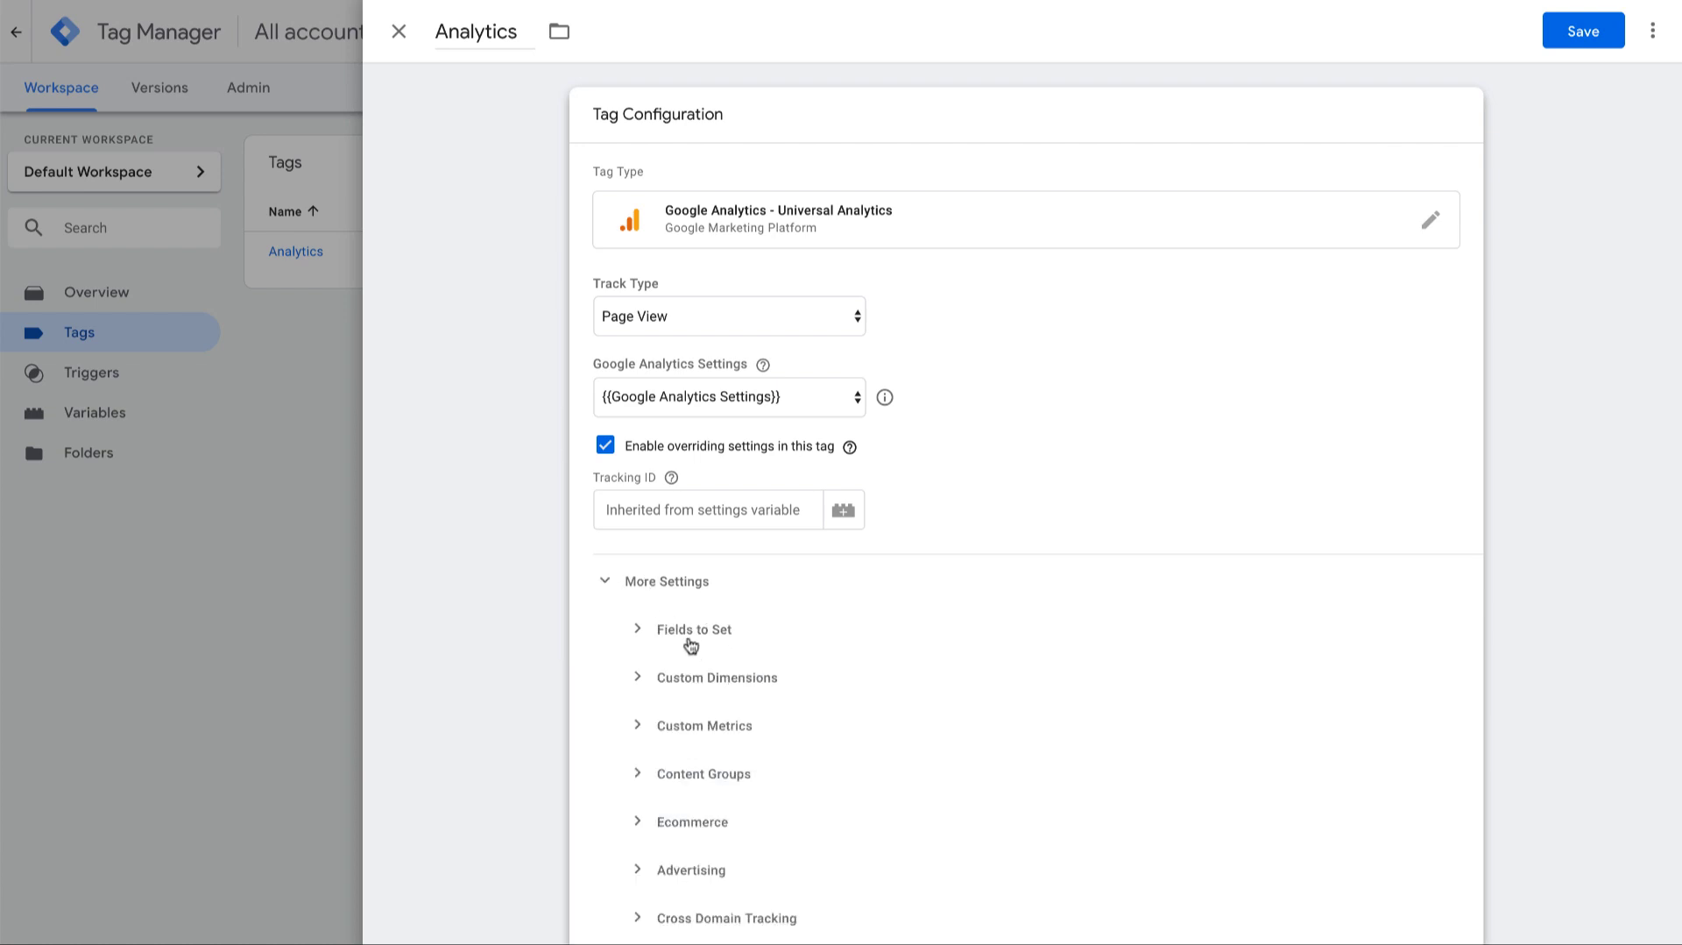
left_click(696, 629)
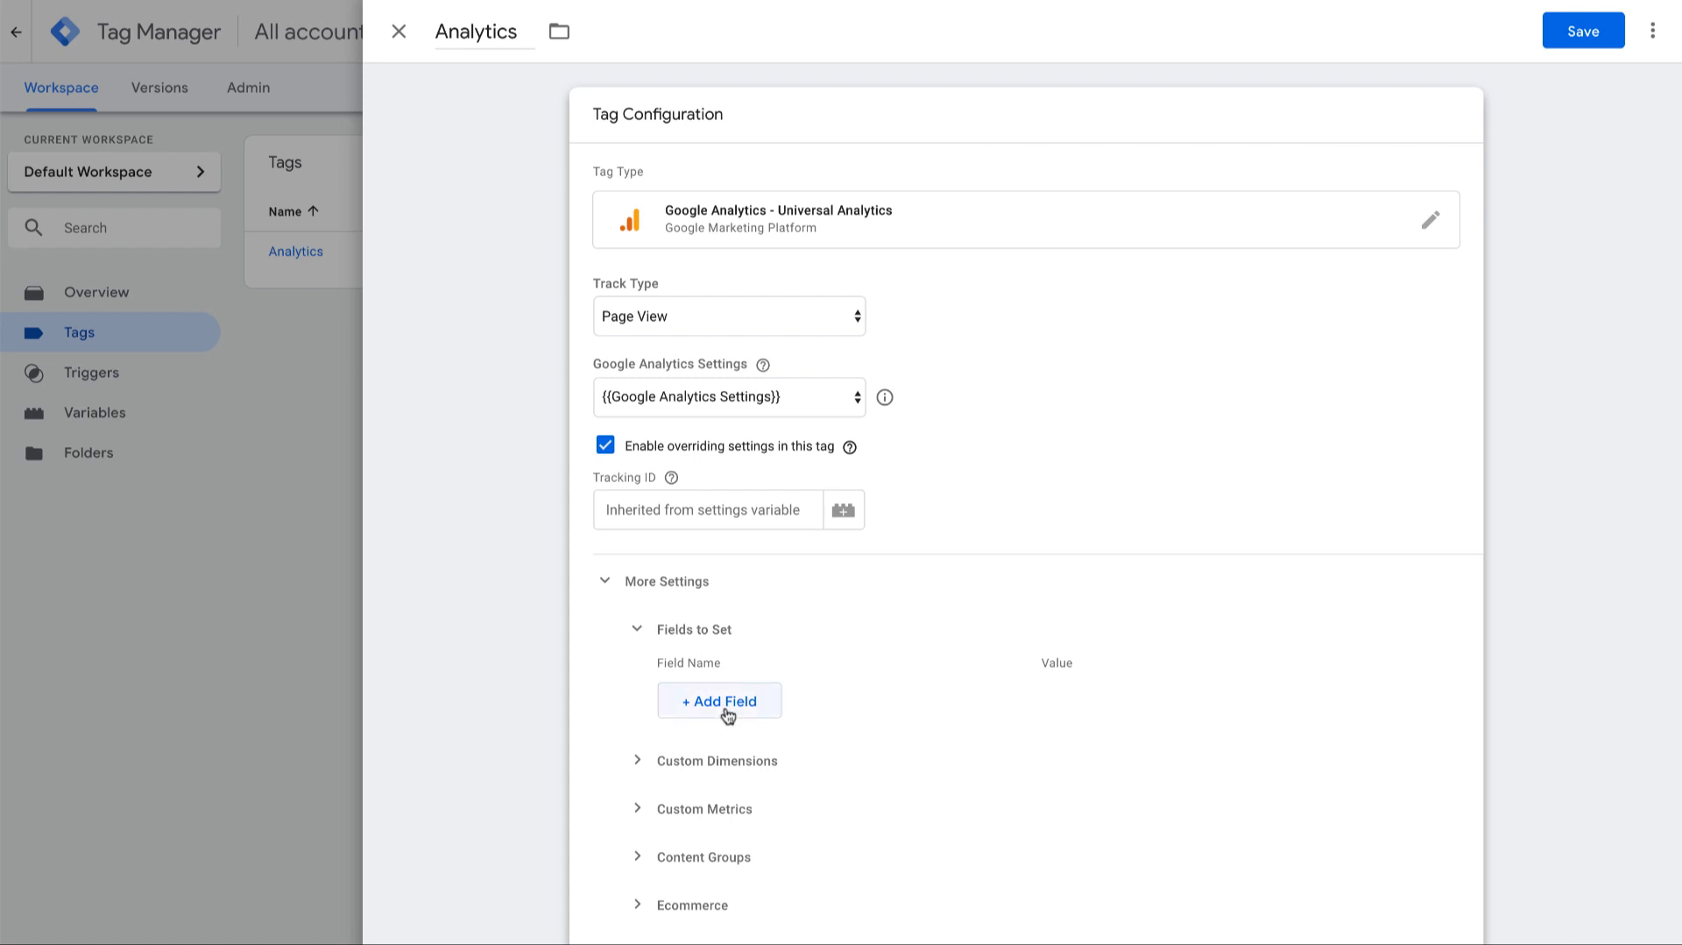
left_click(719, 699)
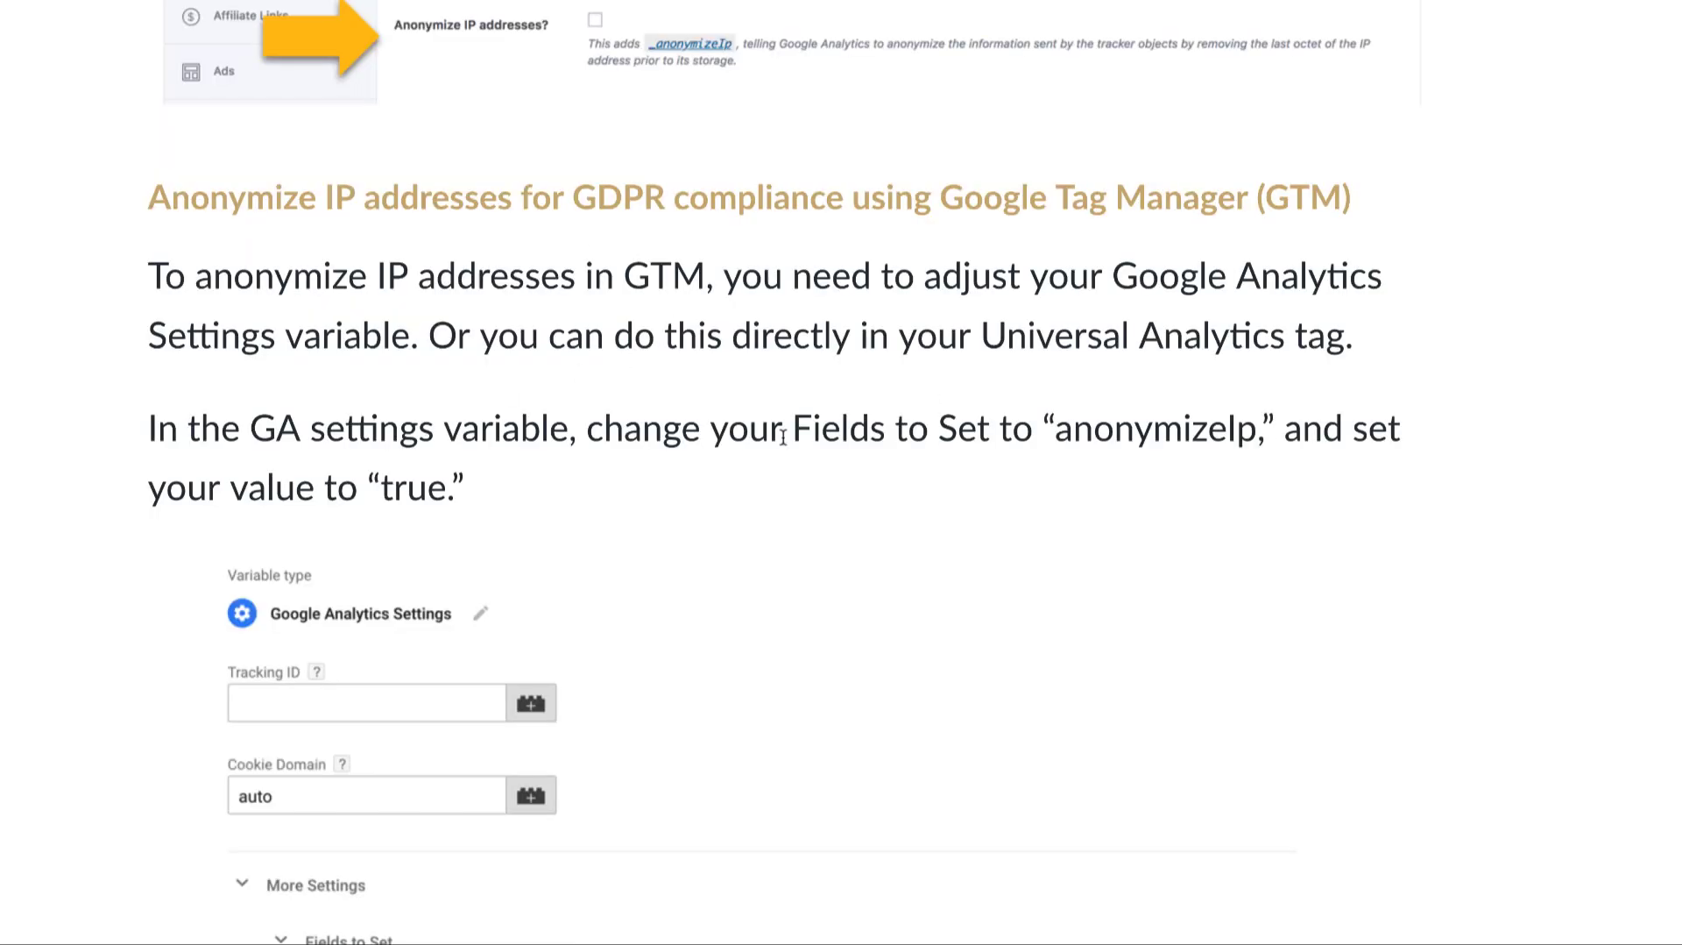
double_click(1152, 428)
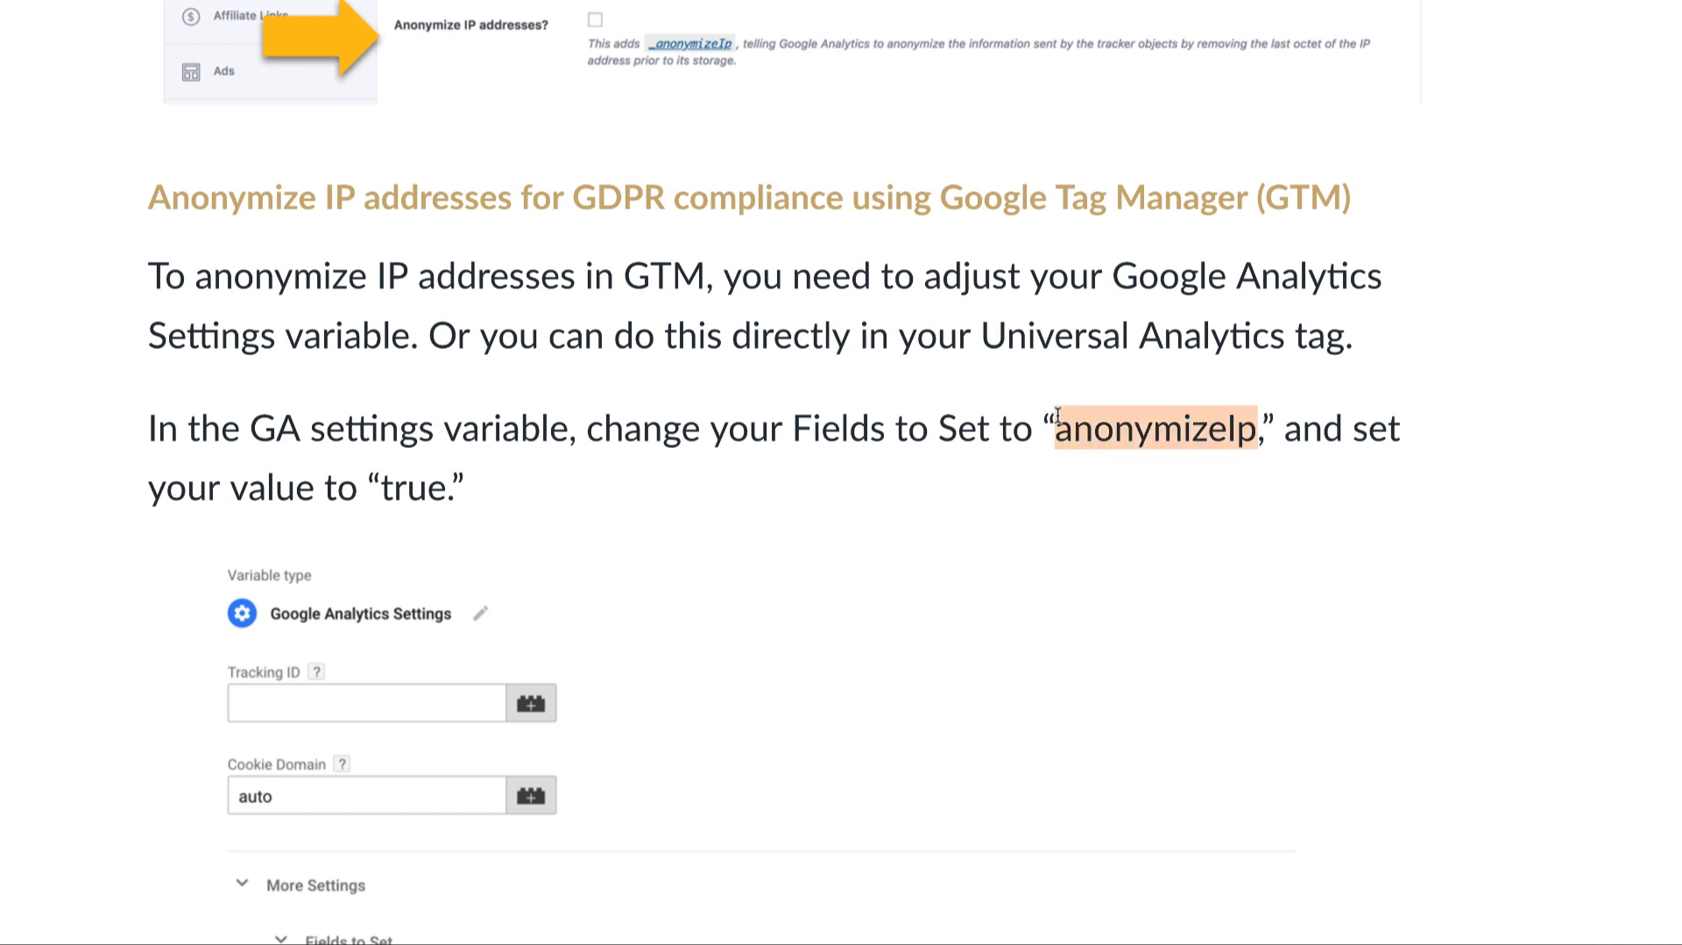
mouse_move(1062, 417)
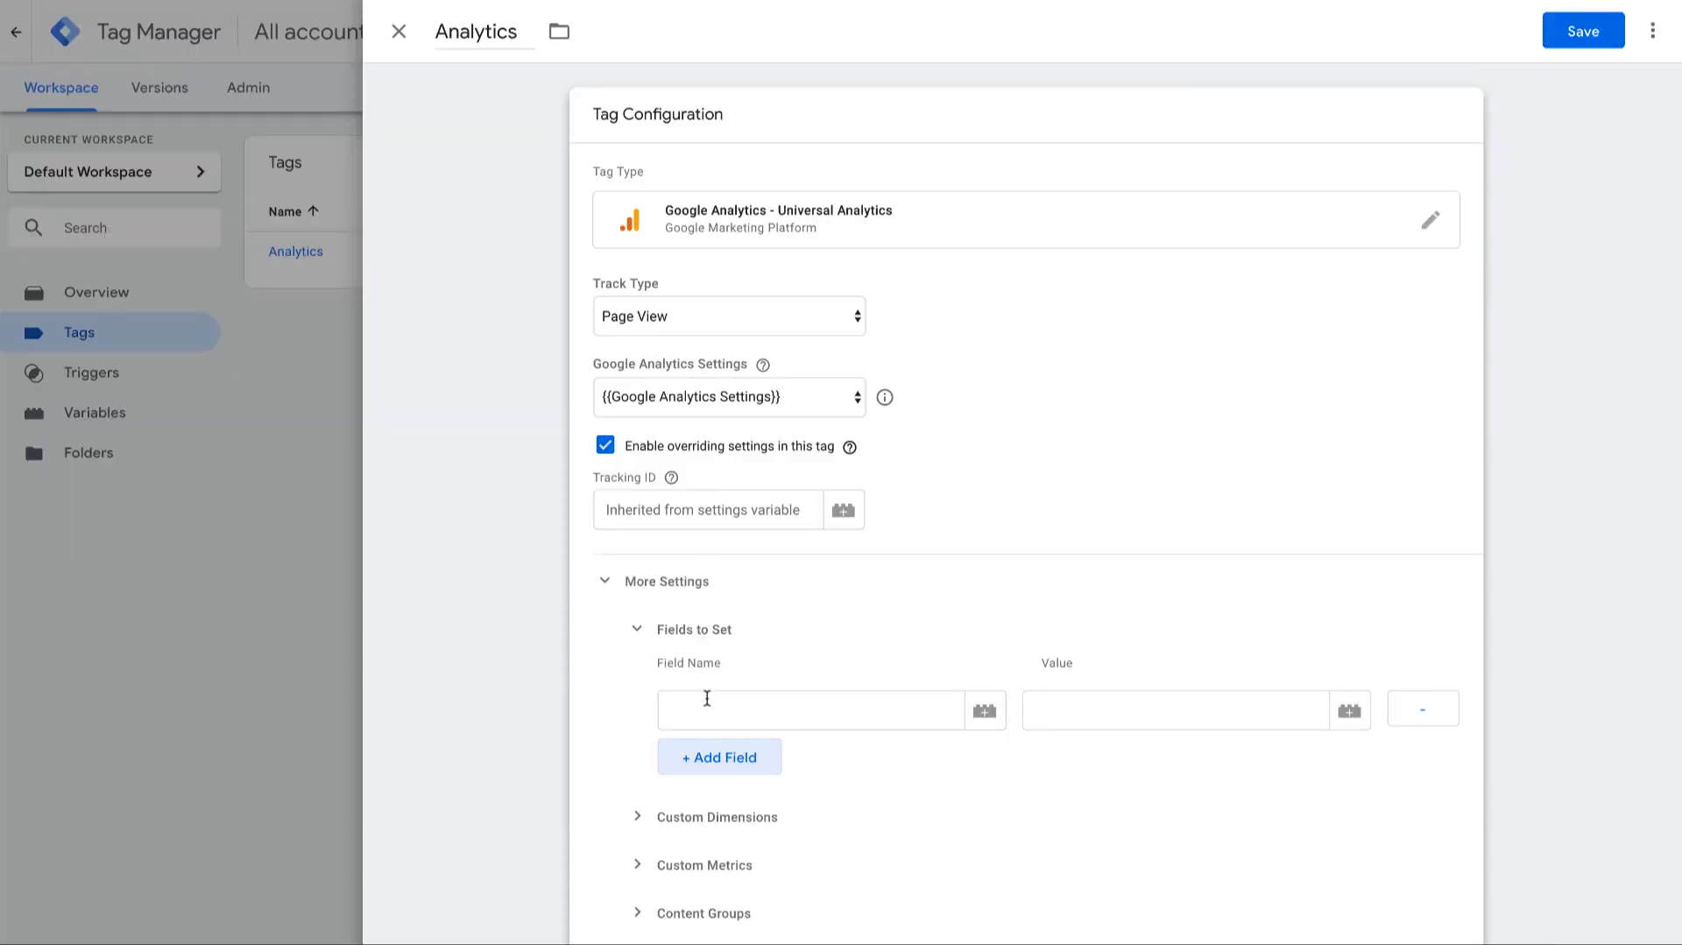
Set field anonymizeIp to value true on the Analytics tag and save it
left_click(810, 708)
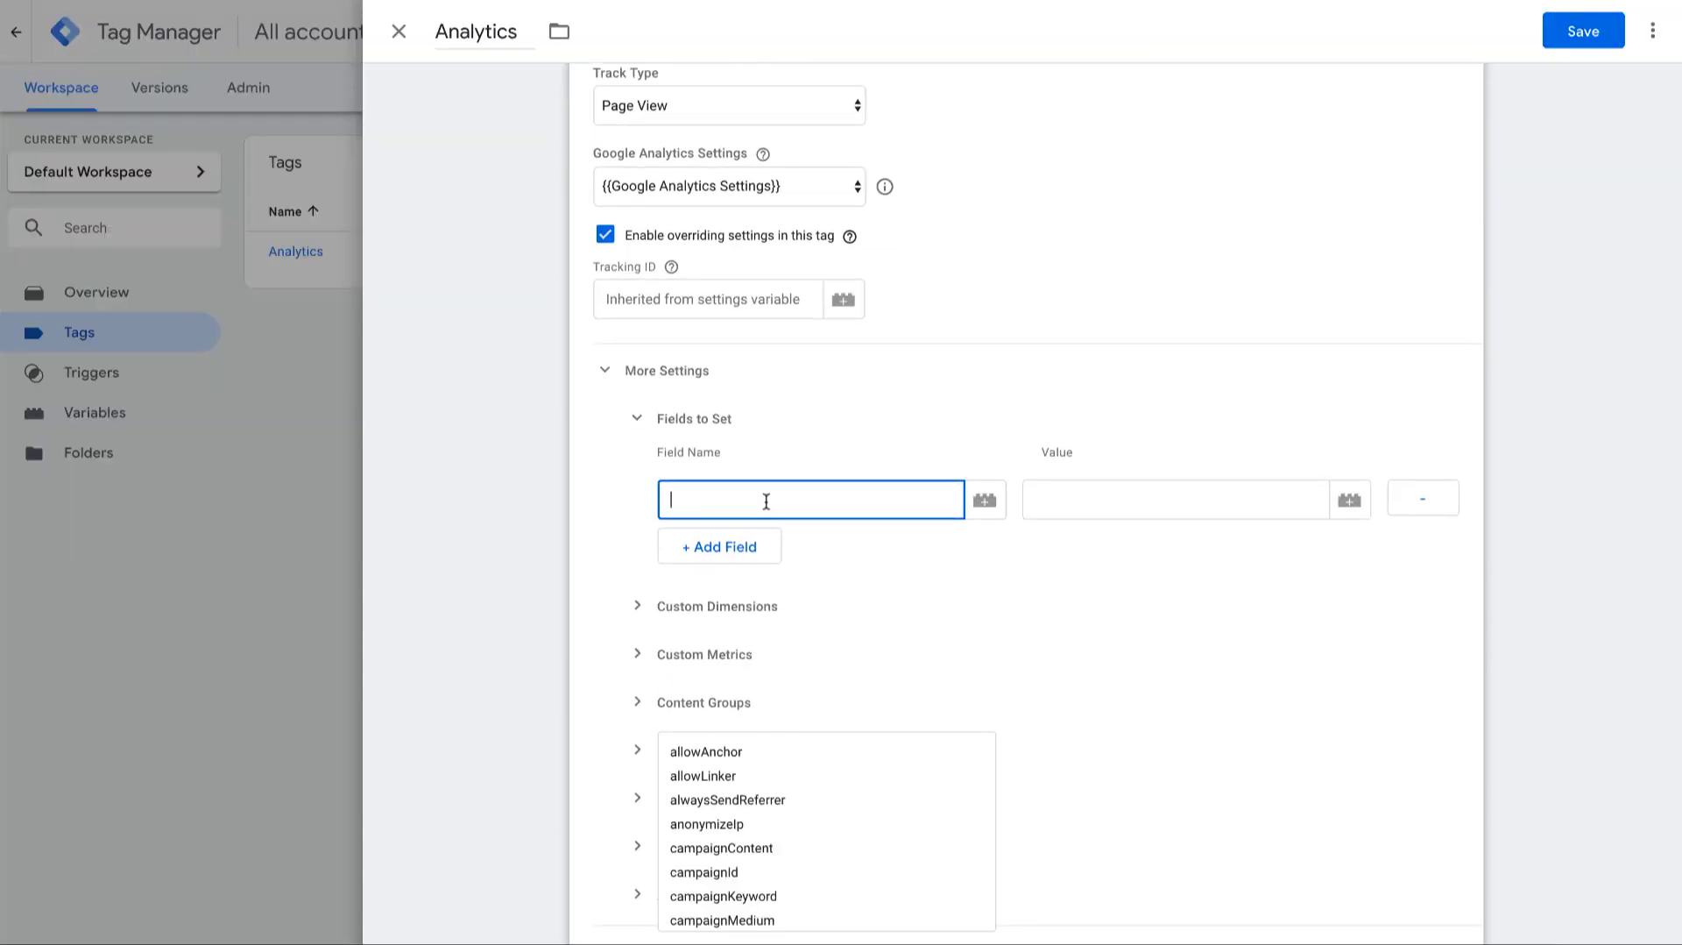
type("anon")
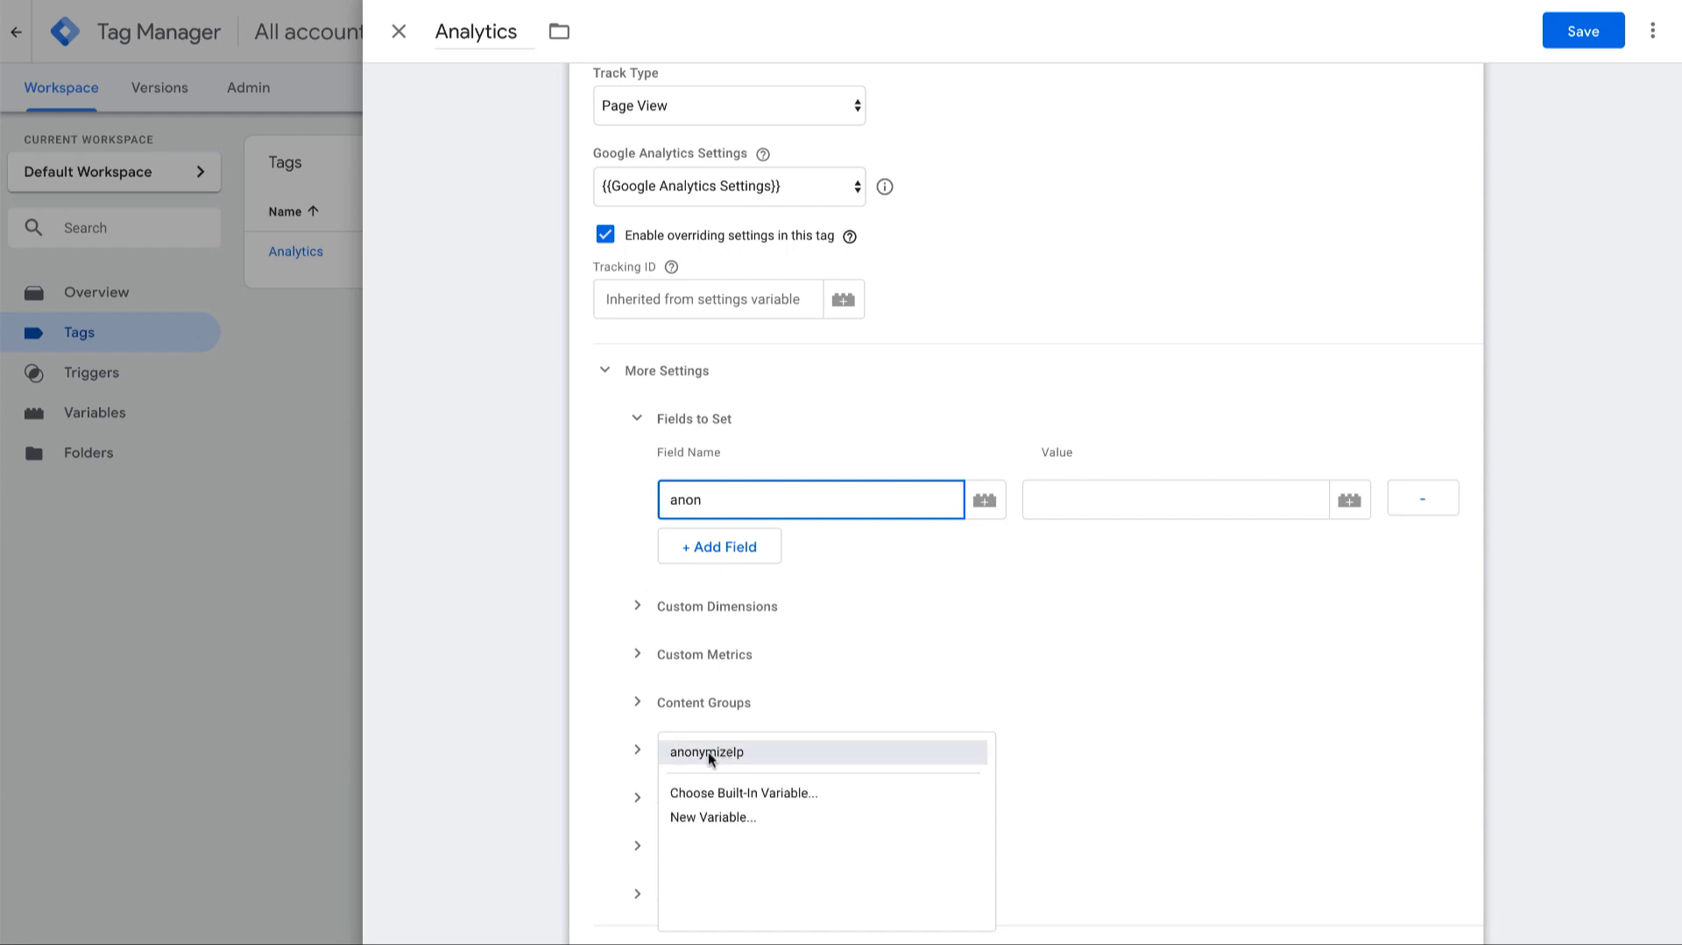
left_click(707, 752)
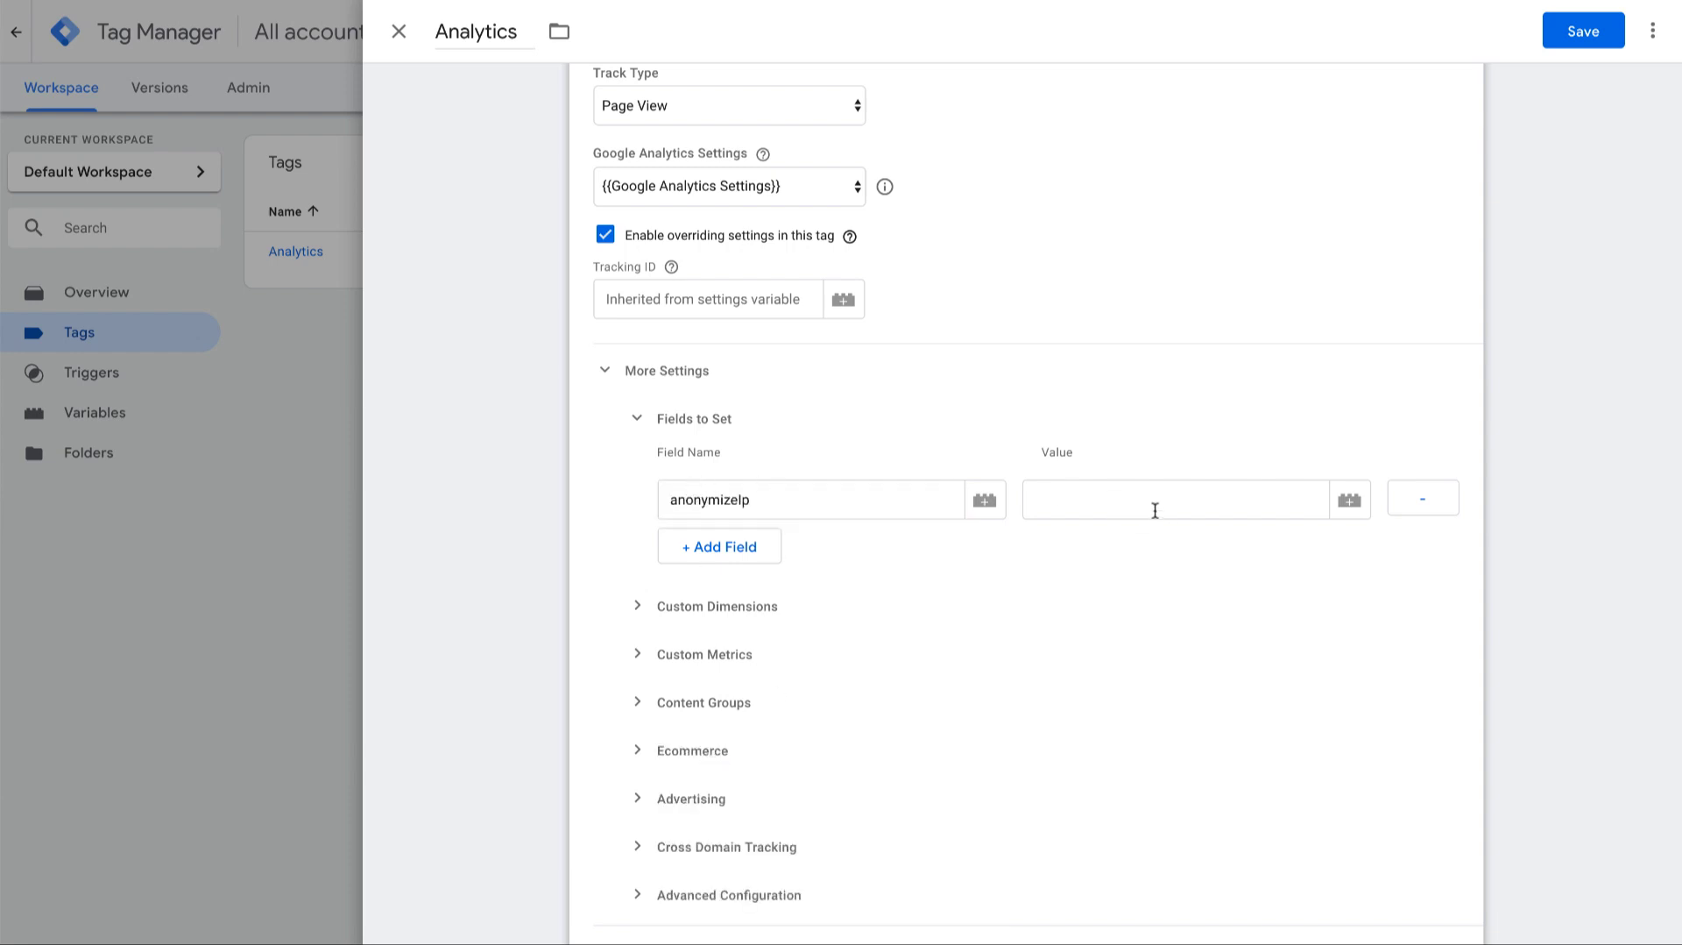
type("true")
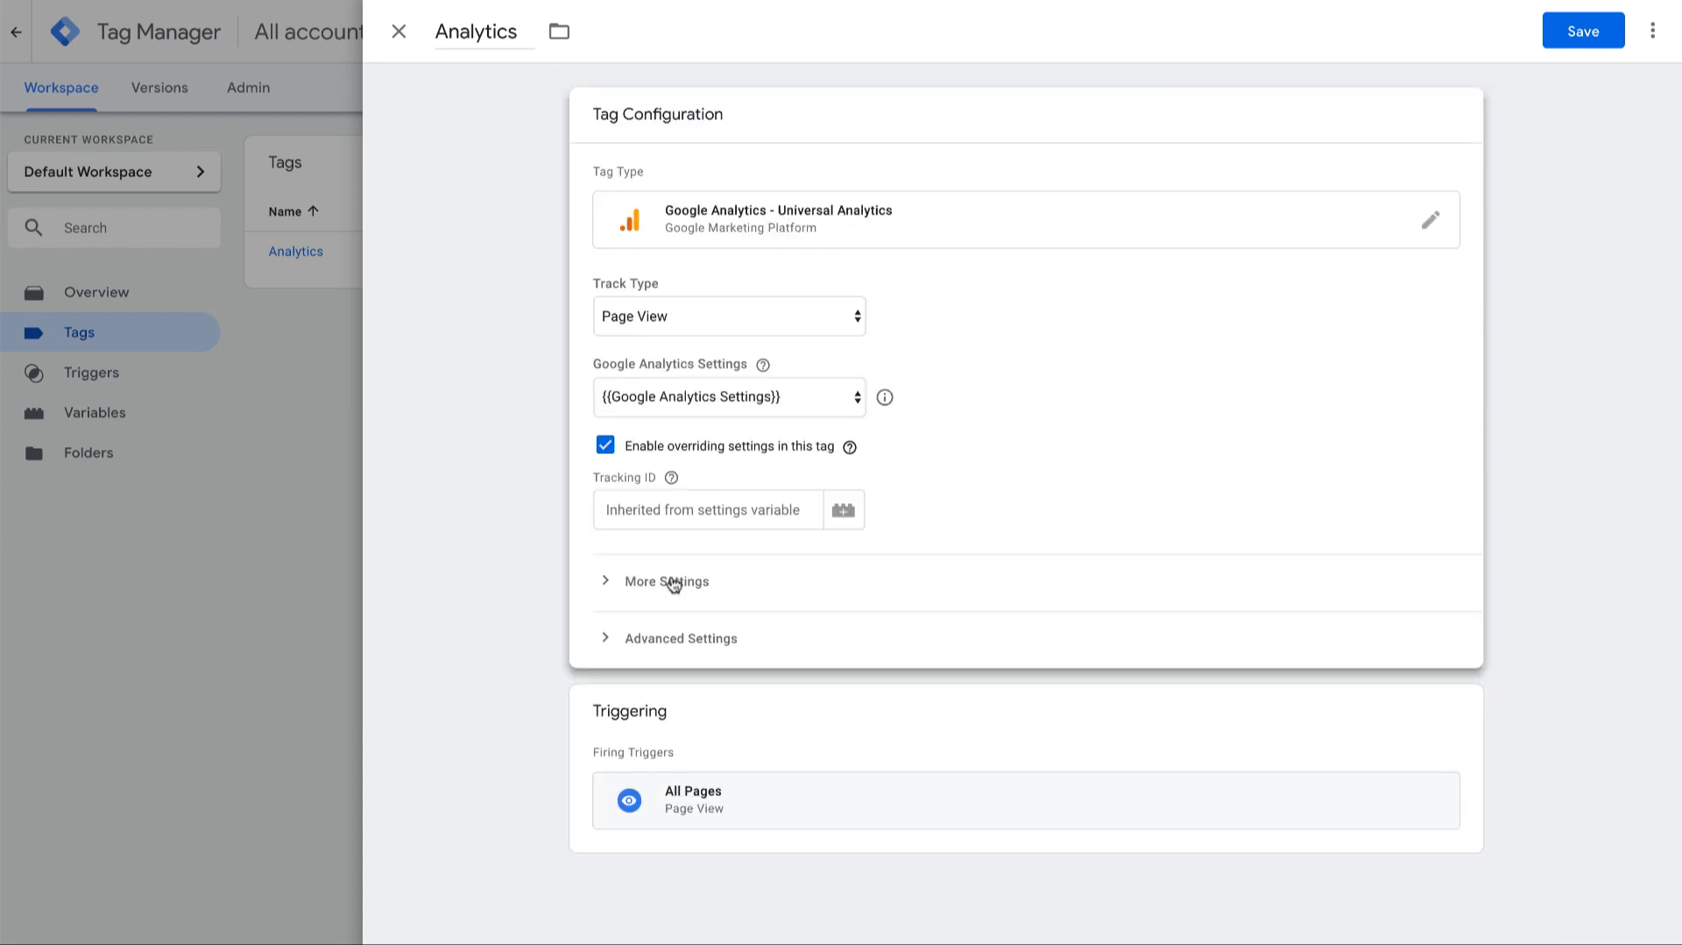
left_click(653, 580)
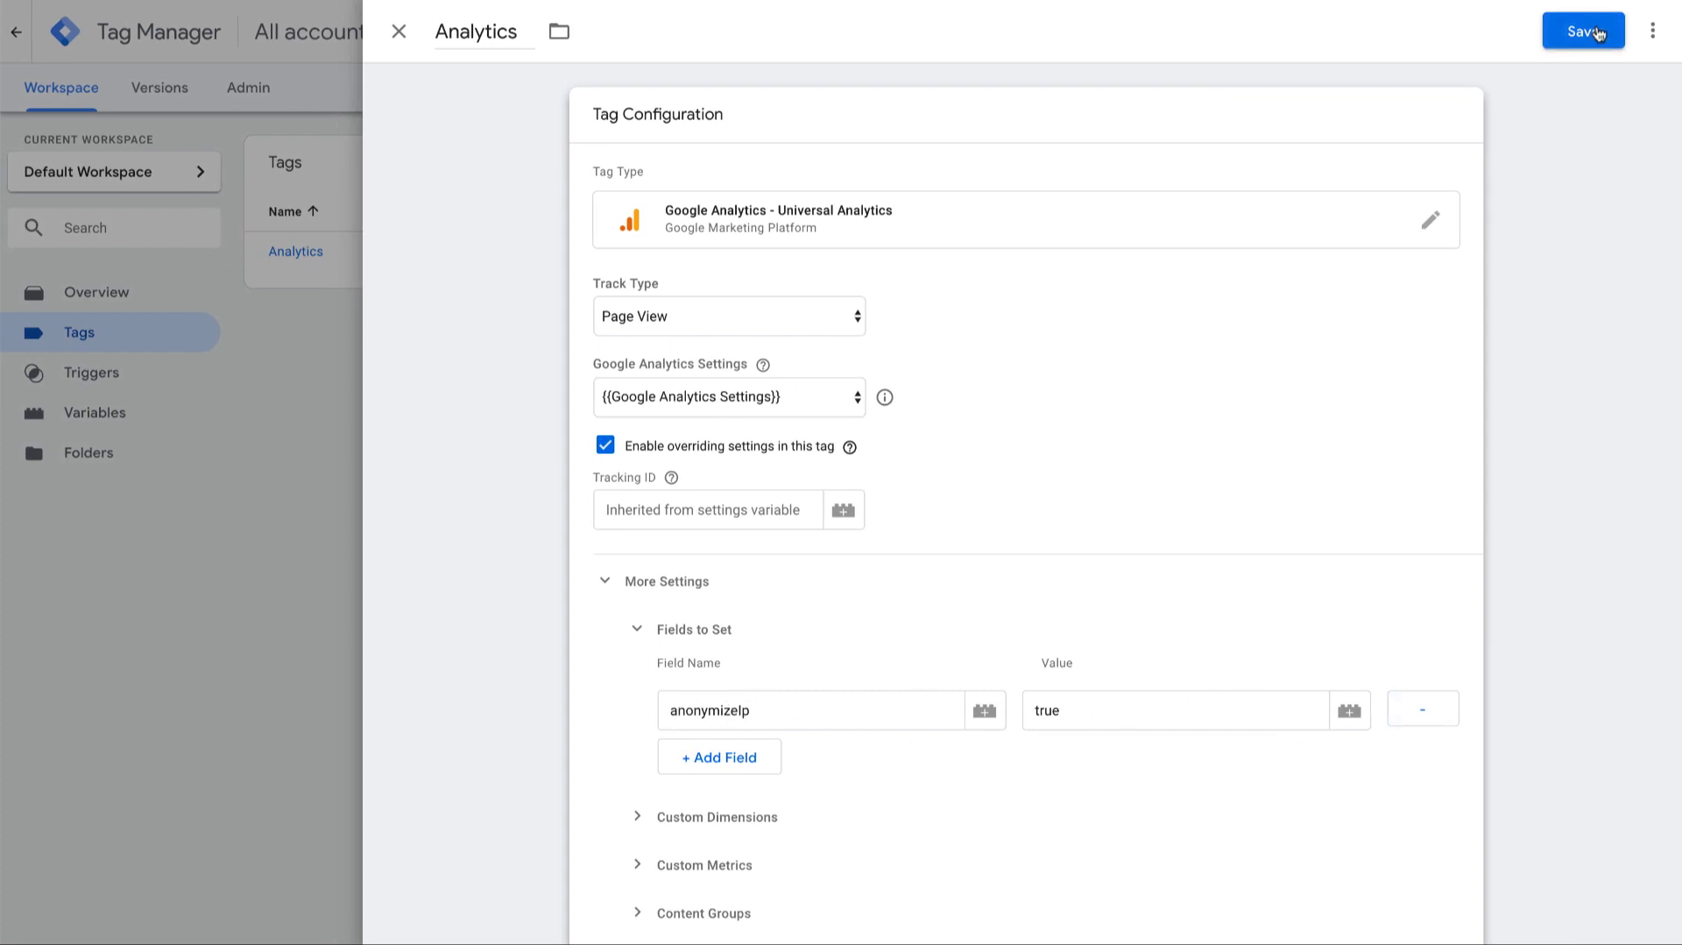
left_click(1584, 30)
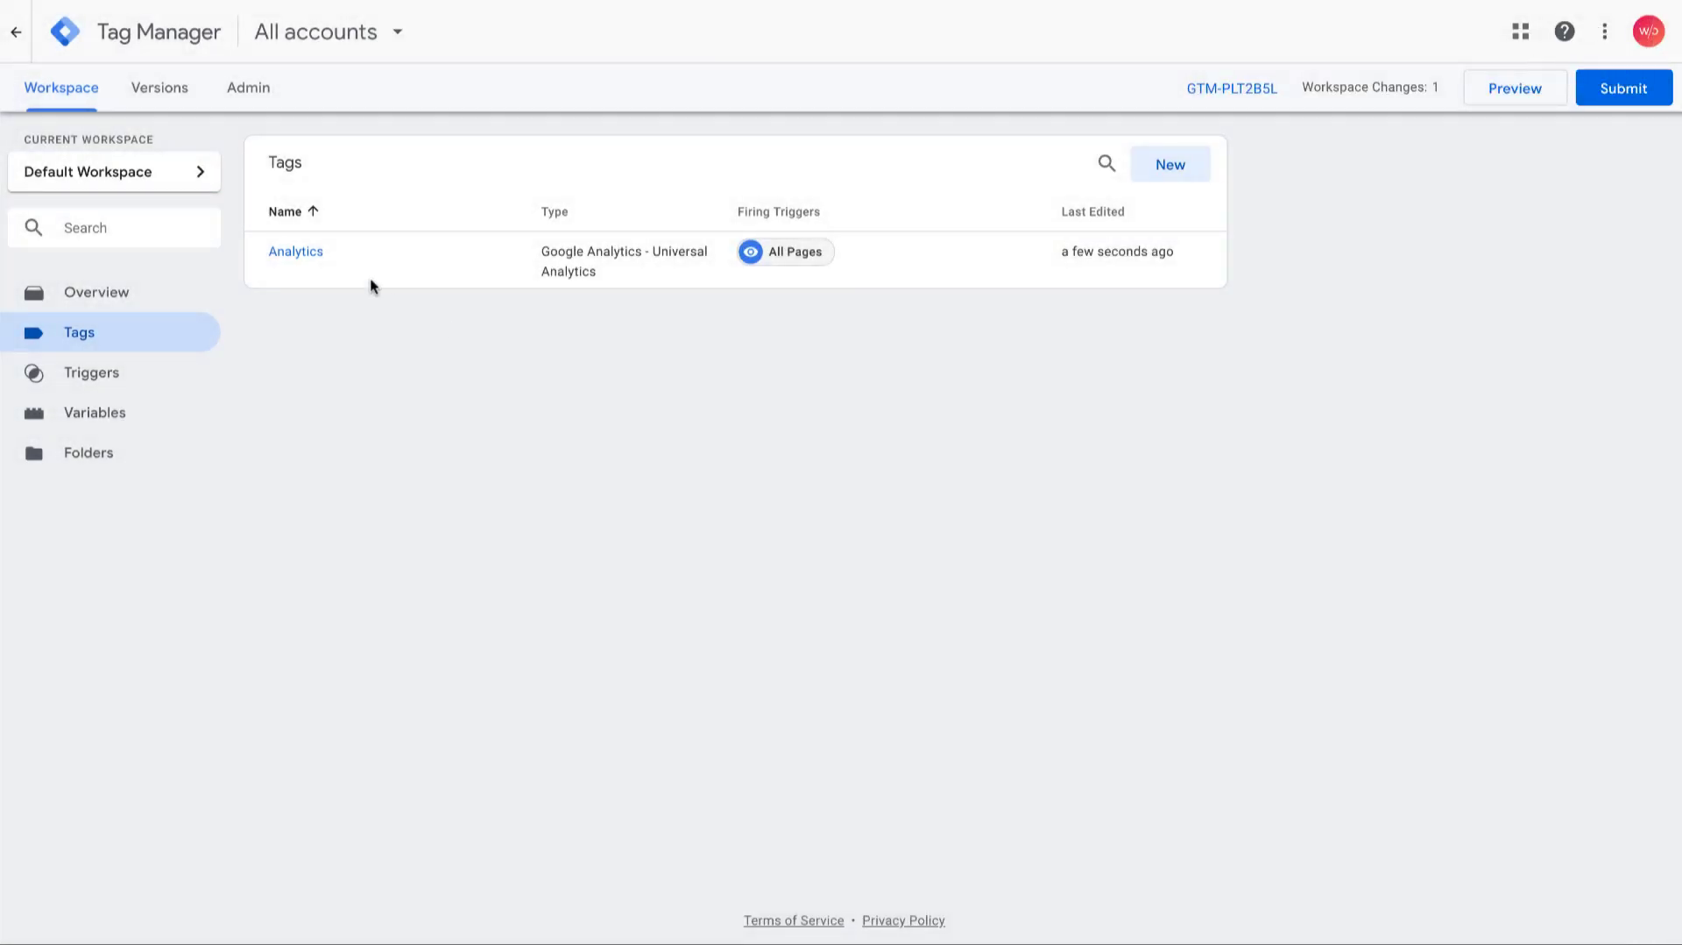
mouse_move(1642, 140)
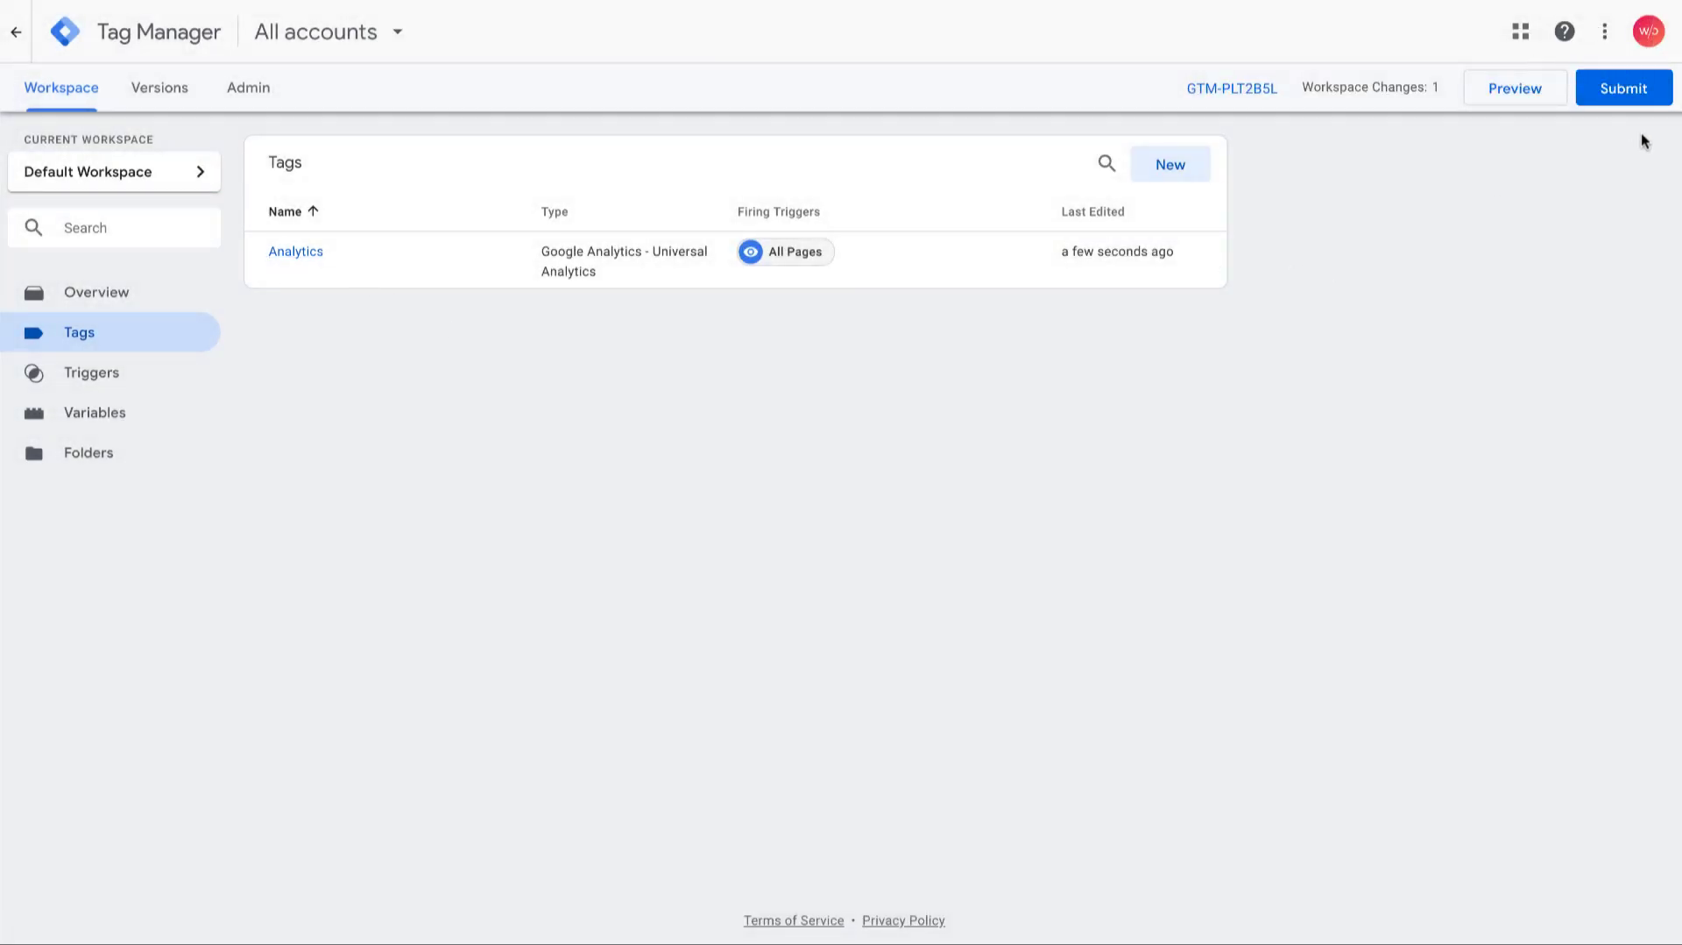
Submit and publish version V2 live with the description "added anonymizing IP"
left_click(1623, 88)
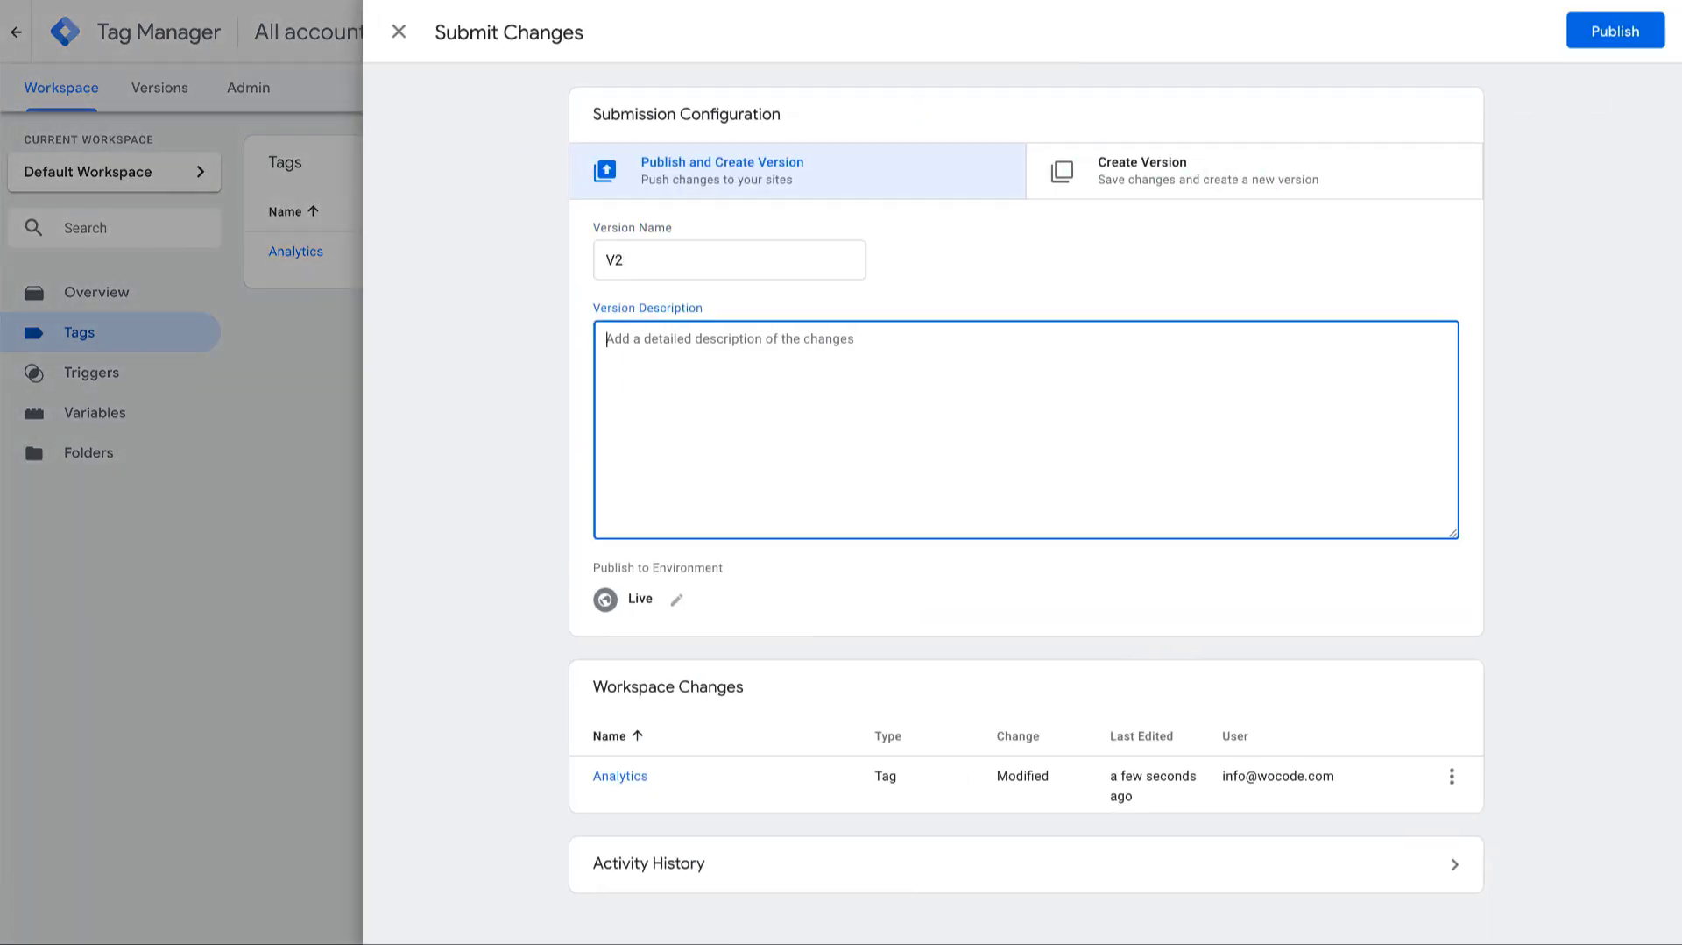
type("added anonymizing IP")
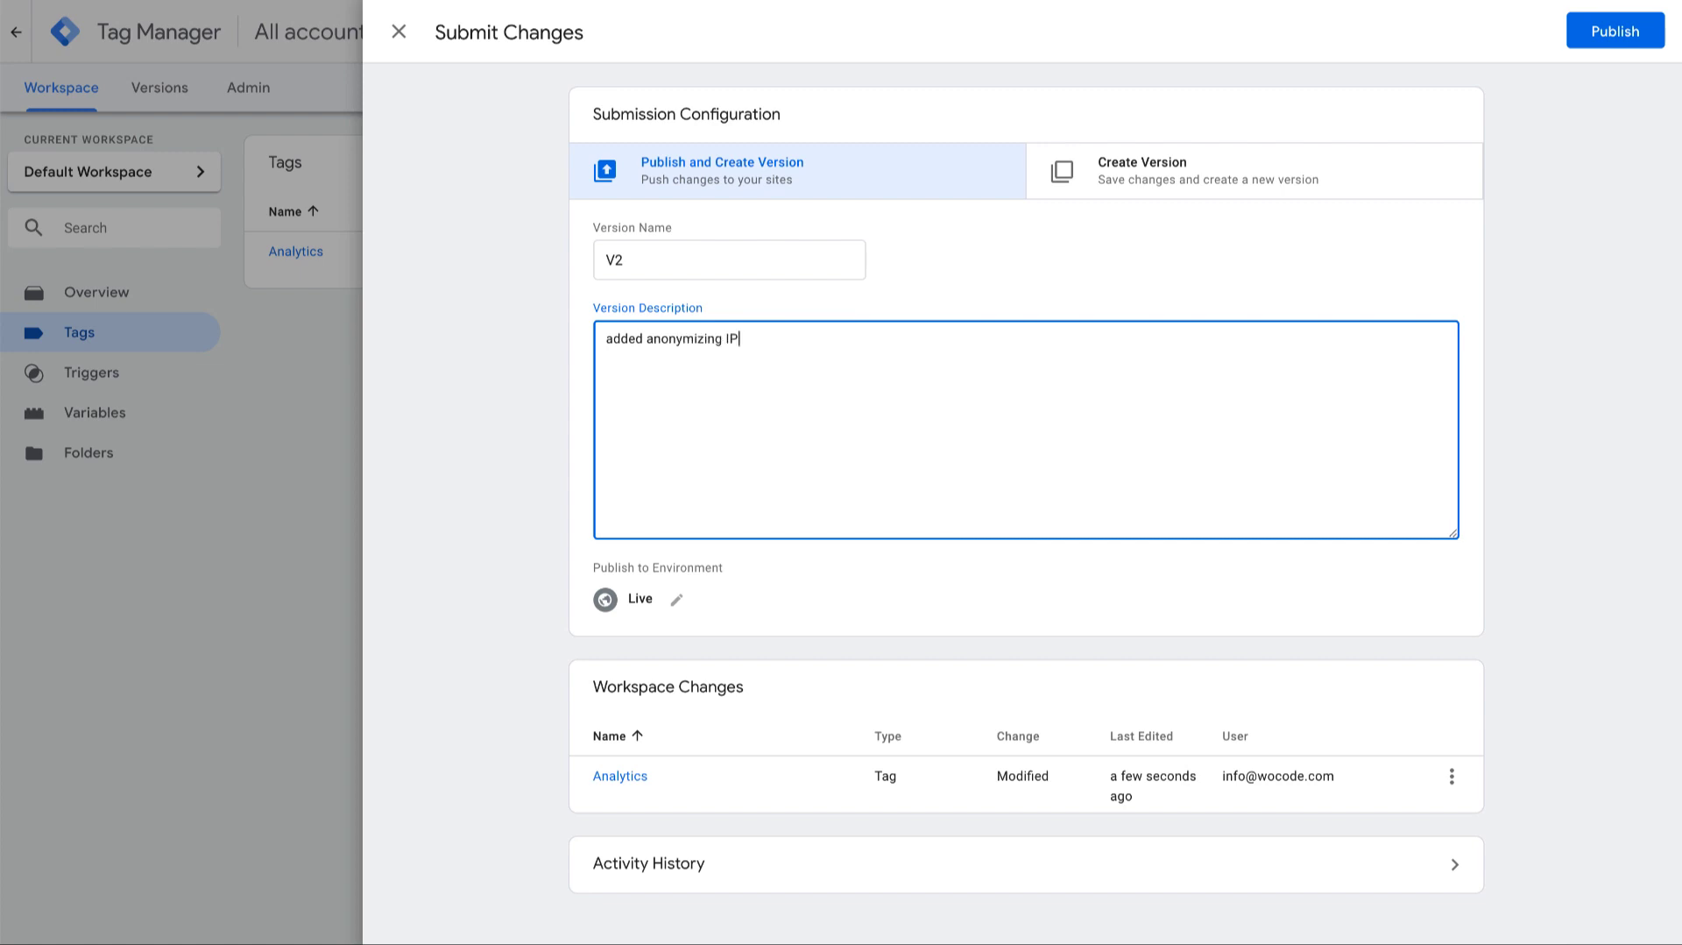
left_click(1614, 30)
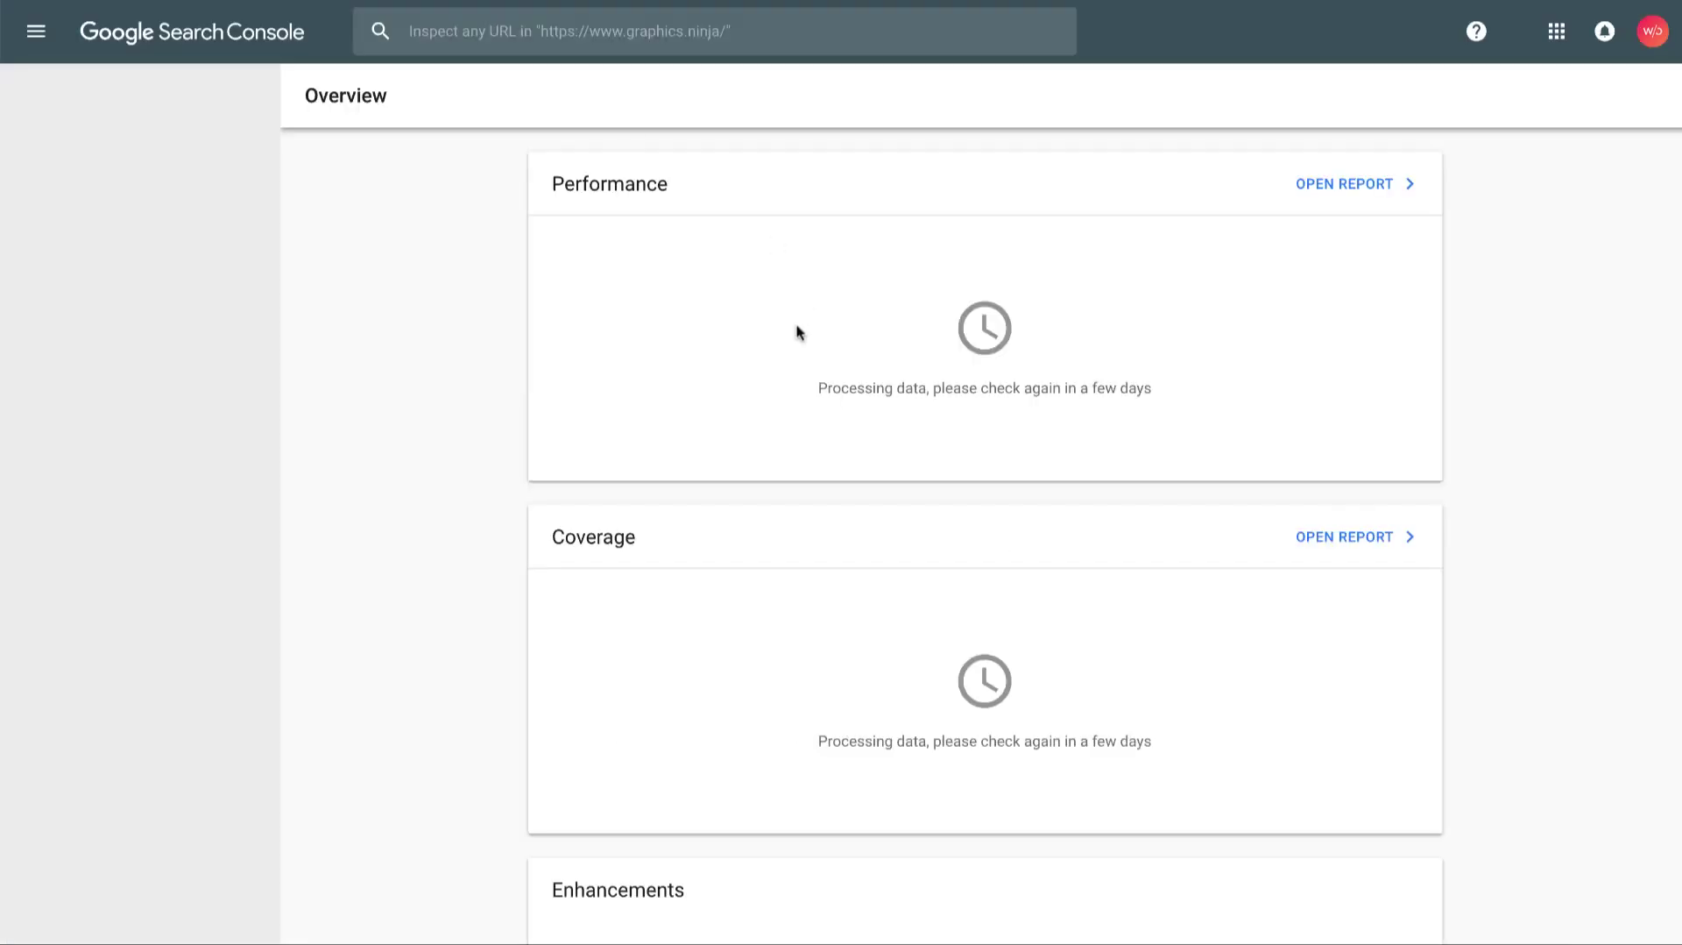
left_click(35, 30)
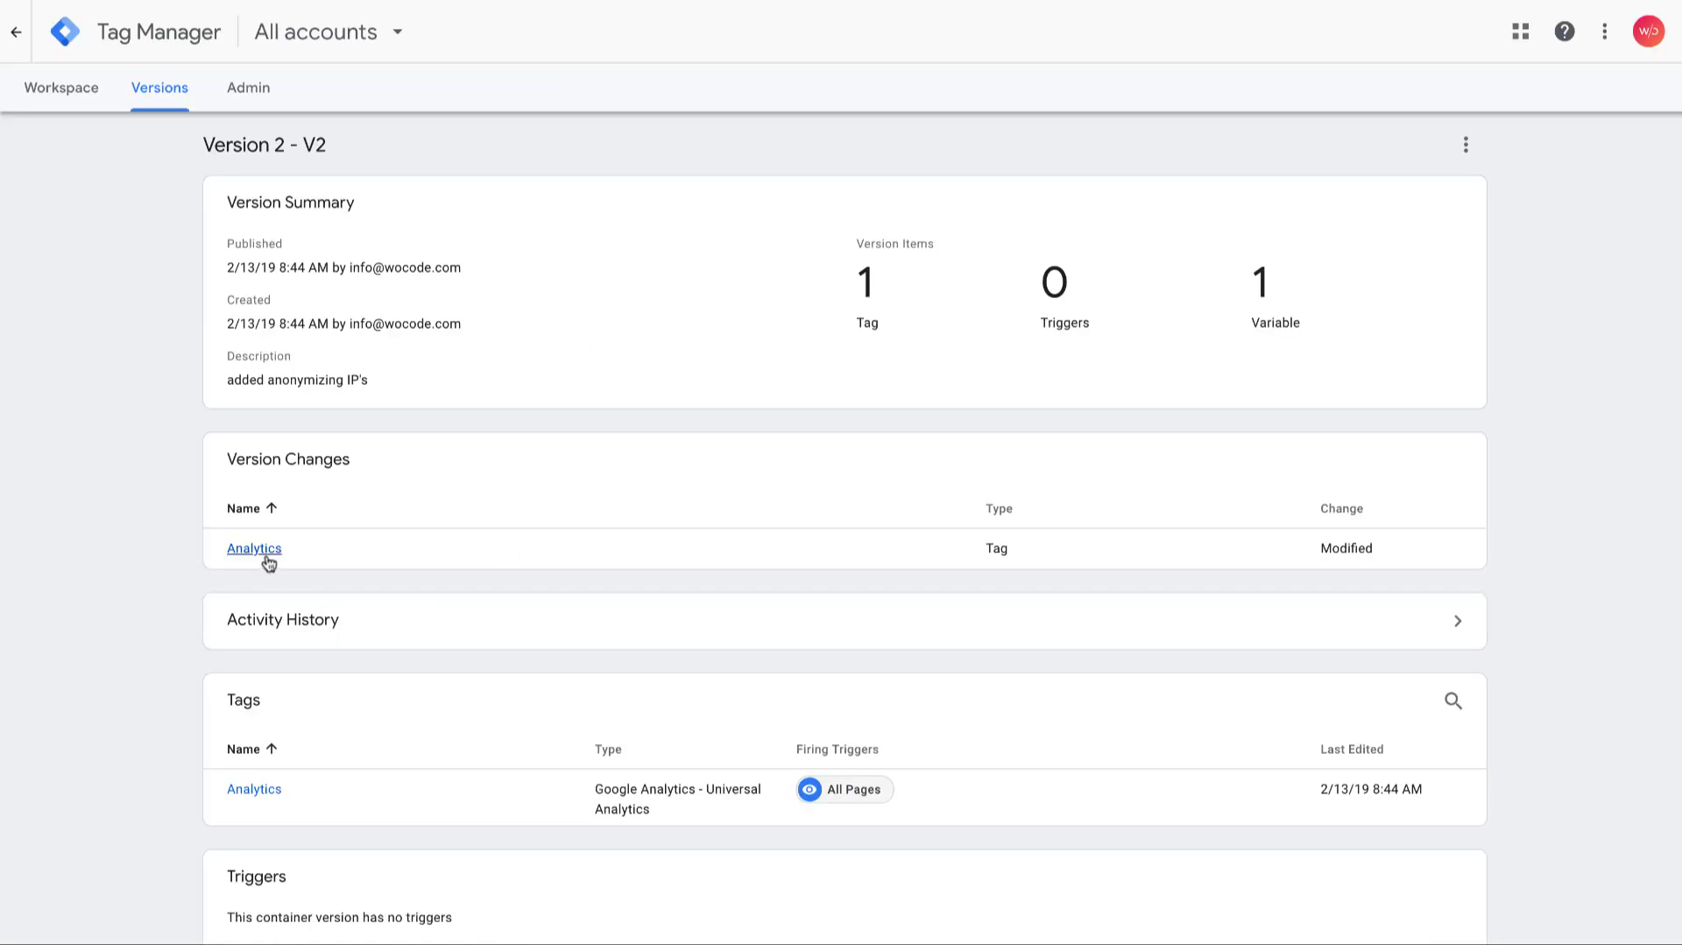
mouse_move(277, 566)
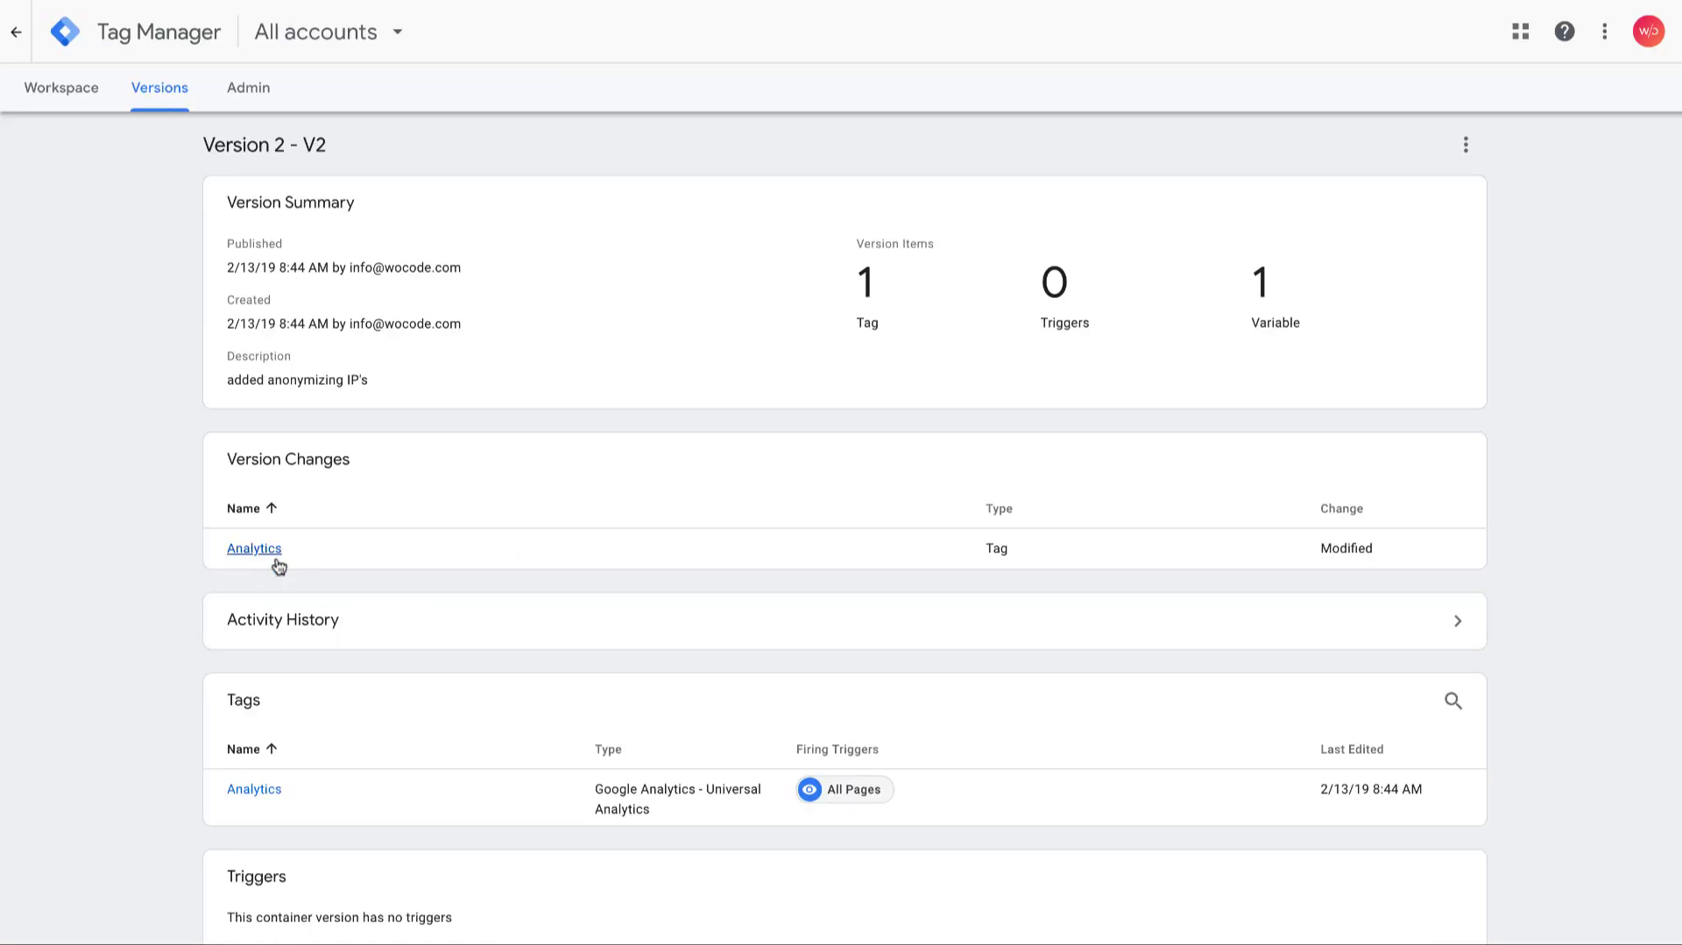
scroll("down", 3)
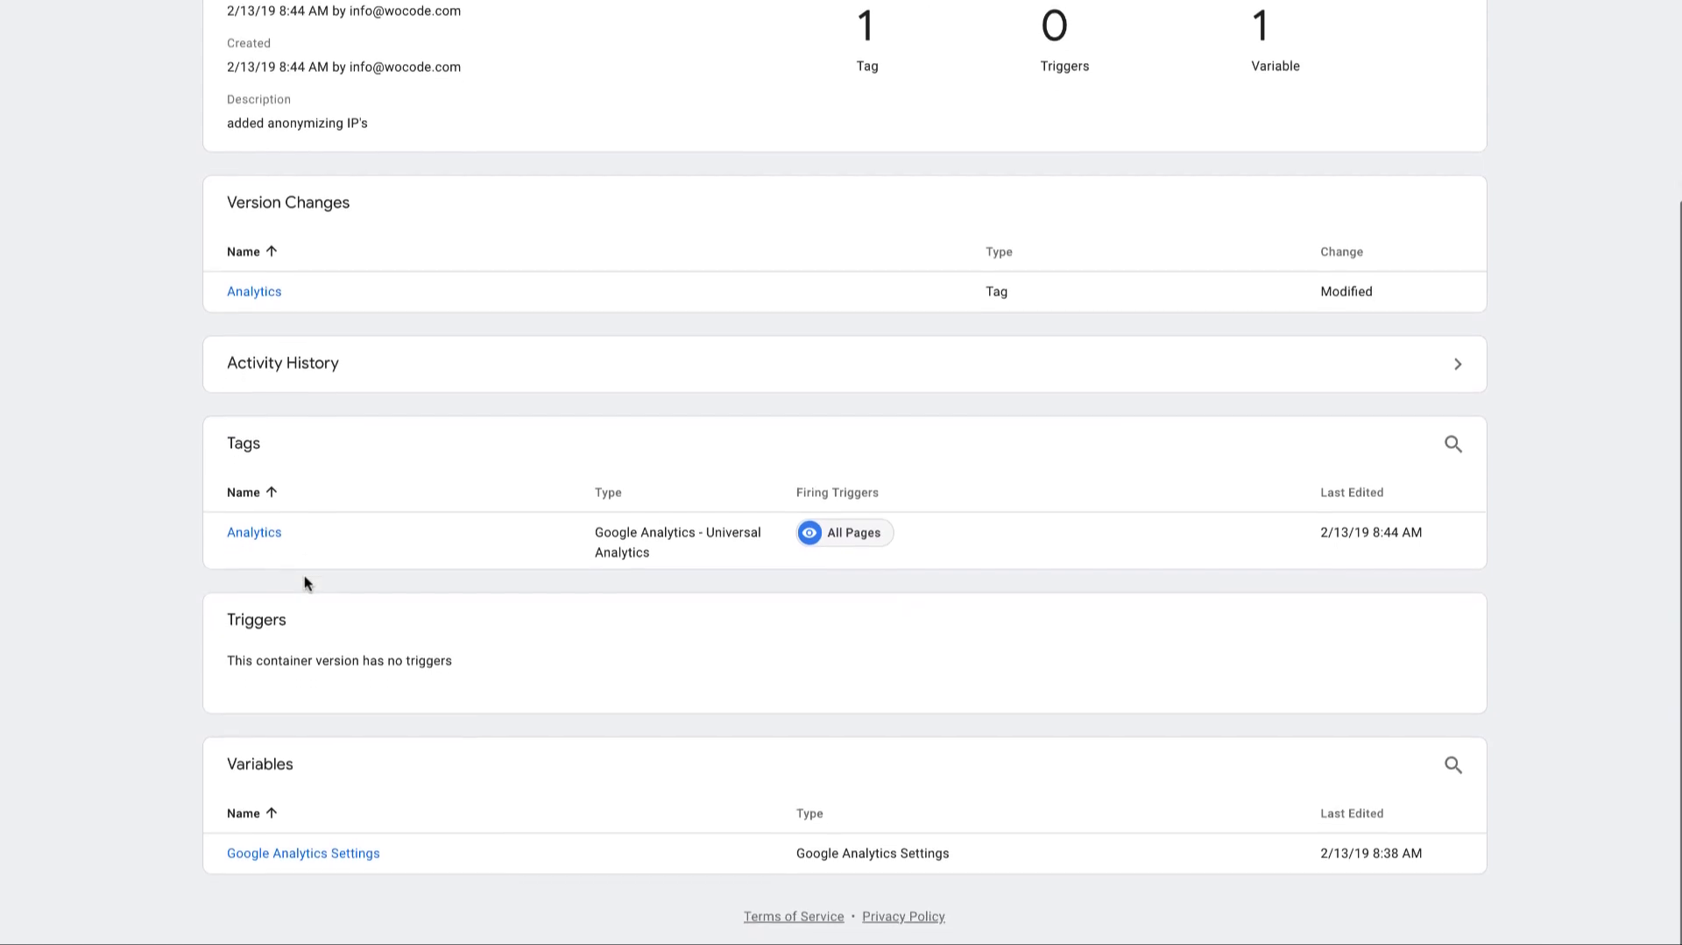